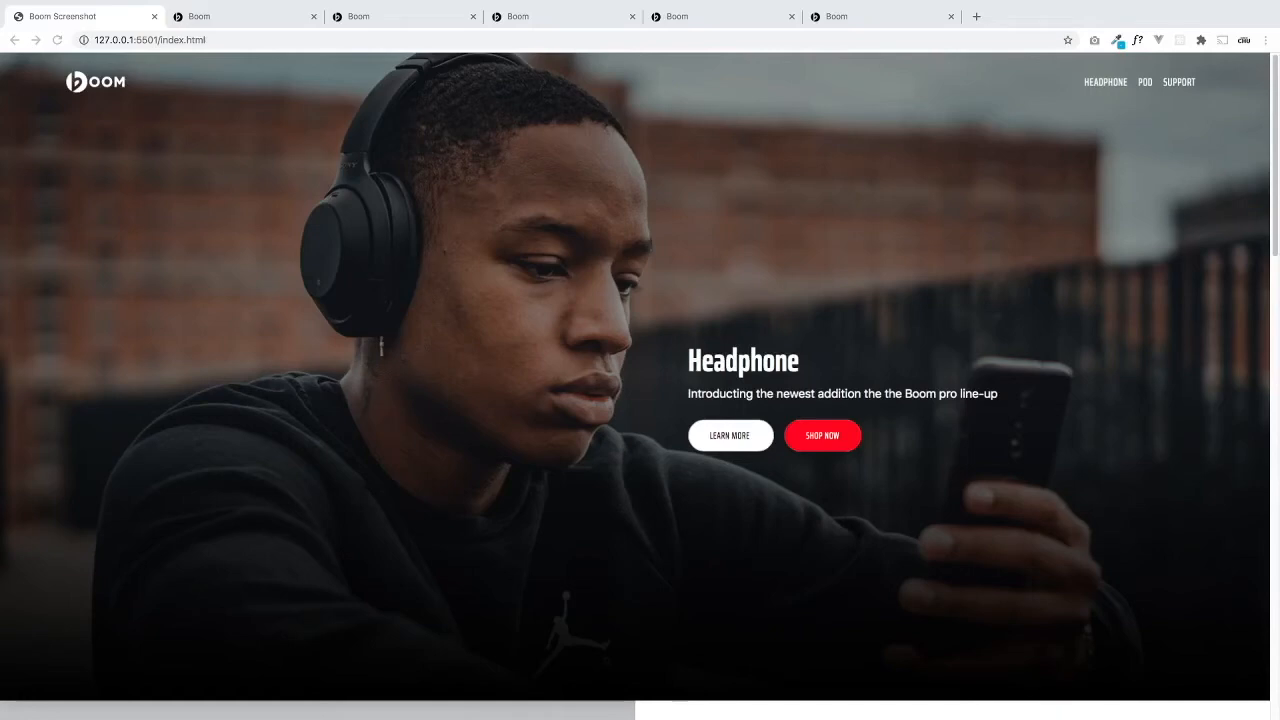
{"action": "mouse_move", "coordinate": [528, 676]}
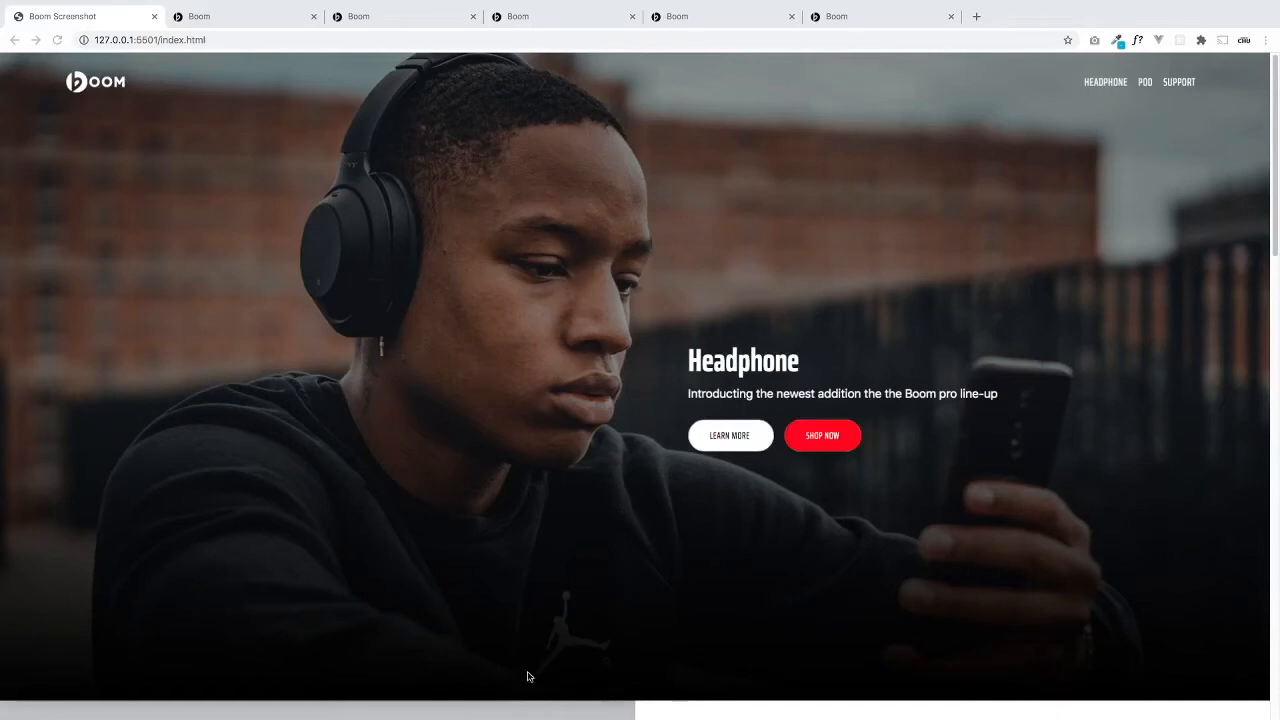
- Review the hero component page from top to footer in Chrome
{"action": "left_click", "coordinate": [404, 16]}
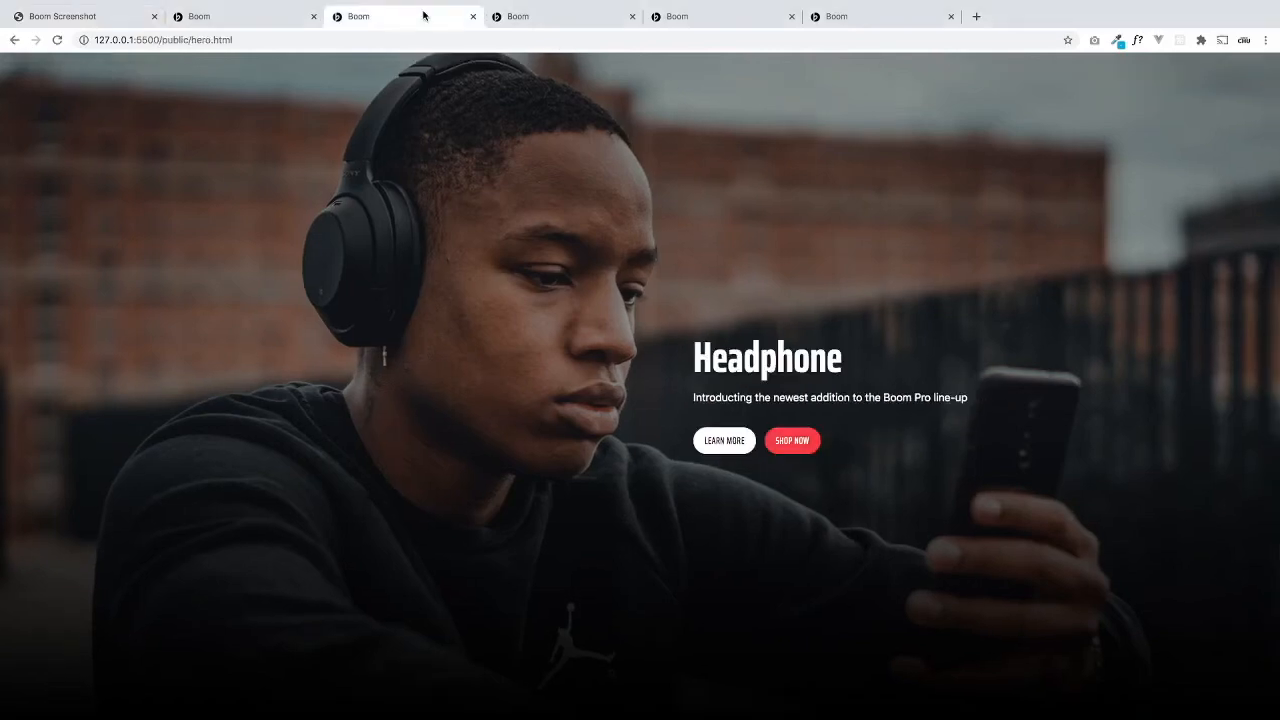
{"action": "mouse_move", "coordinate": [404, 200]}
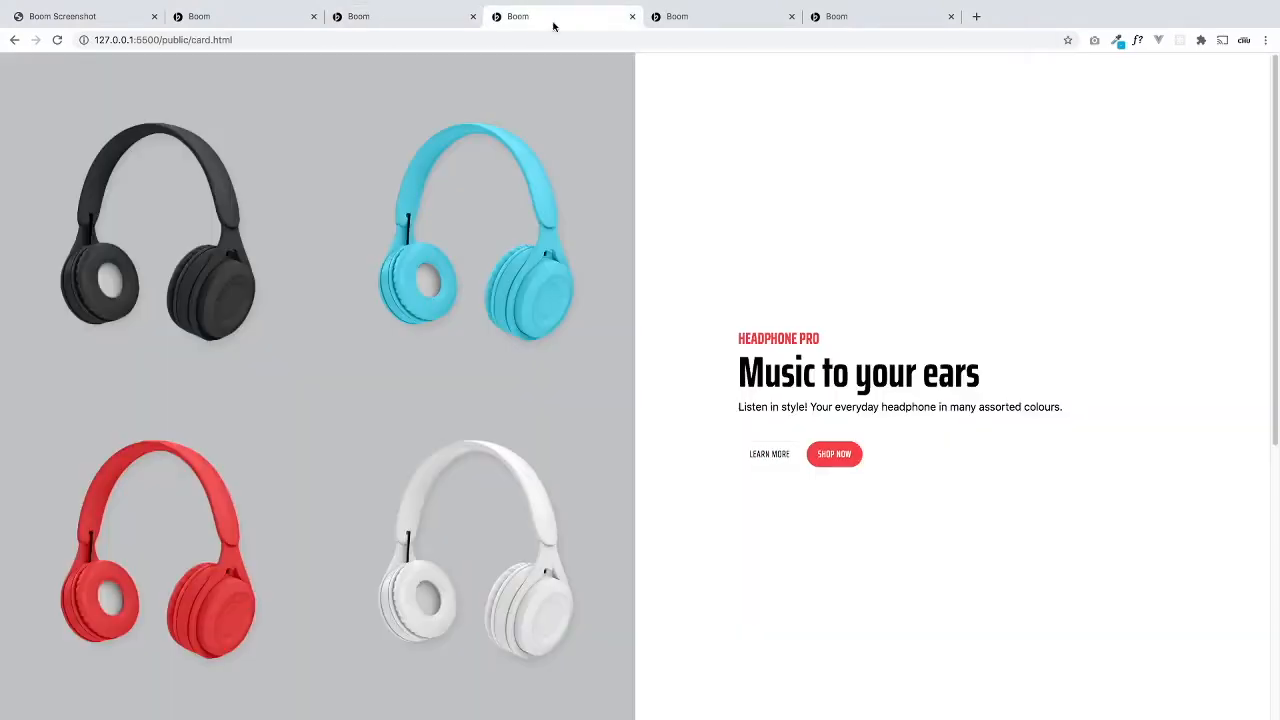
{"action": "scroll", "scroll_direction": "down", "scroll_amount": 3}
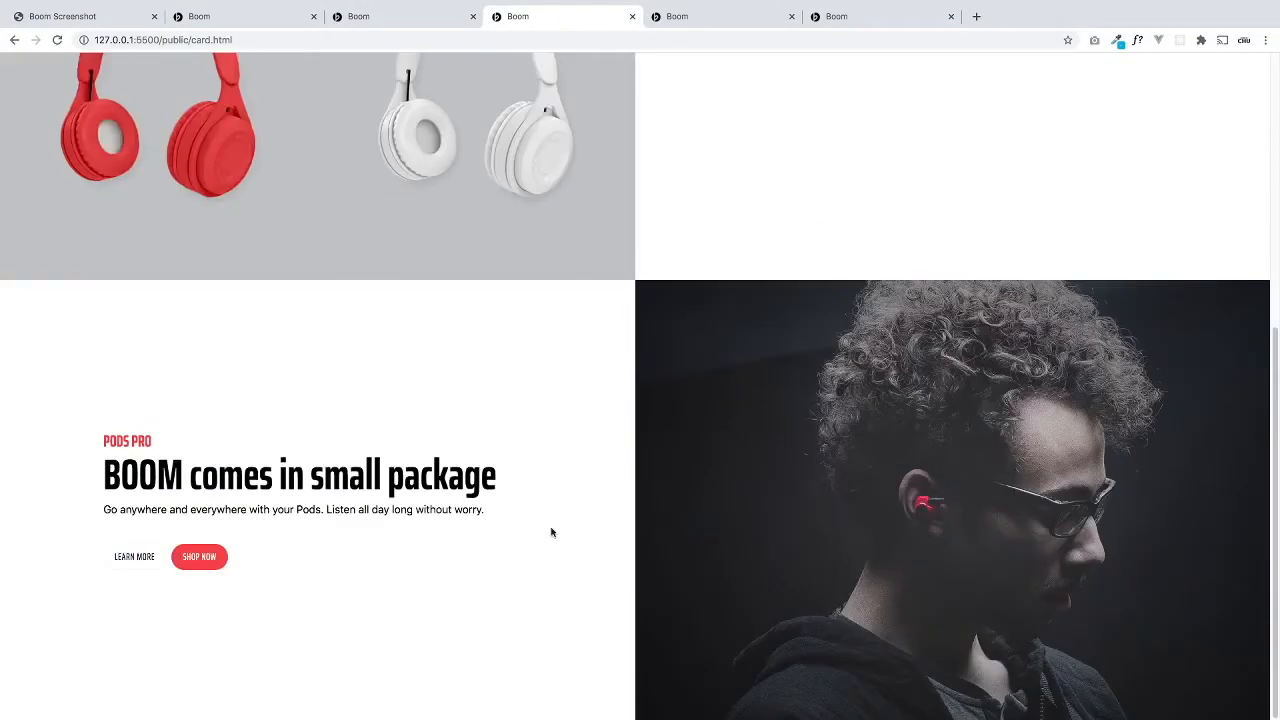
{"action": "scroll", "scroll_direction": "up", "scroll_amount": 3}
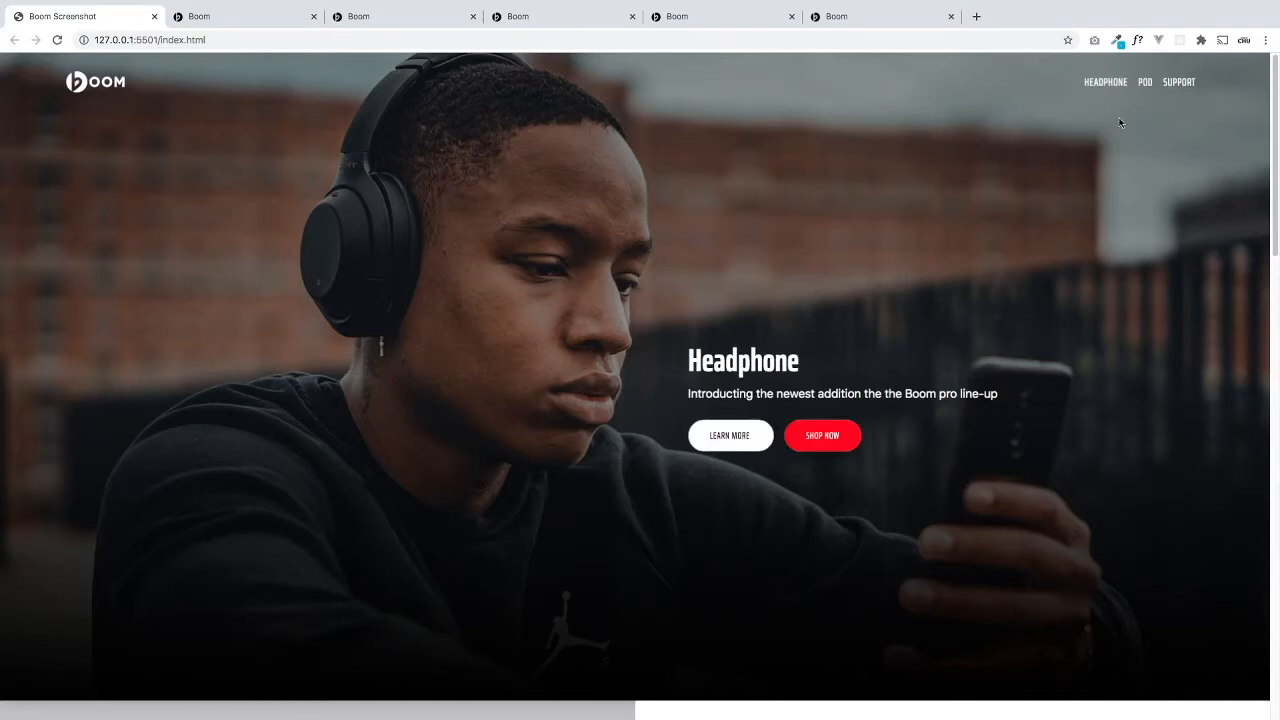
{"action": "scroll", "scroll_direction": "down", "scroll_amount": 3}
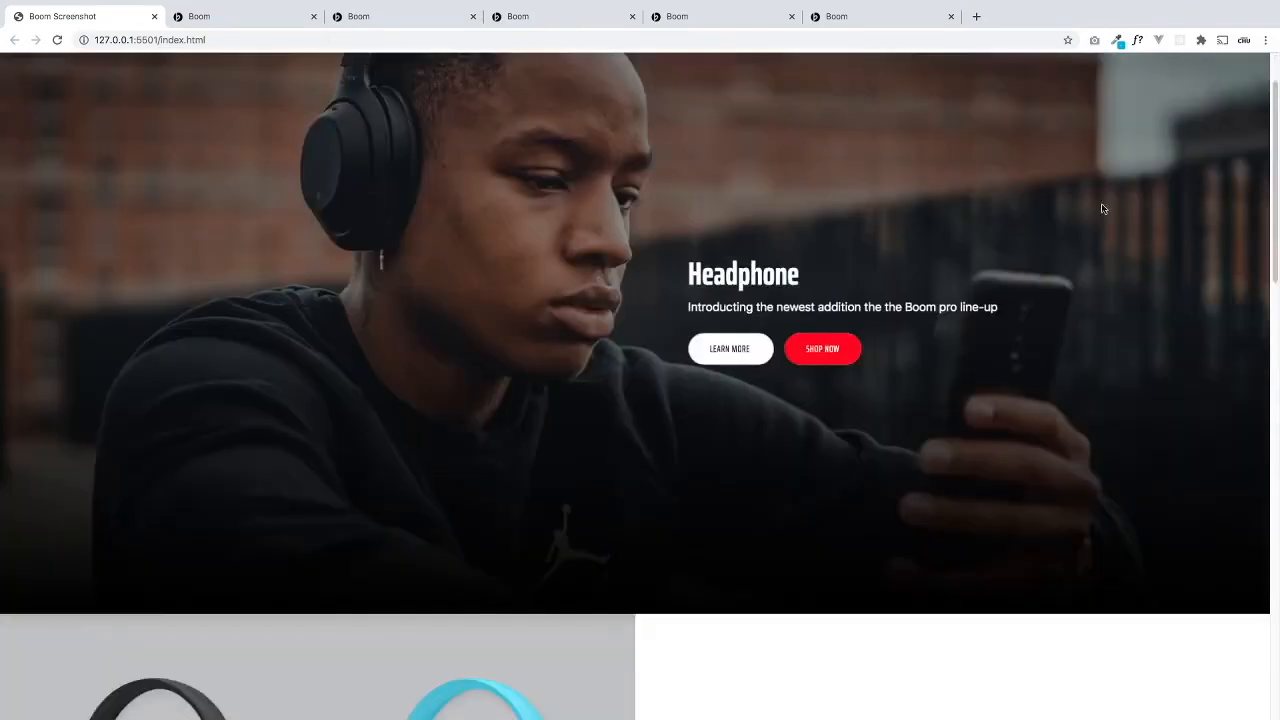
{"action": "scroll", "scroll_direction": "down", "scroll_amount": 3}
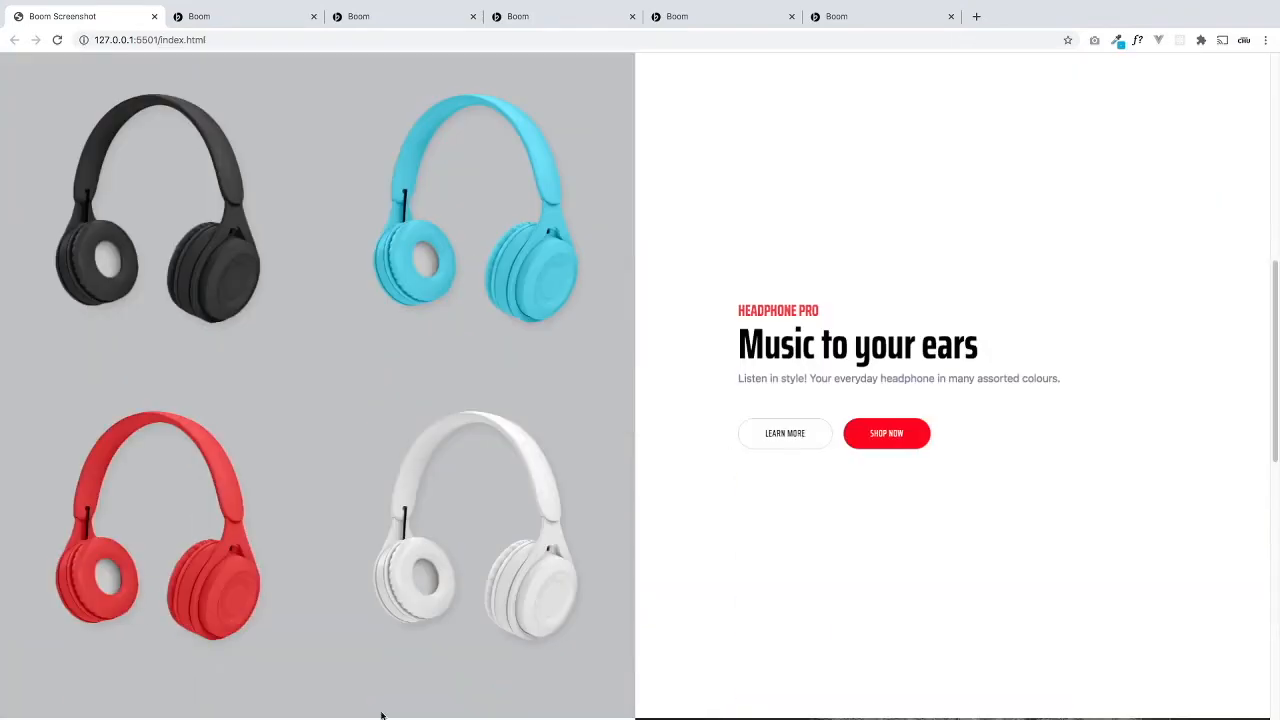
{"action": "scroll", "scroll_direction": "down", "scroll_amount": 3}
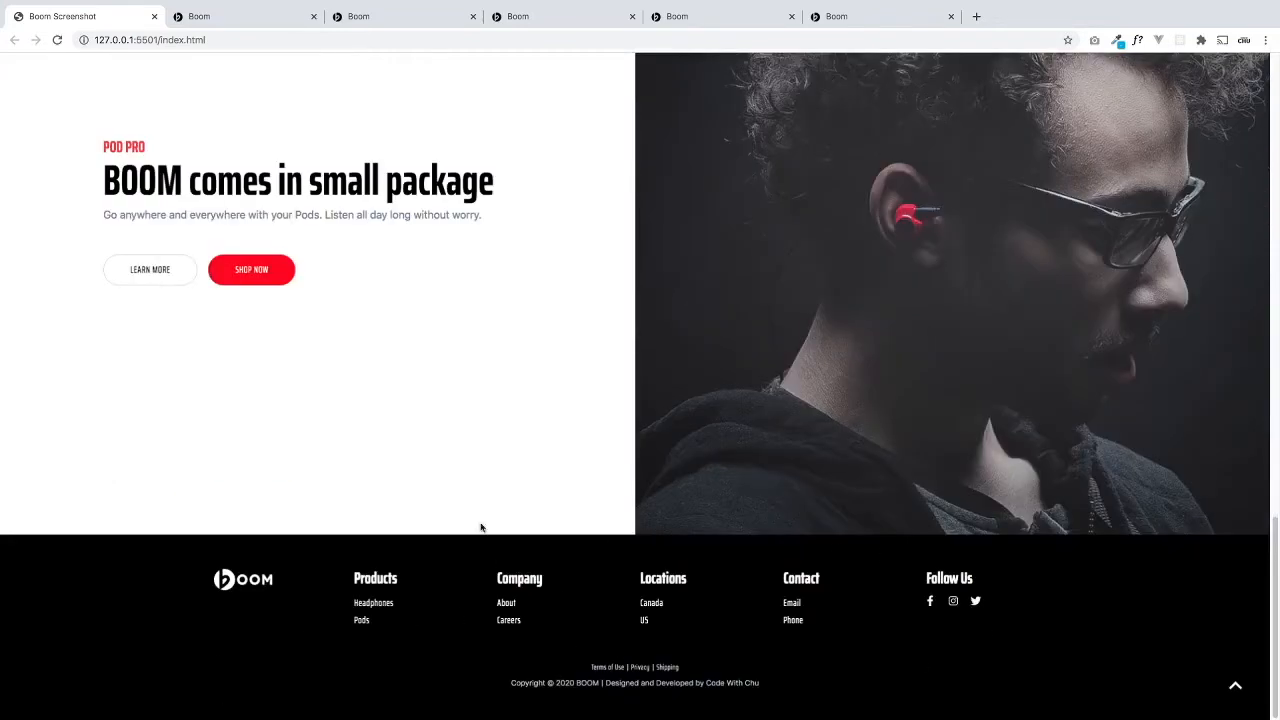
- Switch through the public index page to the card component page and scroll it
{"action": "left_click", "coordinate": [358, 16]}
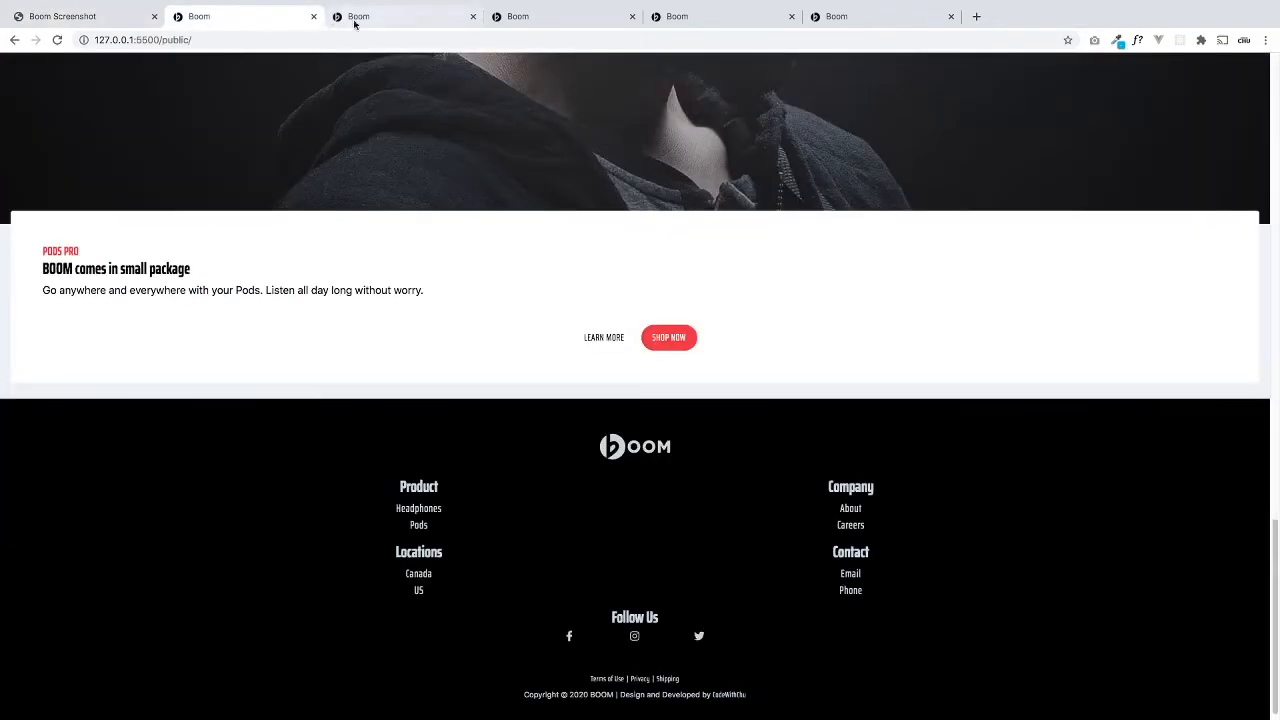
{"action": "left_click", "coordinate": [516, 16]}
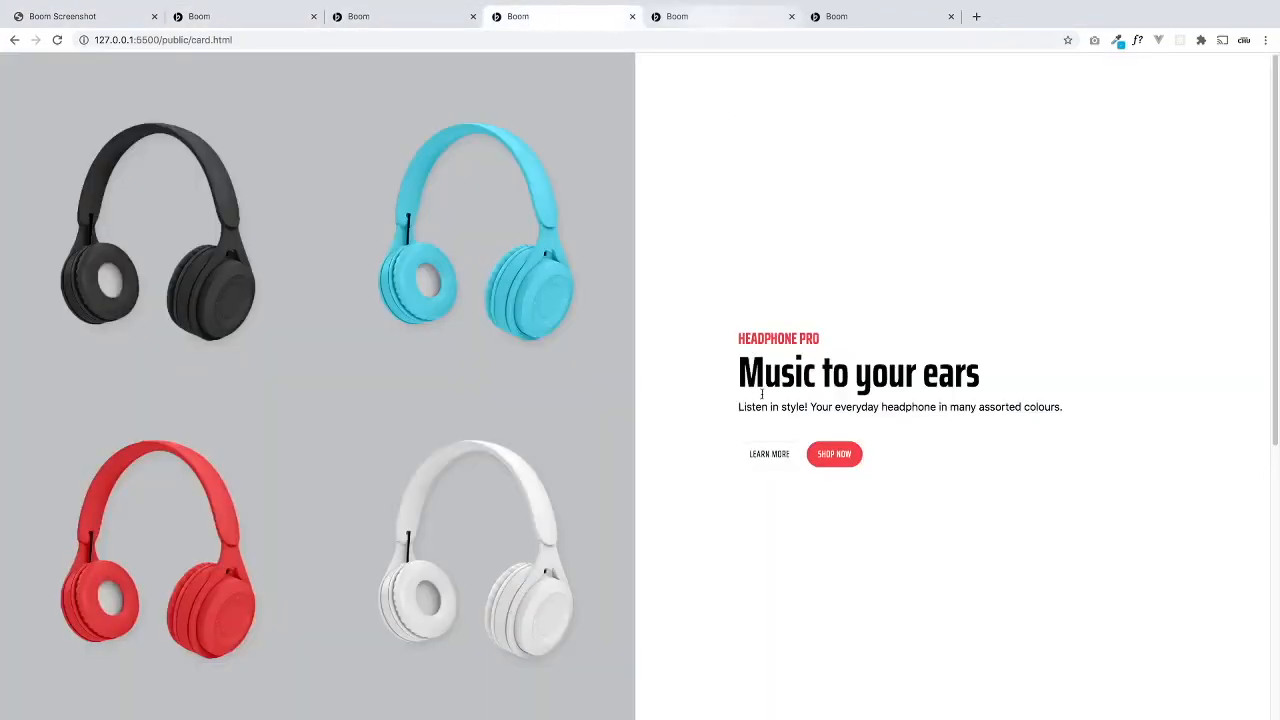
{"action": "scroll", "scroll_direction": "down", "scroll_amount": 3}
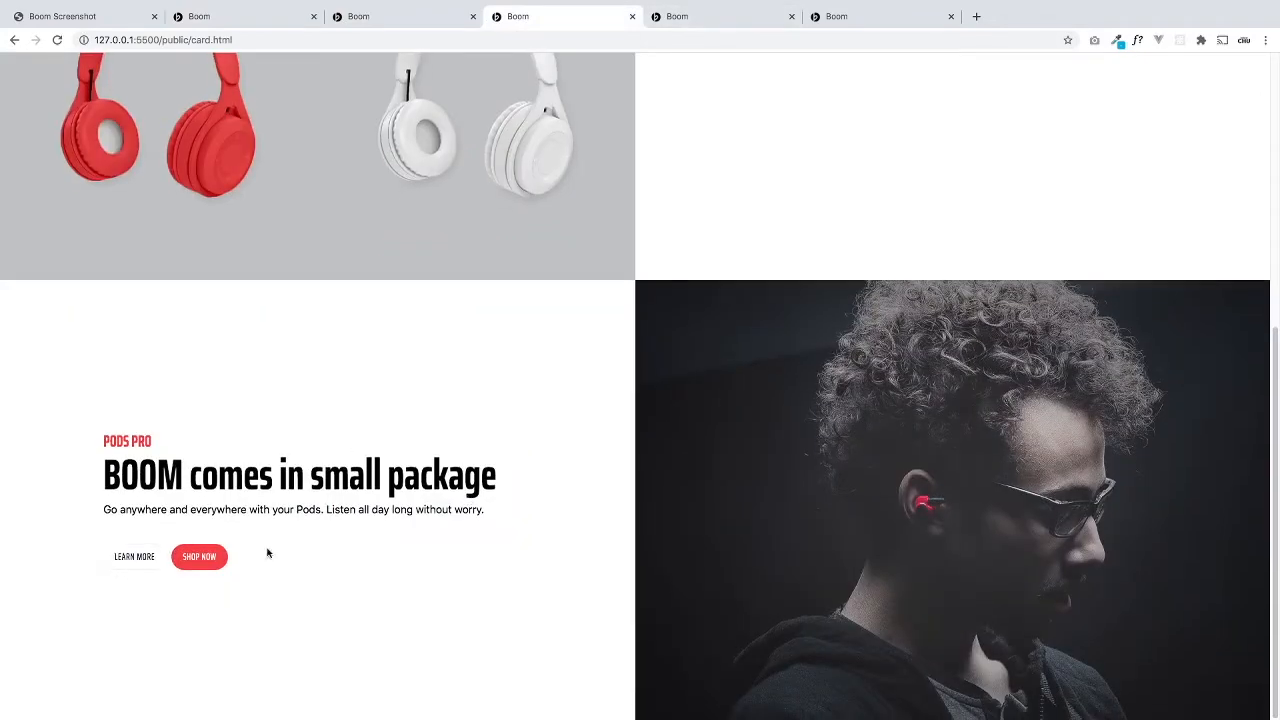
{"action": "scroll", "scroll_direction": "up", "scroll_amount": 3}
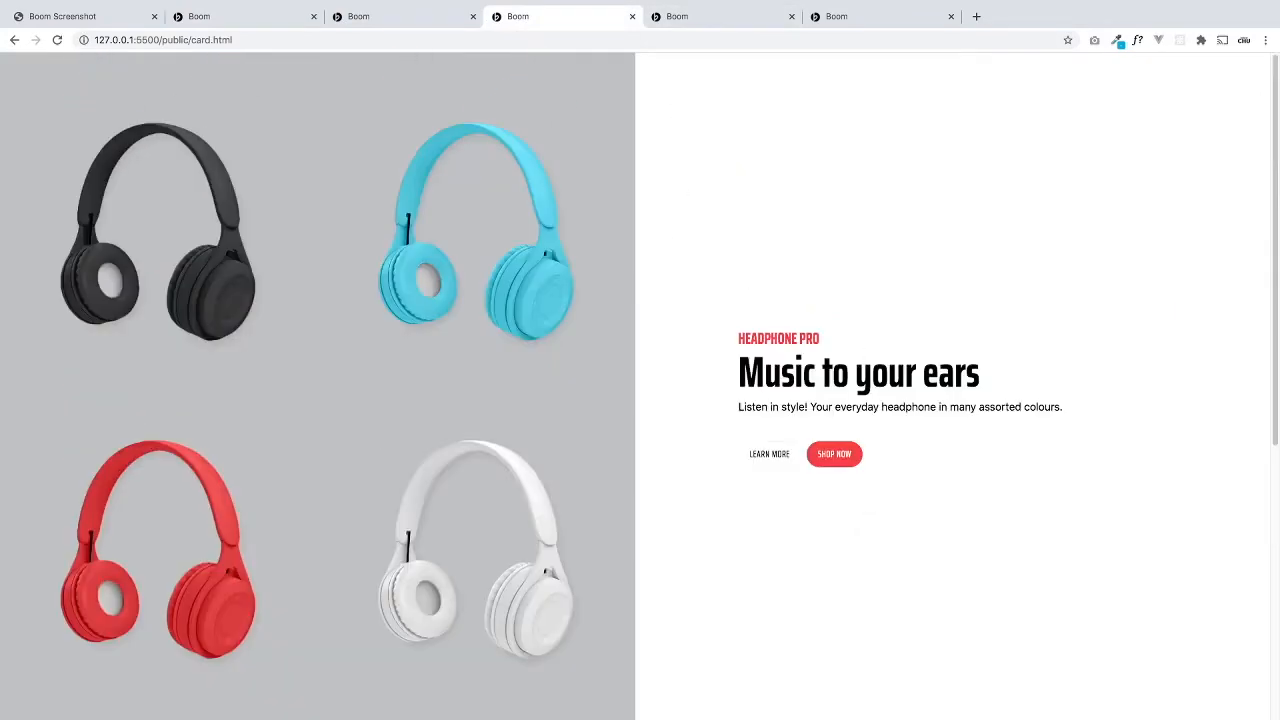
{"action": "mouse_move", "coordinate": [644, 540]}
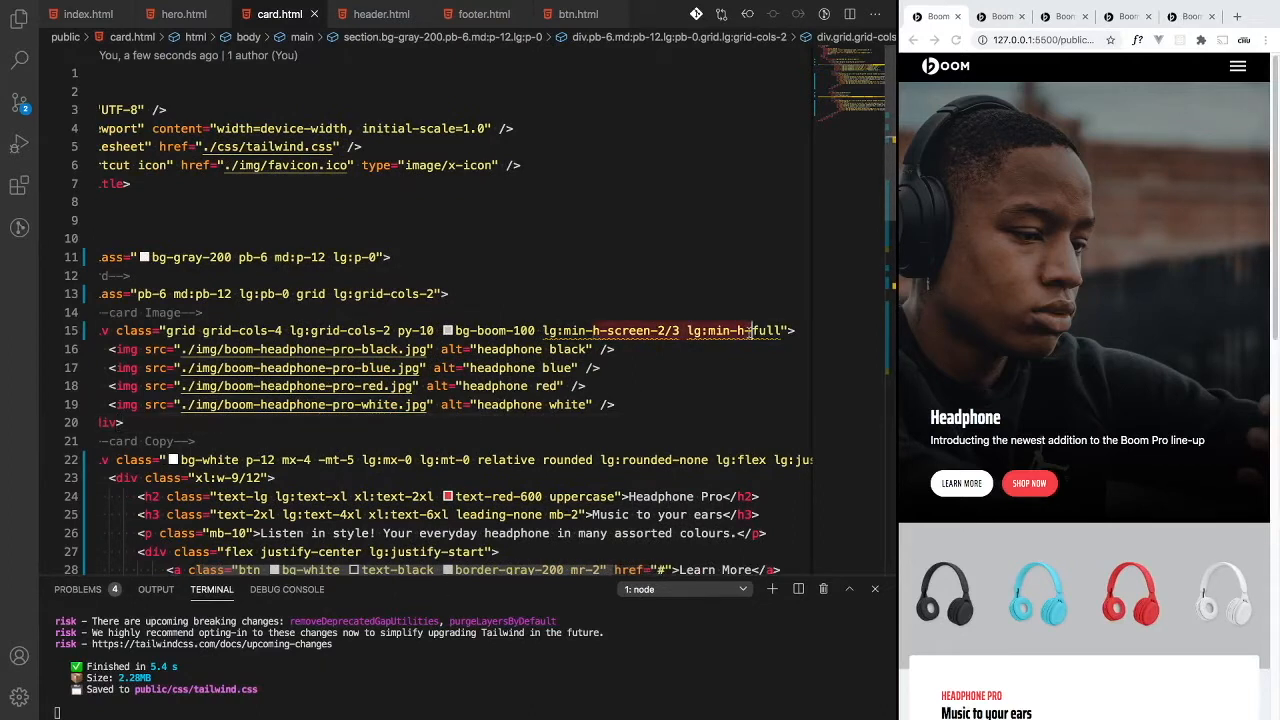
- Scroll through card.html's headphone image grid markup beside the phone-width preview
{"action": "scroll", "scroll_direction": "down", "scroll_amount": 3}
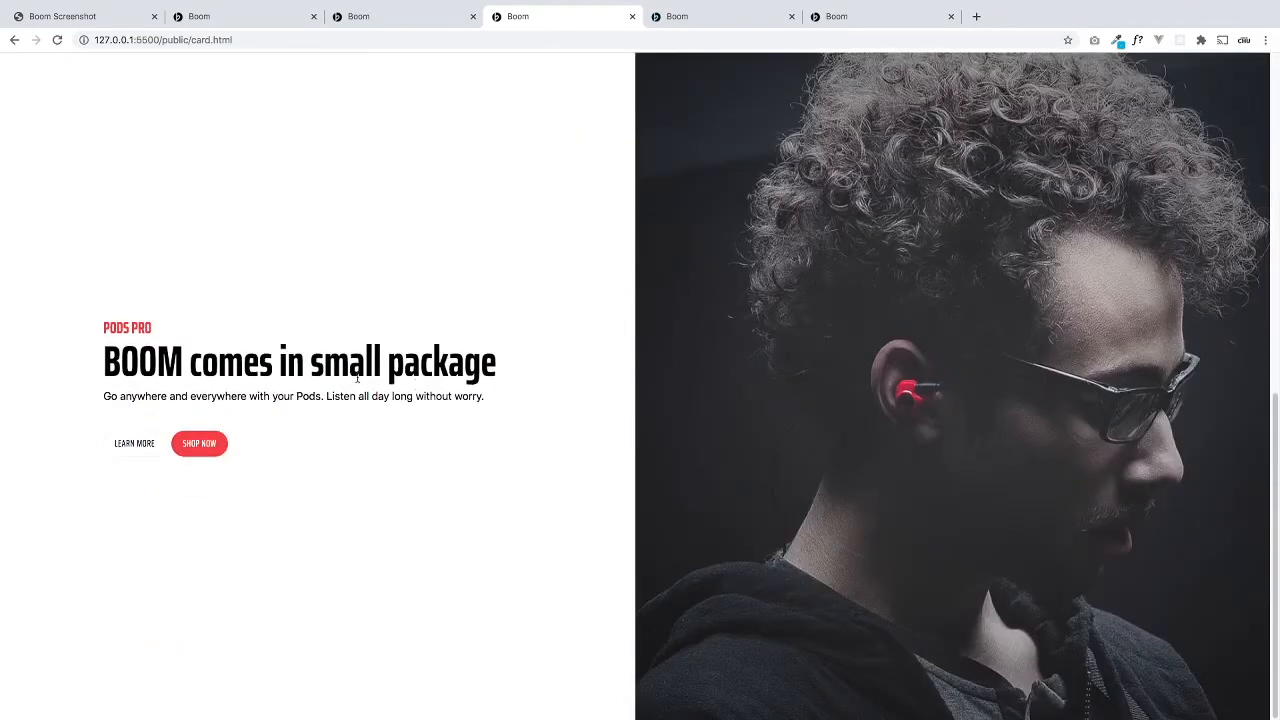
- Scroll the card page to check the headphone and Pods sections at desktop width
{"action": "scroll", "scroll_direction": "down", "scroll_amount": 3}
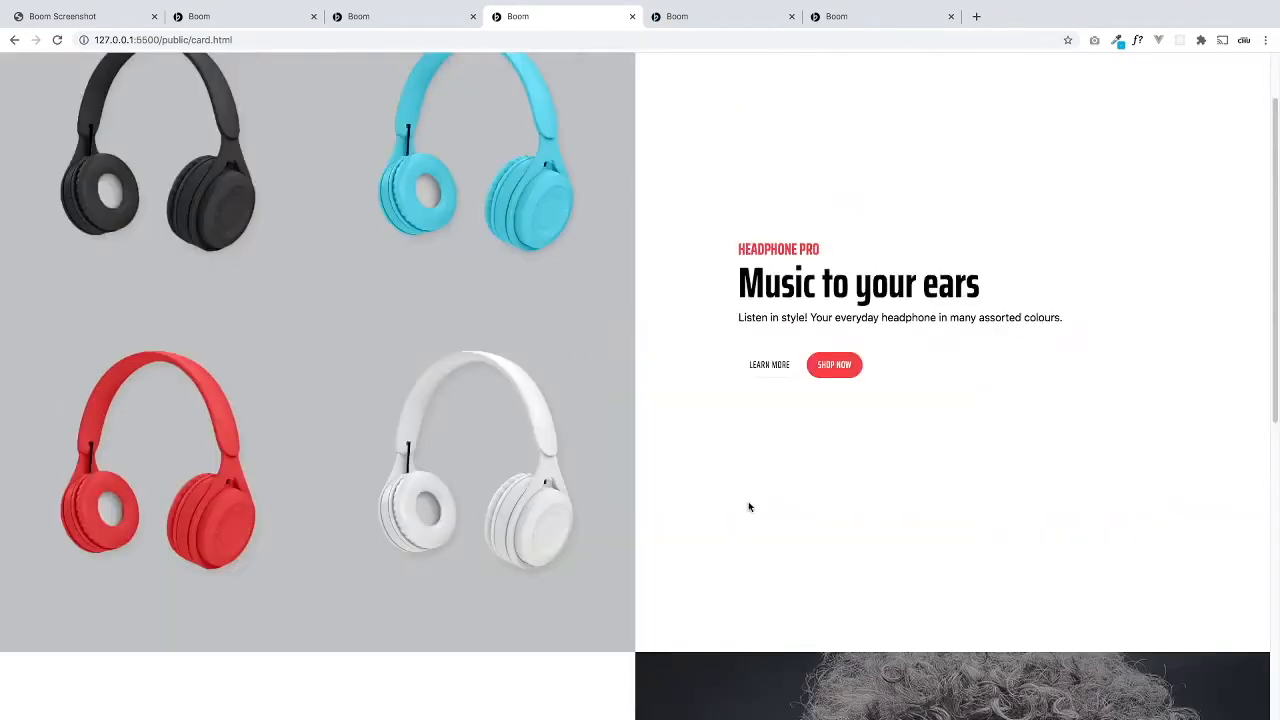
{"action": "scroll", "scroll_direction": "up", "scroll_amount": 3}
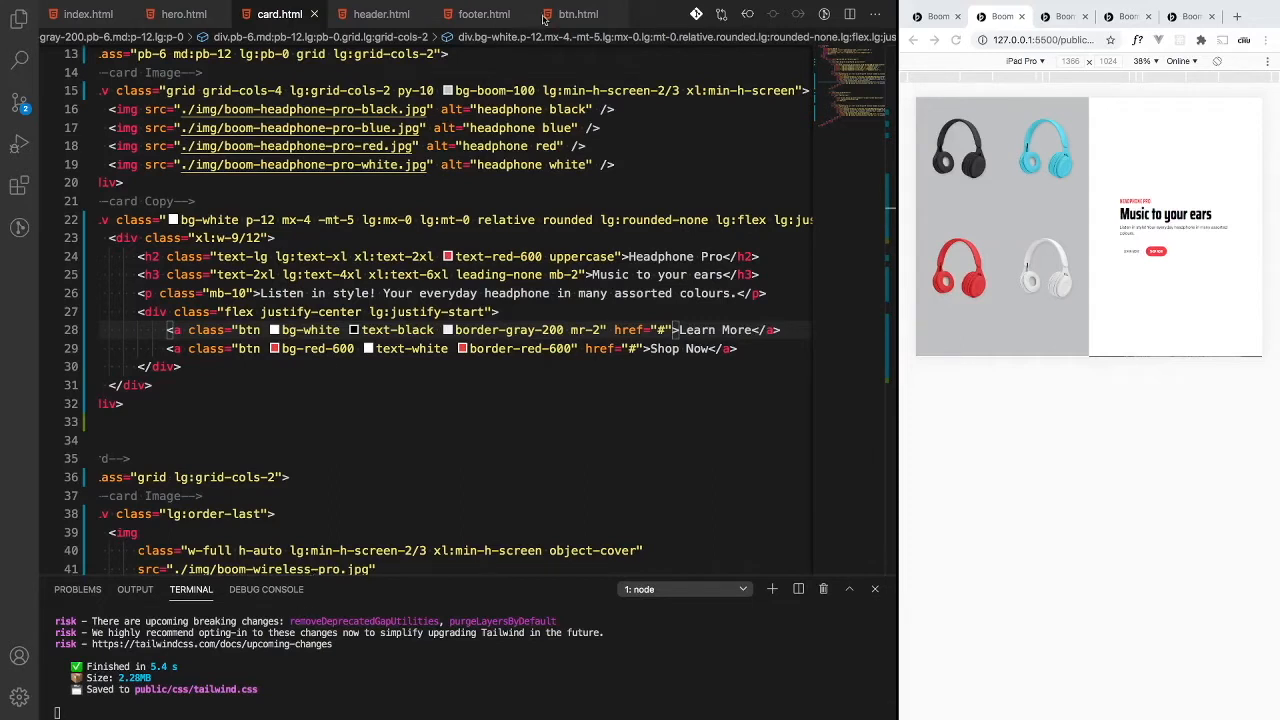
- Show btn.html with its buttons previewed at iPhone 6/7/8 Plus and the file tree open
{"action": "left_click", "coordinate": [576, 14]}
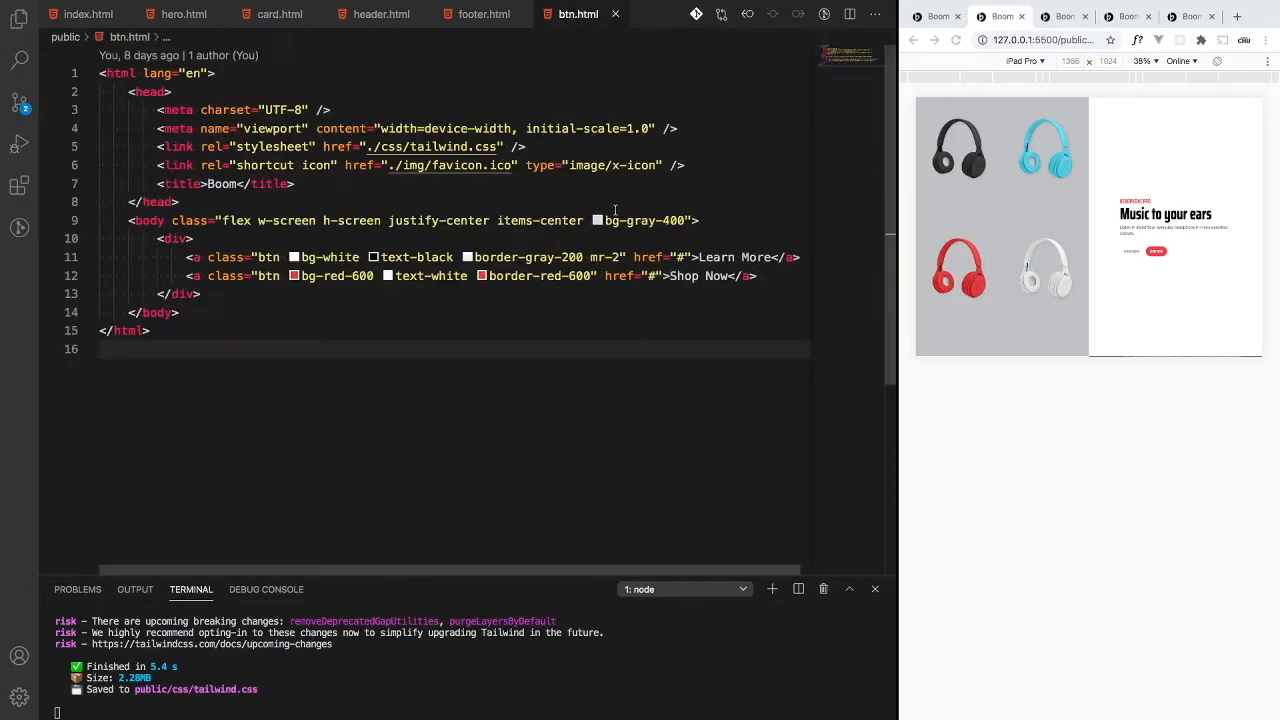
{"action": "left_click", "coordinate": [1190, 16]}
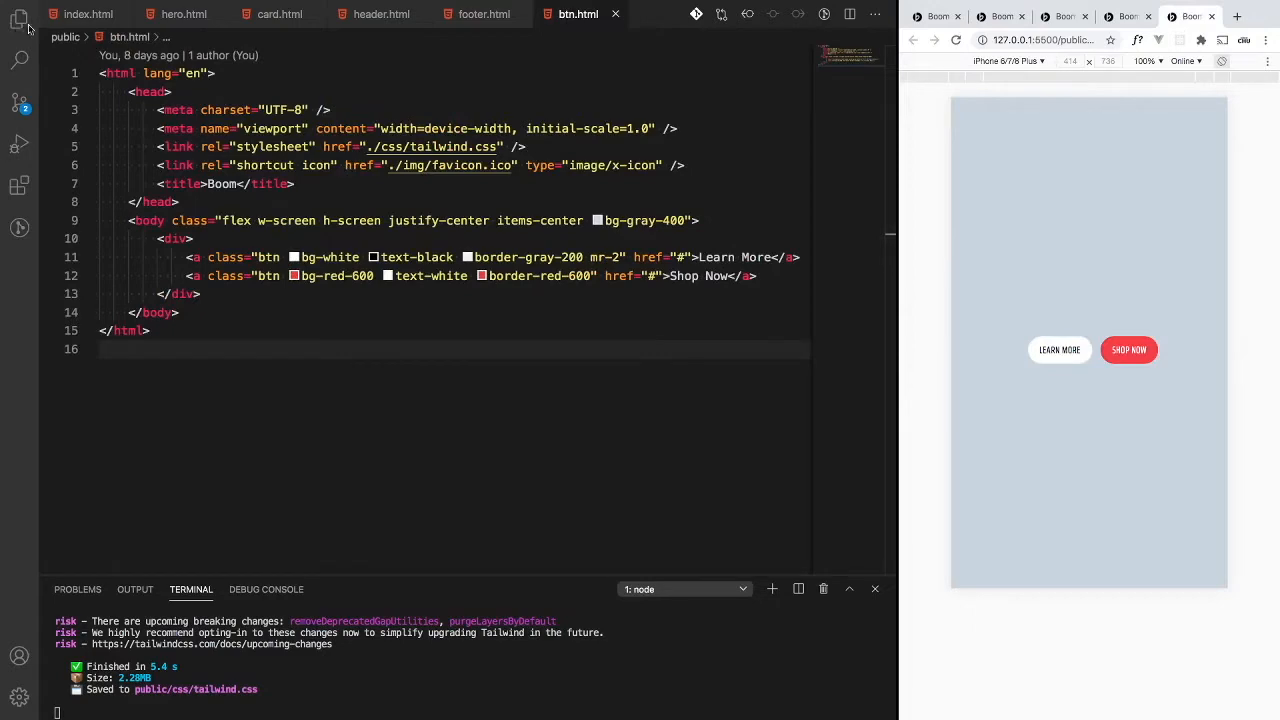
{"action": "left_click", "coordinate": [20, 18]}
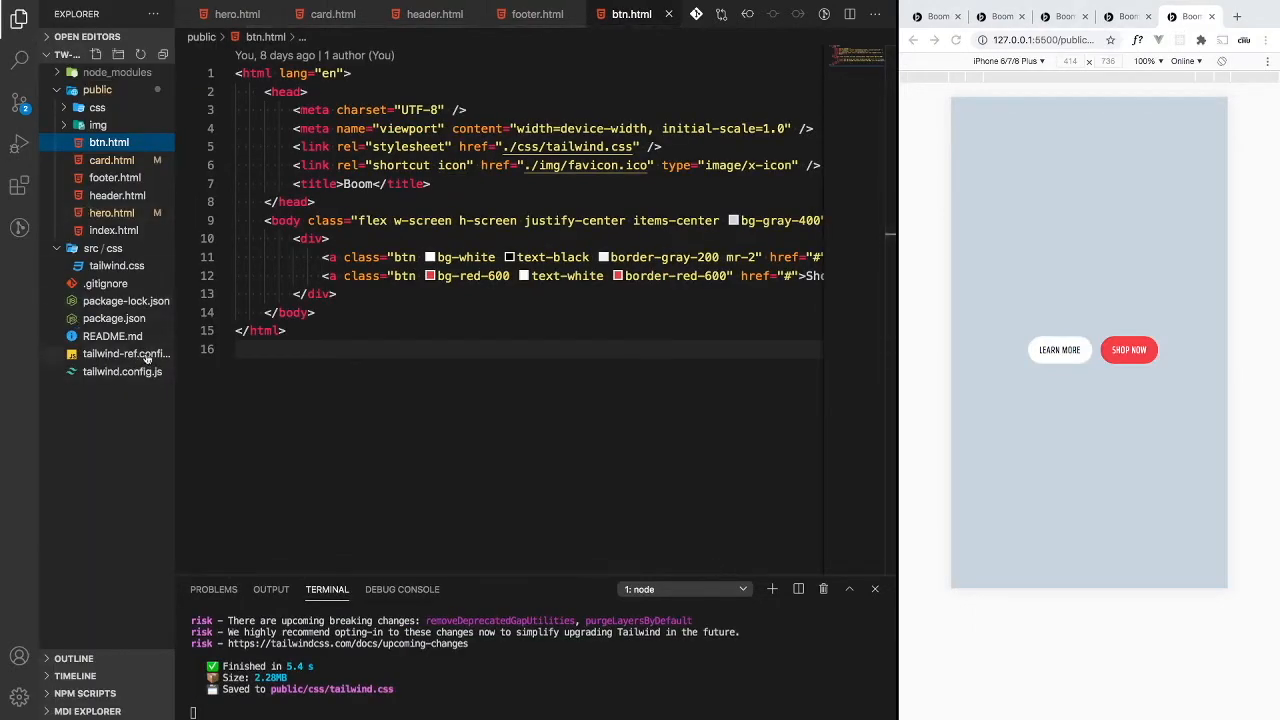
- Go to tailwind.css and start a new line just below the .btn component rule
{"action": "left_click", "coordinate": [116, 264]}
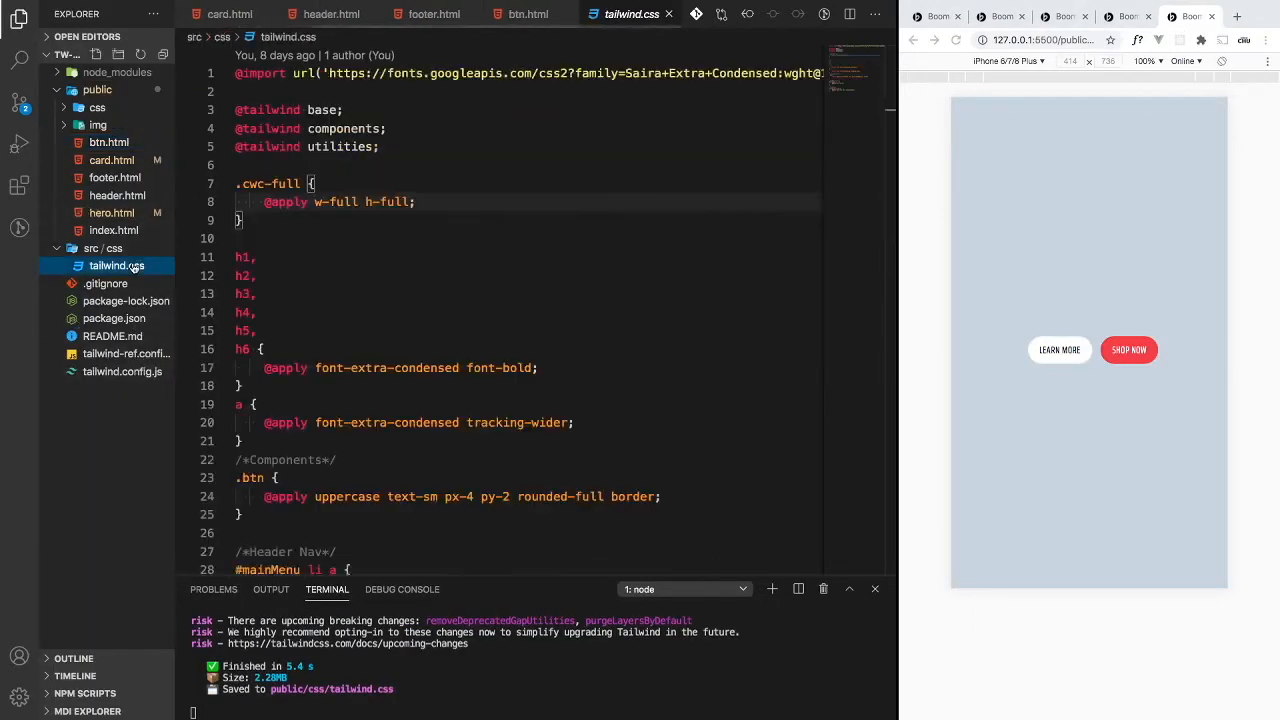
{"action": "scroll", "scroll_direction": "down", "scroll_amount": 3}
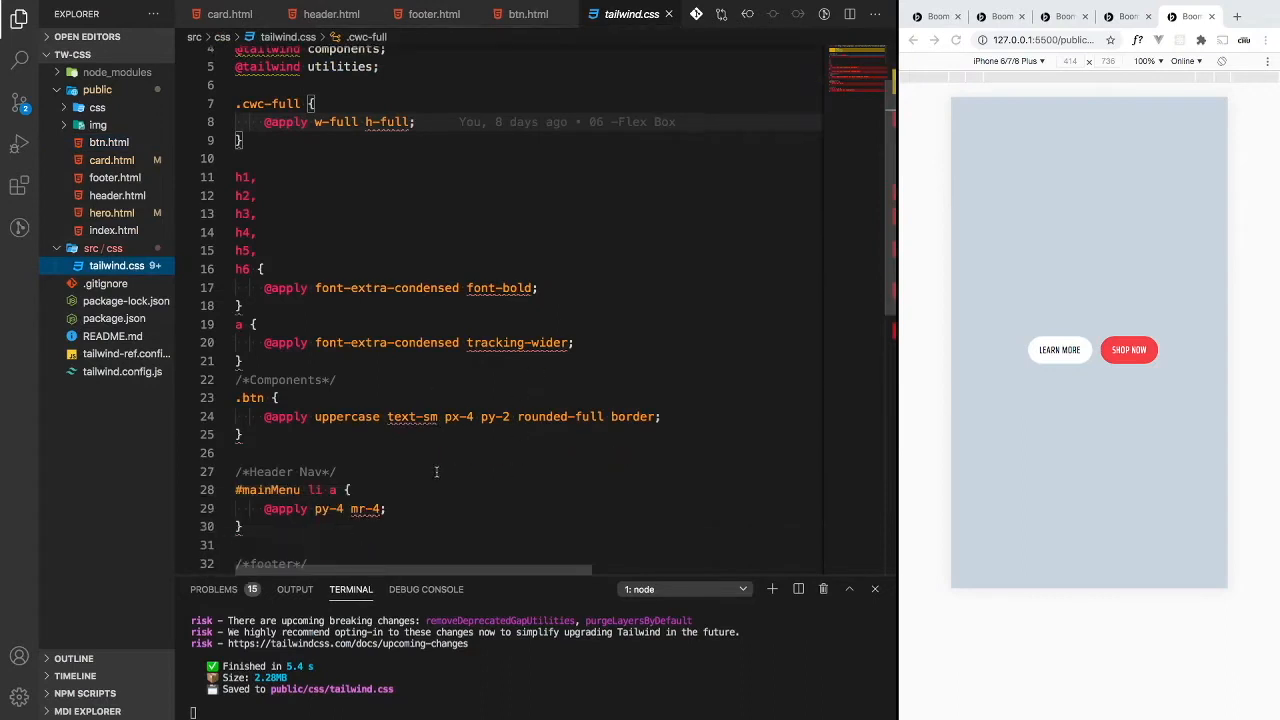
{"action": "scroll", "scroll_direction": "down", "scroll_amount": 3}
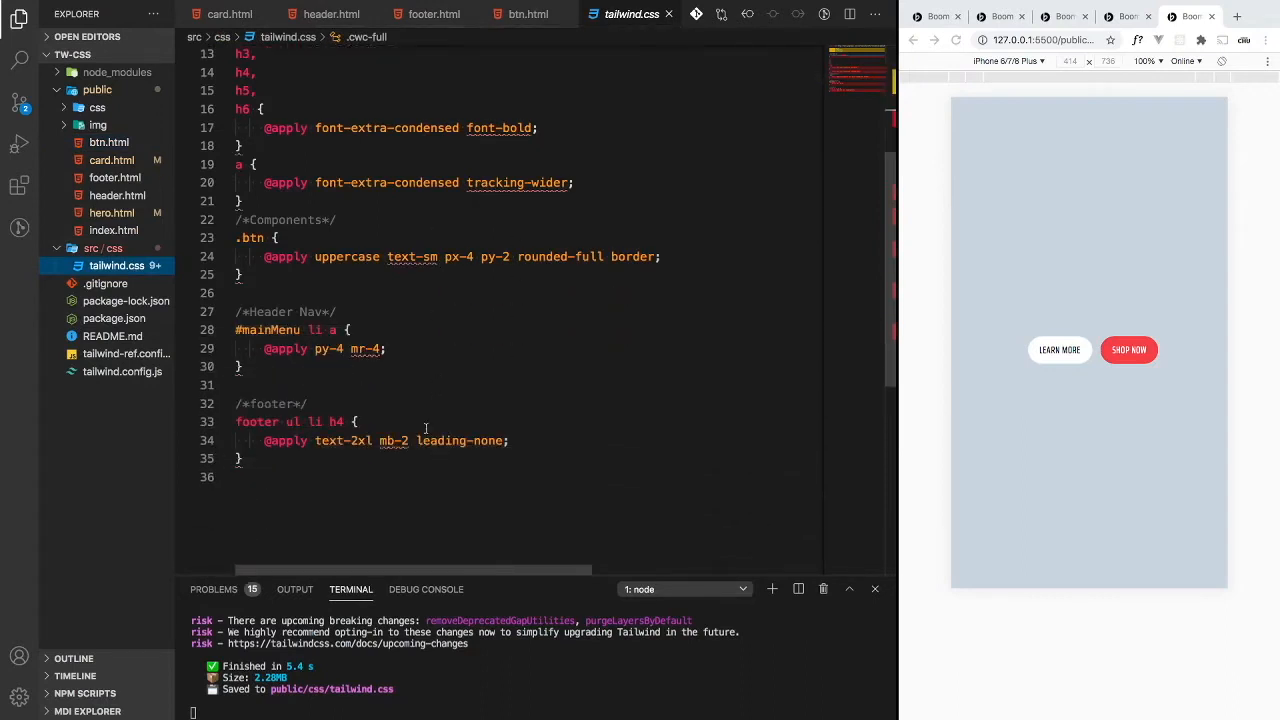
{"action": "left_click", "coordinate": [296, 276]}
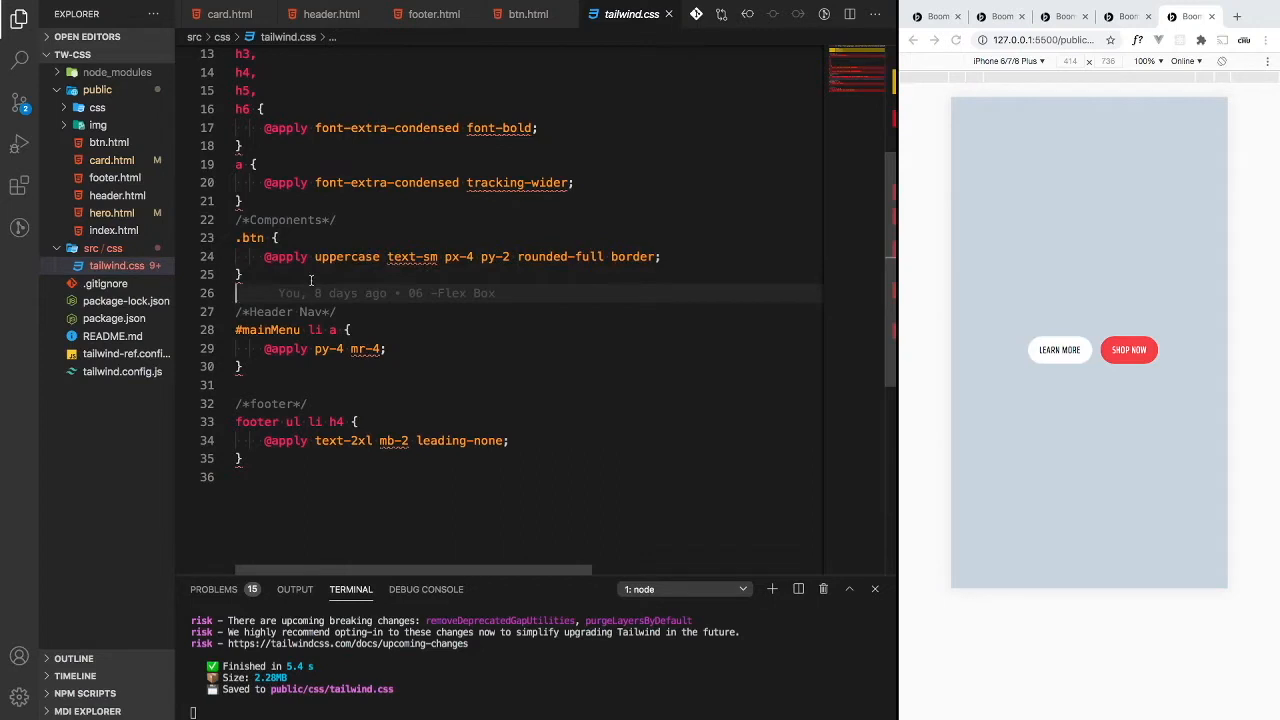
{"action": "key", "text": "enter"}
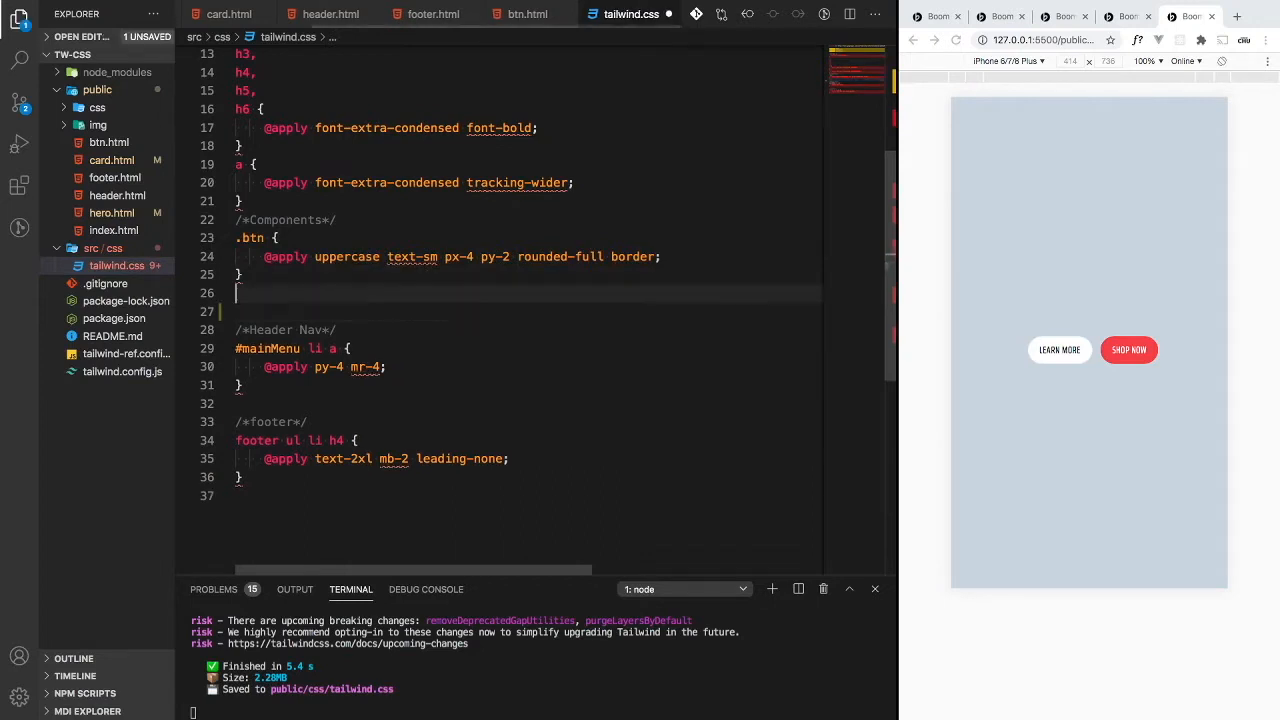
{"action": "type", "text": "@"}
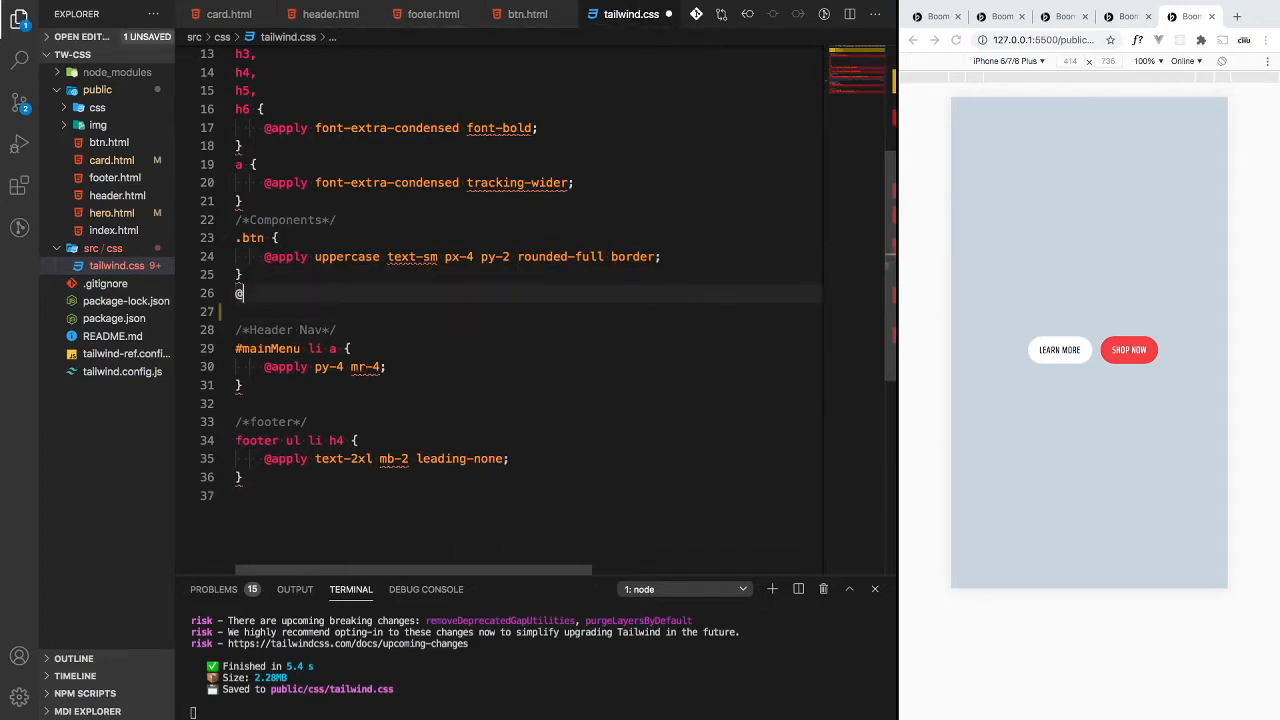
{"action": "type", "text": "@"}
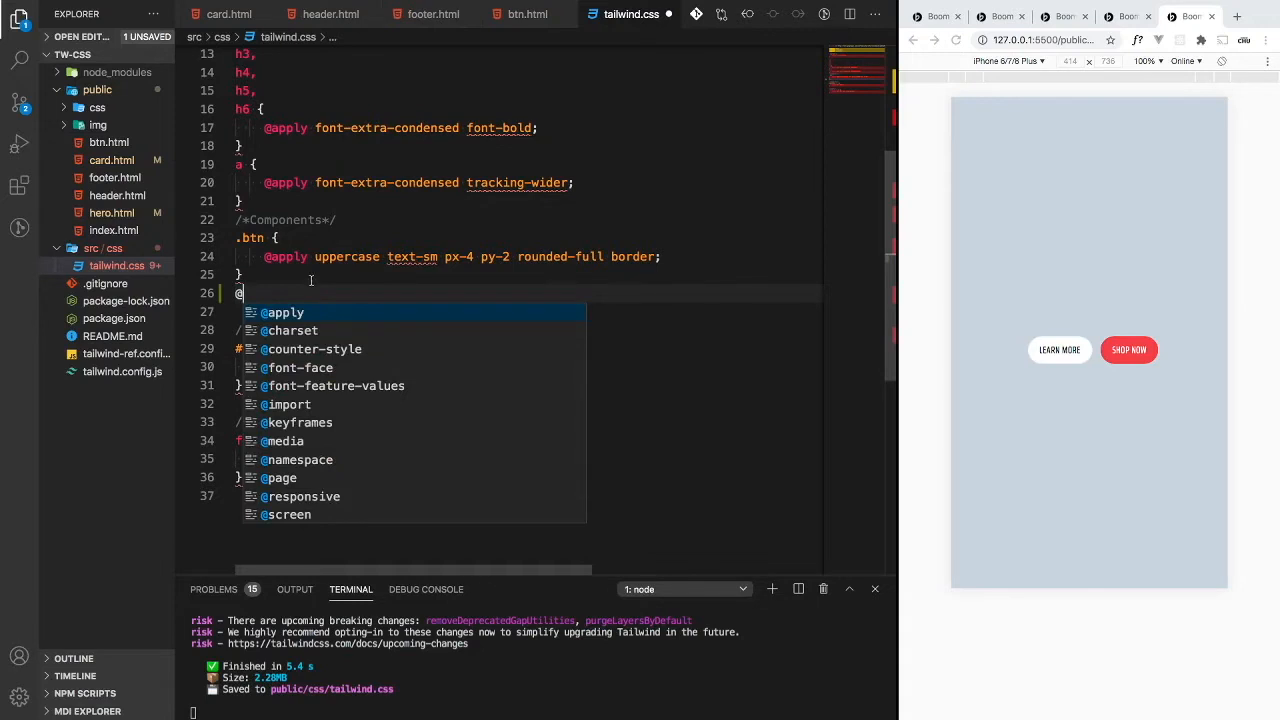
{"action": "type", "text": "screen md{"}
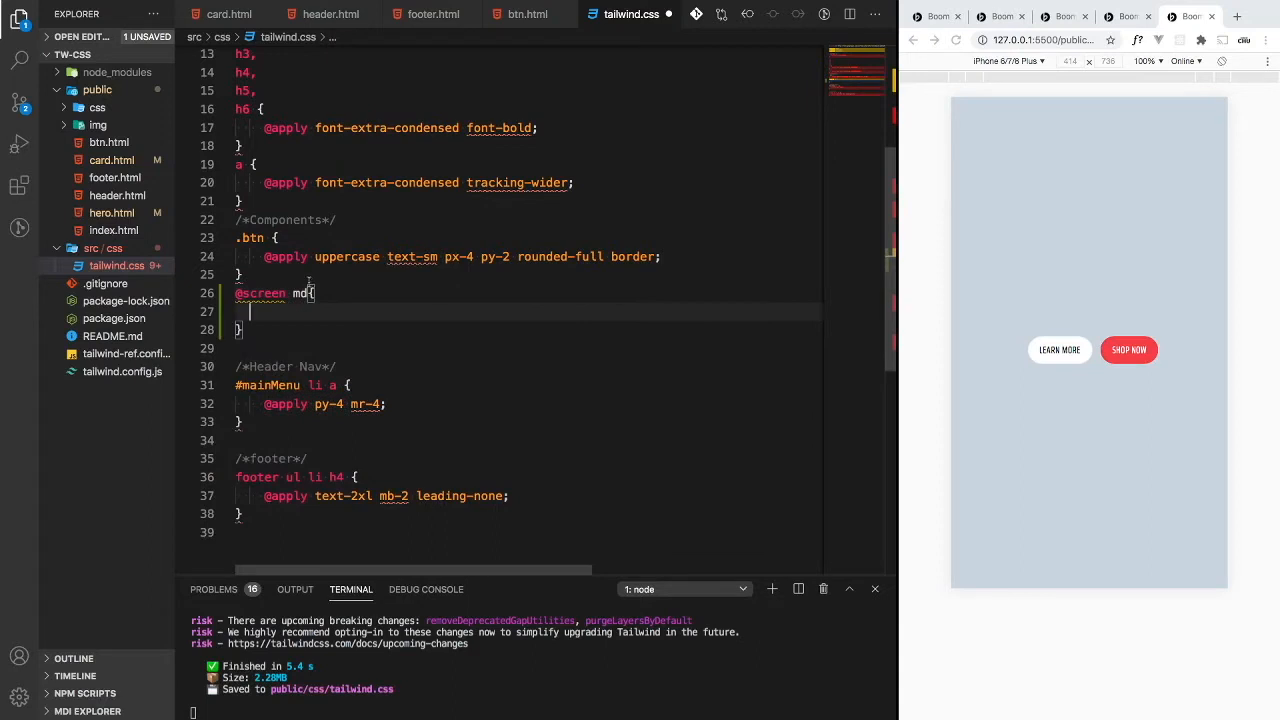
{"action": "type", "text": "s"}
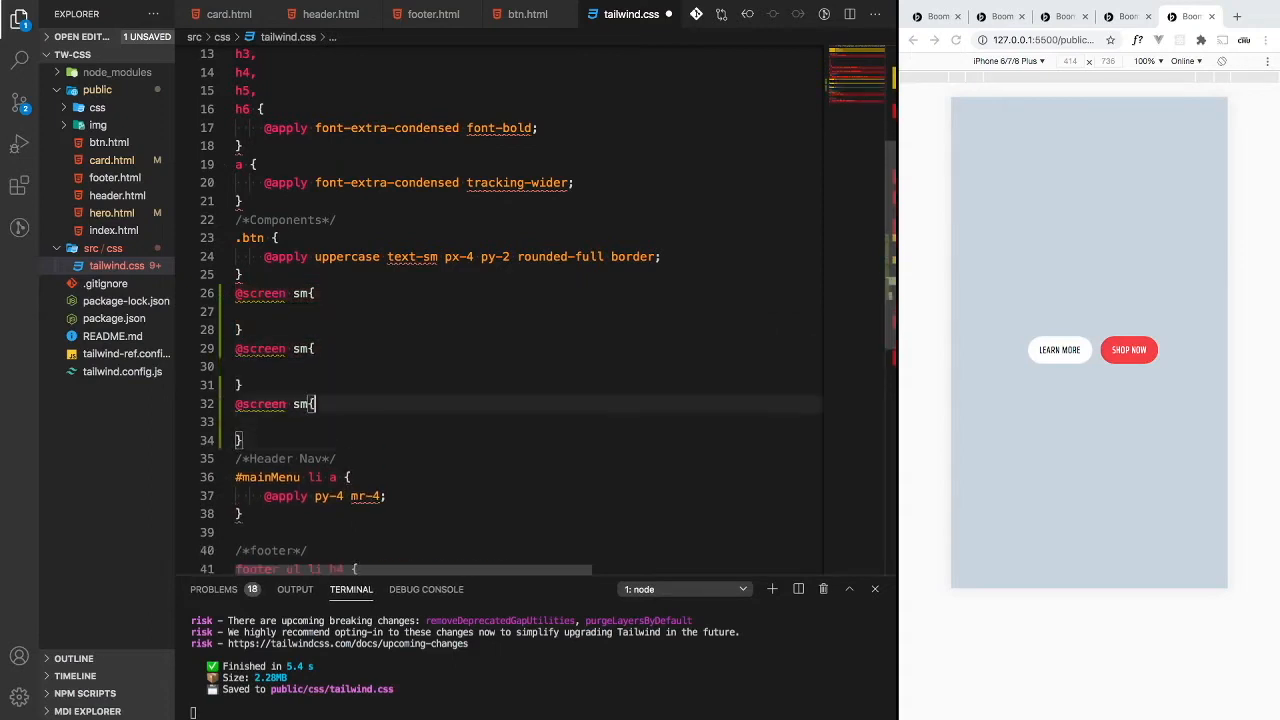
{"action": "type", "text": "lg"}
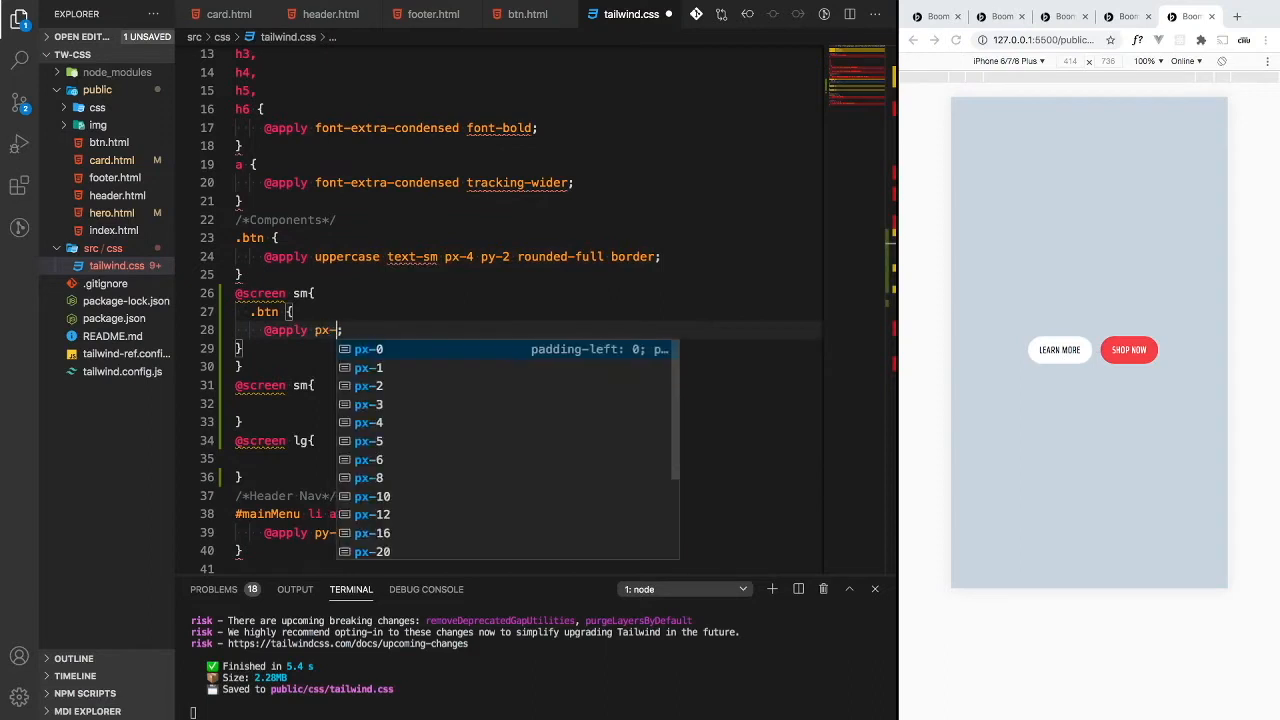
{"action": "type", "text": "8"}
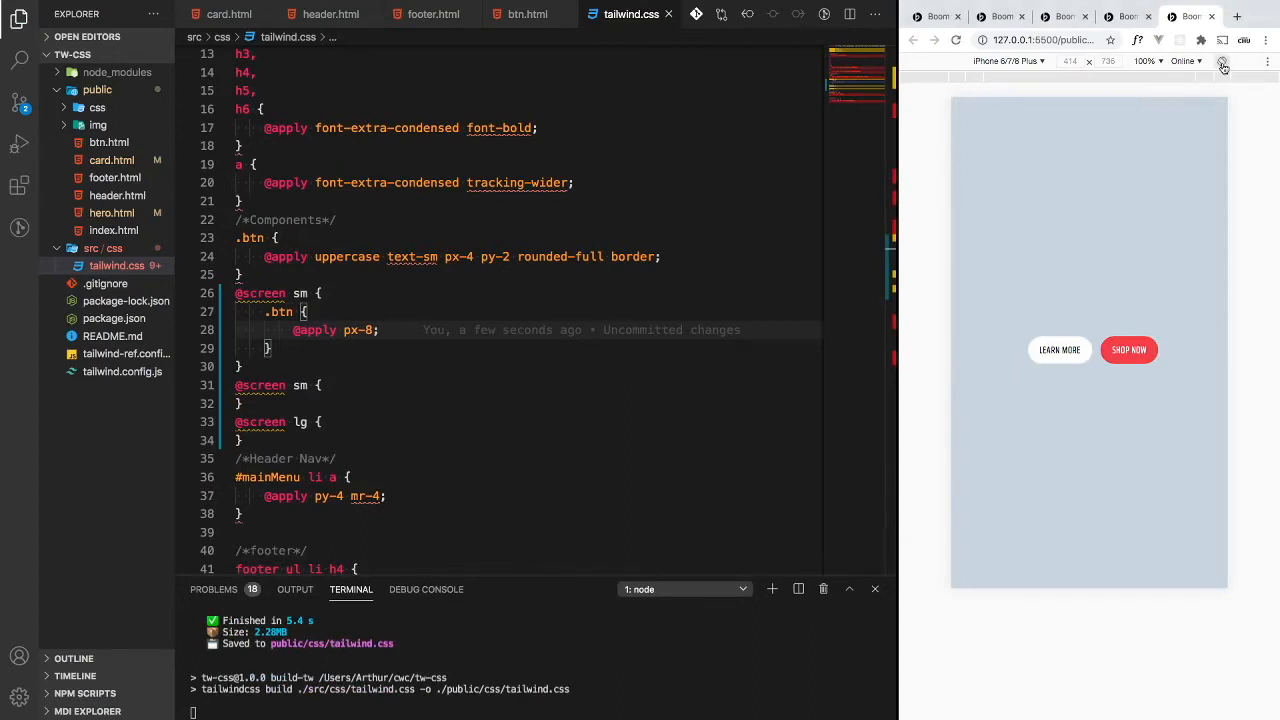
- Make the base .btn text-xs and give the sm breakpoint .btn text-sm py-3
{"action": "left_click", "coordinate": [1220, 62]}
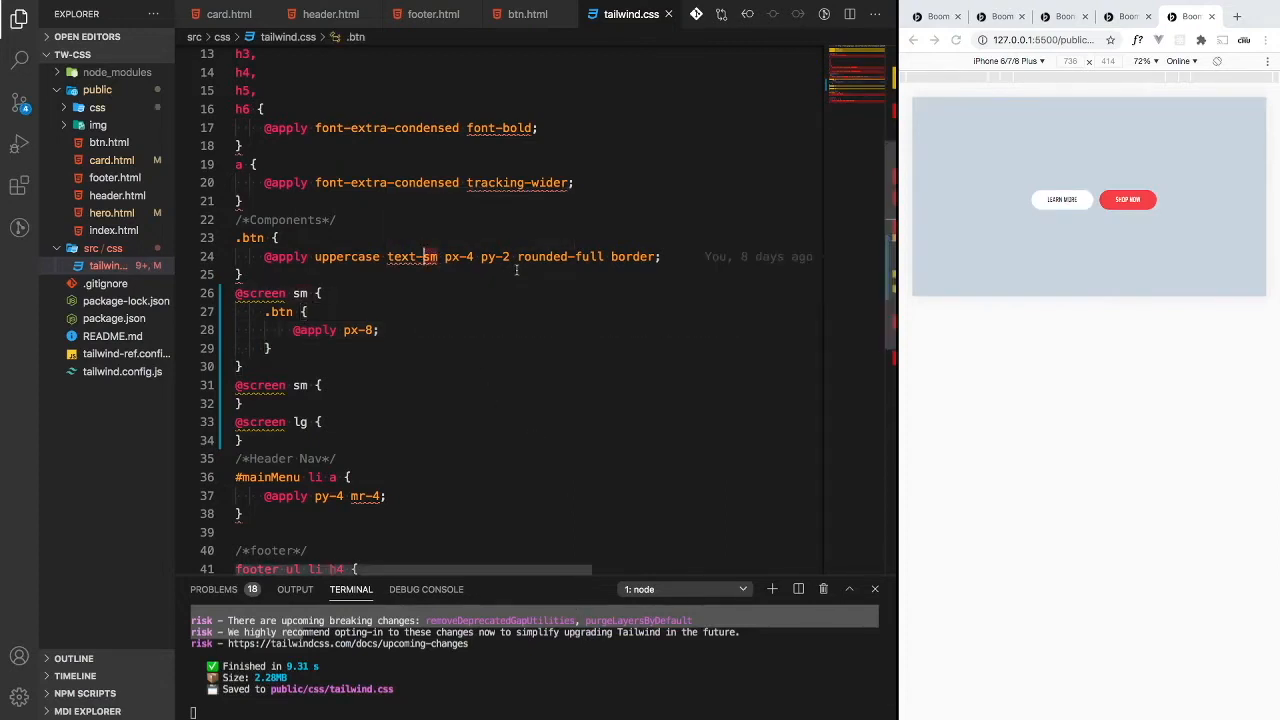
{"action": "type", "text": "xm"}
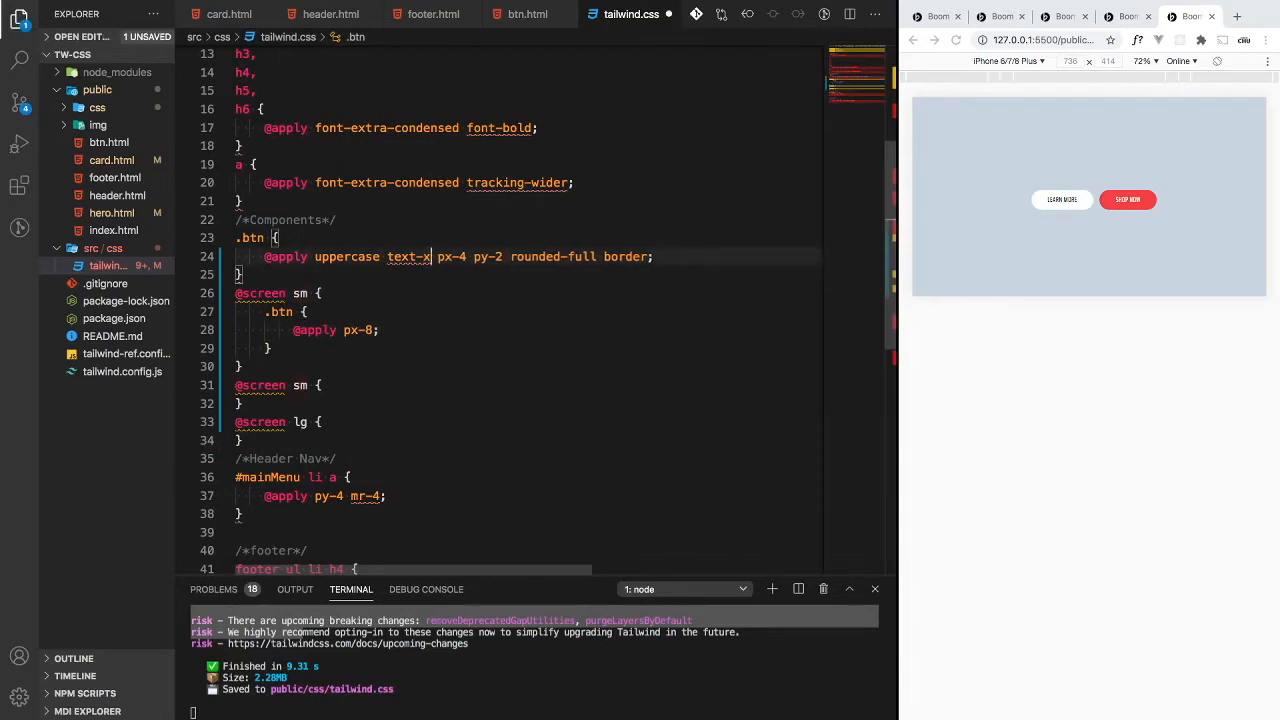
{"action": "type", "text": "s"}
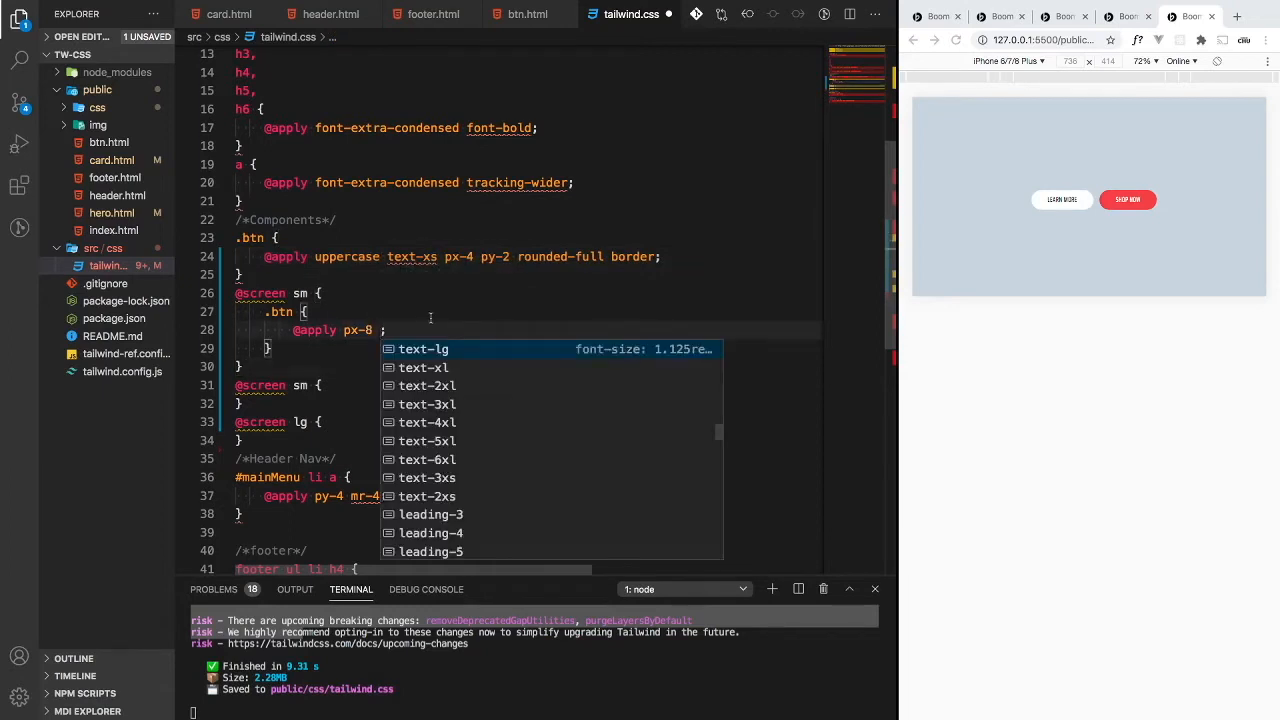
{"action": "type", "text": "text-sm"}
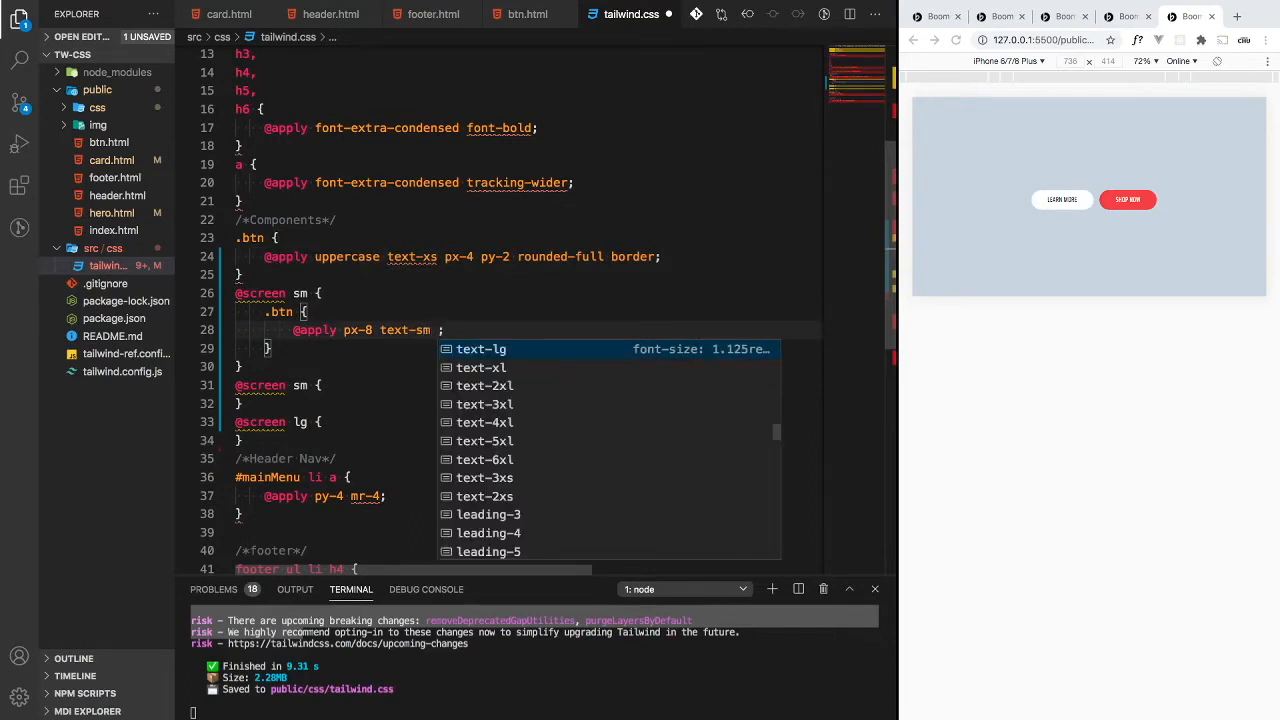
{"action": "type", "text": "py-"}
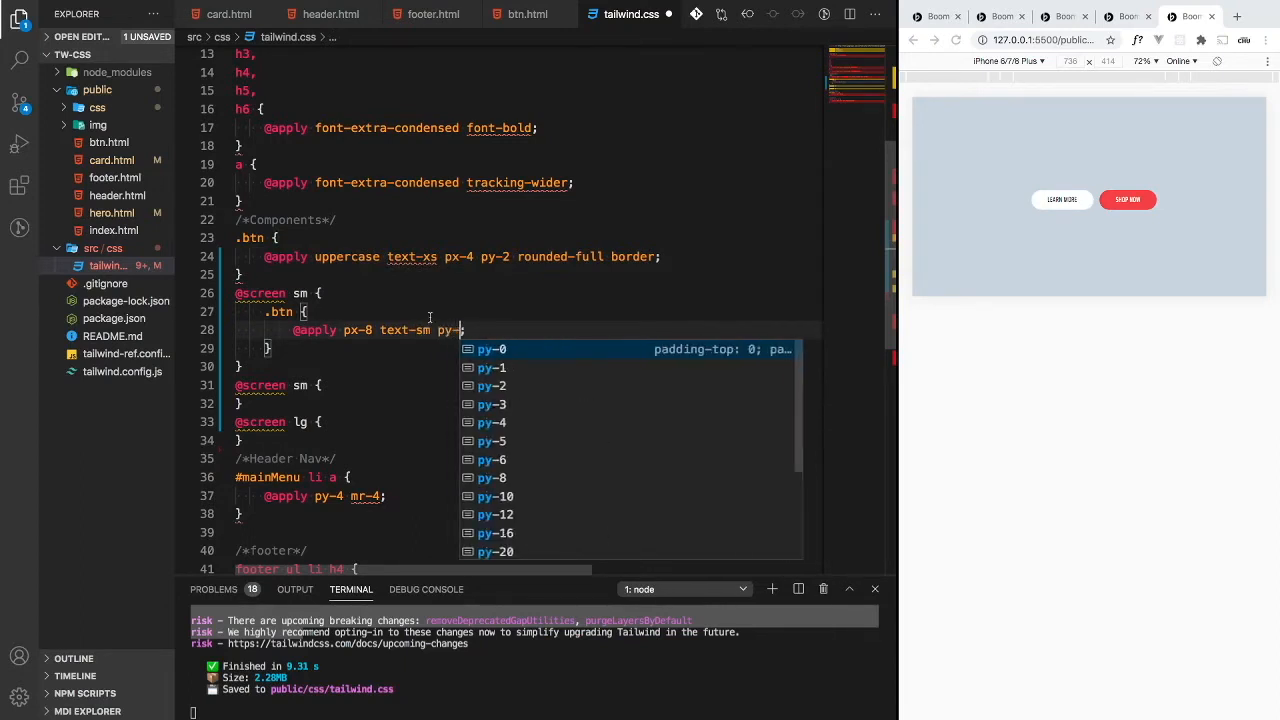
{"action": "type", "text": "3"}
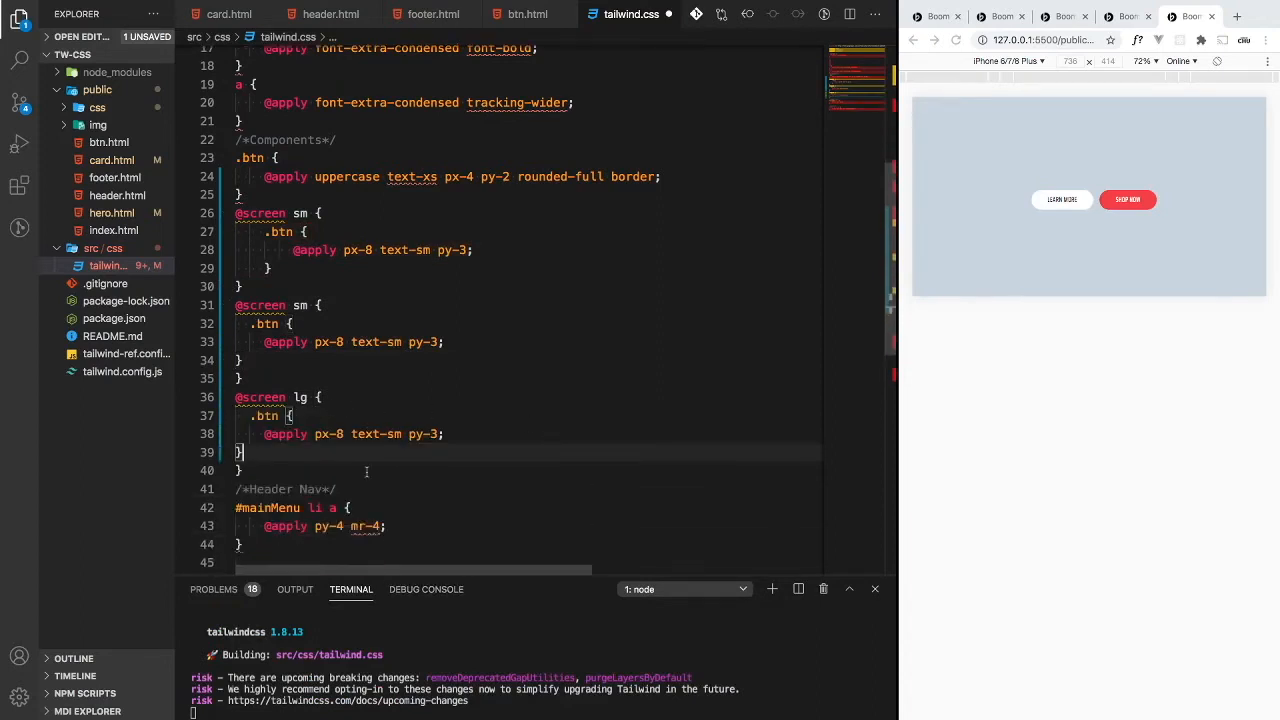
{"action": "mouse_move", "coordinate": [348, 324]}
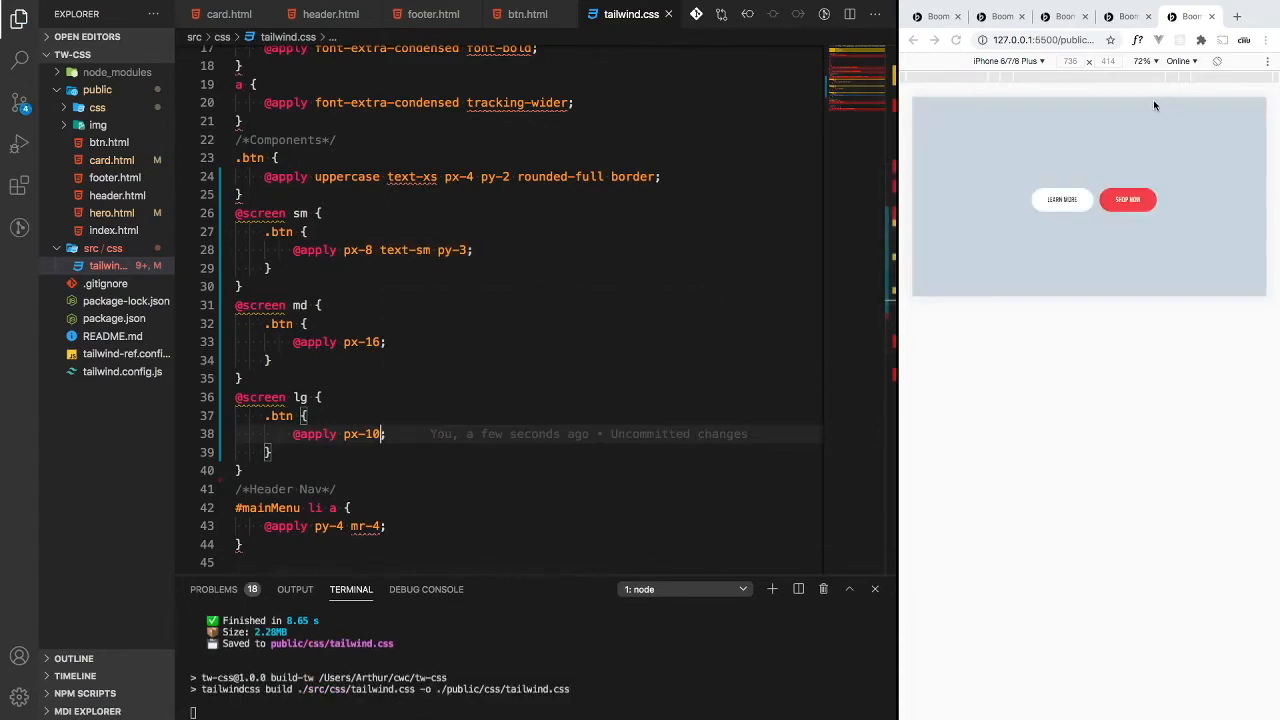
{"action": "mouse_move", "coordinate": [1128, 200]}
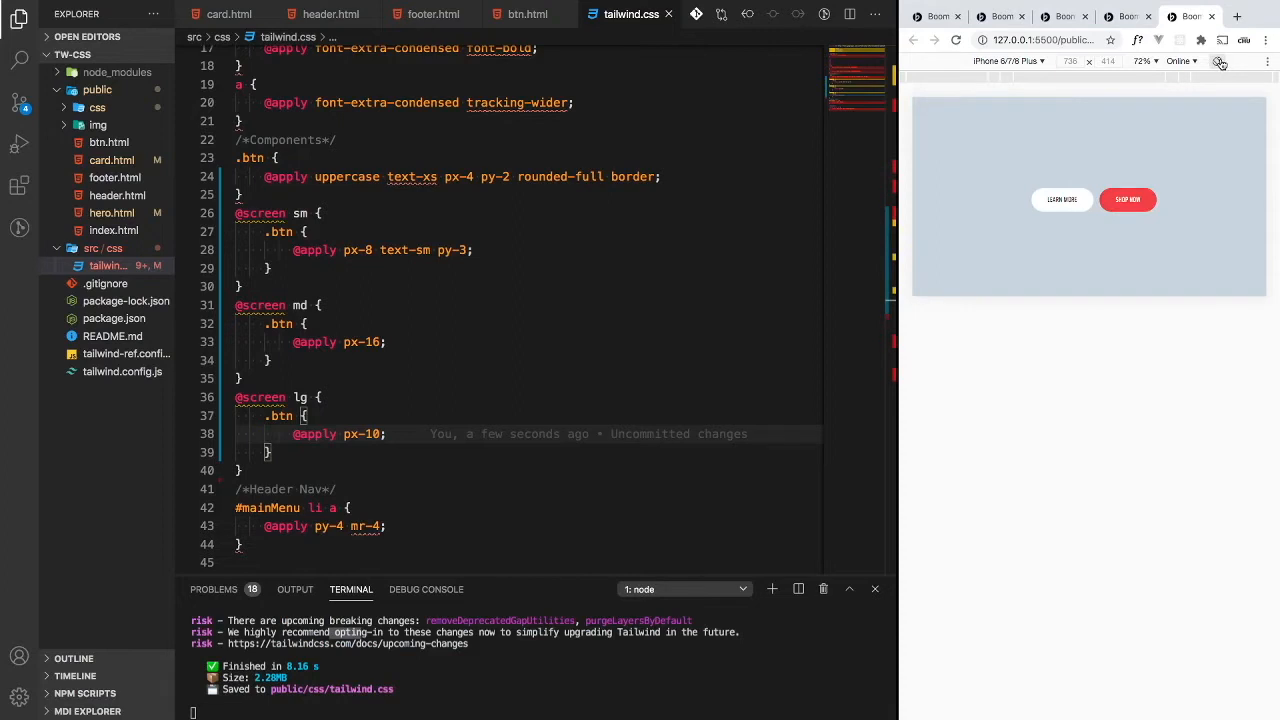
- Preview the buttons at iPhone X then iPad size and try the Learn More button
{"action": "left_click", "coordinate": [1220, 60]}
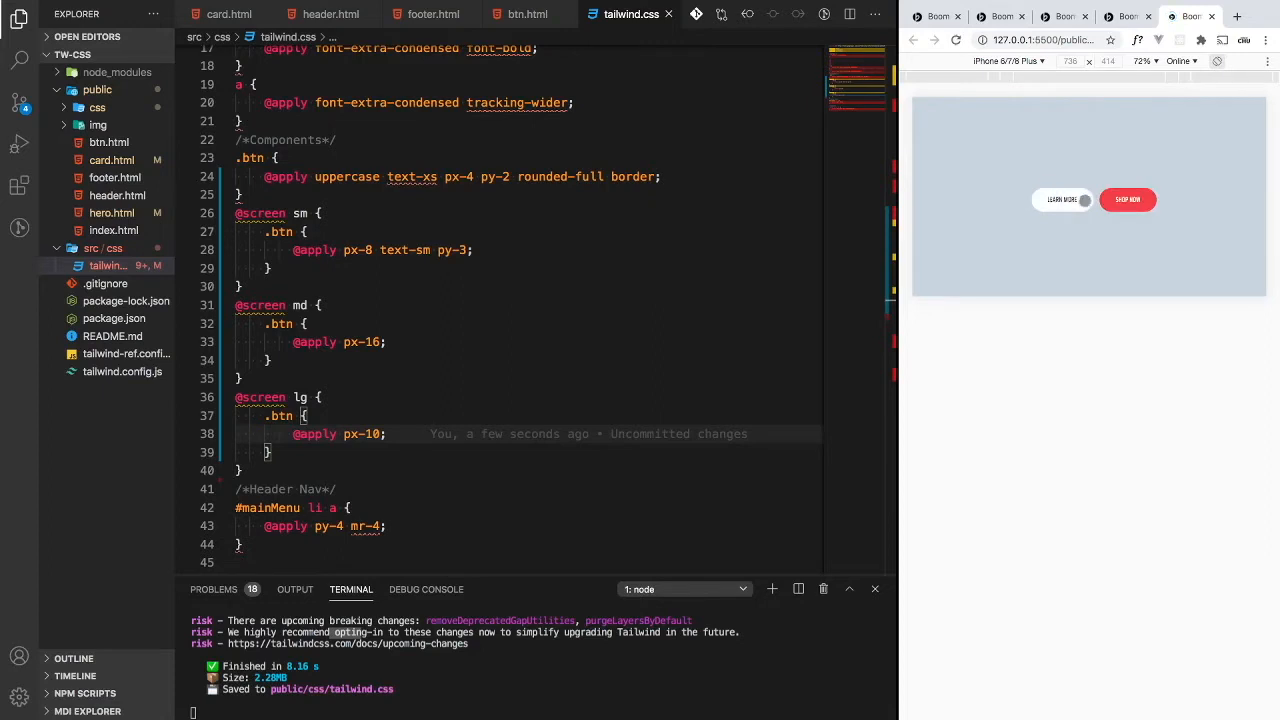
{"action": "left_click", "coordinate": [1008, 60]}
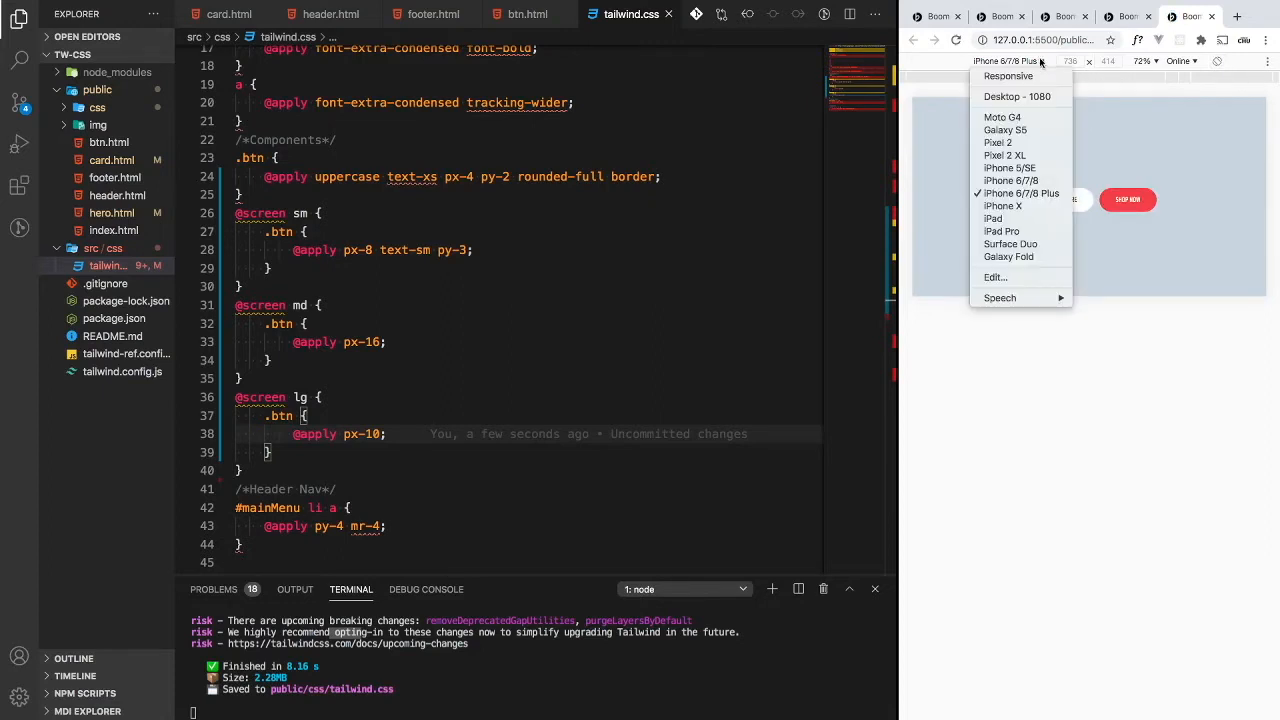
{"action": "mouse_move", "coordinate": [1004, 204]}
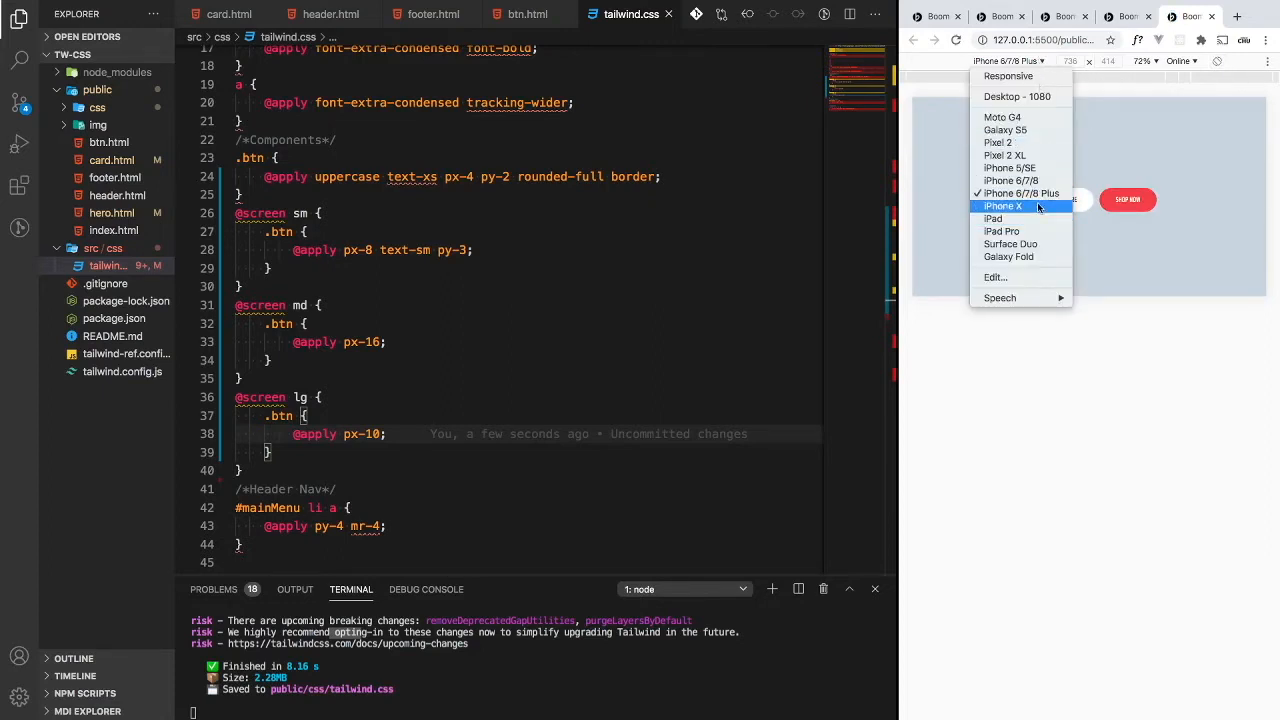
{"action": "left_click", "coordinate": [1002, 204]}
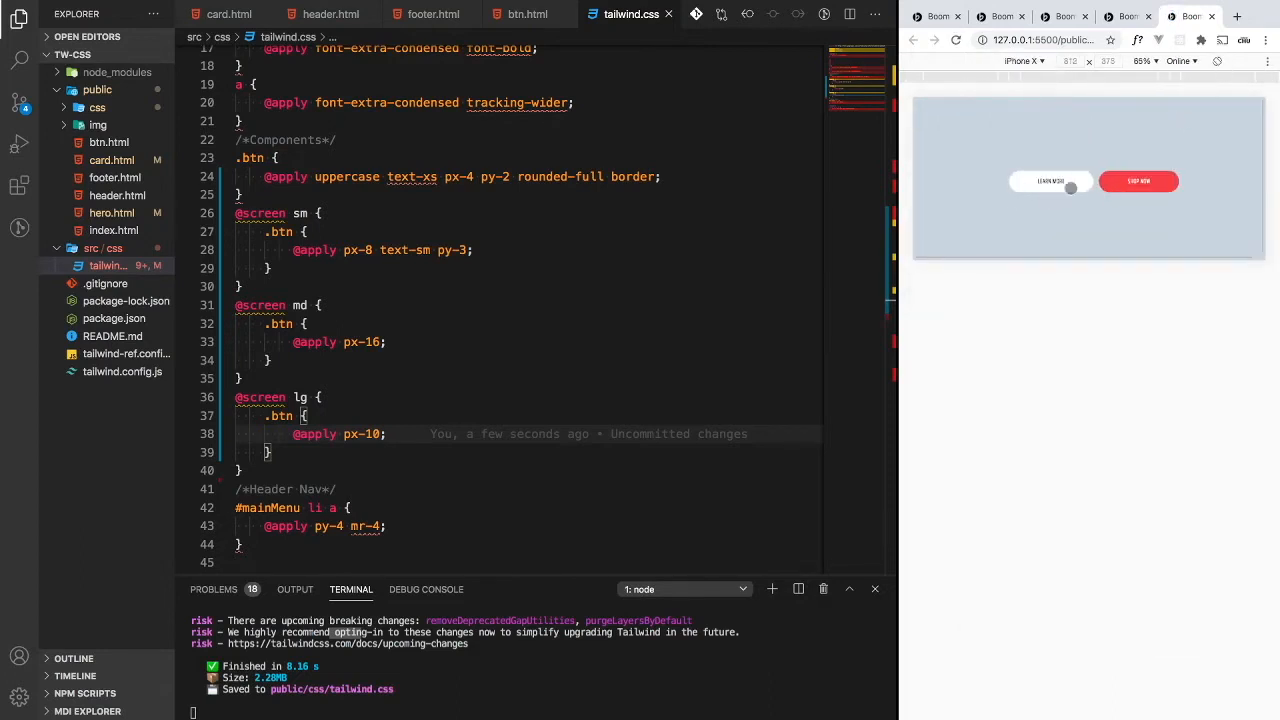
{"action": "left_click", "coordinate": [1024, 60]}
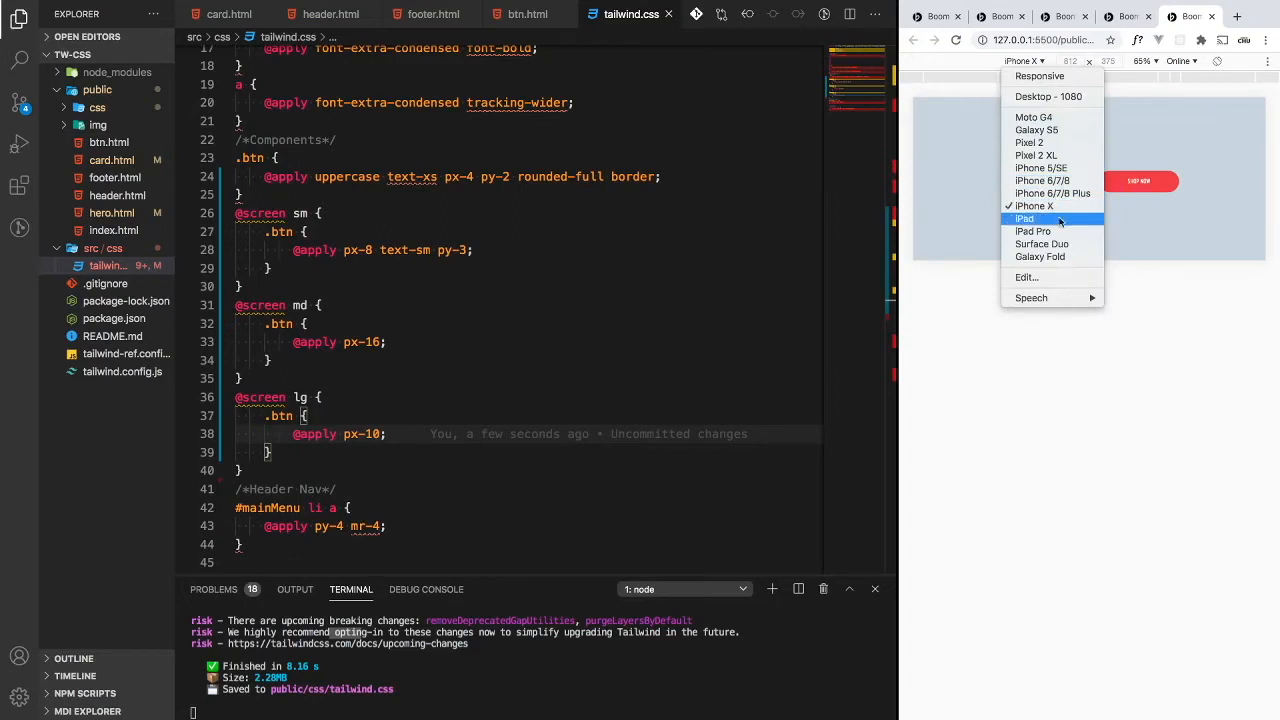
{"action": "left_click", "coordinate": [1024, 218]}
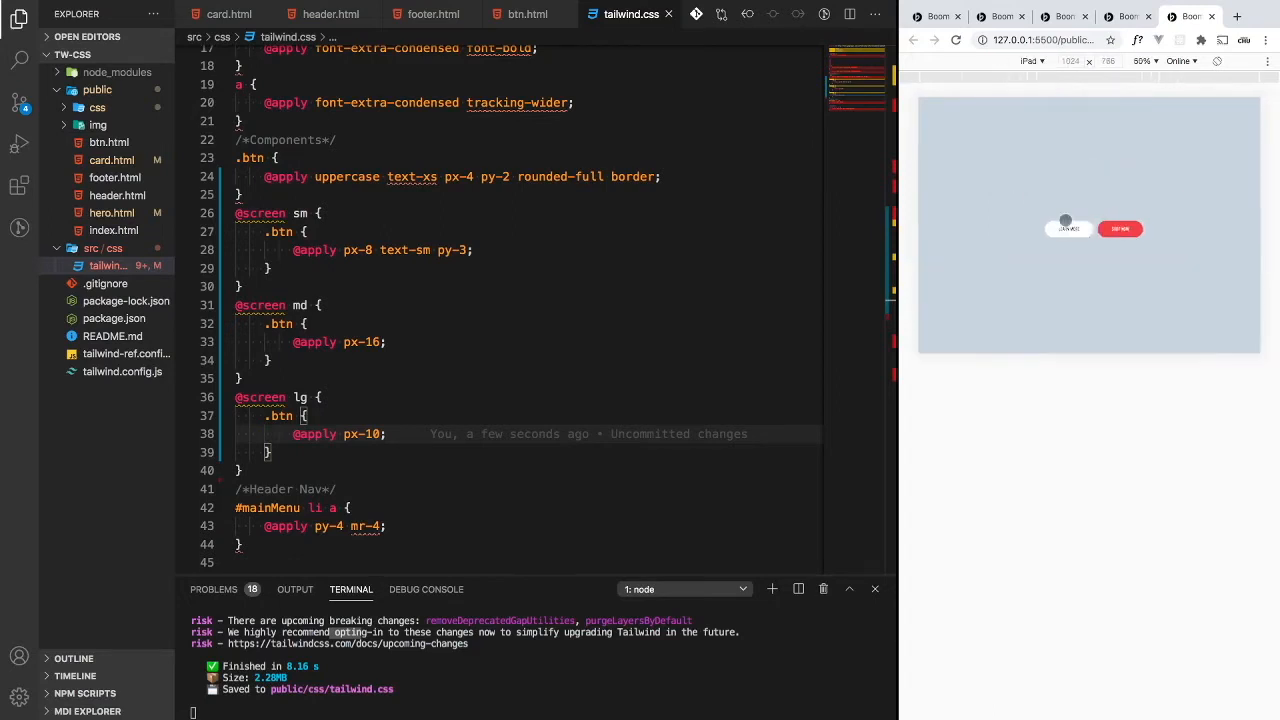
{"action": "left_click", "coordinate": [1218, 60]}
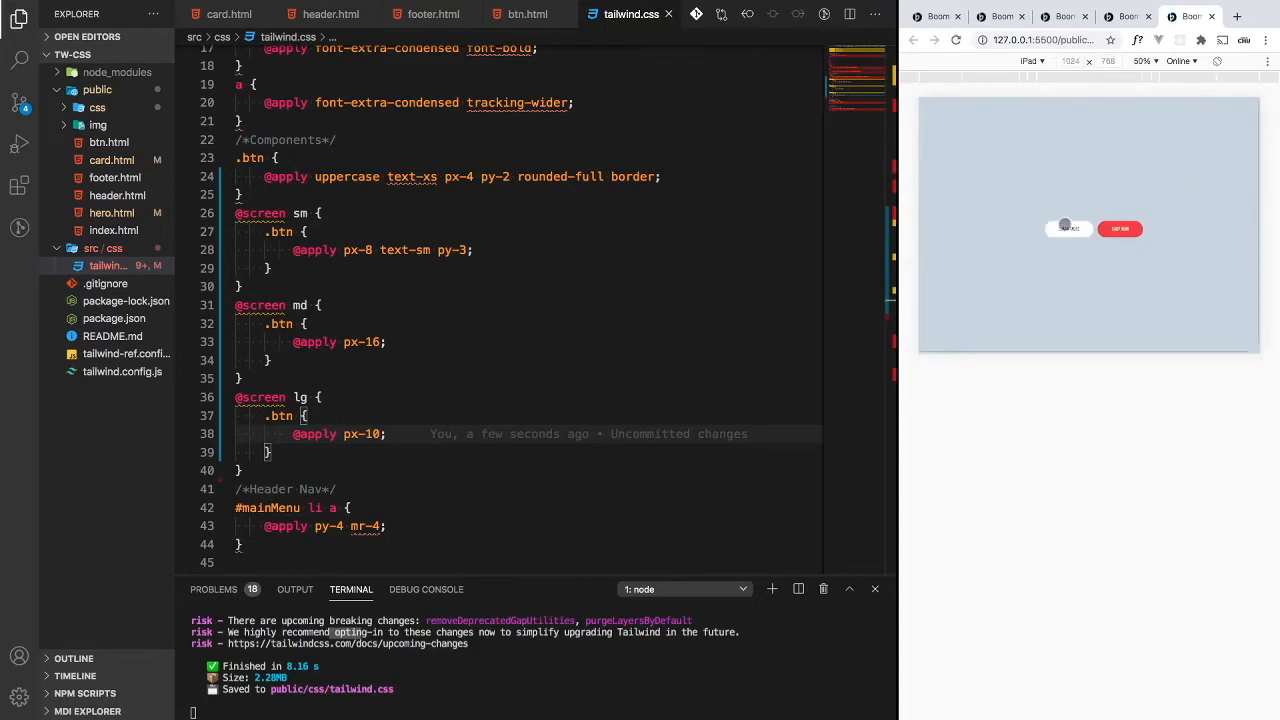
{"action": "mouse_move", "coordinate": [946, 444]}
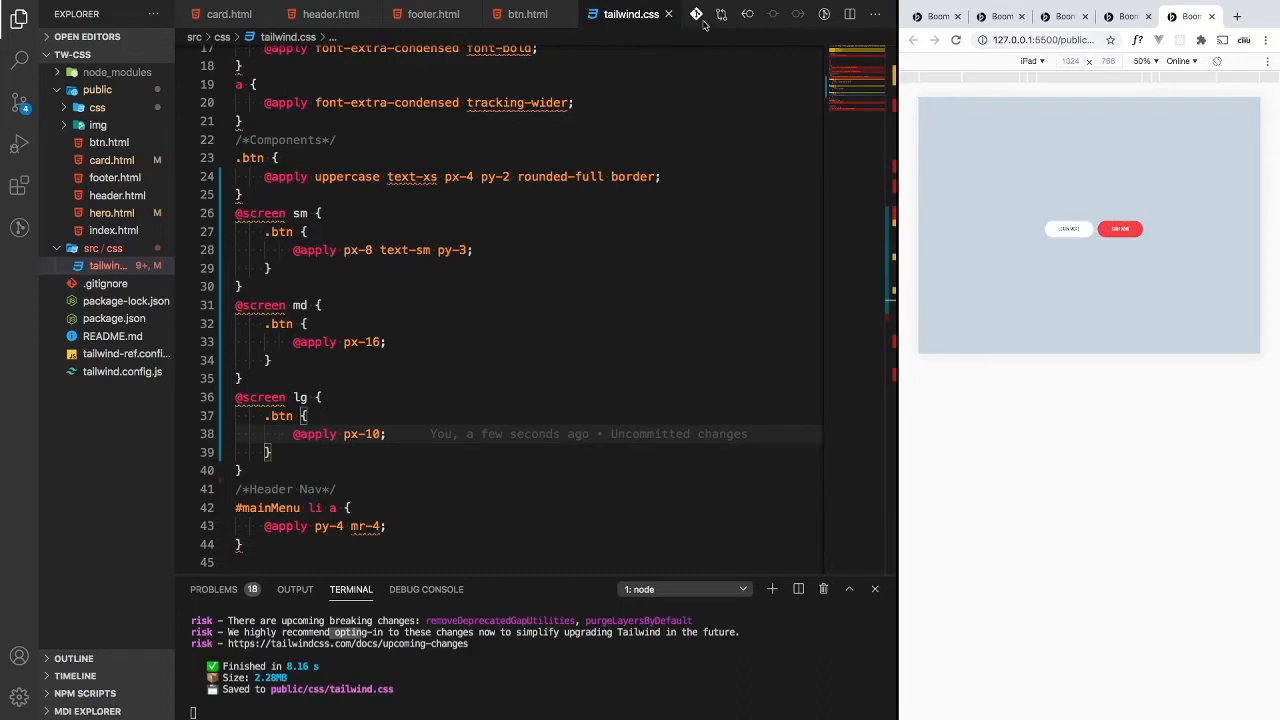
- Return to btn.html in the editor
{"action": "left_click", "coordinate": [528, 14]}
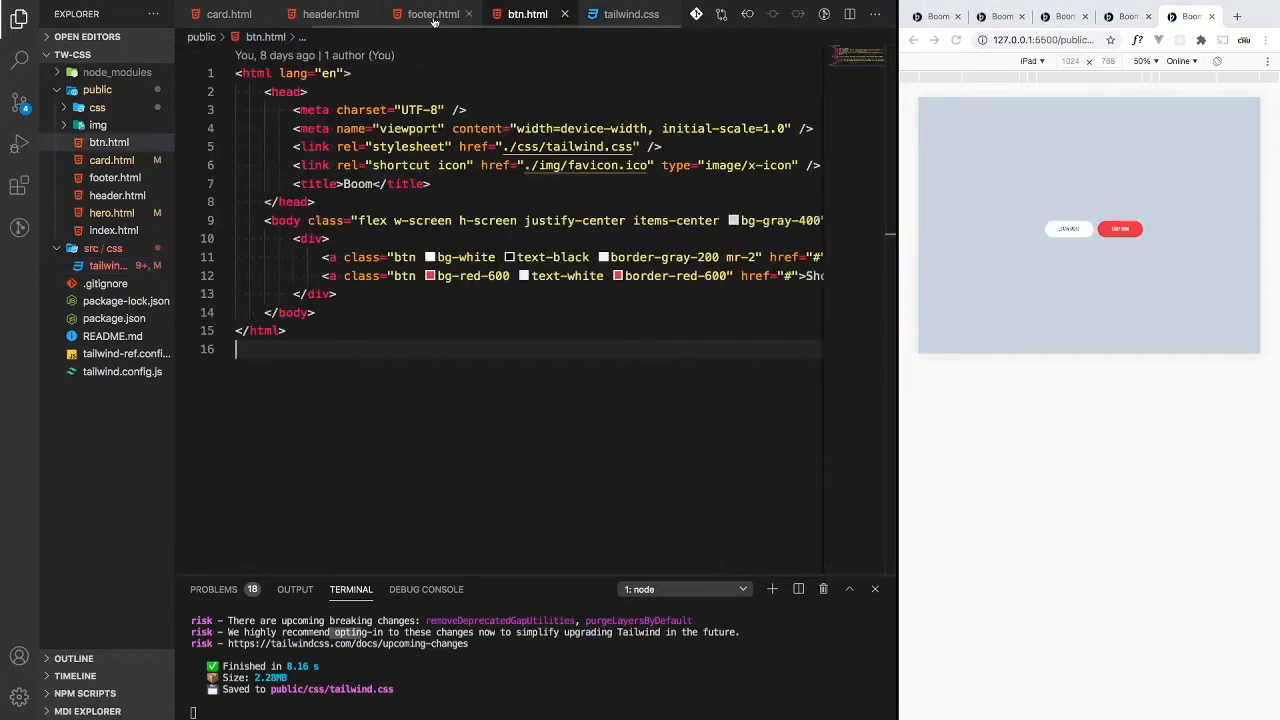
- Bring up header.html and scroll to the top of its markup with the iPhone X preview
{"action": "left_click", "coordinate": [330, 14]}
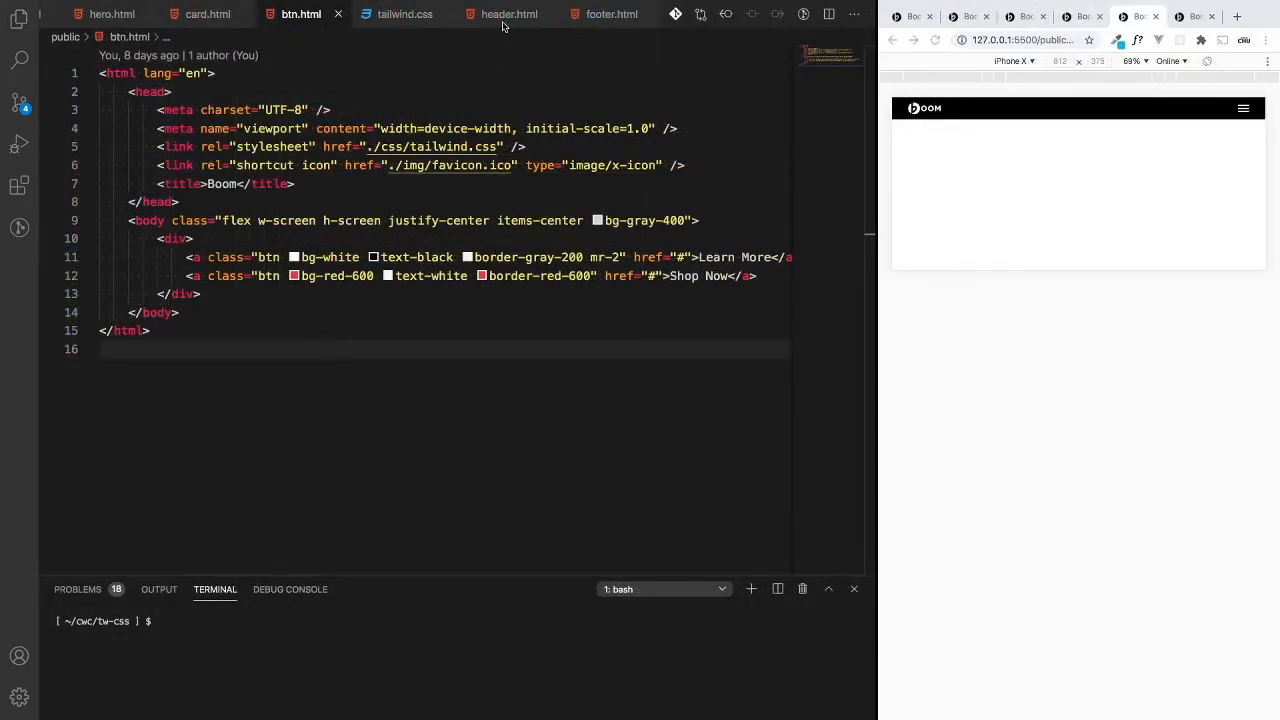
{"action": "left_click", "coordinate": [508, 14]}
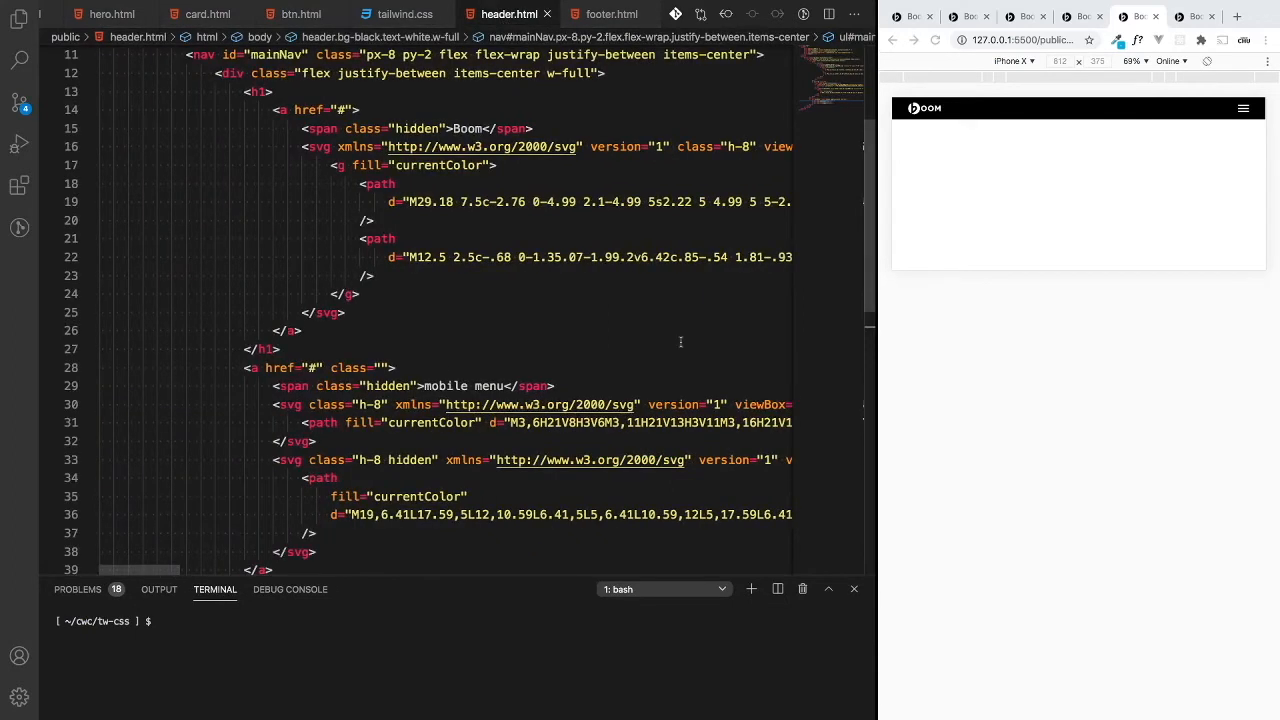
{"action": "scroll", "scroll_direction": "up", "scroll_amount": 3}
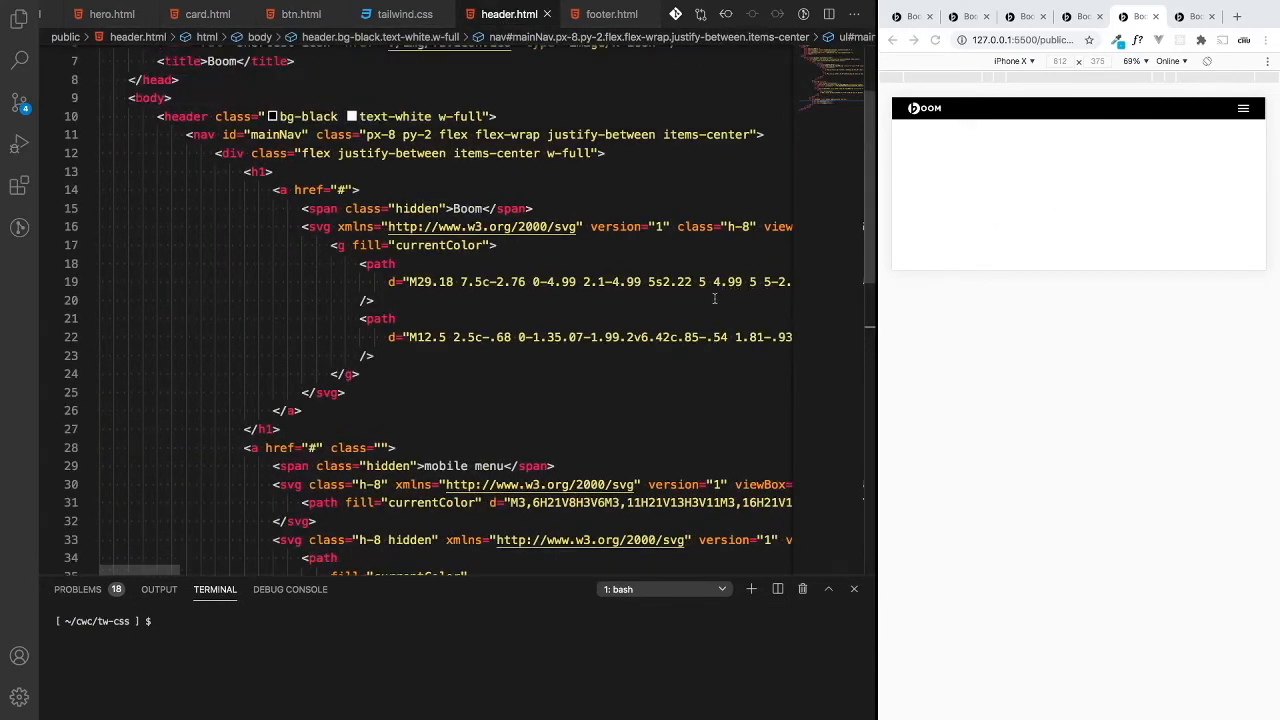
{"action": "scroll", "scroll_direction": "up", "scroll_amount": 3}
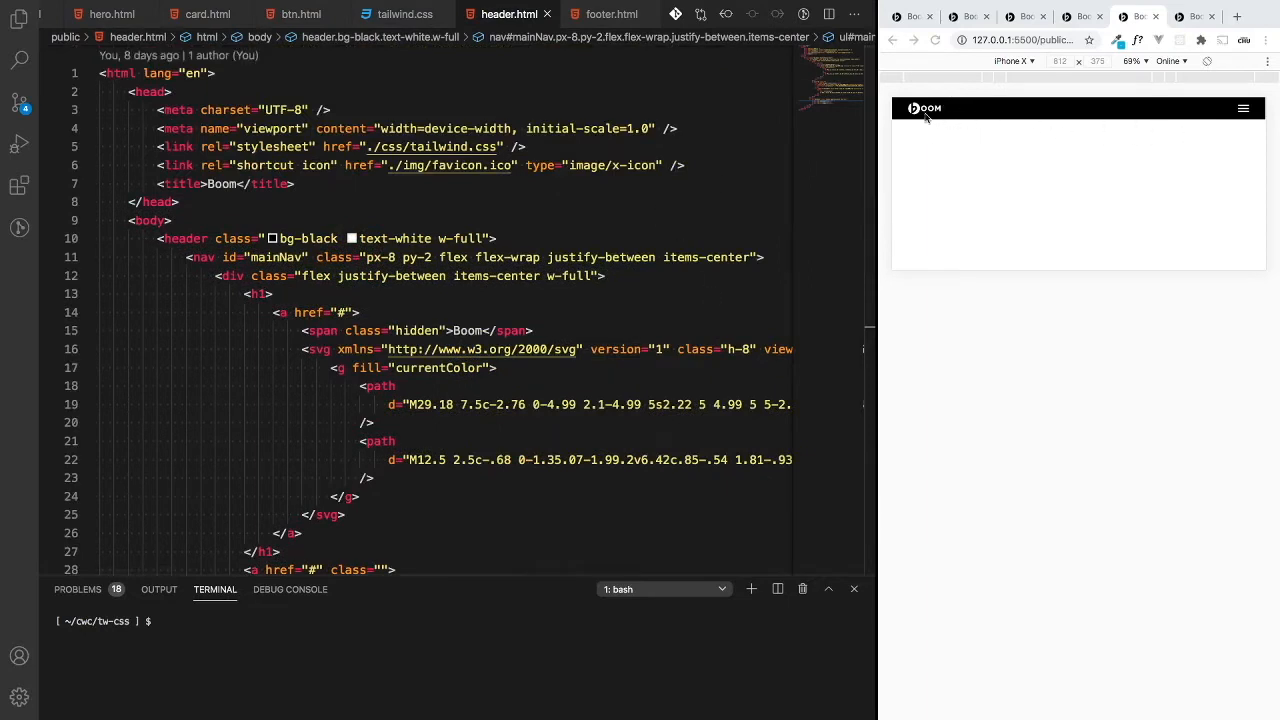
{"action": "mouse_move", "coordinate": [1058, 122]}
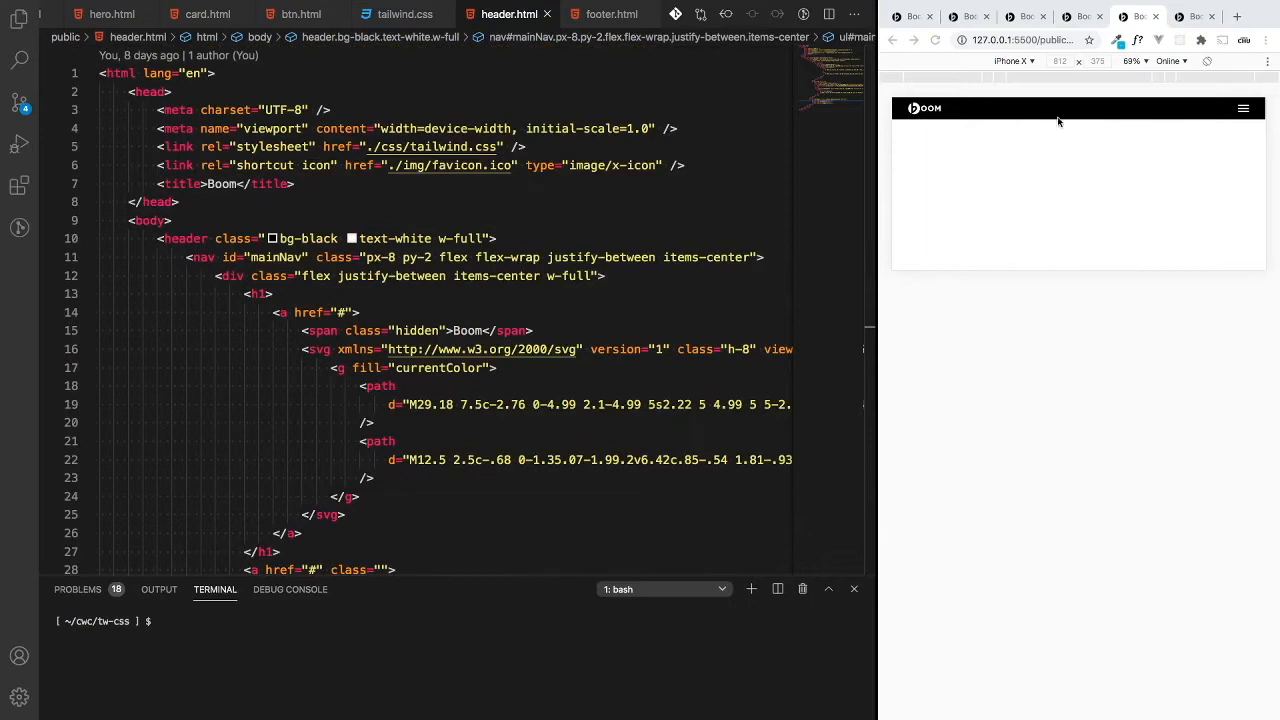
{"action": "mouse_move", "coordinate": [562, 464]}
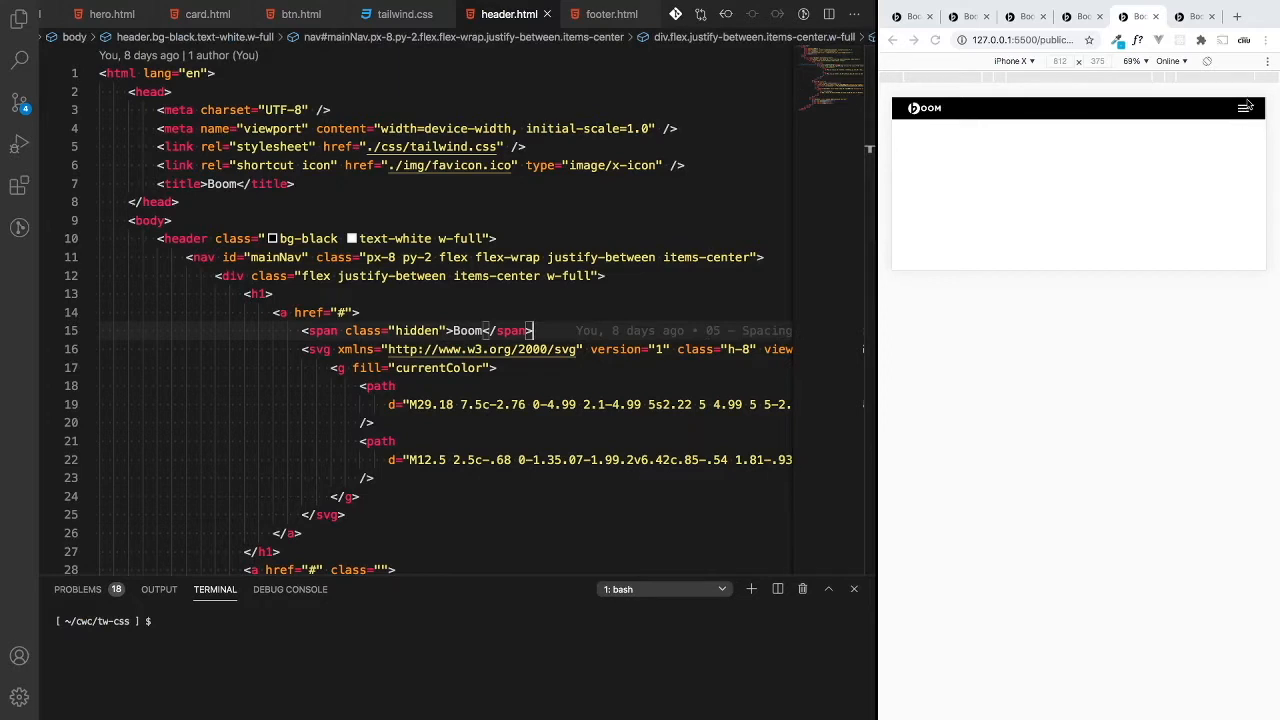
{"action": "mouse_move", "coordinate": [1232, 110]}
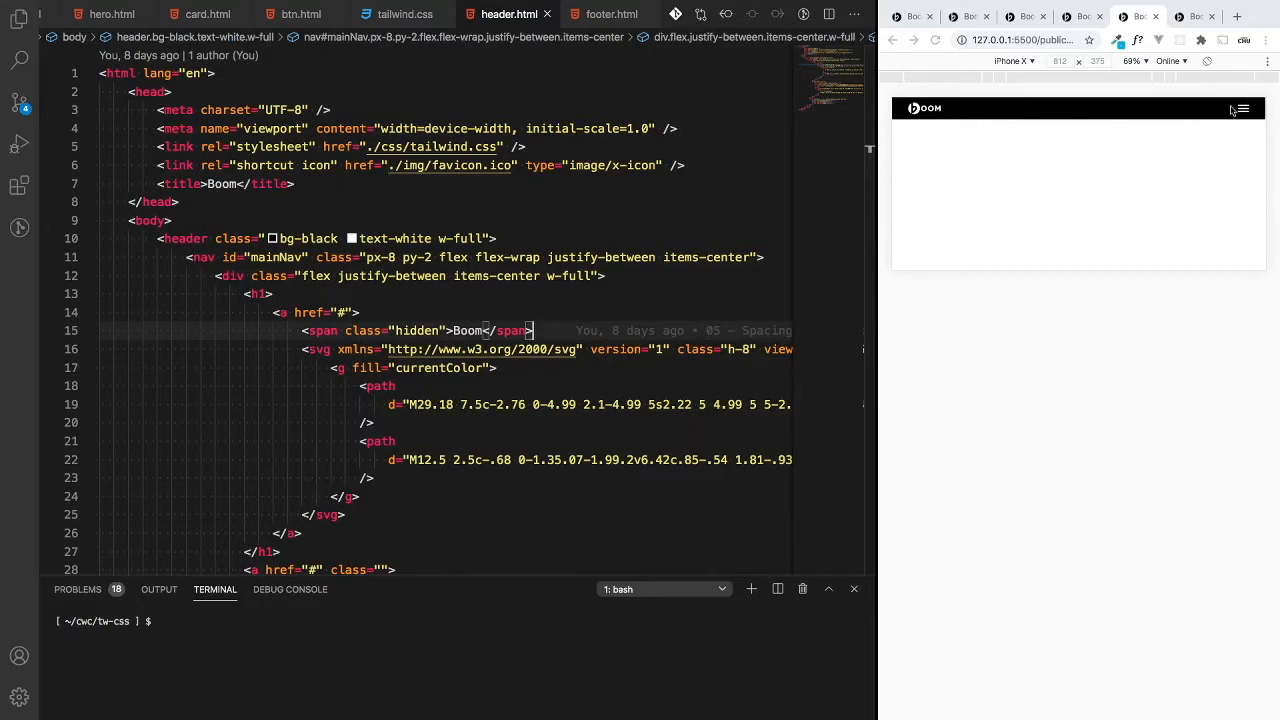
{"action": "mouse_move", "coordinate": [620, 330]}
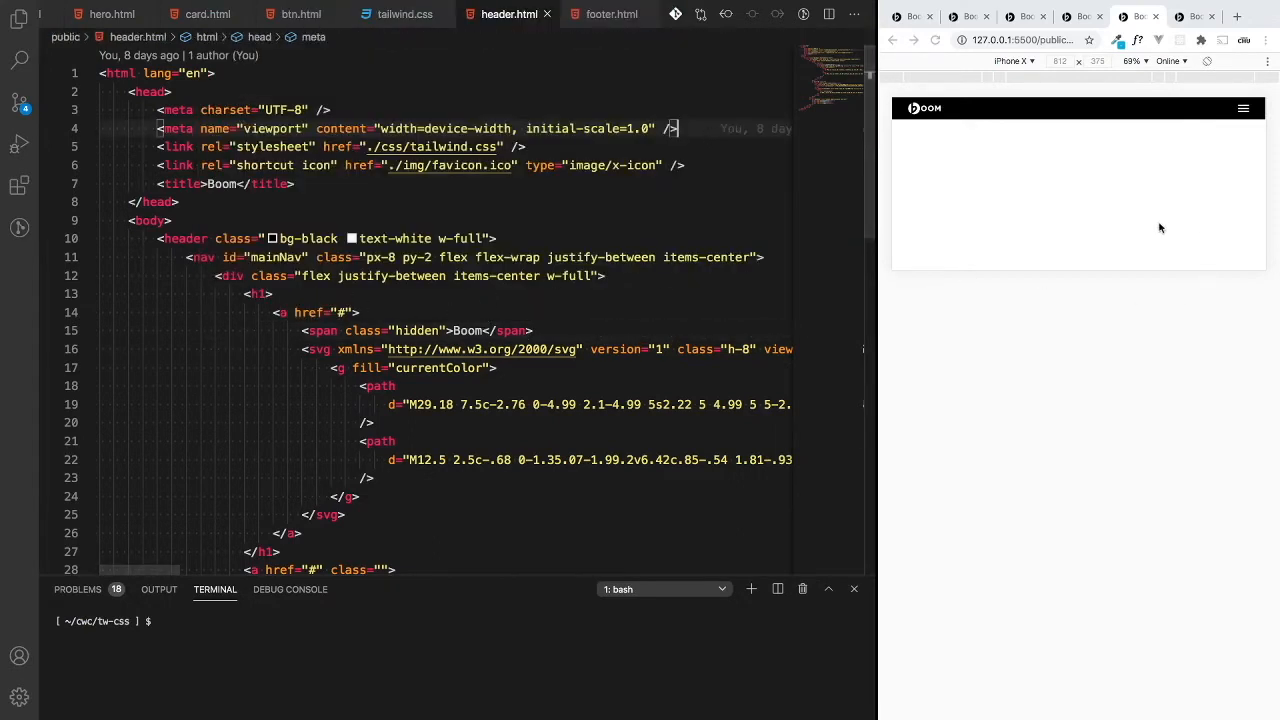
{"action": "mouse_move", "coordinate": [308, 238]}
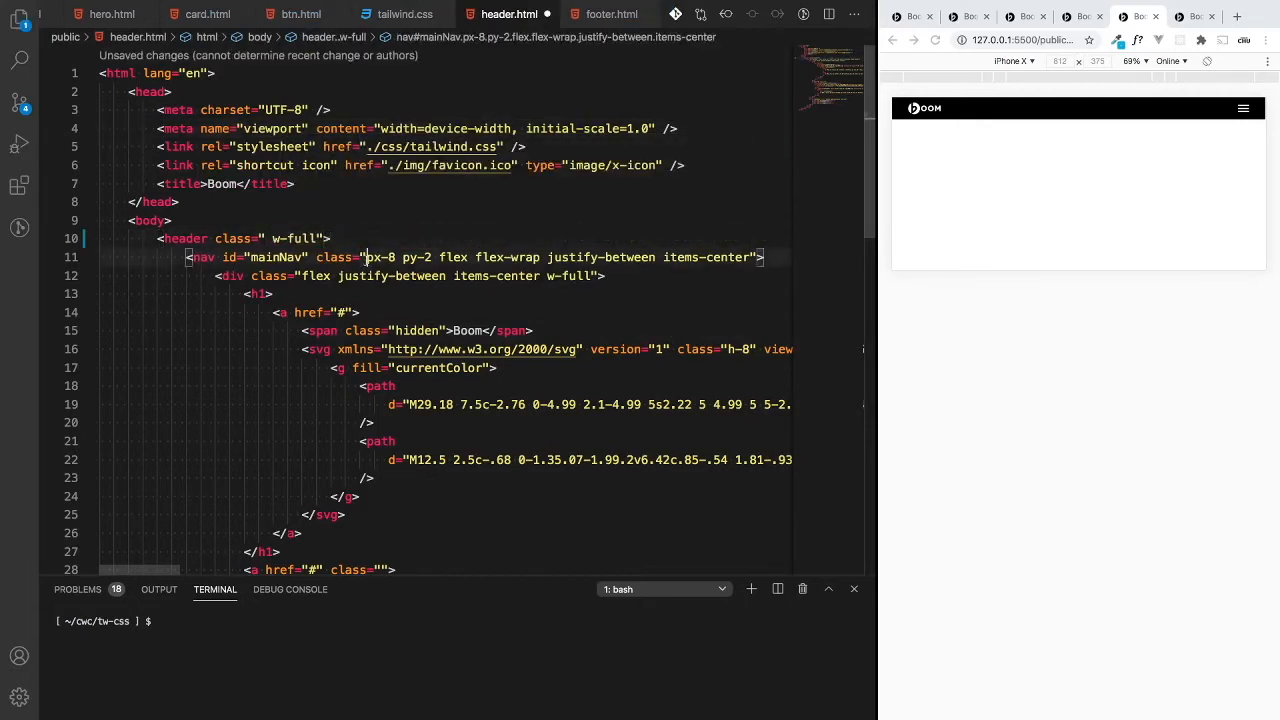
- Give the header bg-black text-white classes and save
{"action": "type", "text": "bg-black text-white"}
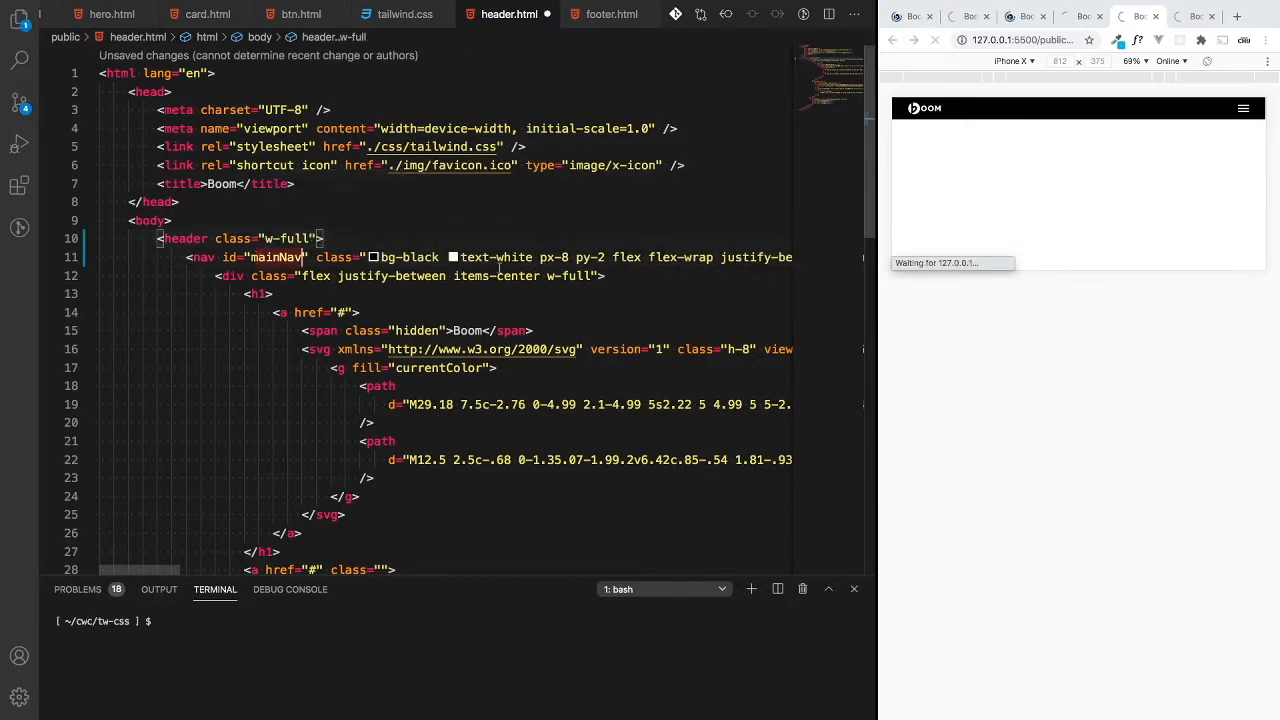
{"action": "key", "text": "ctrl+s"}
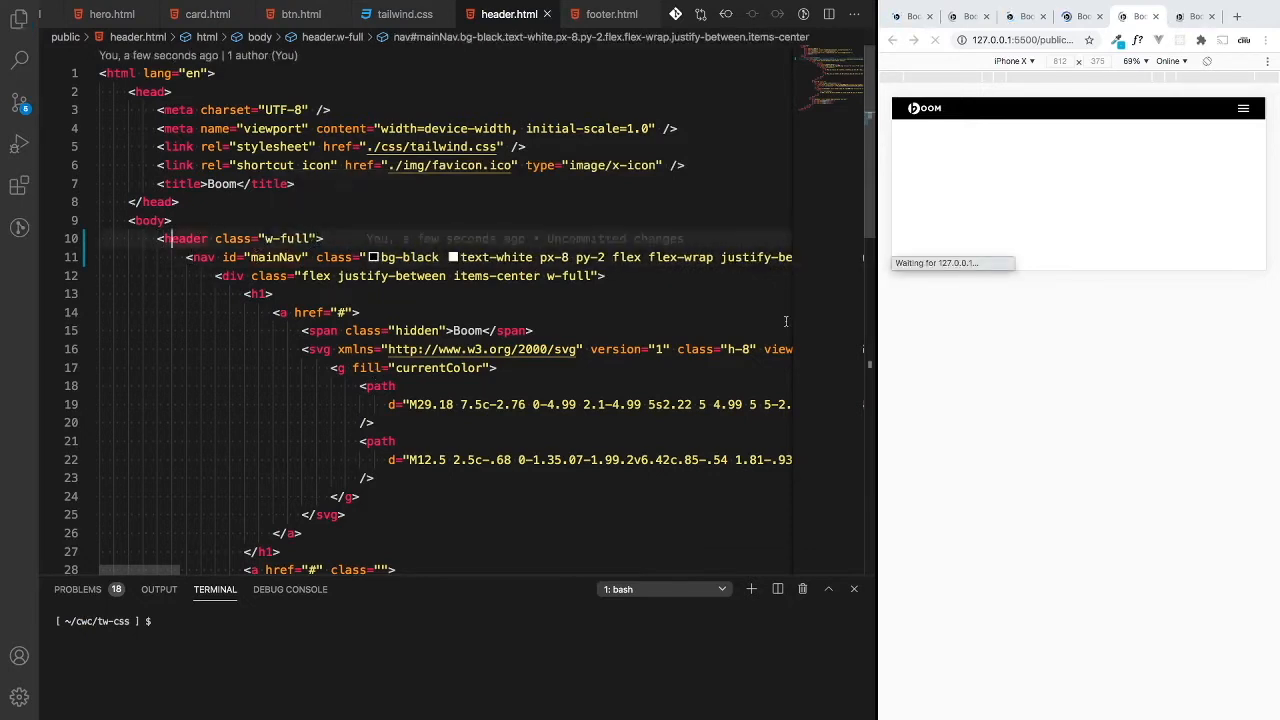
{"action": "scroll", "scroll_direction": "down", "scroll_amount": 3}
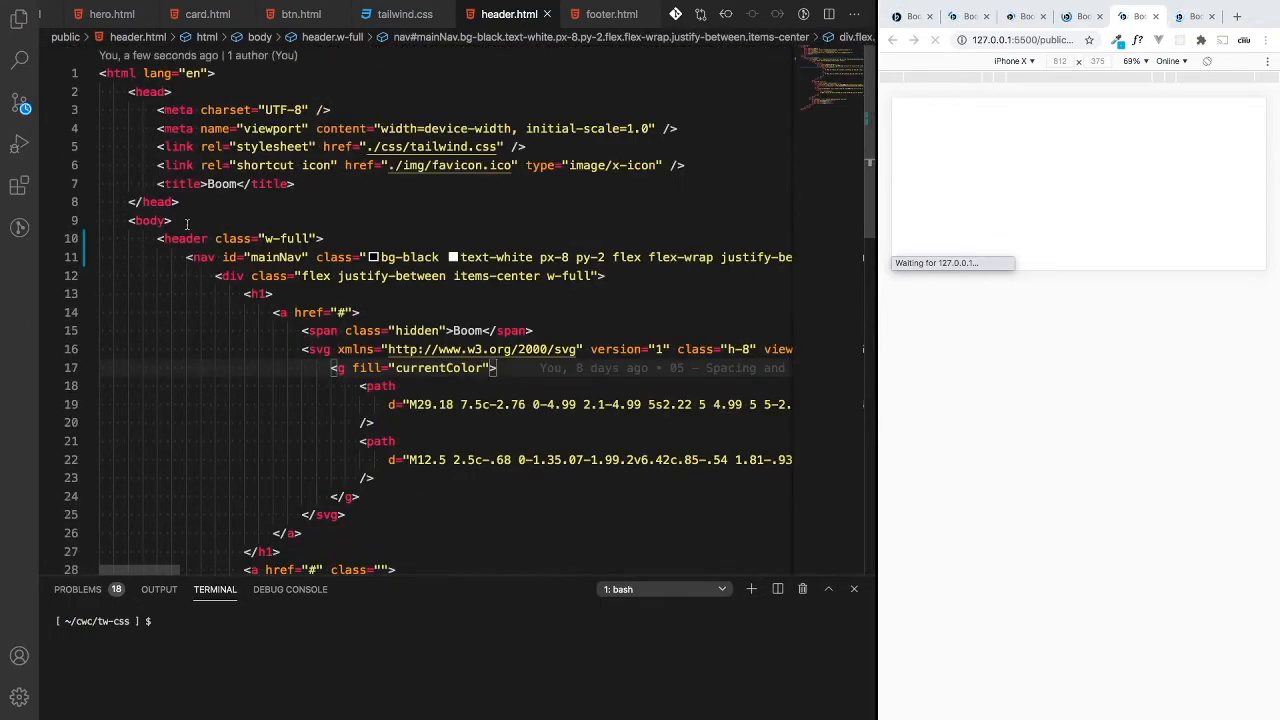
- Add class bg-gray-500 to the body tag and scroll down to the mainMenu list
{"action": "left_click", "coordinate": [178, 220]}
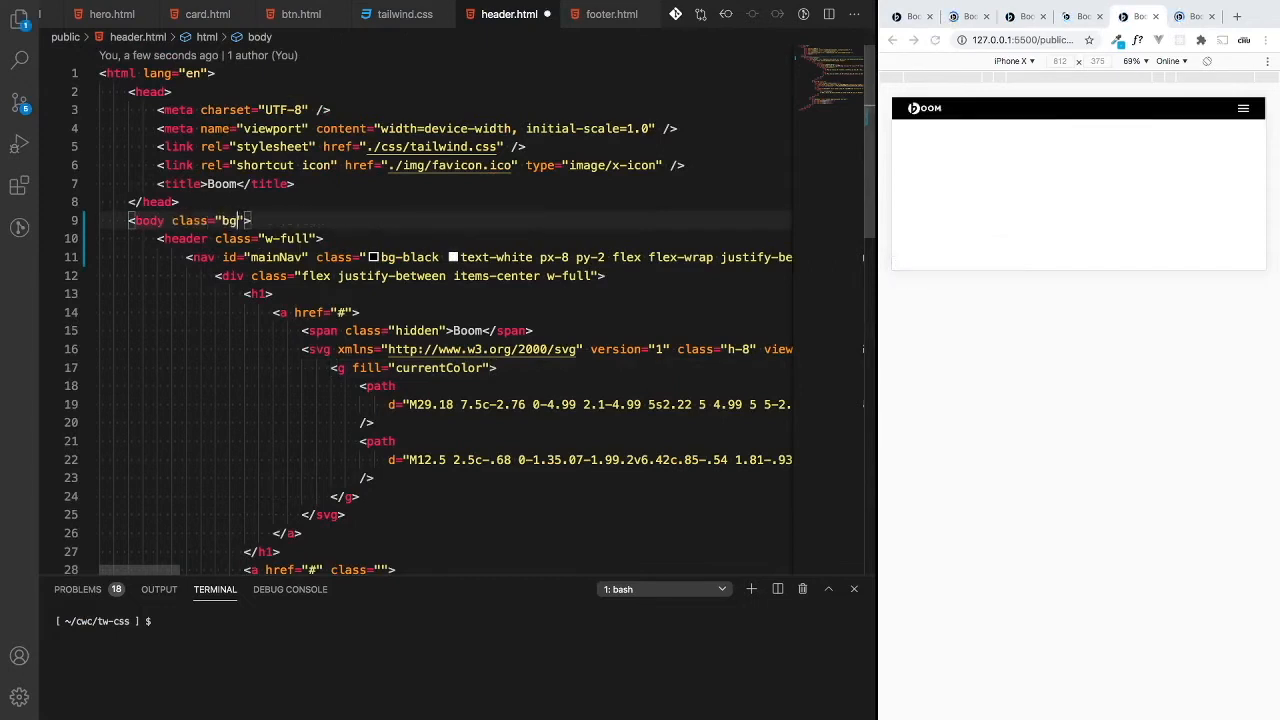
{"action": "type", "text": "-gray"}
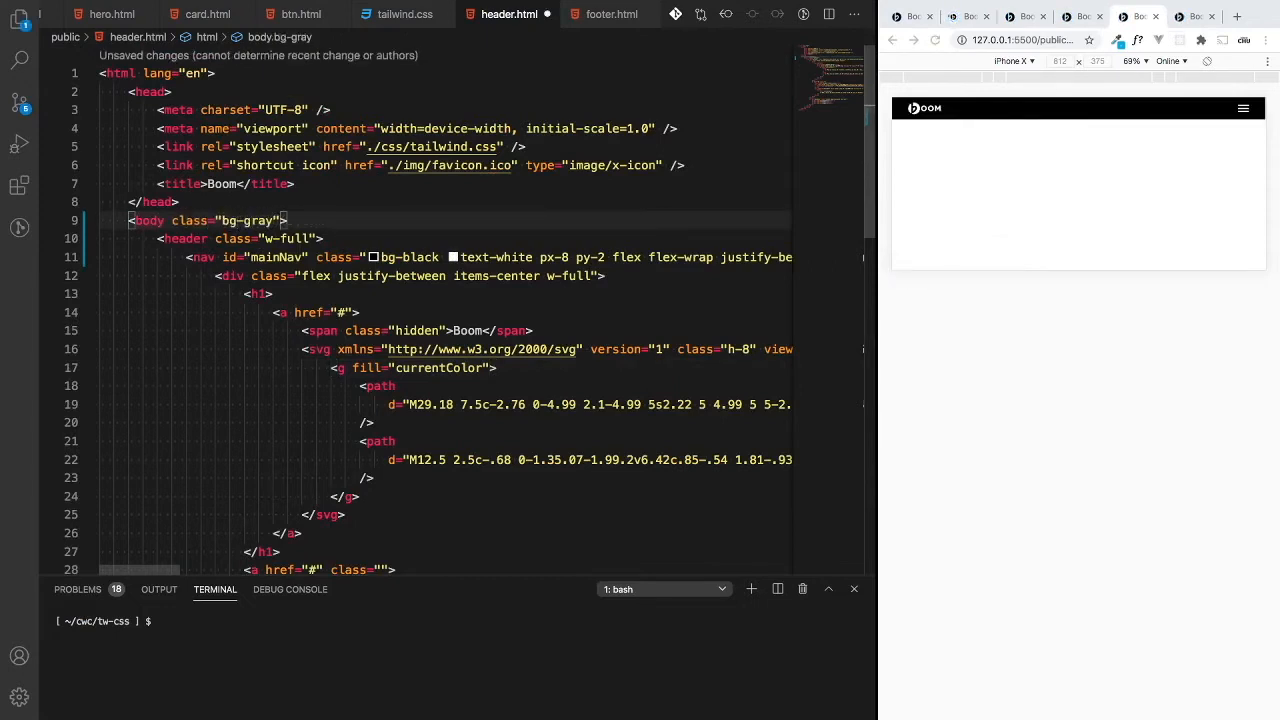
{"action": "type", "text": "-500"}
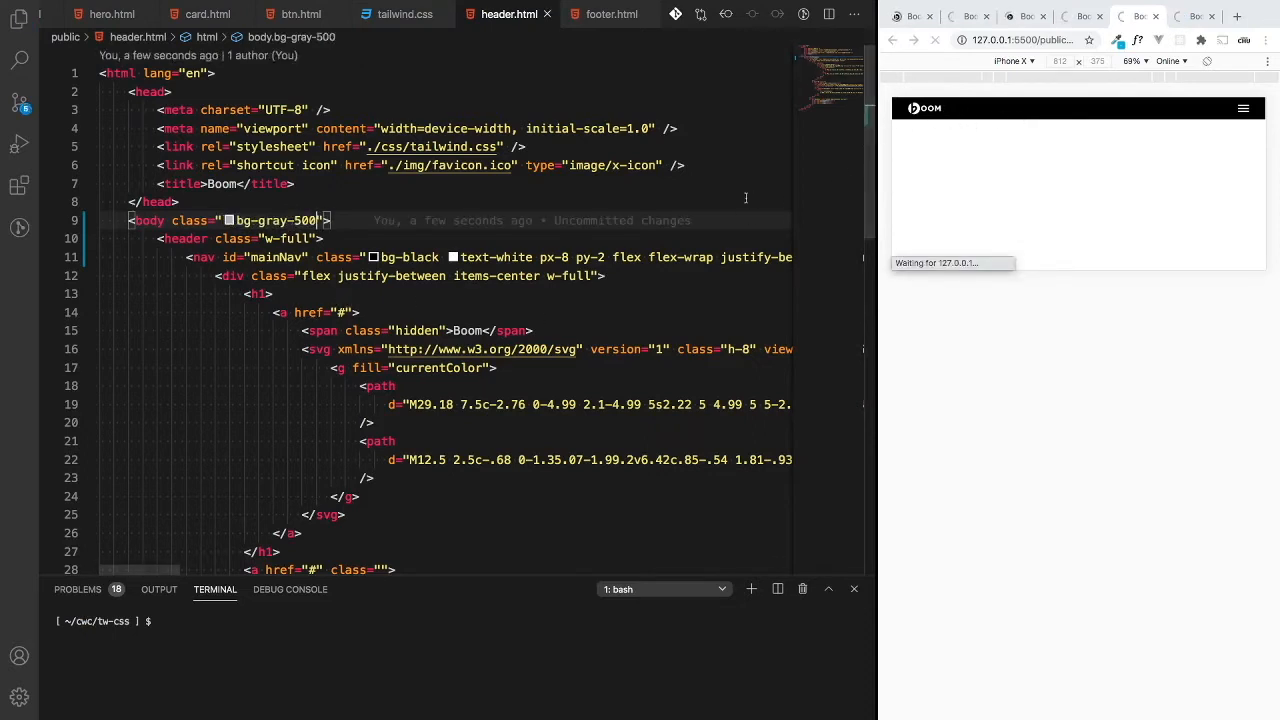
{"action": "scroll", "scroll_direction": "down", "scroll_amount": 3}
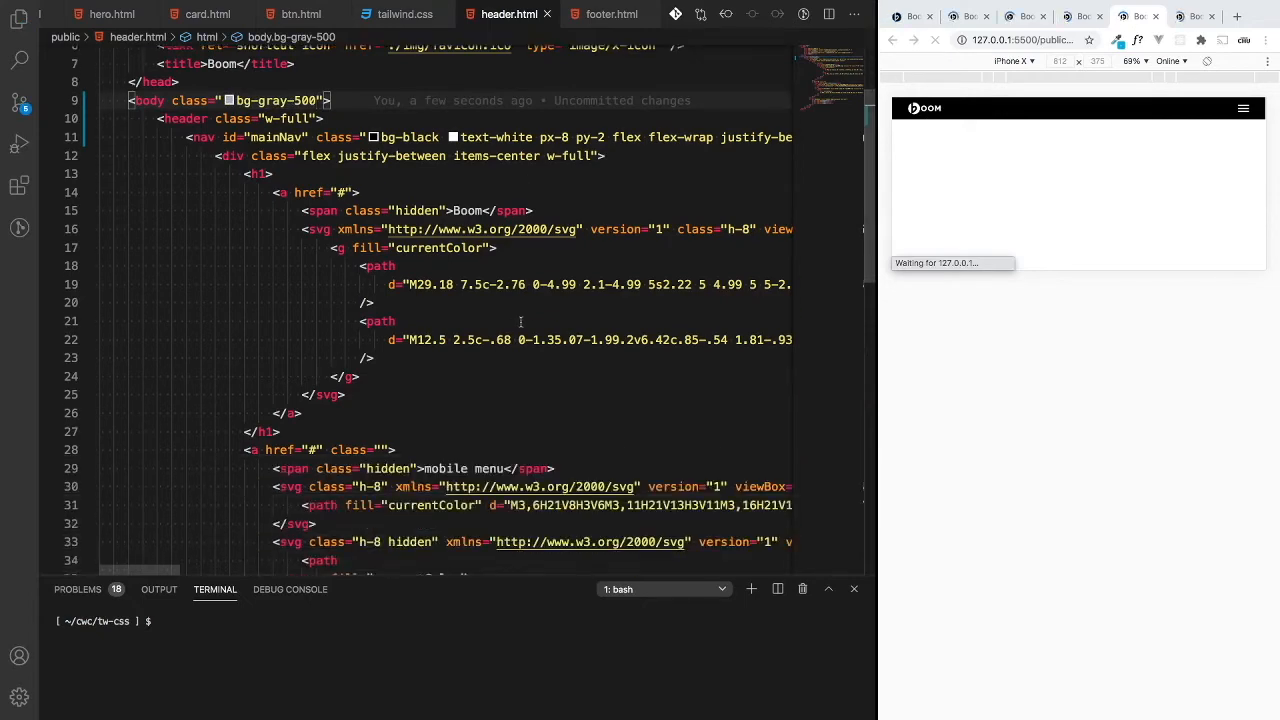
{"action": "scroll", "scroll_direction": "down", "scroll_amount": 3}
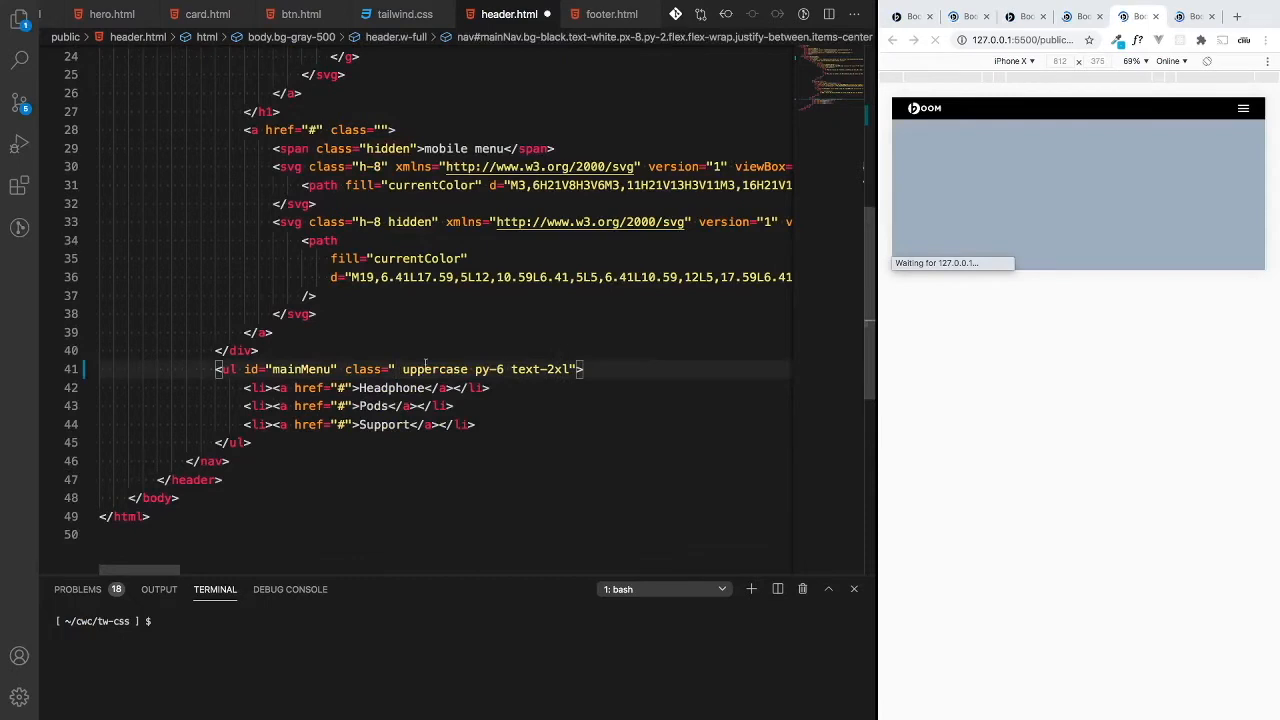
- Append md:flex md:text-base md:py-0 to the ul#mainMenu class attribute
{"action": "left_click", "coordinate": [618, 368]}
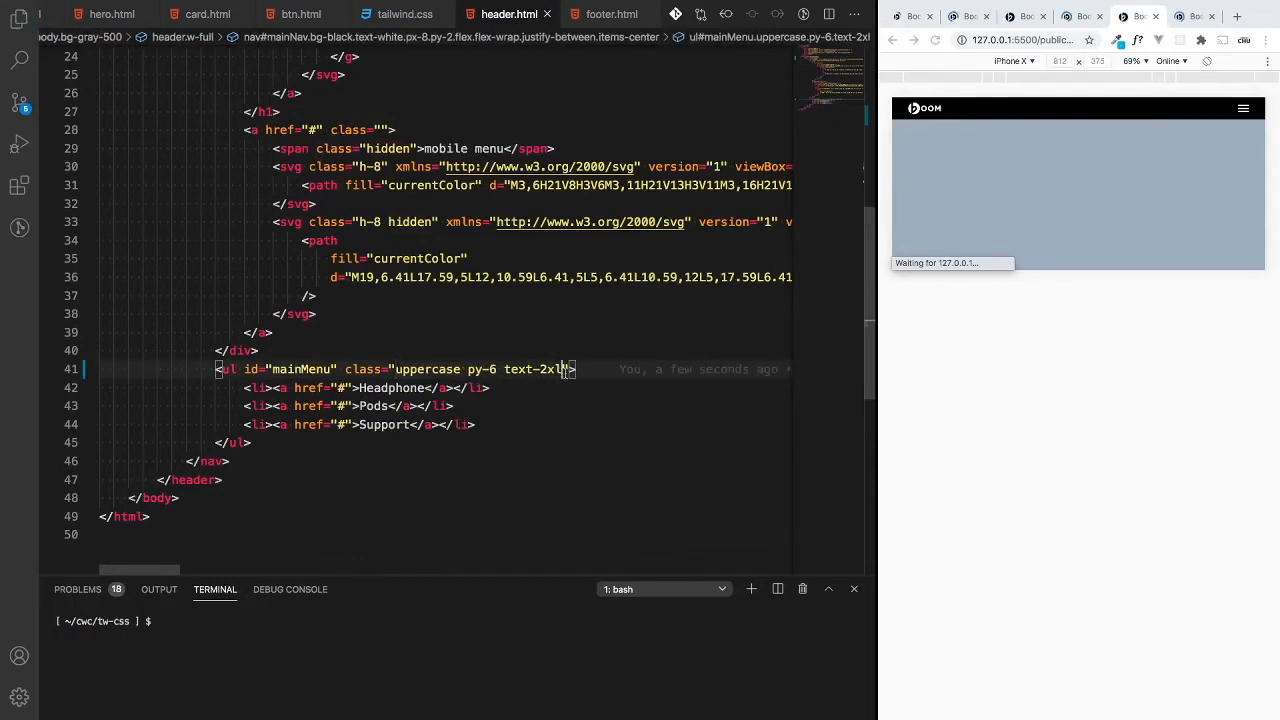
{"action": "type", "text": "\" \""}
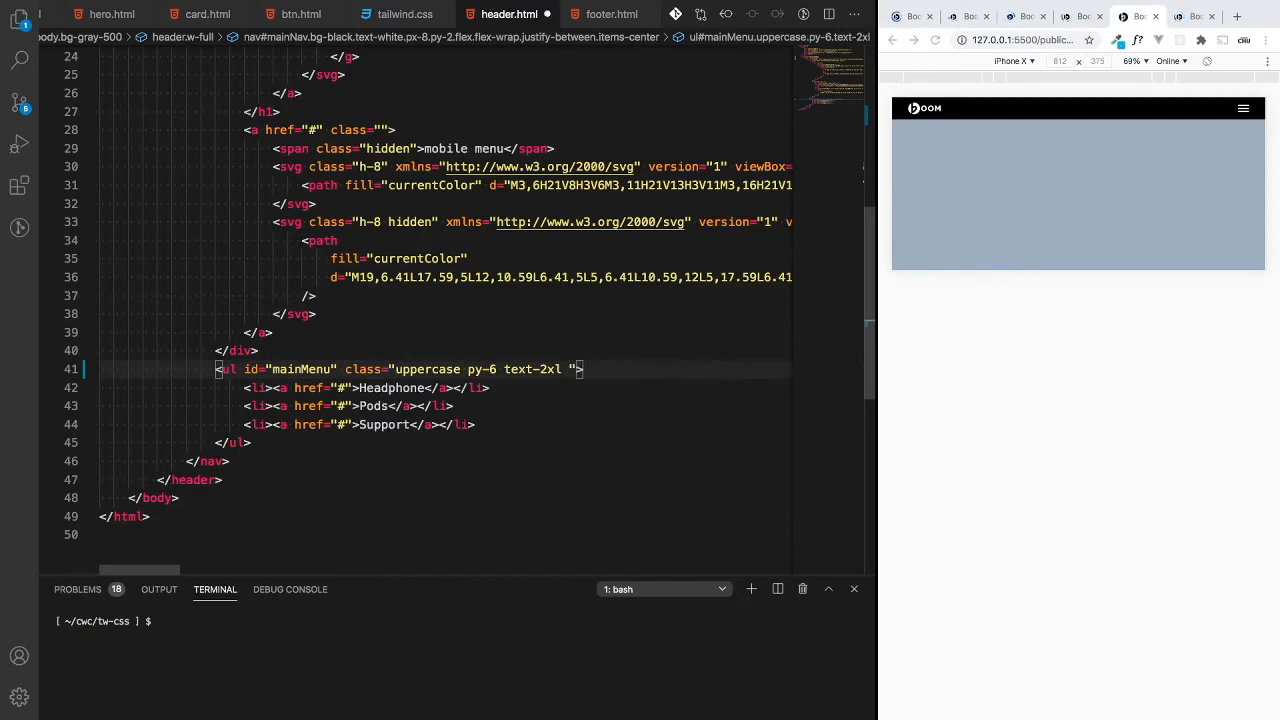
{"action": "type", "text": "md:"}
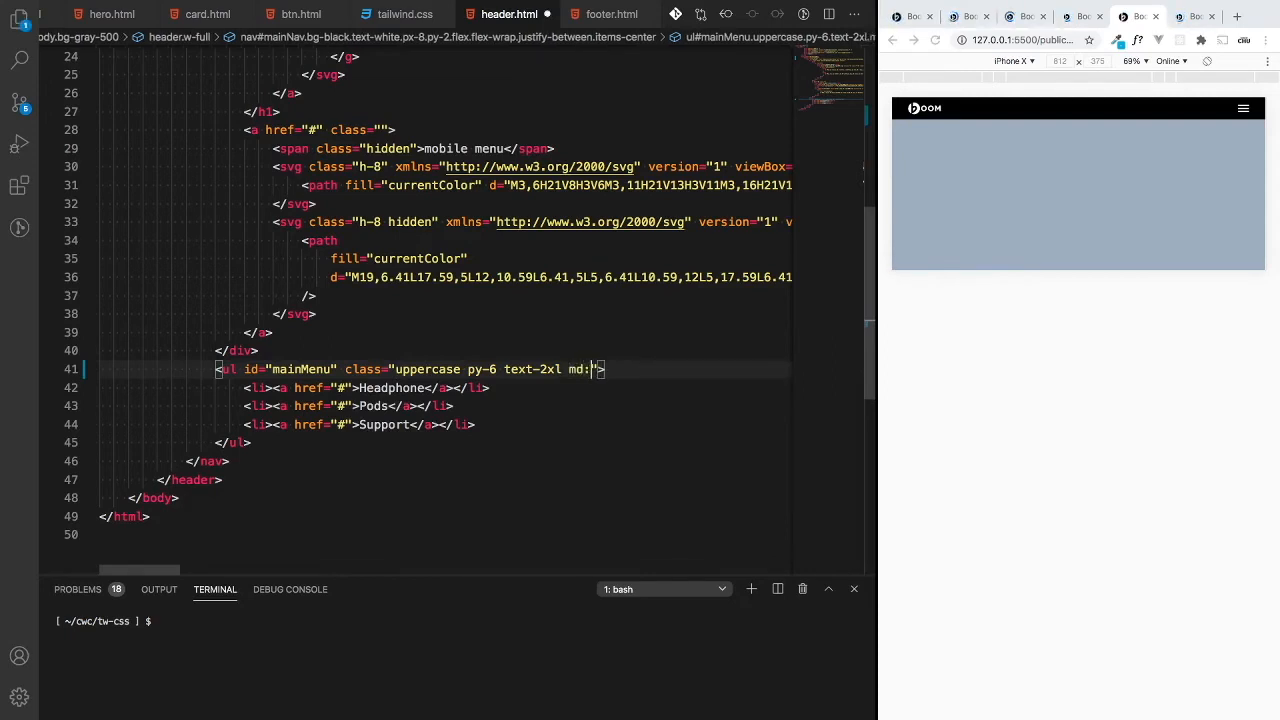
{"action": "type", "text": "flex"}
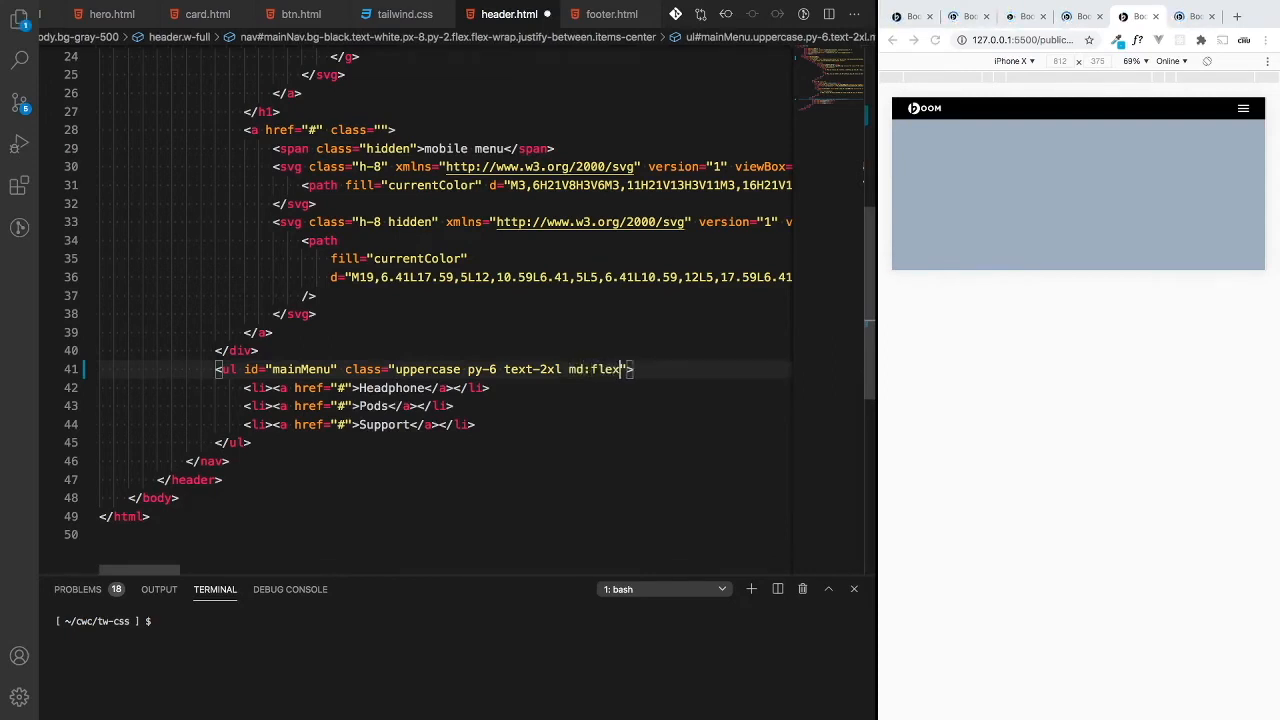
{"action": "type", "text": "flex"}
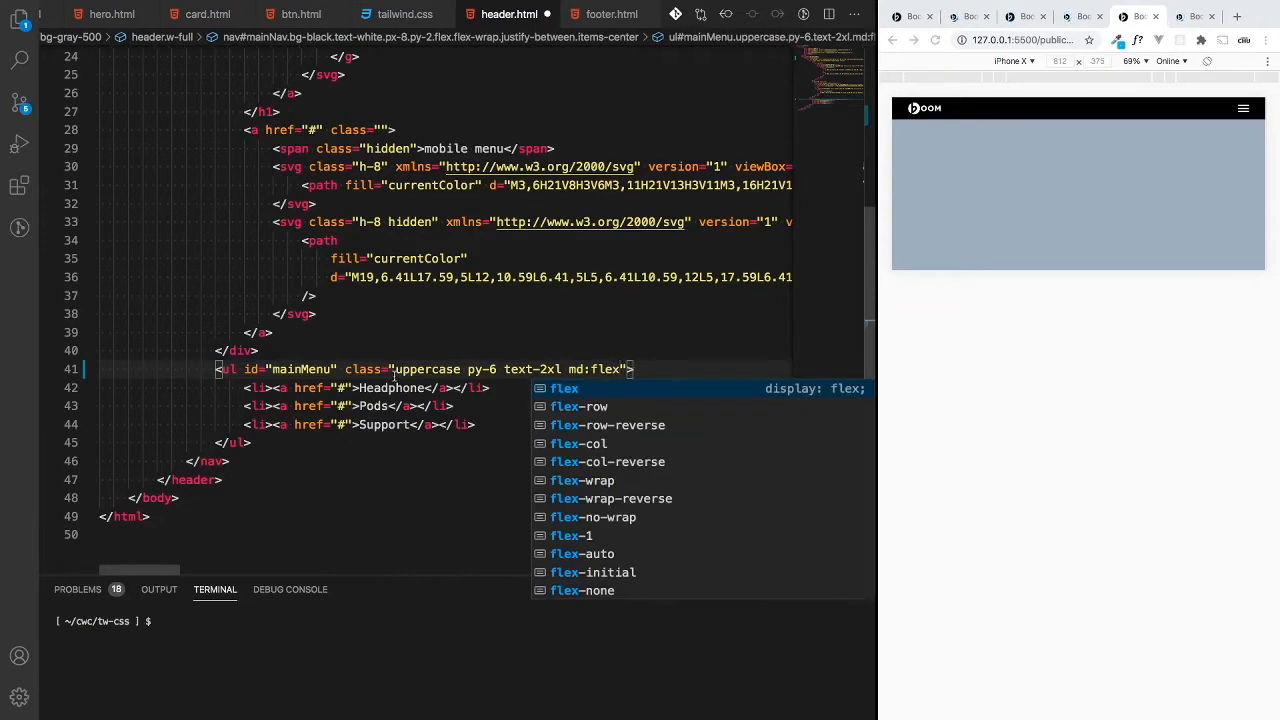
{"action": "type", "text": "\" \""}
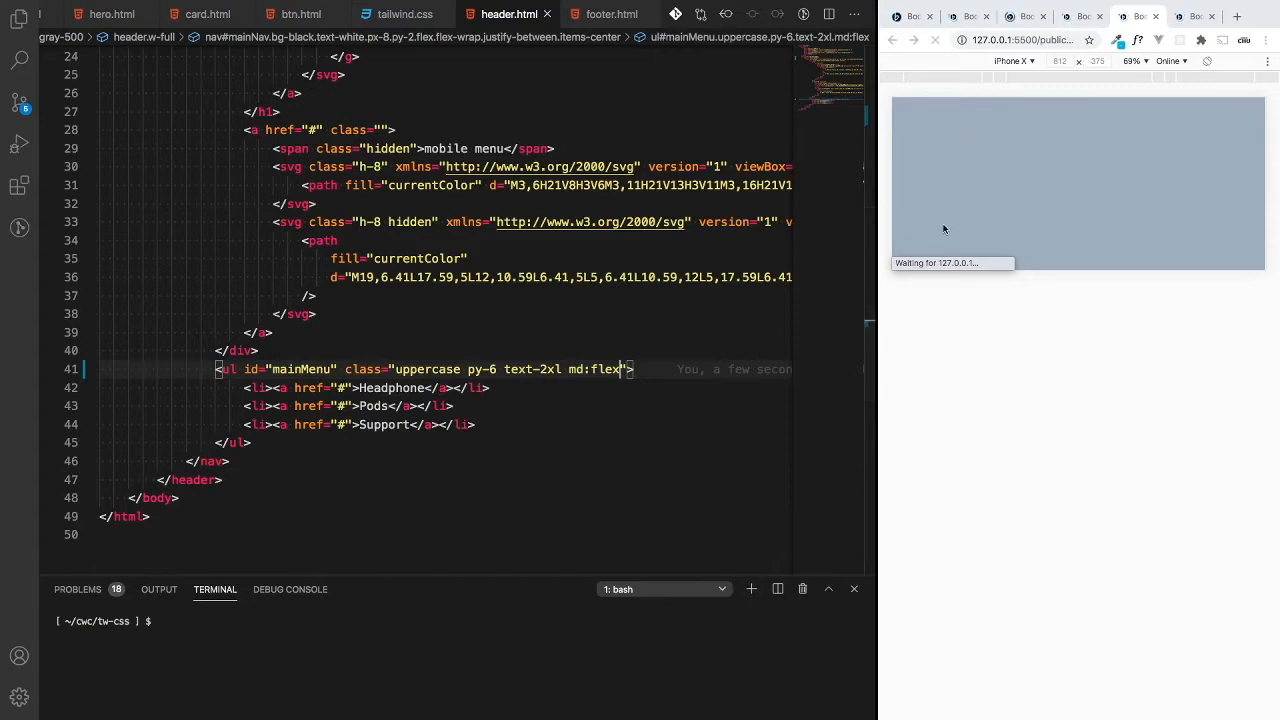
{"action": "mouse_move", "coordinate": [610, 368]}
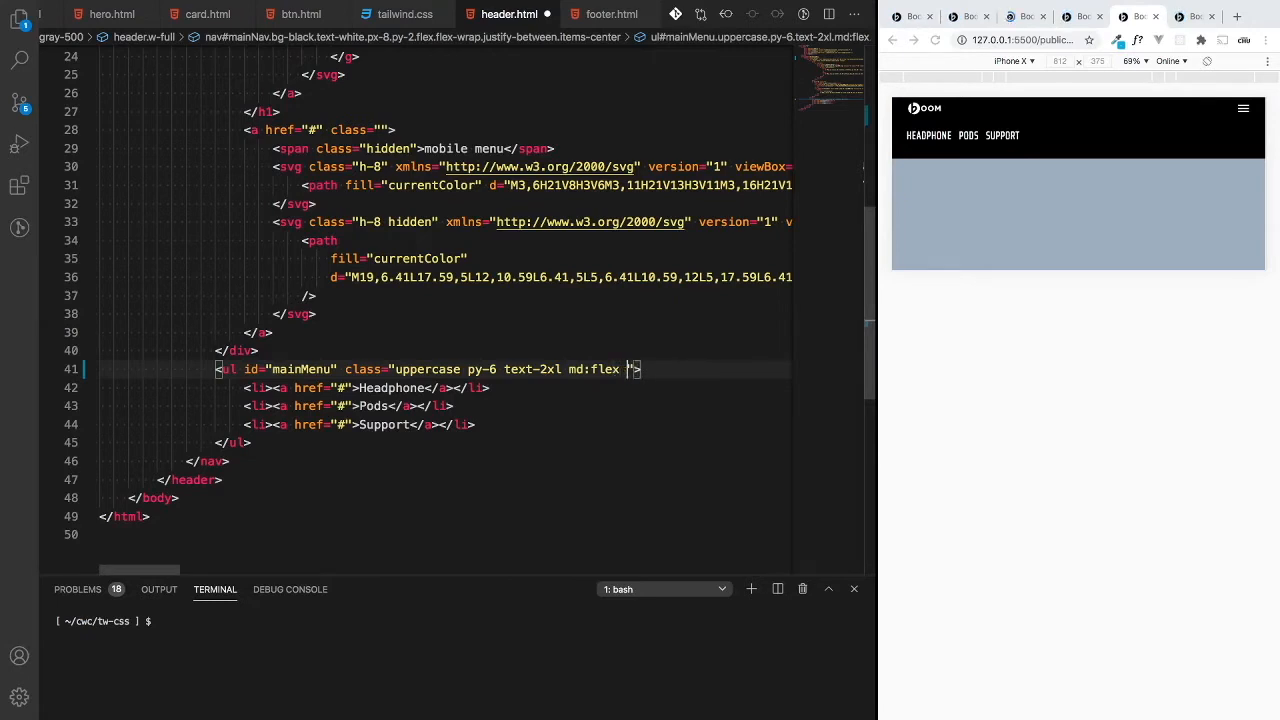
{"action": "type", "text": "md:text-base"}
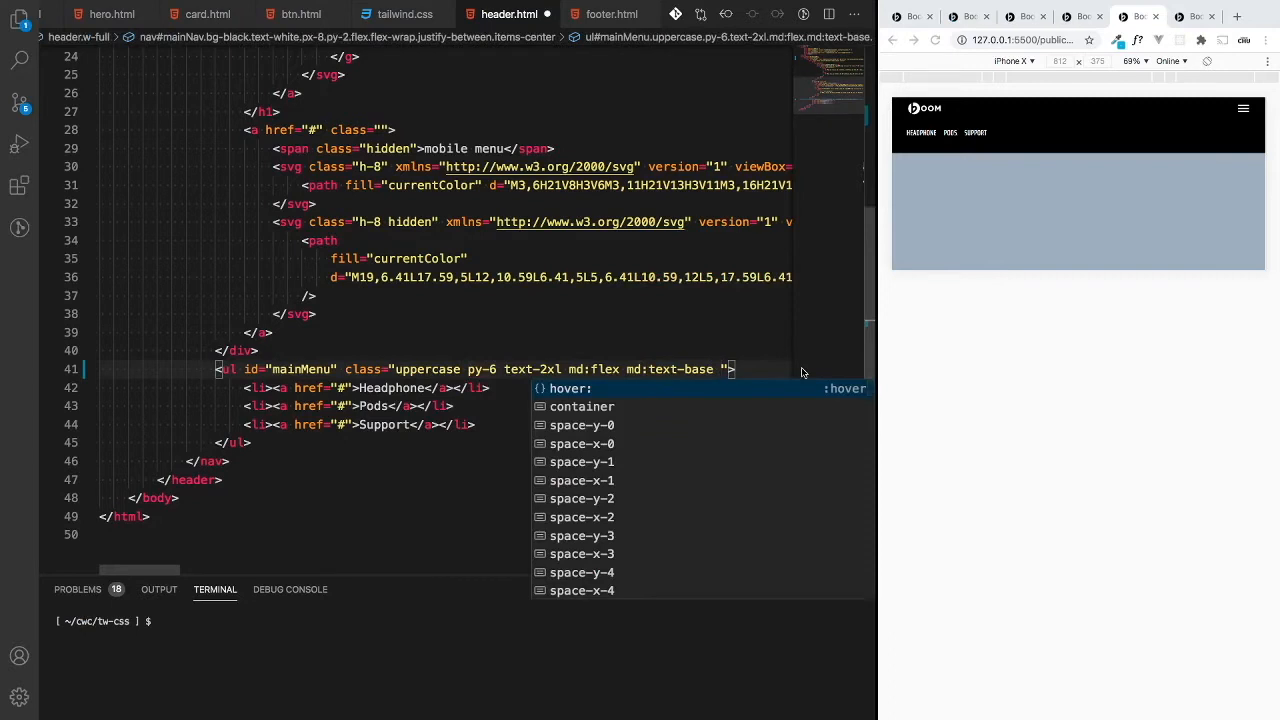
{"action": "type", "text": "md-"}
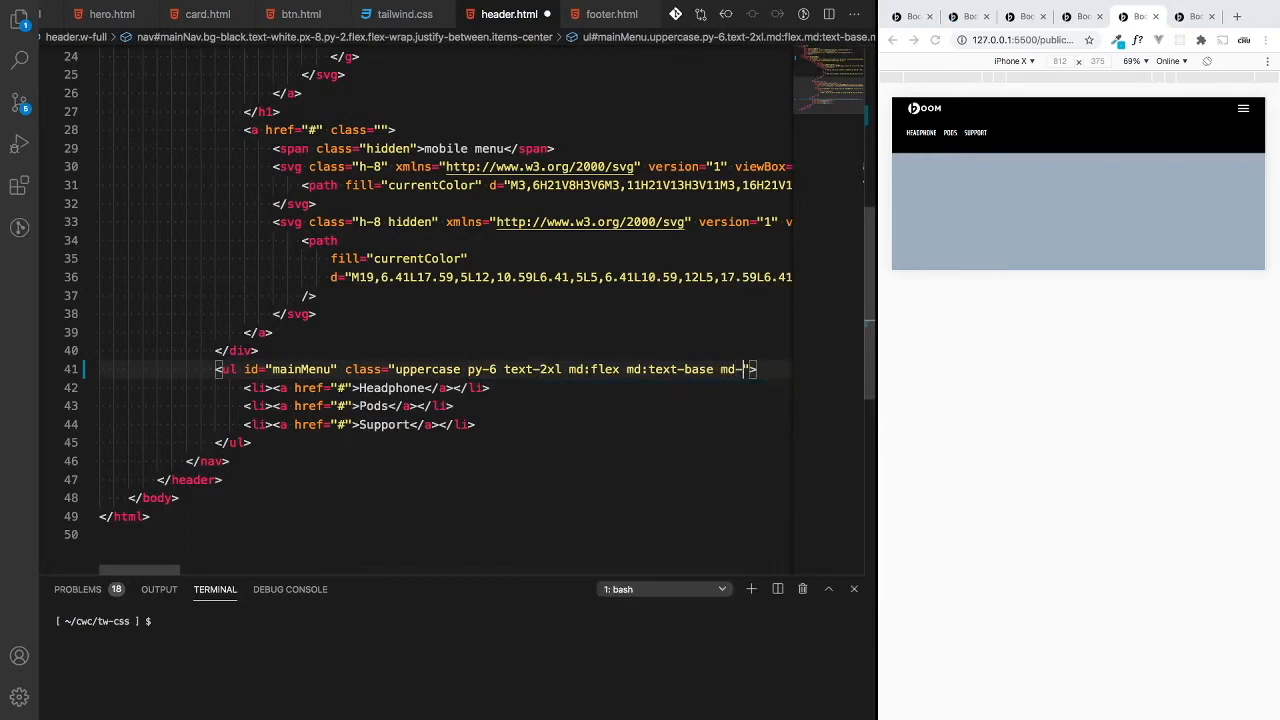
{"action": "type", "text": "py-0"}
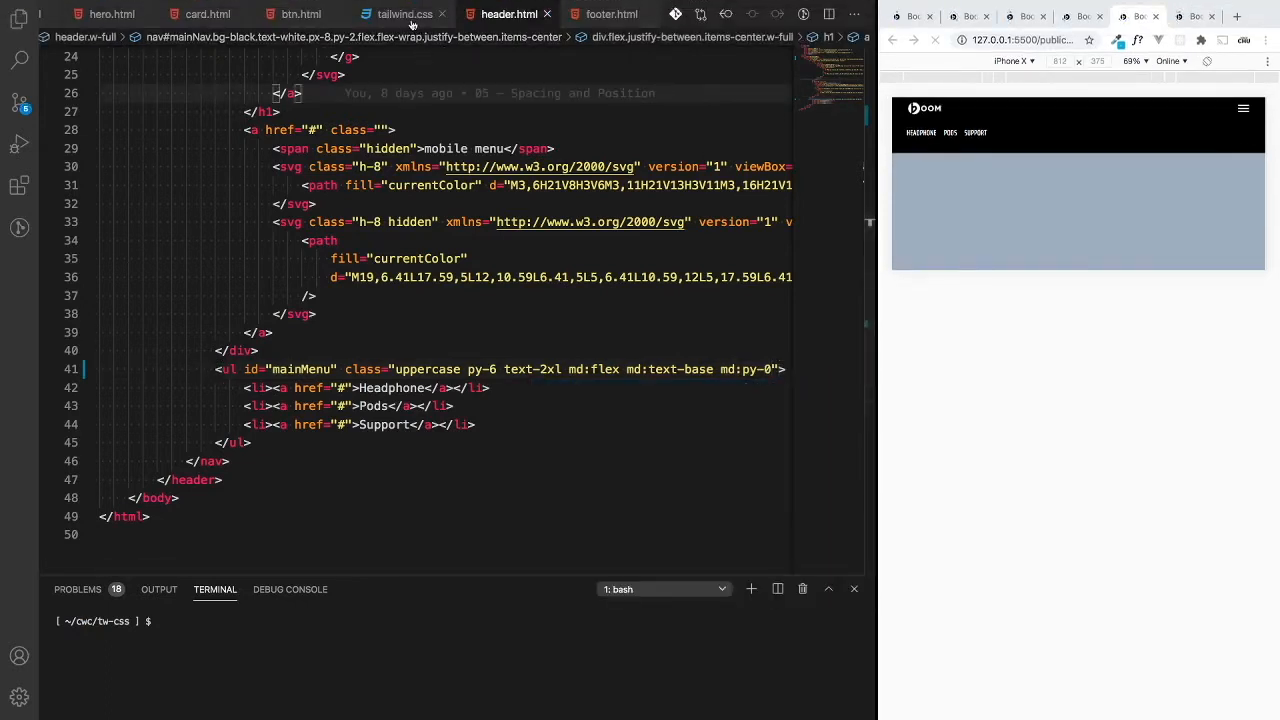
- Show tailwind.css and run npm run watch-tw in the terminal to rebuild on changes
{"action": "left_click", "coordinate": [404, 14]}
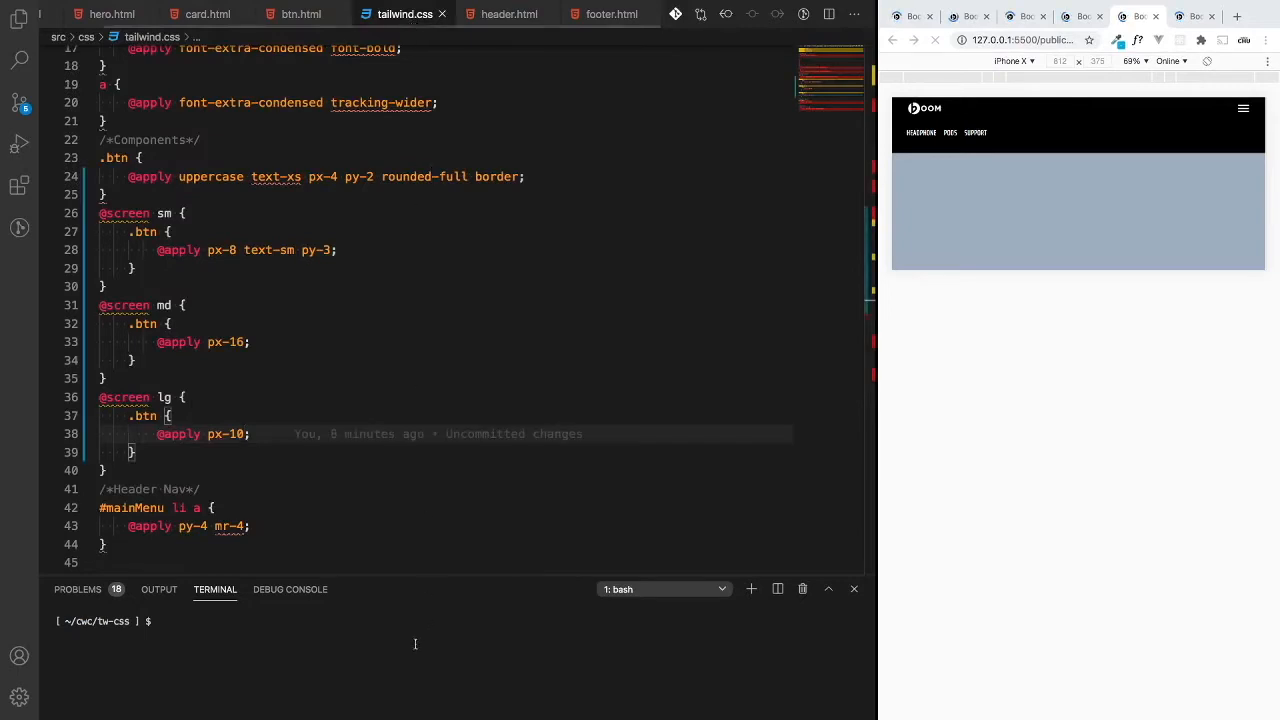
{"action": "type", "text": "np"}
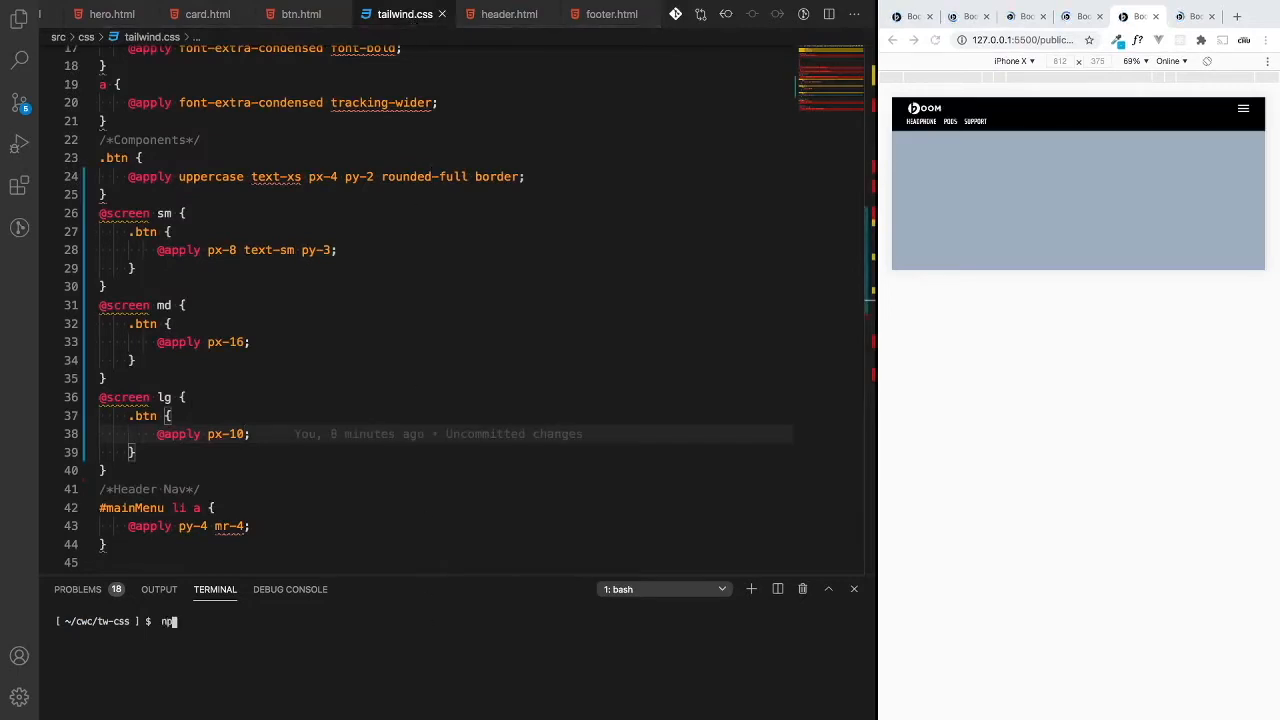
{"action": "type", "text": "m run"}
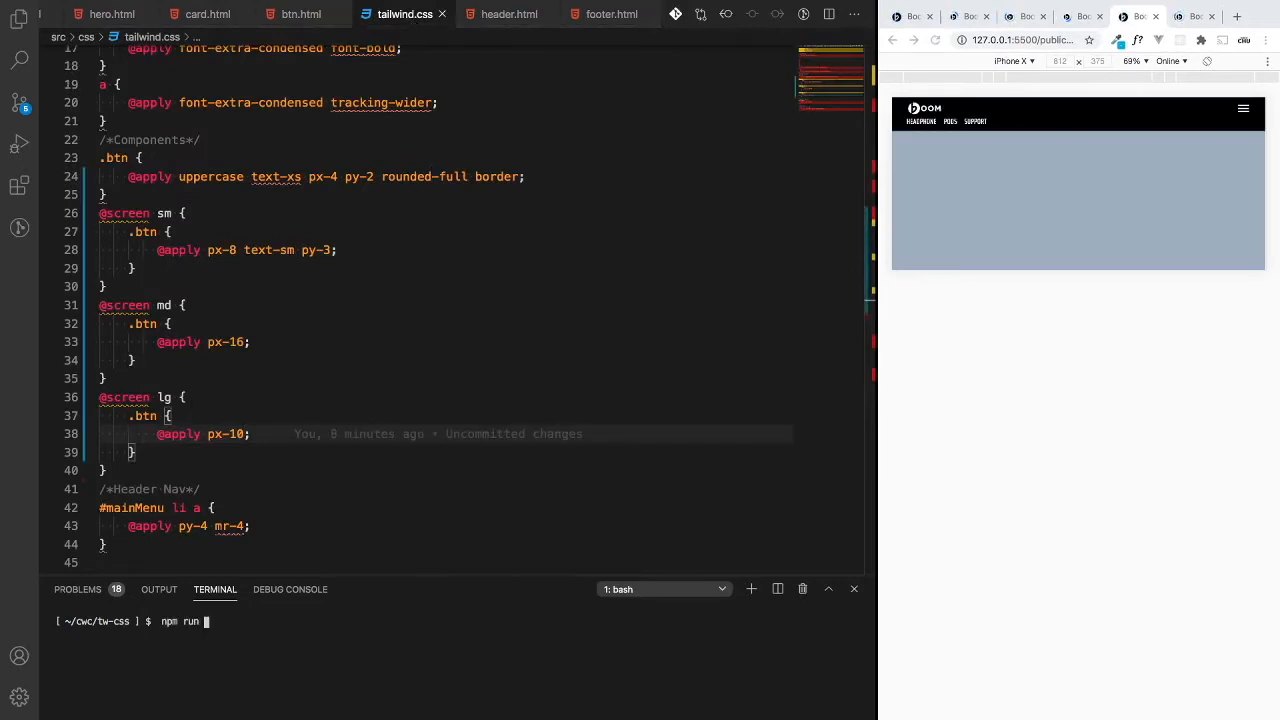
{"action": "type", "text": "watch-tw"}
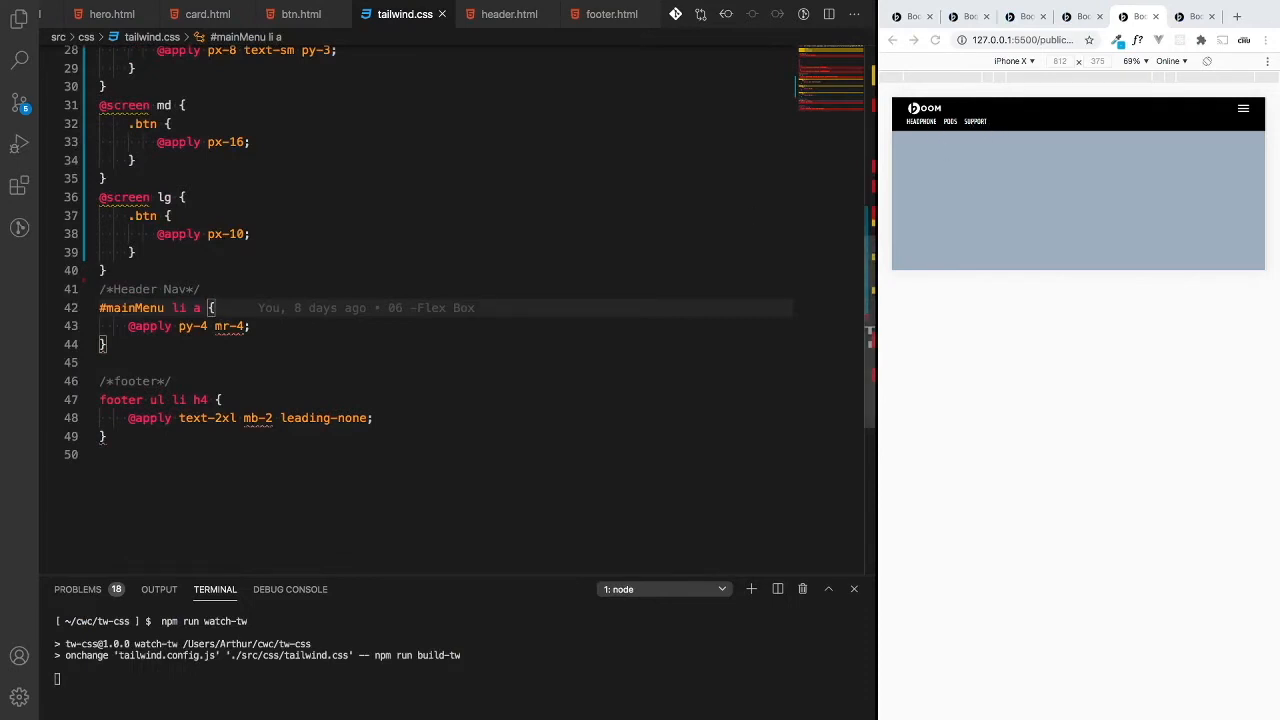
- Inspect the Headphone, Pods and Support menu links in the iPhone preview to read their sizes
{"action": "right_click", "coordinate": [1076, 190]}
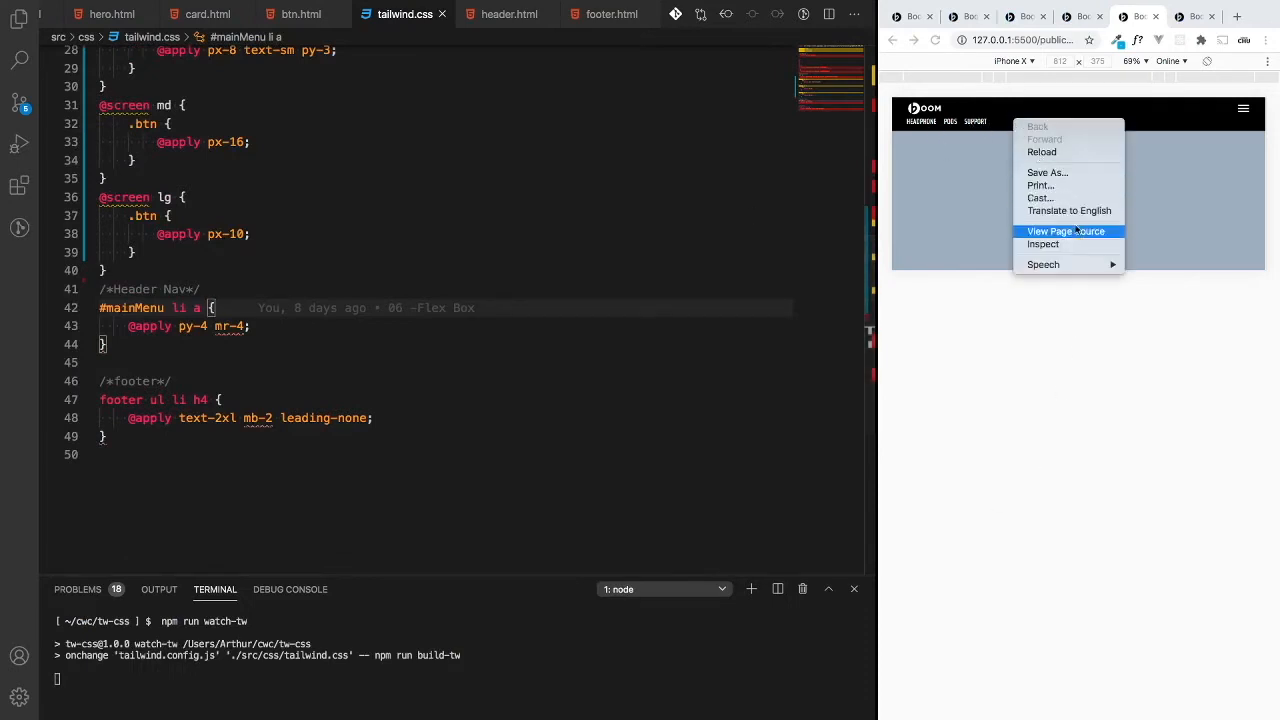
{"action": "left_click", "coordinate": [988, 168]}
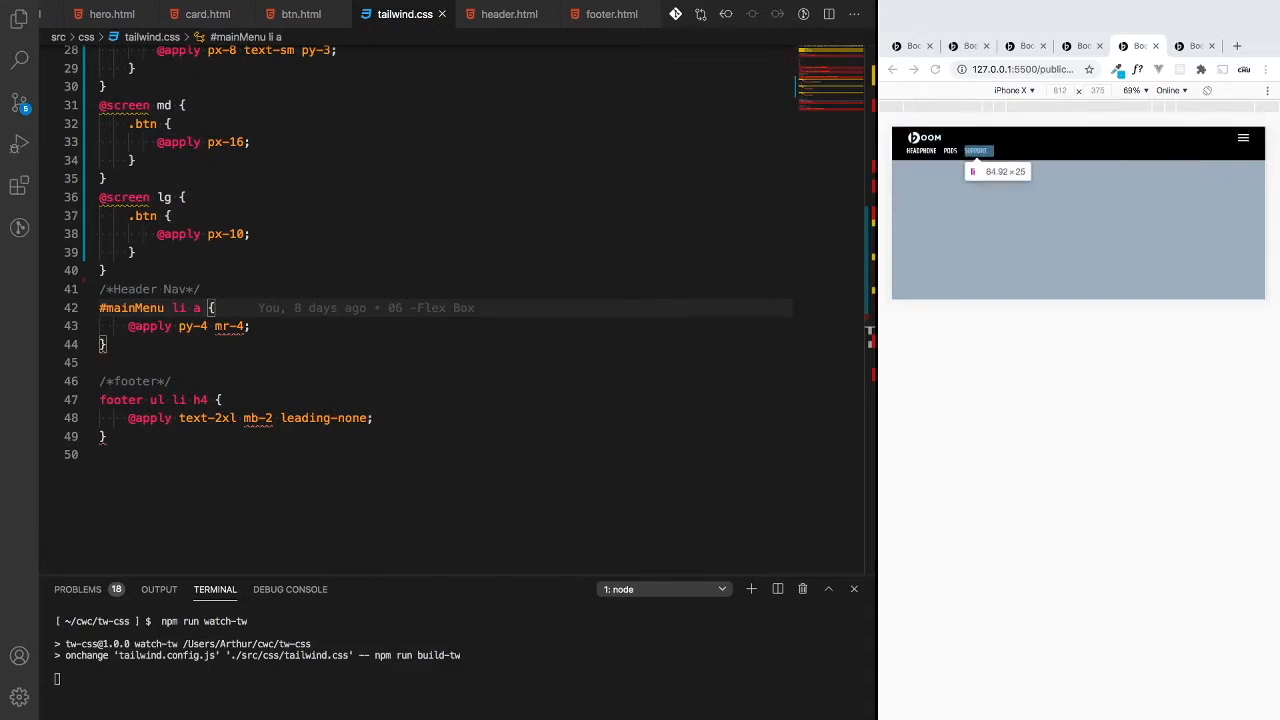
{"action": "mouse_move", "coordinate": [952, 150]}
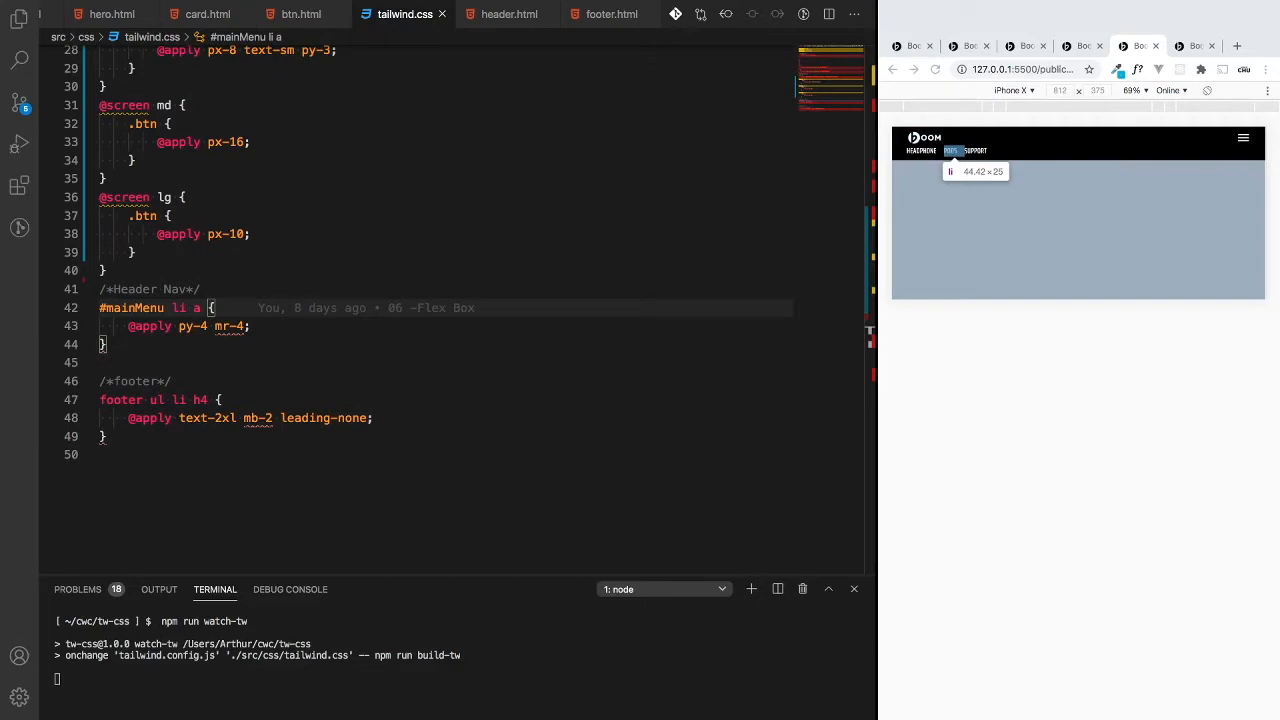
{"action": "mouse_move", "coordinate": [976, 152]}
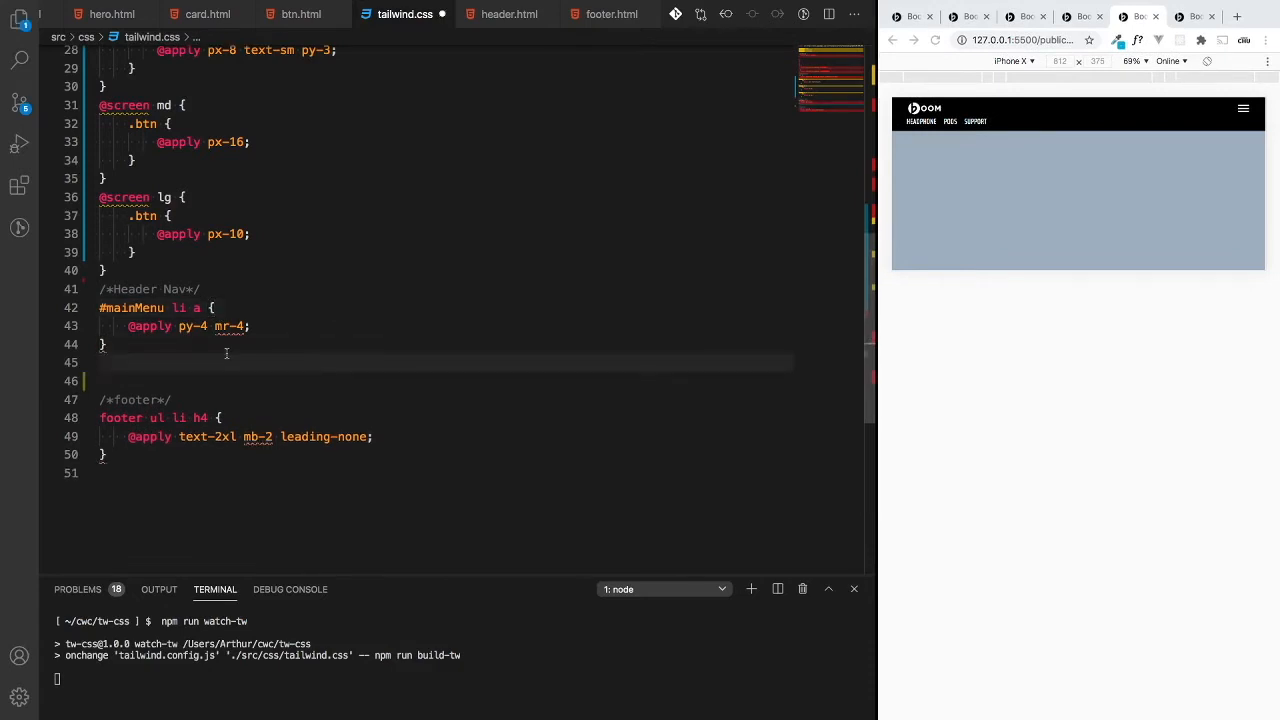
{"action": "scroll", "scroll_direction": "up", "scroll_amount": 3}
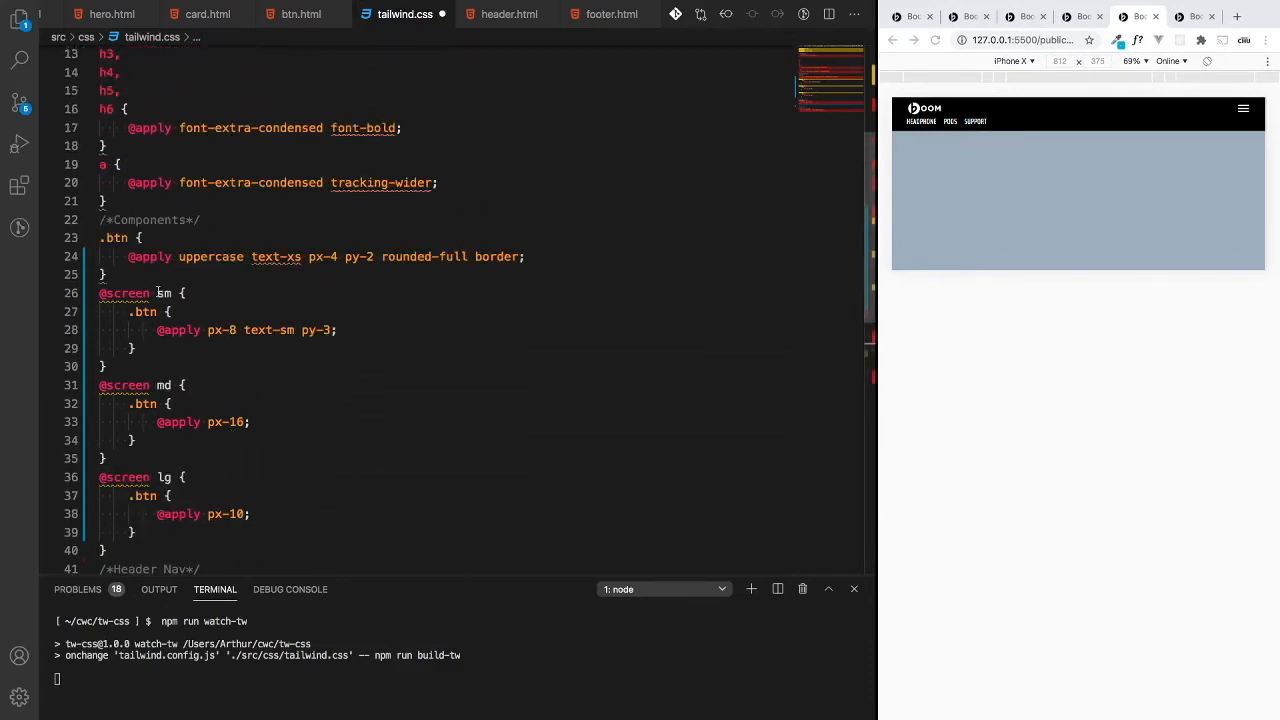
{"action": "scroll", "scroll_direction": "down", "scroll_amount": 3}
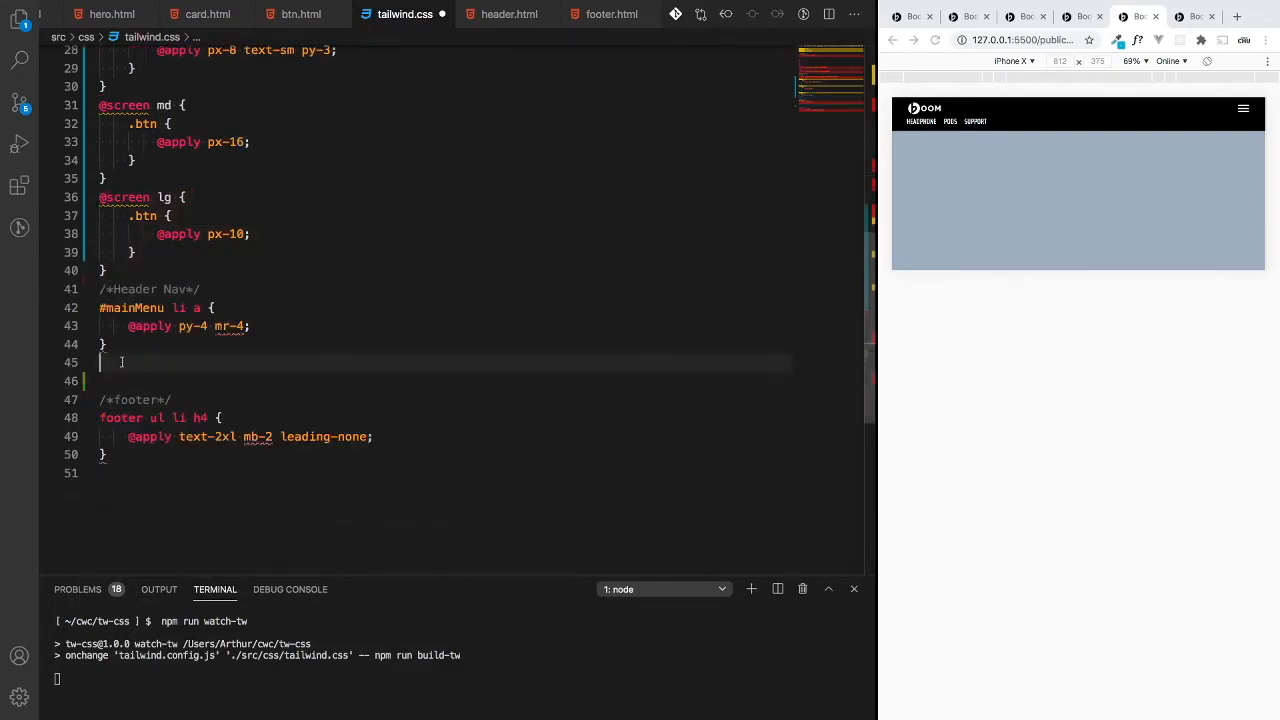
{"action": "type", "text": "@screen lg {"}
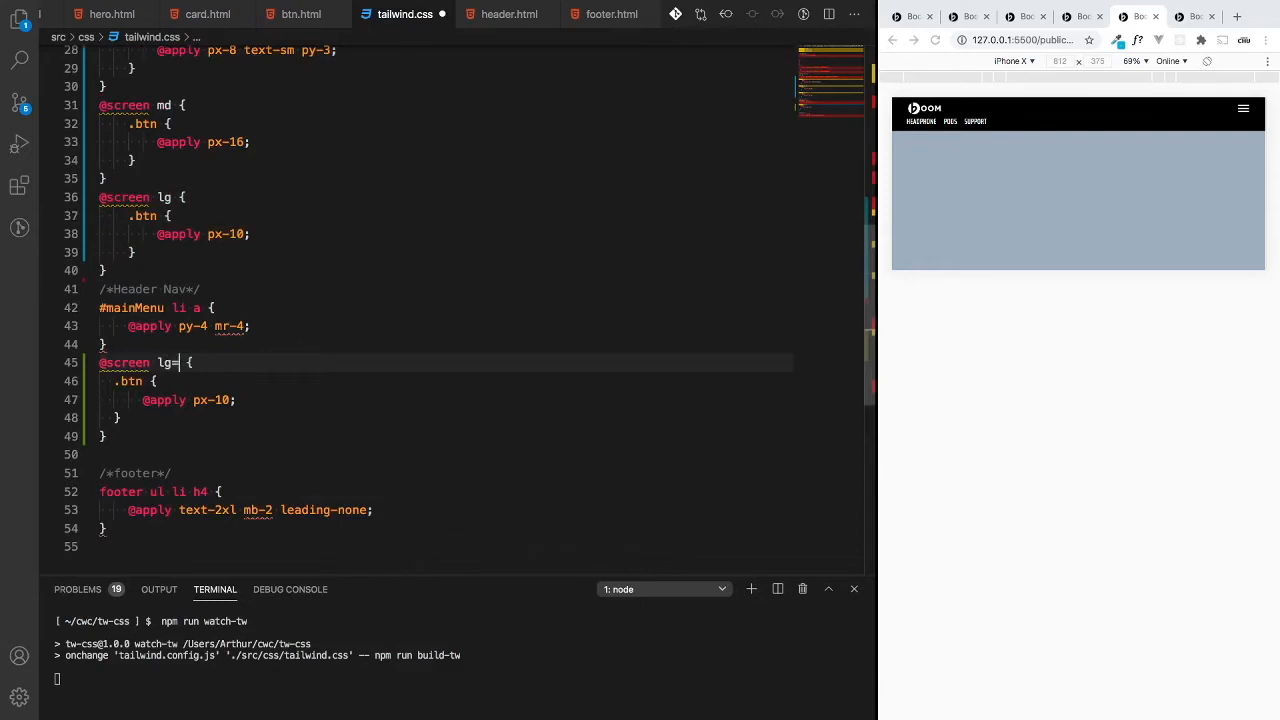
{"action": "key", "text": "Backspace"}
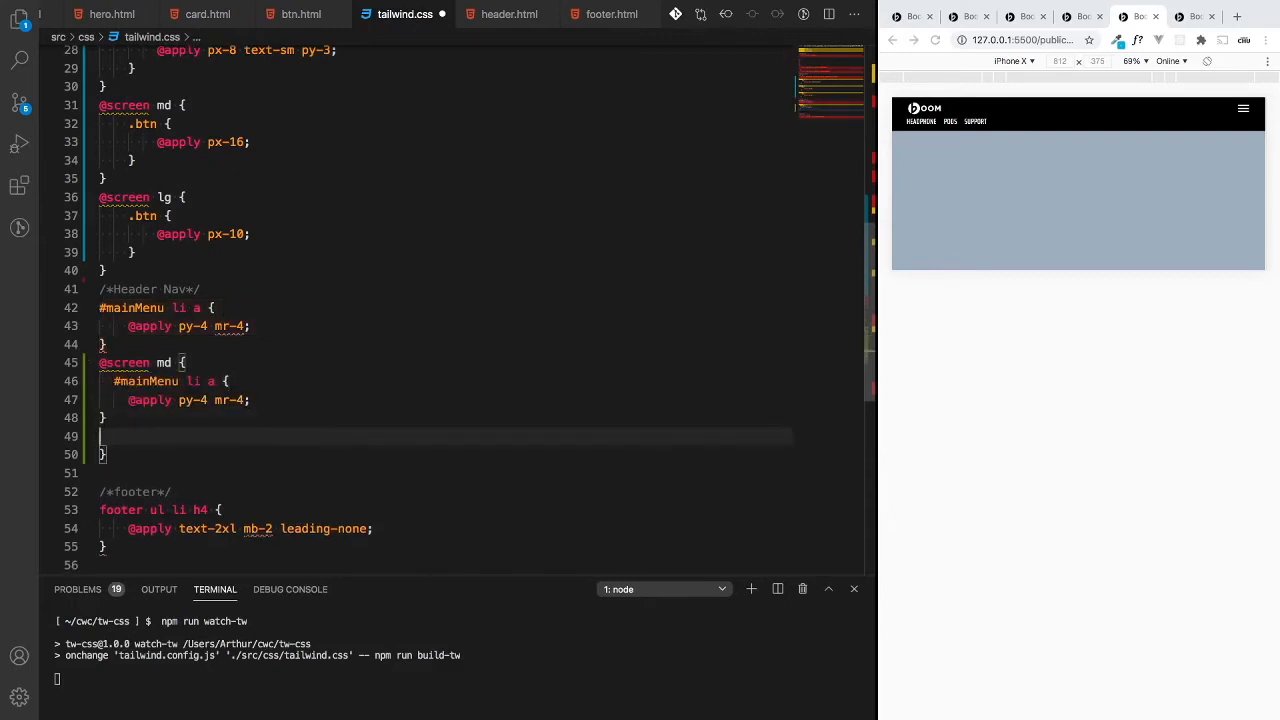
{"action": "type", "text": "#mainMenu li a {"}
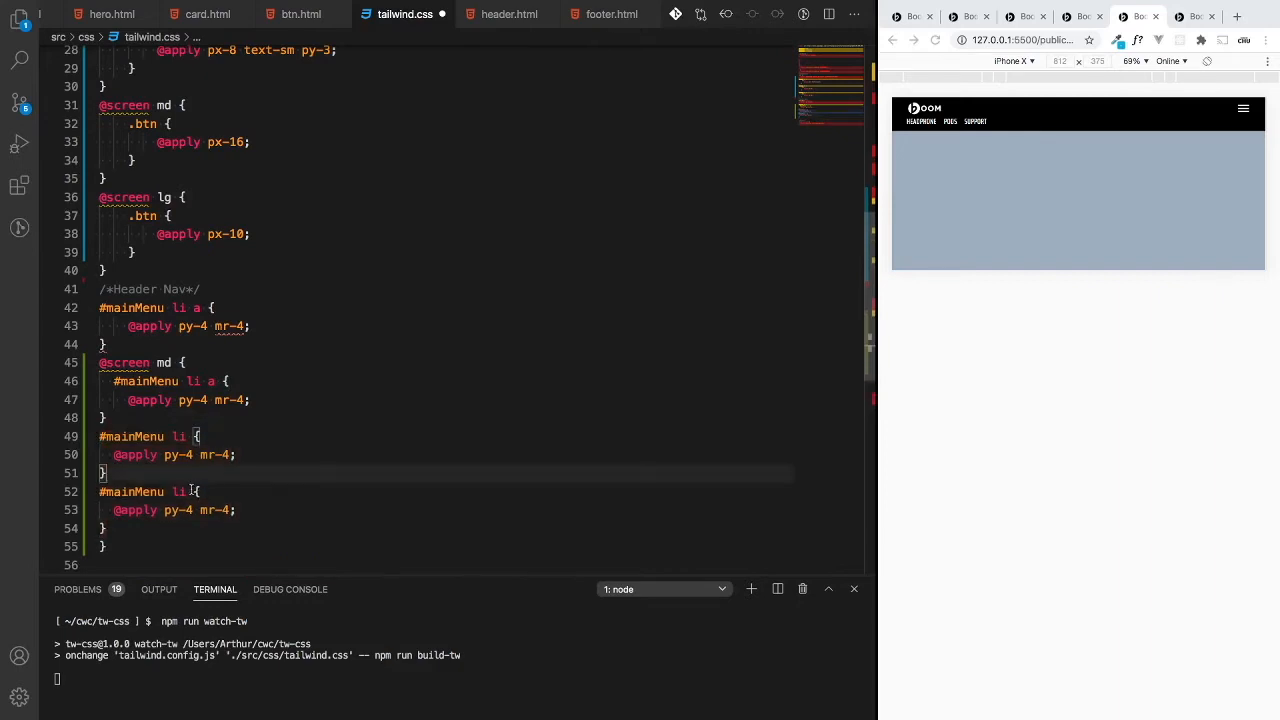
{"action": "type", "text": ":last-child"}
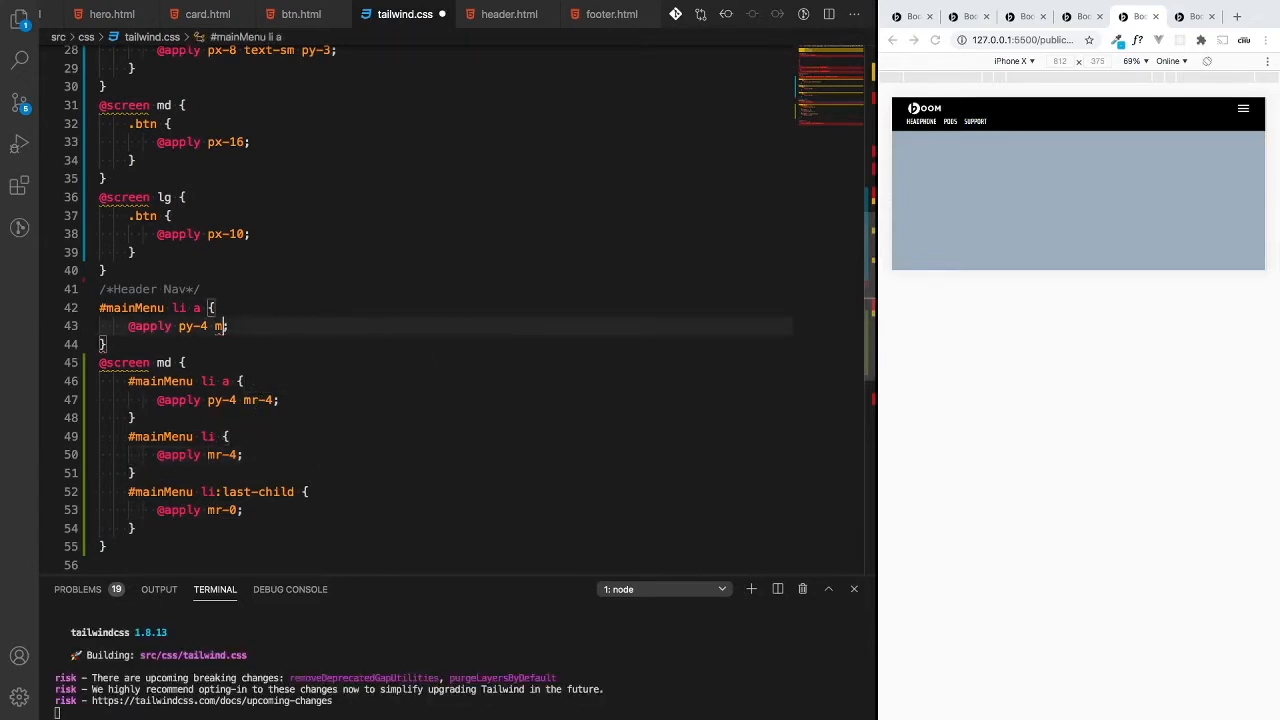
- Keep py-4 on base links, set md links to py-0 and list items mr-4, last-child mr-0
{"action": "key", "text": "BackSpace"}
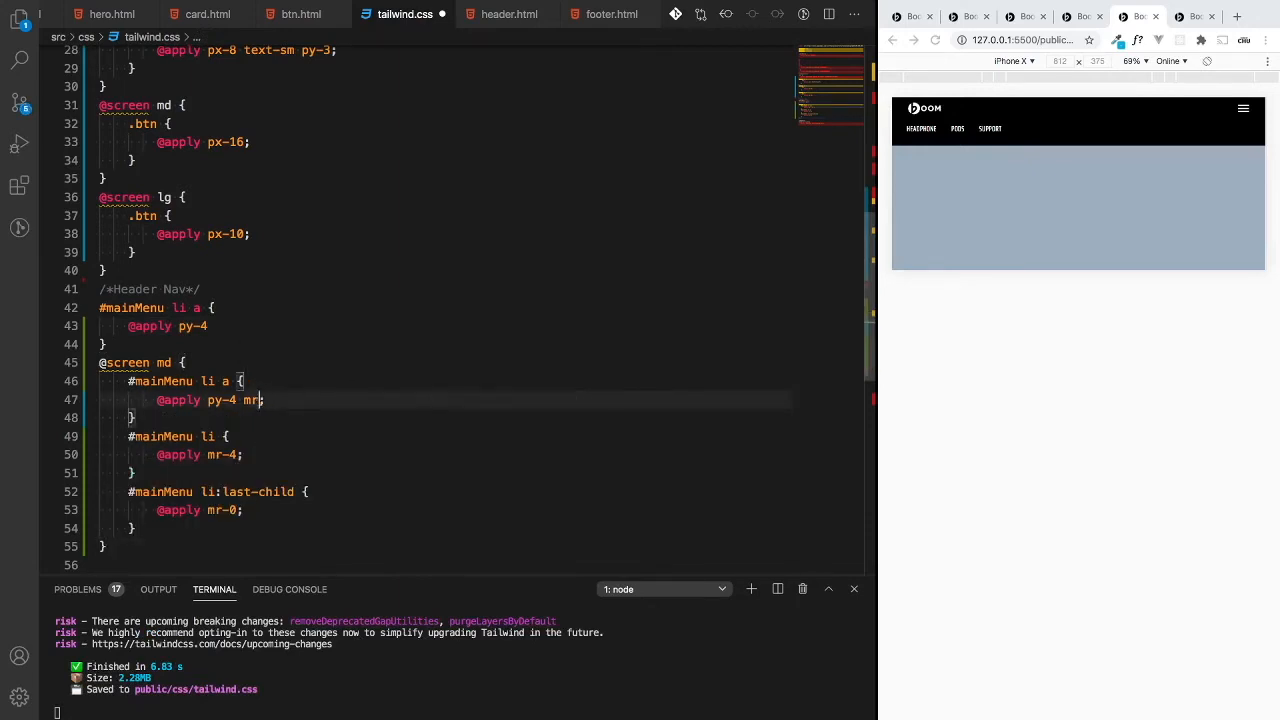
{"action": "key", "text": "BackSpace"}
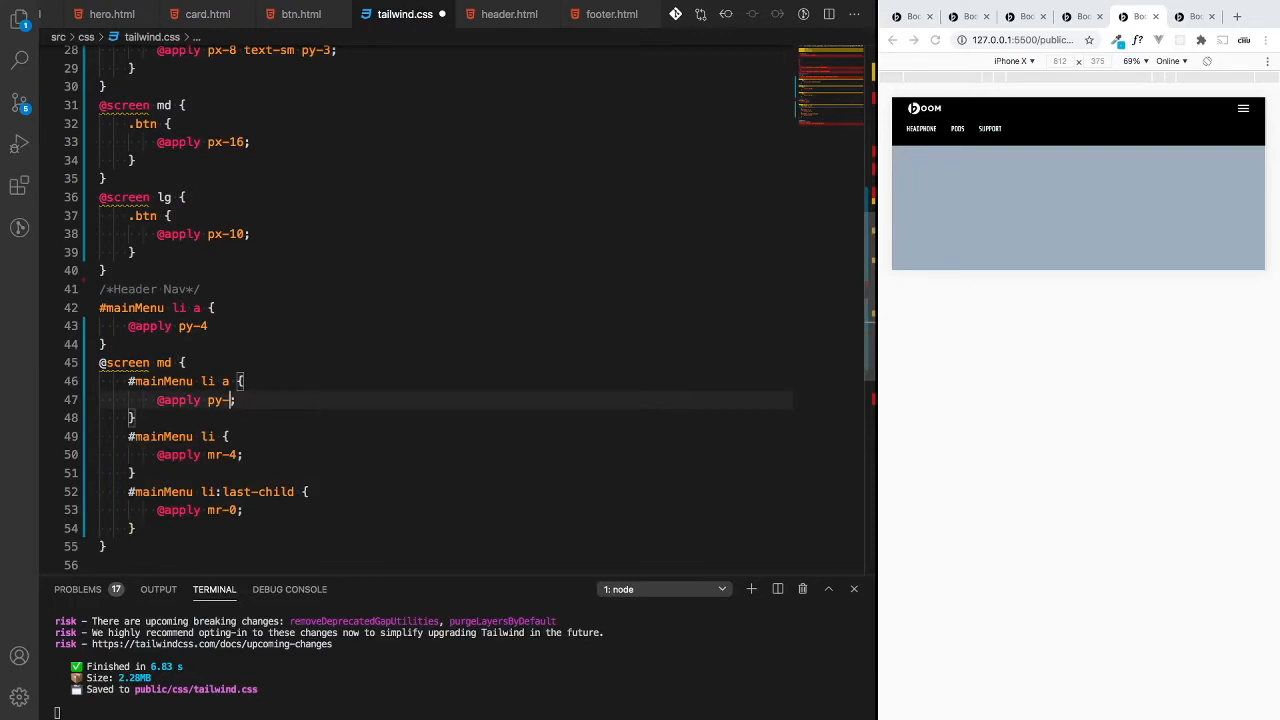
{"action": "type", "text": "0"}
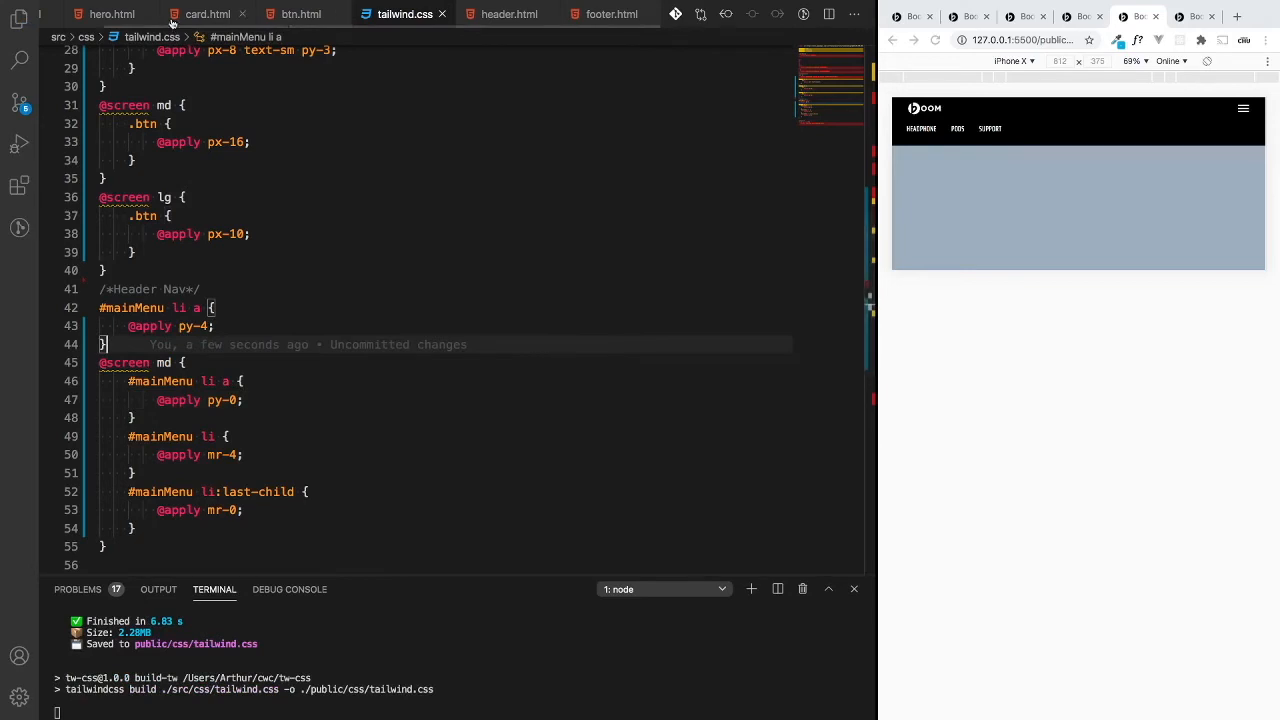
- Switch to header.html to review the main menu list markup
{"action": "left_click", "coordinate": [508, 14]}
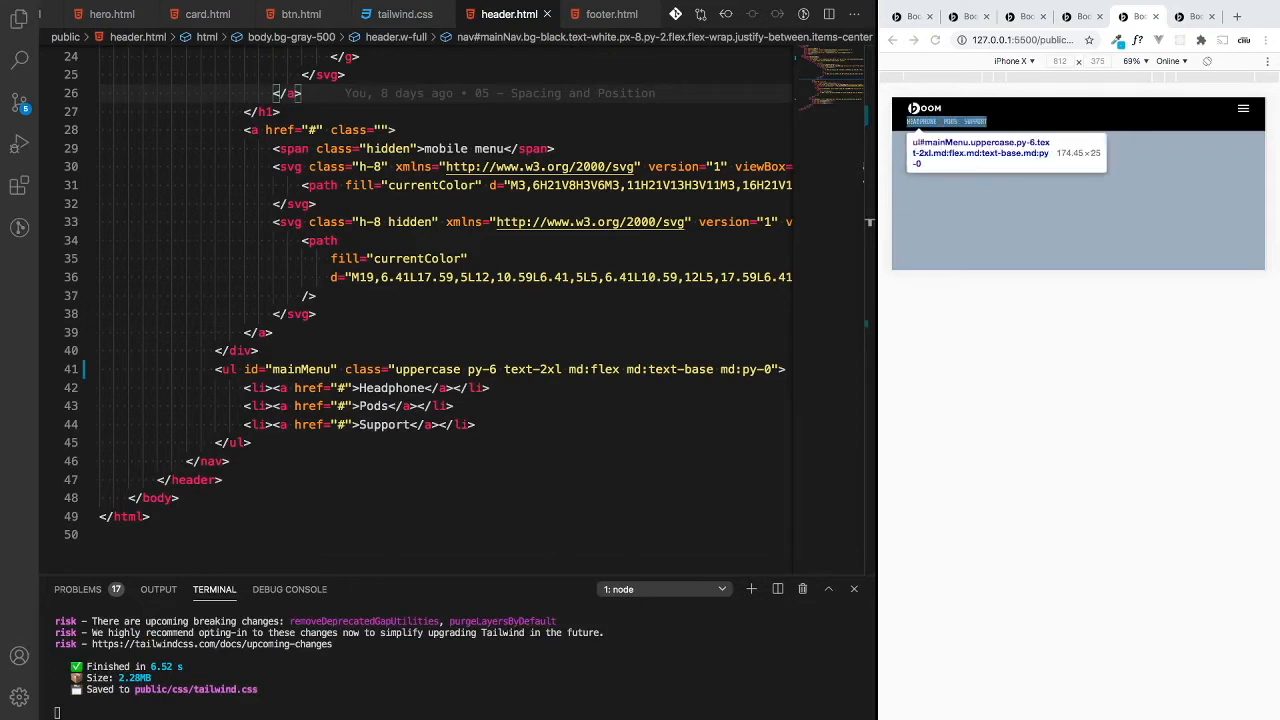
{"action": "mouse_move", "coordinate": [946, 166]}
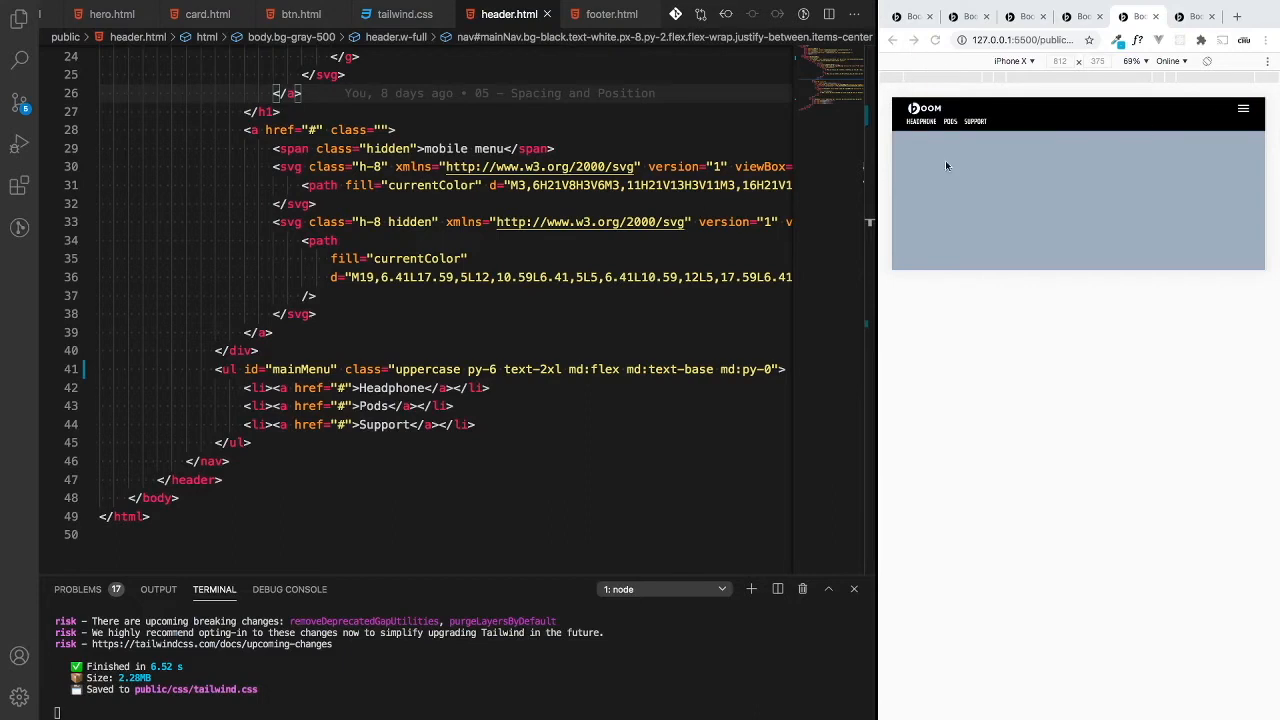
- Give the hamburger link md:hidden and the nav md:flex-no-wrap in header.html
{"action": "scroll", "scroll_direction": "up", "scroll_amount": 3}
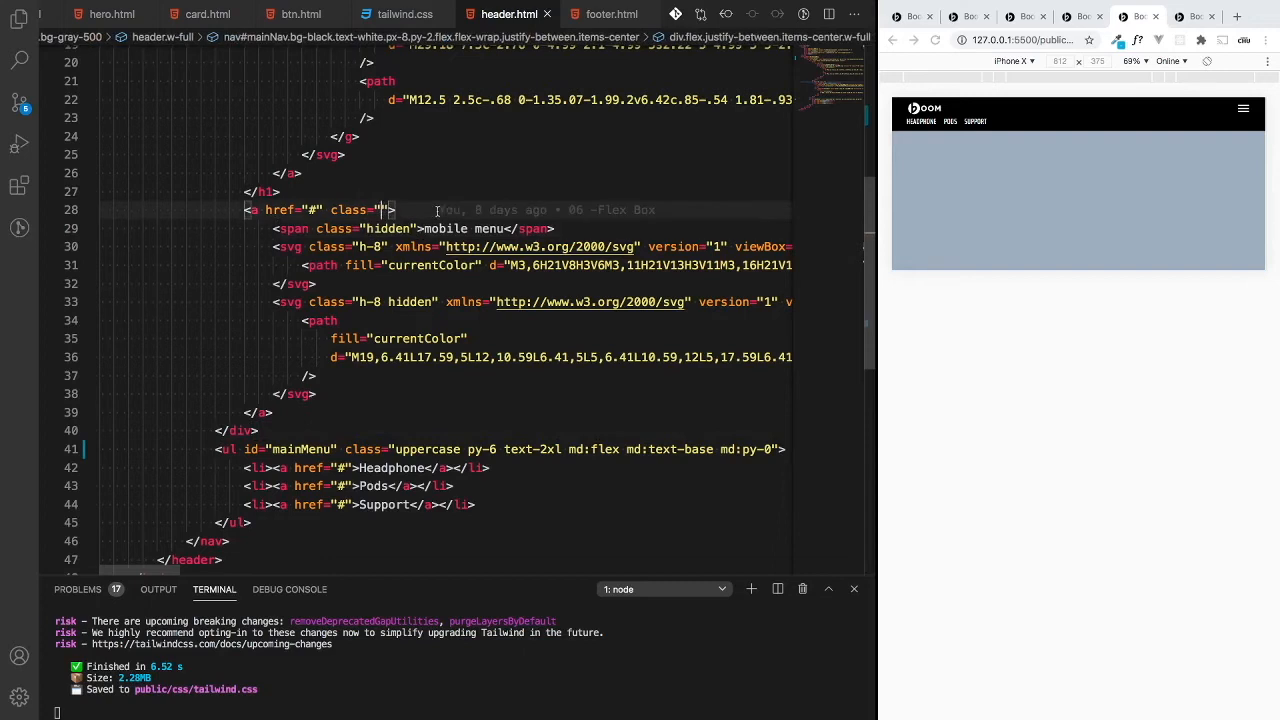
{"action": "type", "text": "md:hidden"}
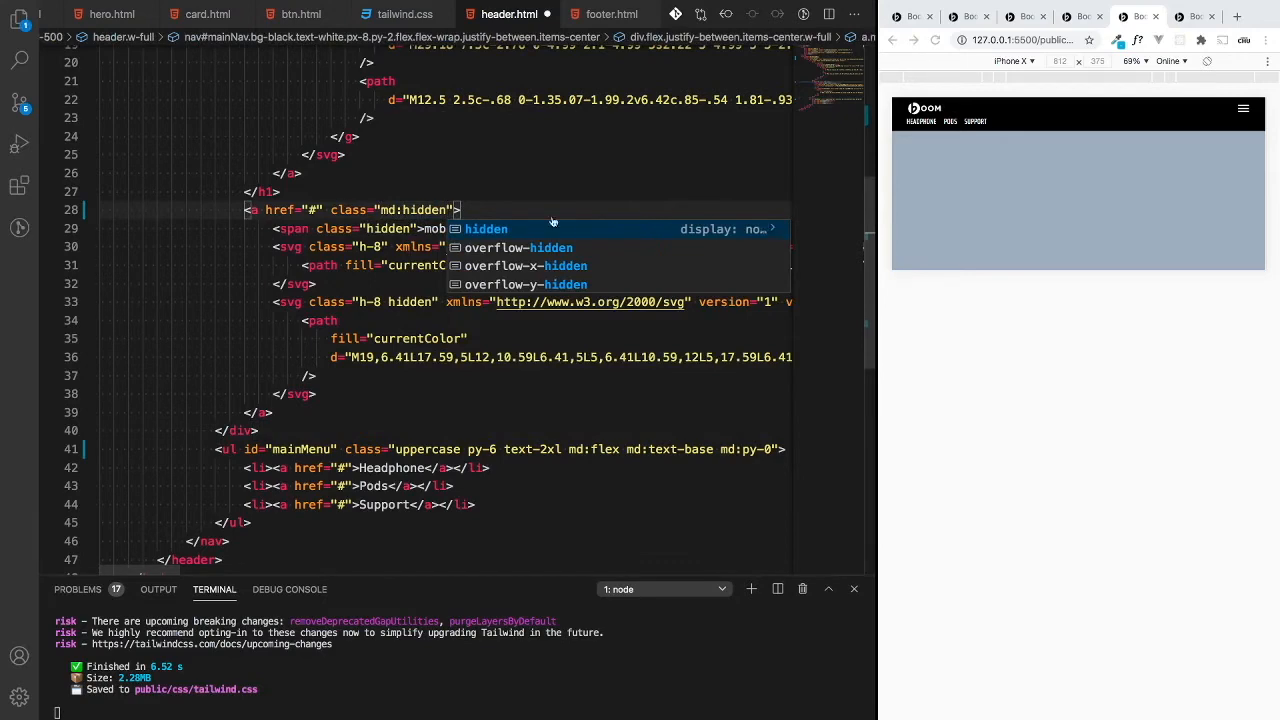
{"action": "scroll", "scroll_direction": "up", "scroll_amount": 3}
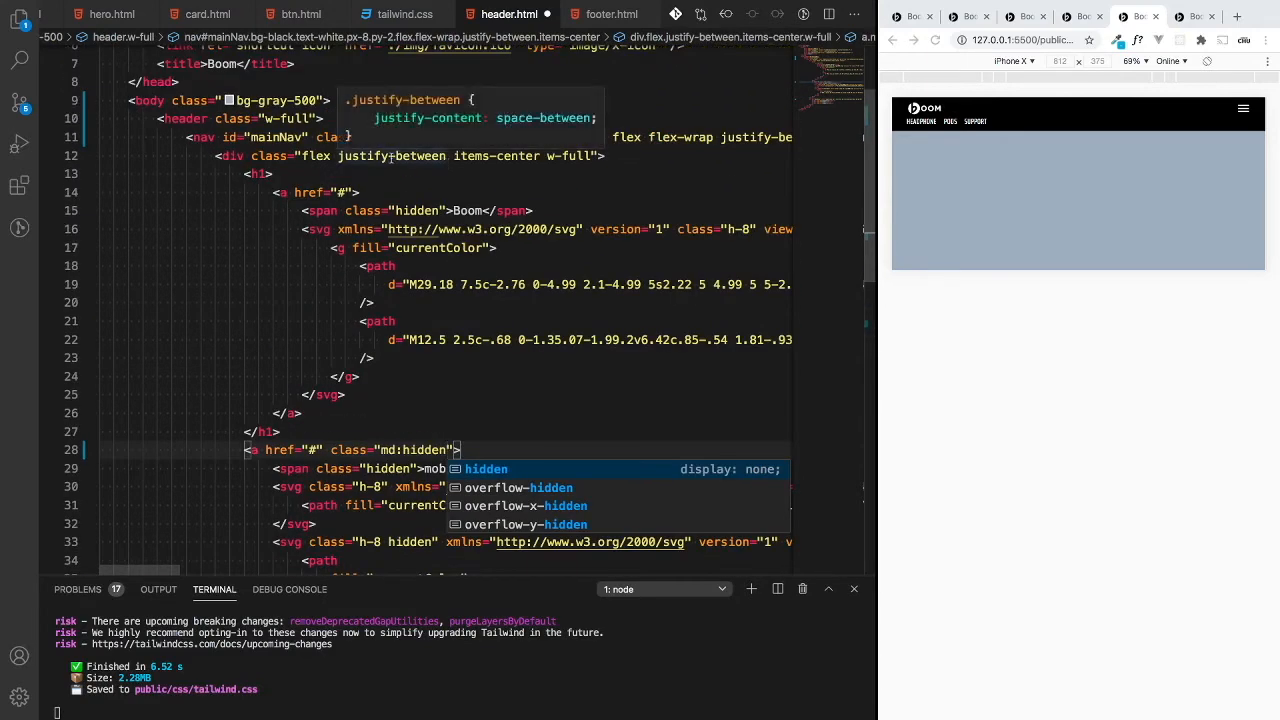
{"action": "scroll", "scroll_direction": "up", "scroll_amount": 3}
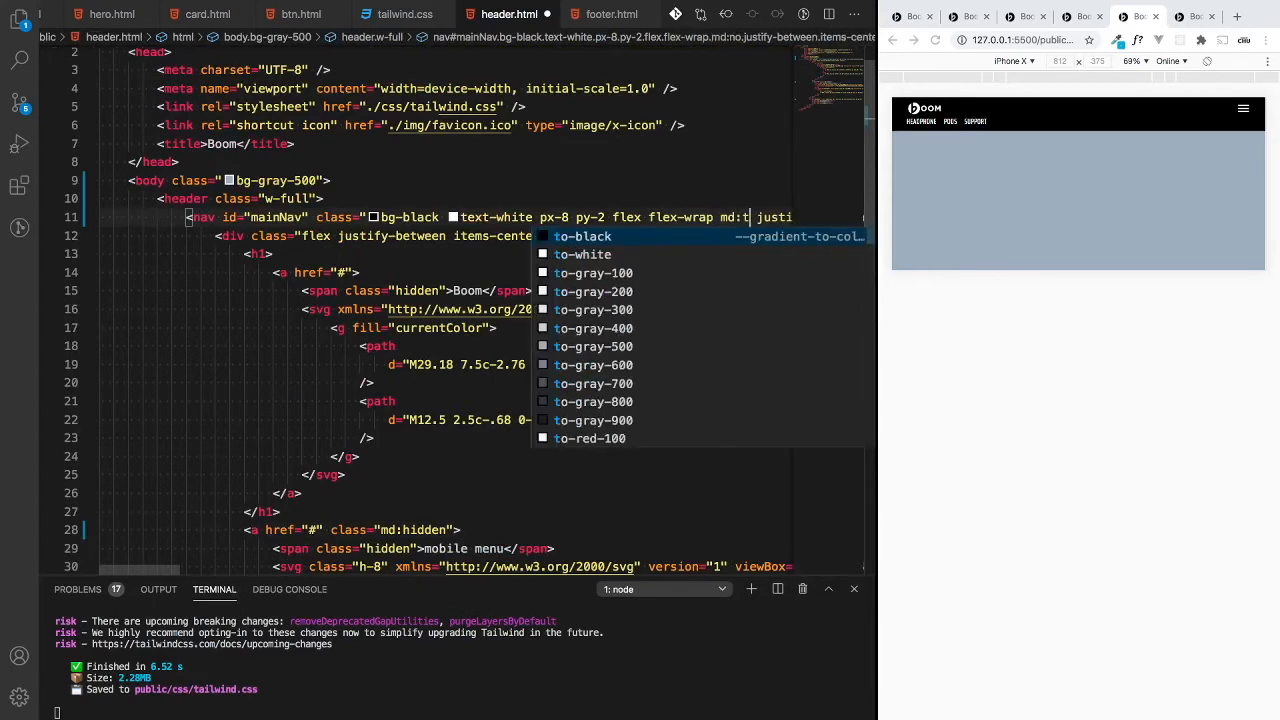
{"action": "type", "text": "flex-no"}
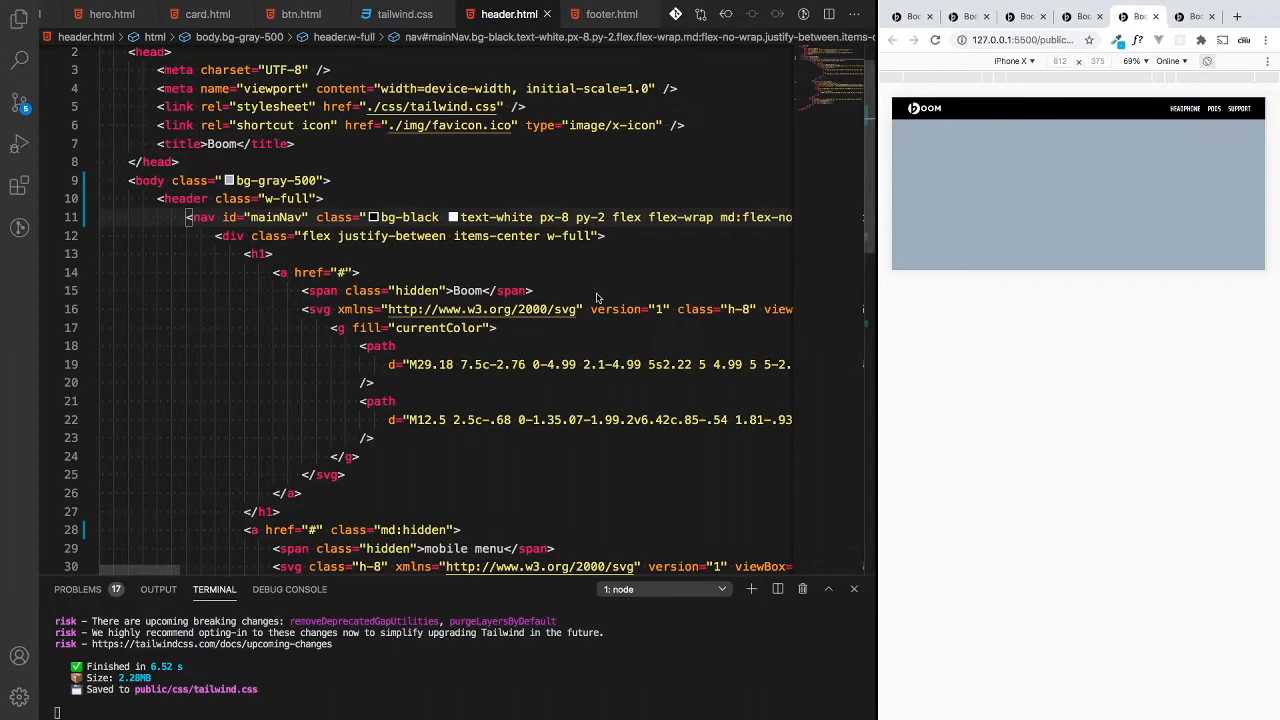
- Add xl:px-24 horizontal padding to the nav's class list and save
{"action": "scroll", "scroll_direction": "up", "scroll_amount": 3}
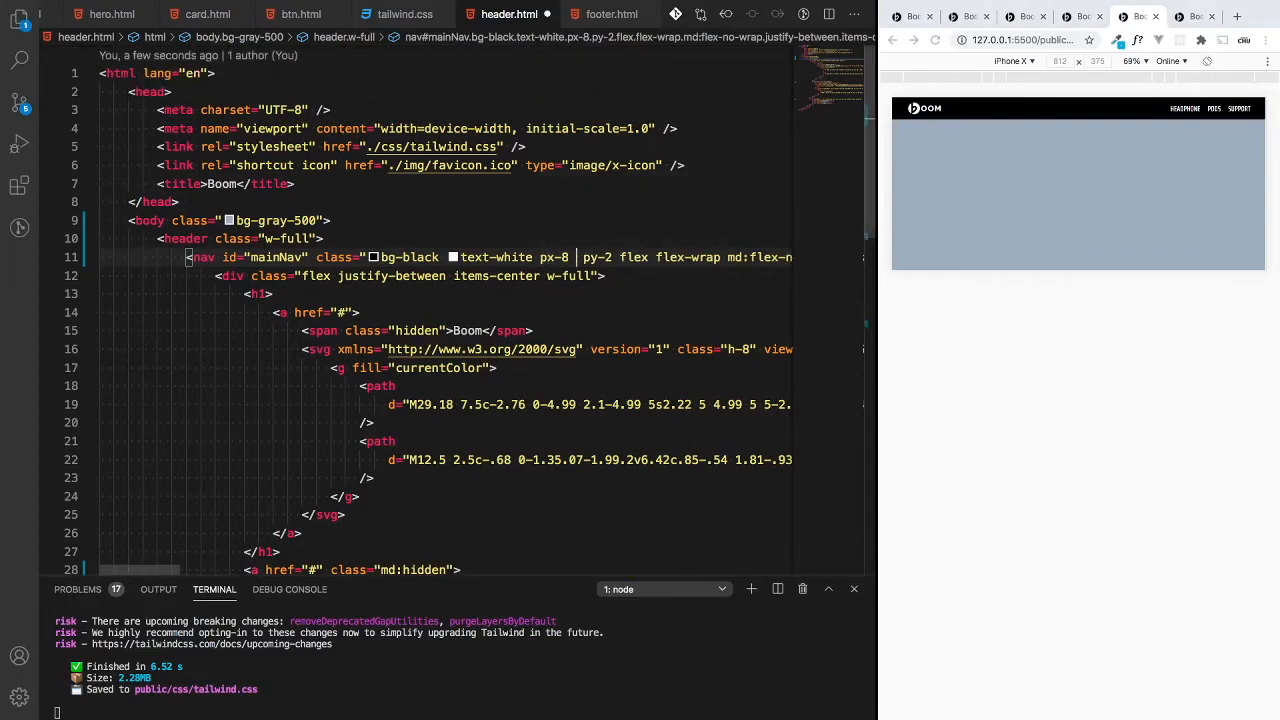
{"action": "type", "text": "xl"}
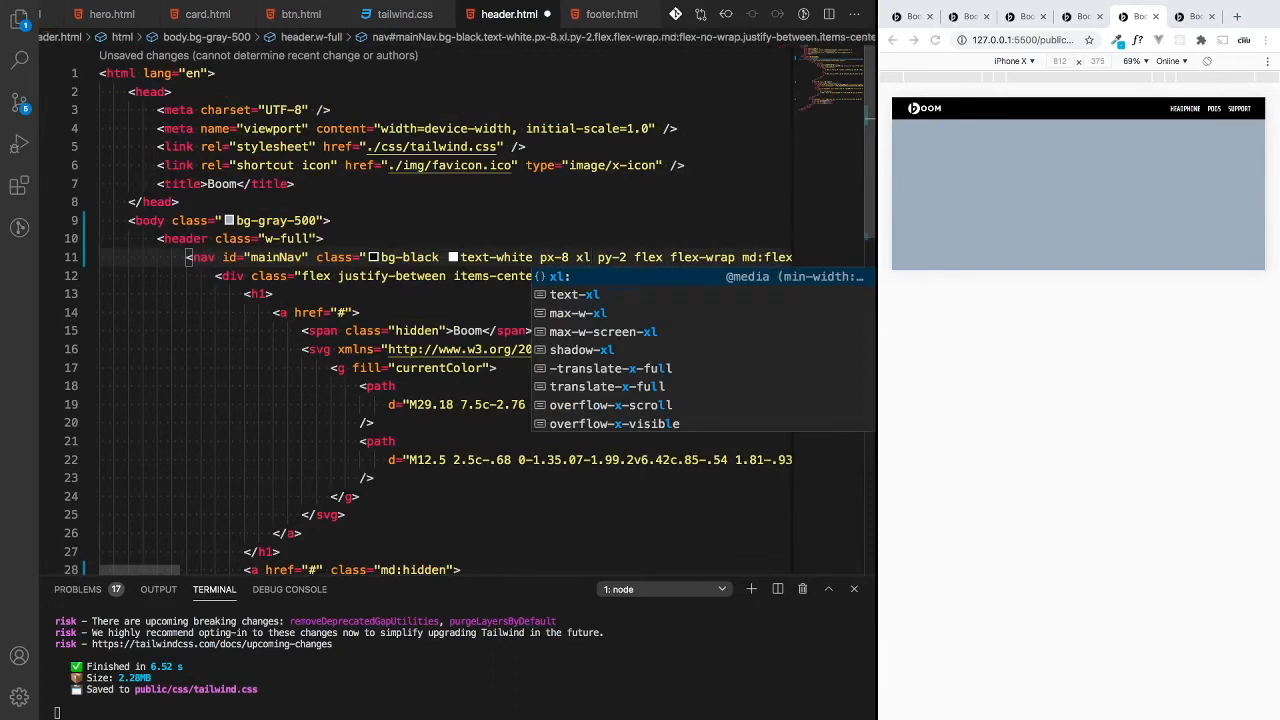
{"action": "type", "text": ":px-24"}
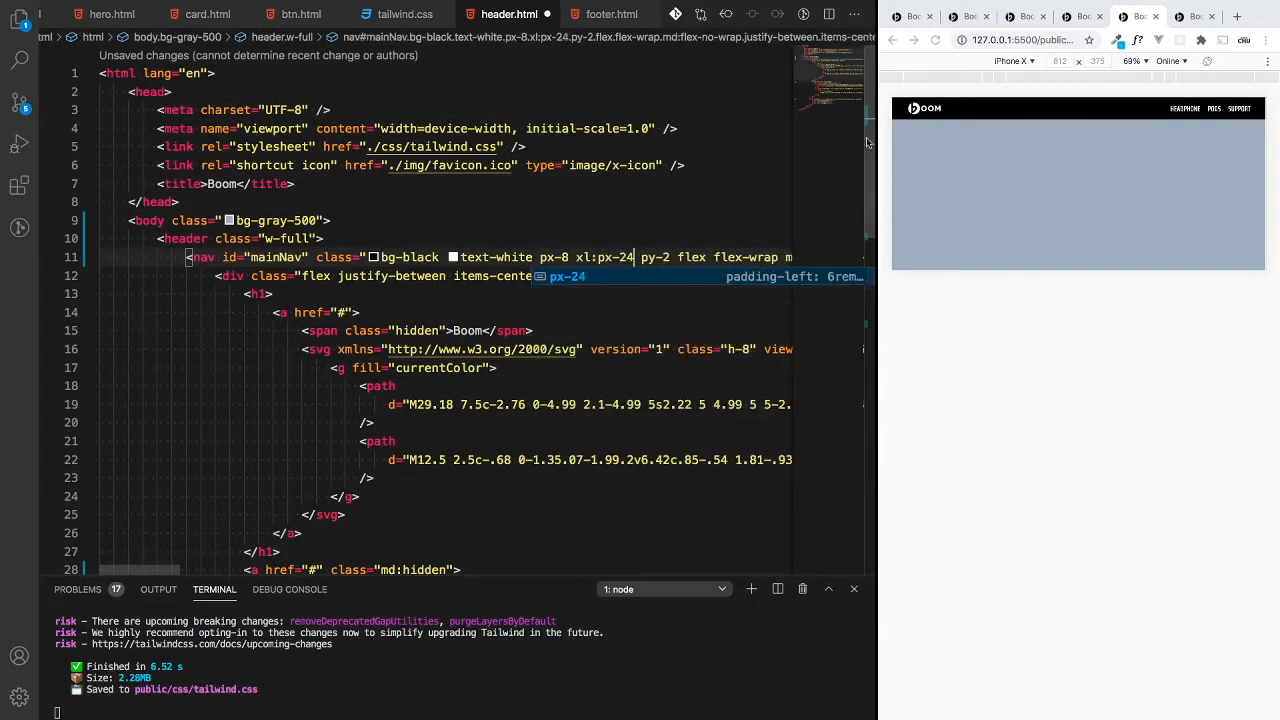
{"action": "key", "text": "ctrl+s"}
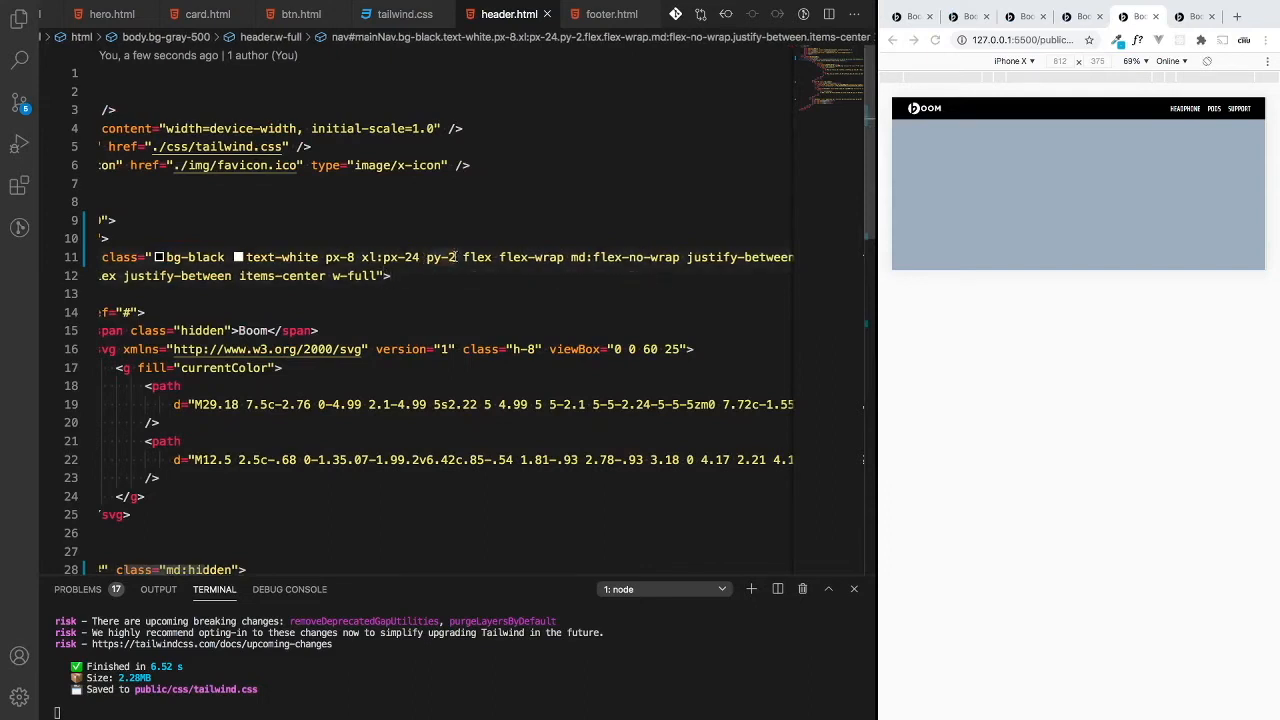
- Add md:py-4 vertical padding to the nav's class list and save
{"action": "type", "text": "mx-"}
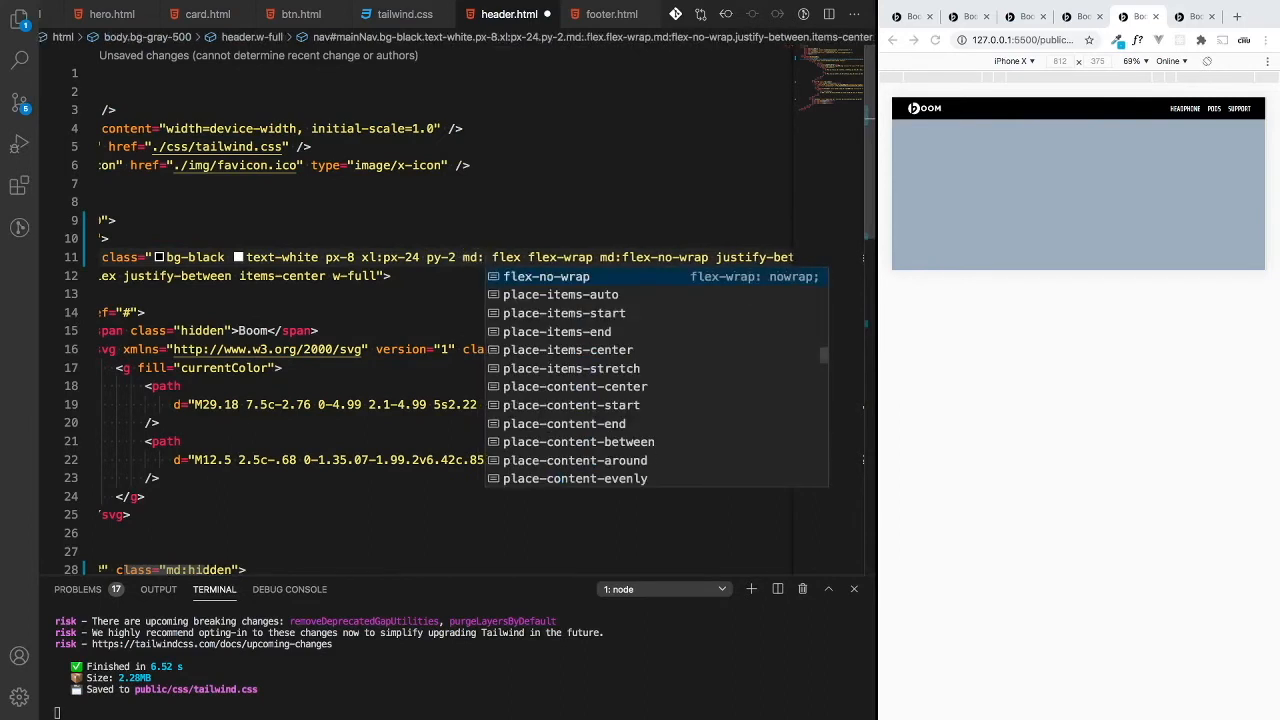
{"action": "type", "text": "py-"}
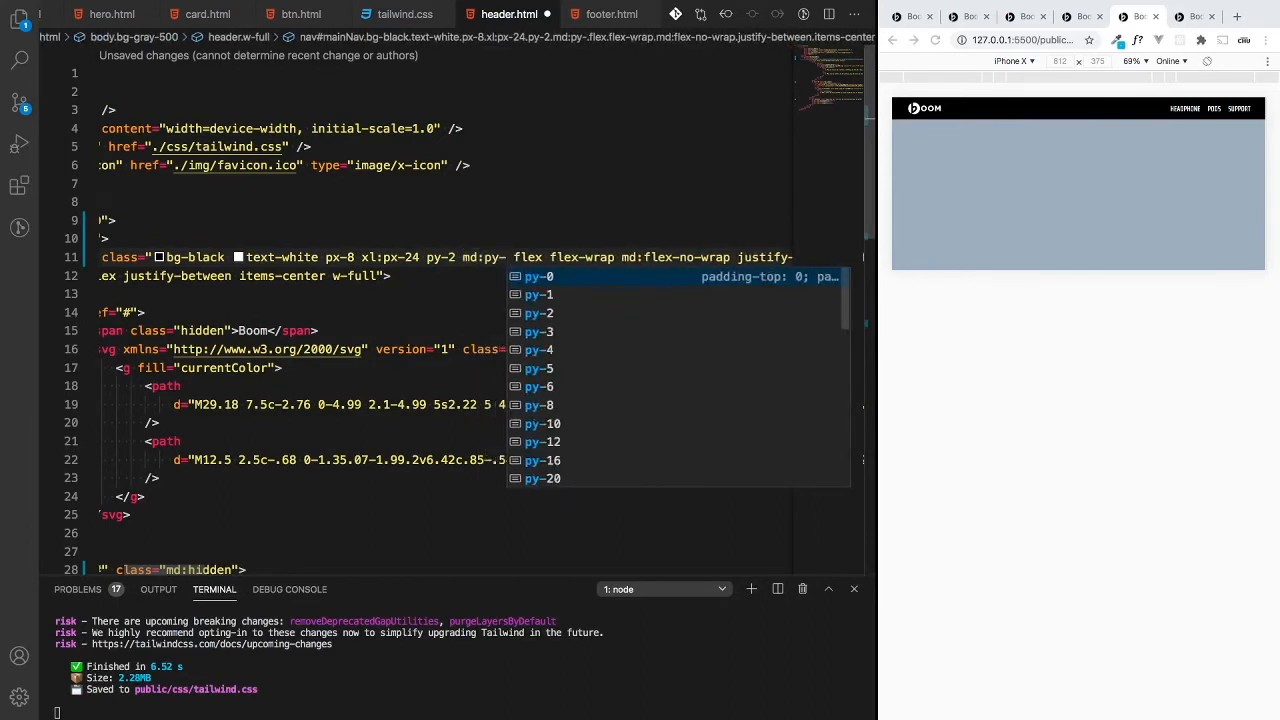
{"action": "type", "text": "4"}
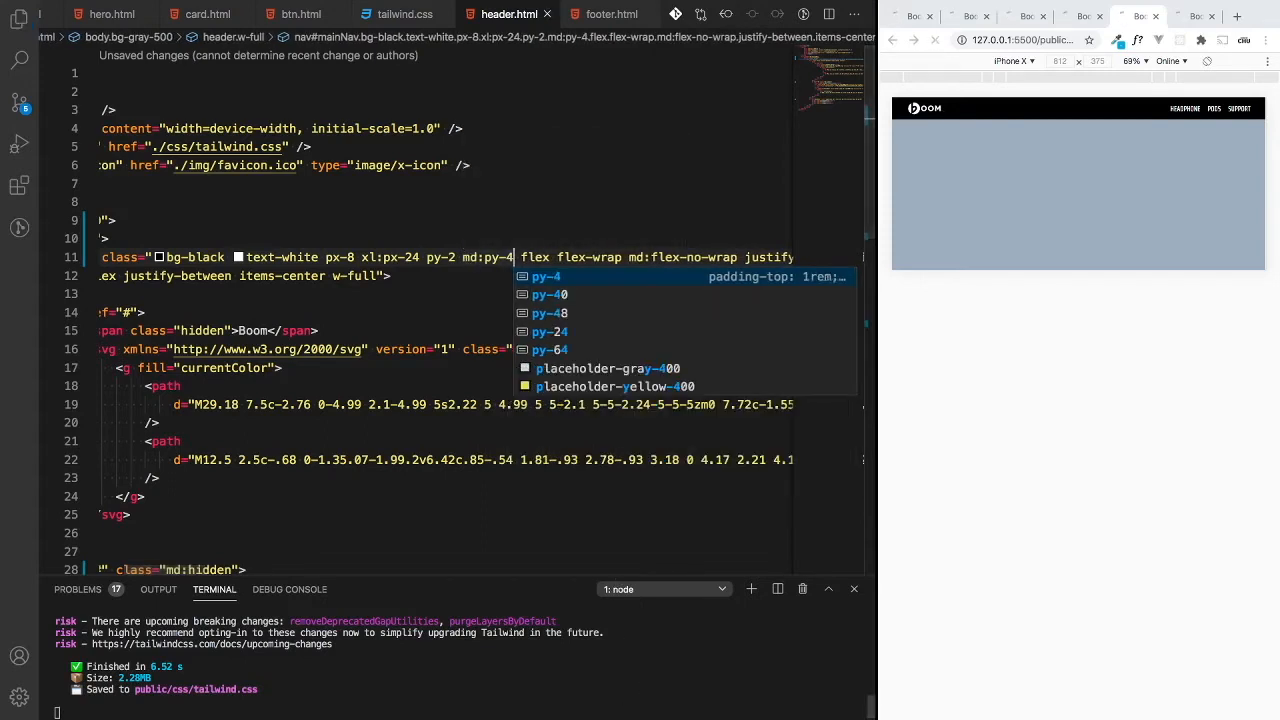
{"action": "key", "text": "ctrl+s"}
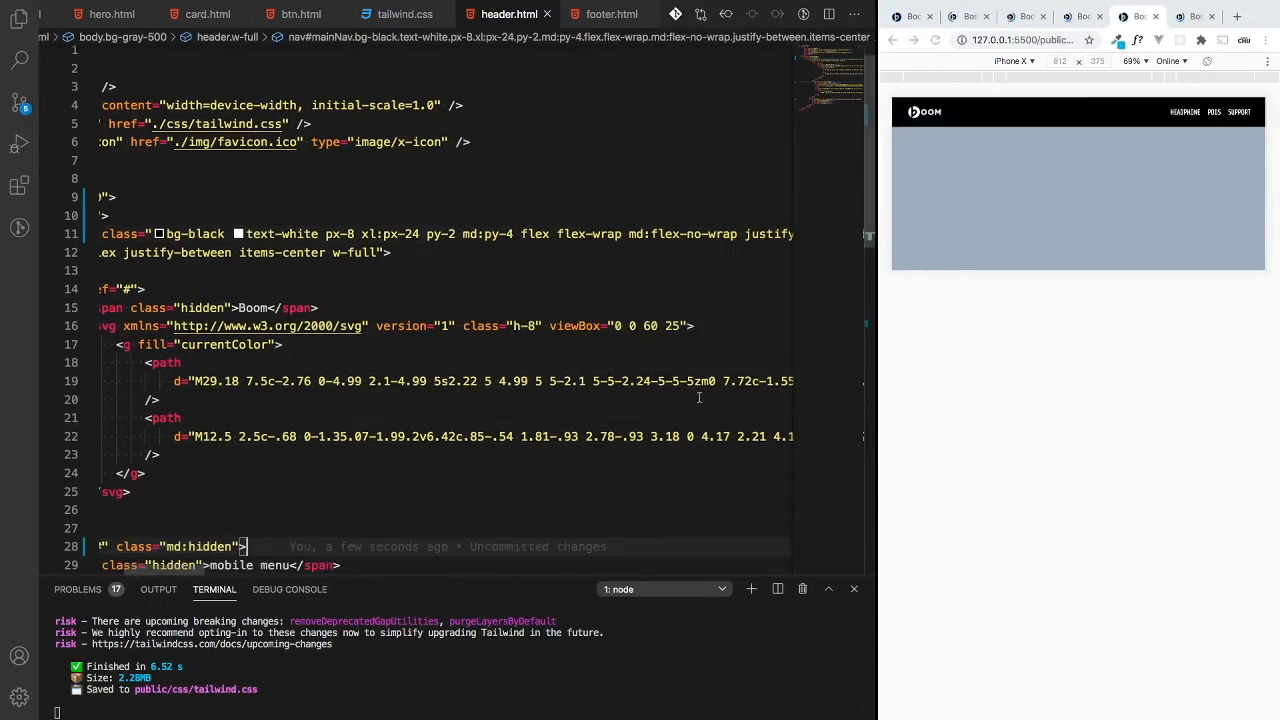
{"action": "mouse_move", "coordinate": [144, 570]}
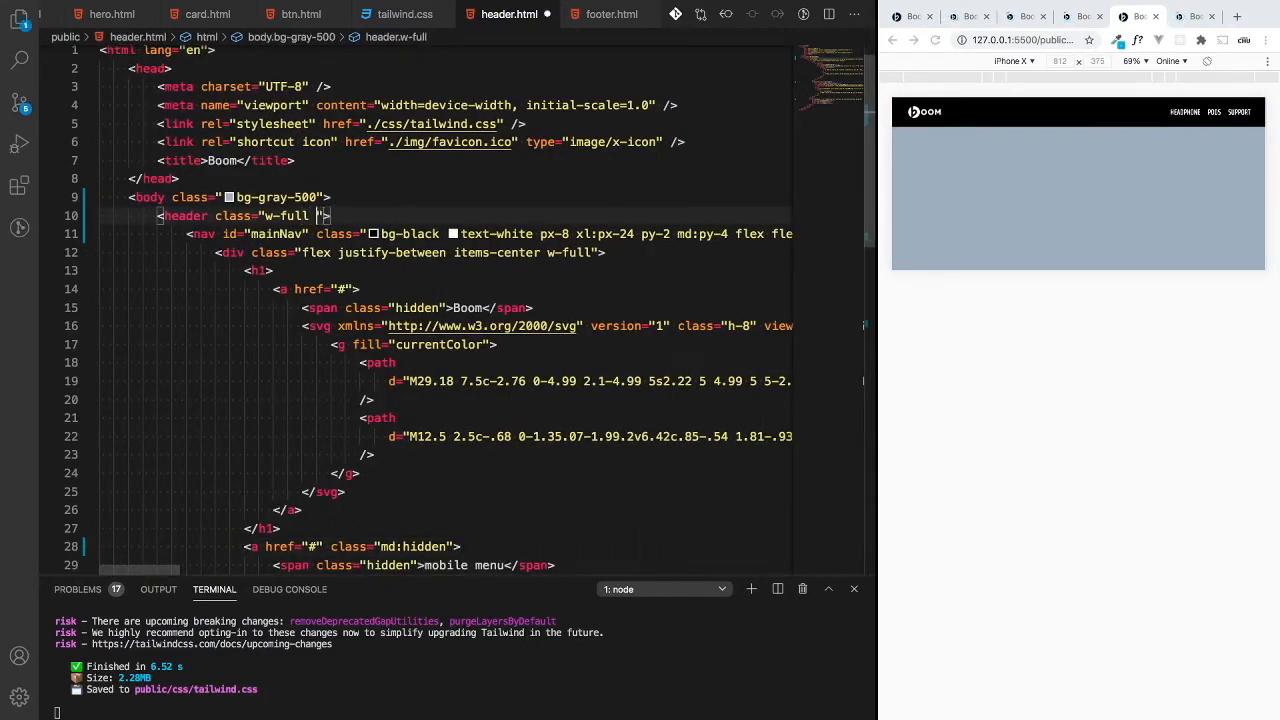
- Make the header fixed with z-30 and give the nav md:bg-transparent
{"action": "type", "text": "fixed"}
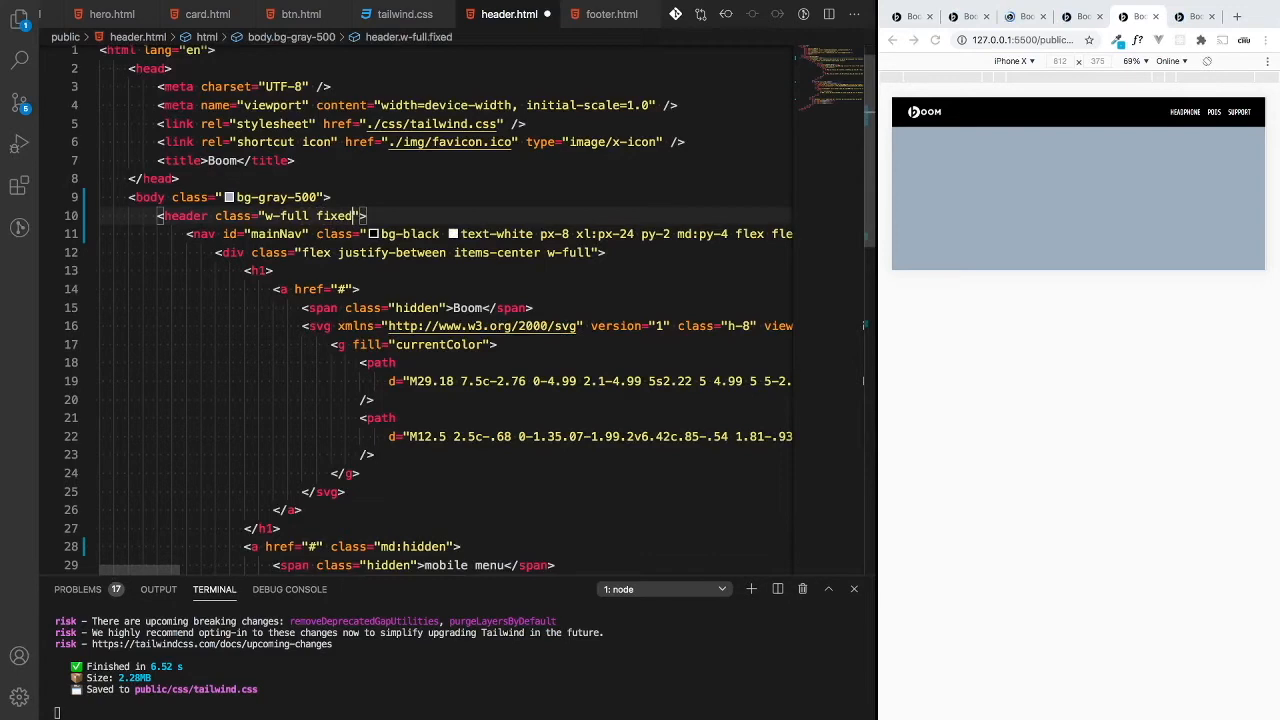
{"action": "type", "text": "\" \""}
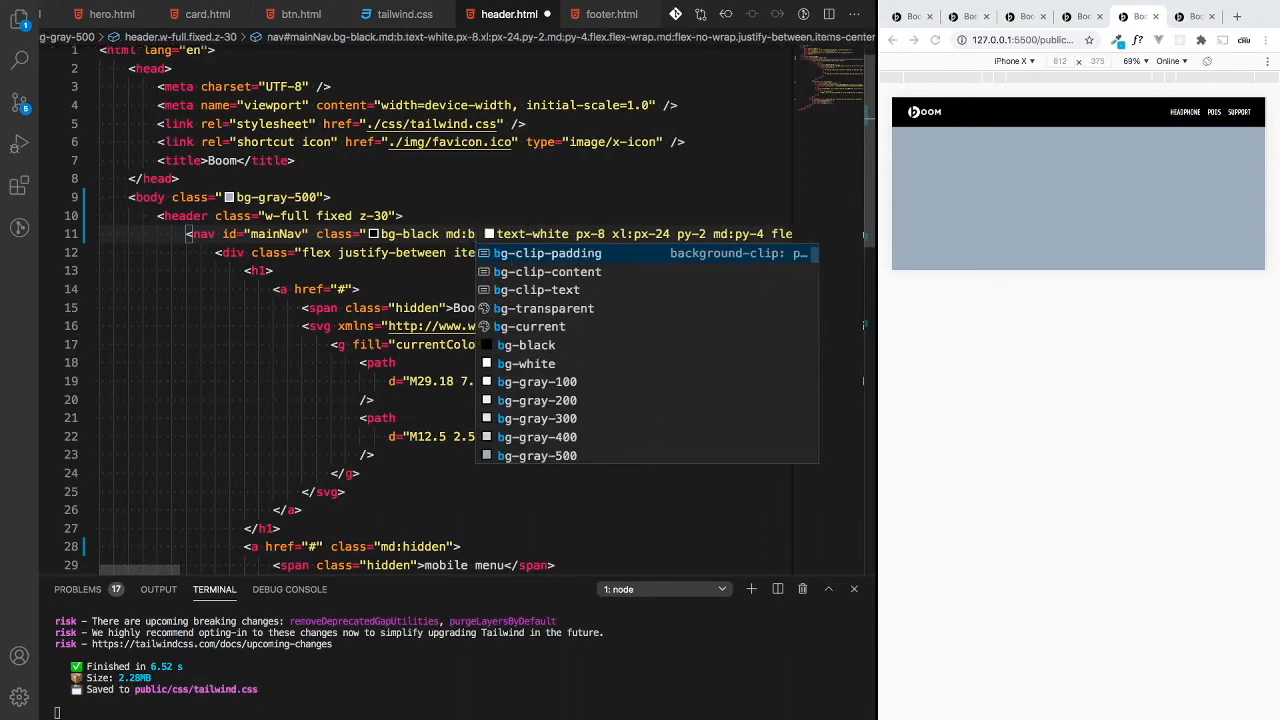
{"action": "left_click", "coordinate": [544, 308]}
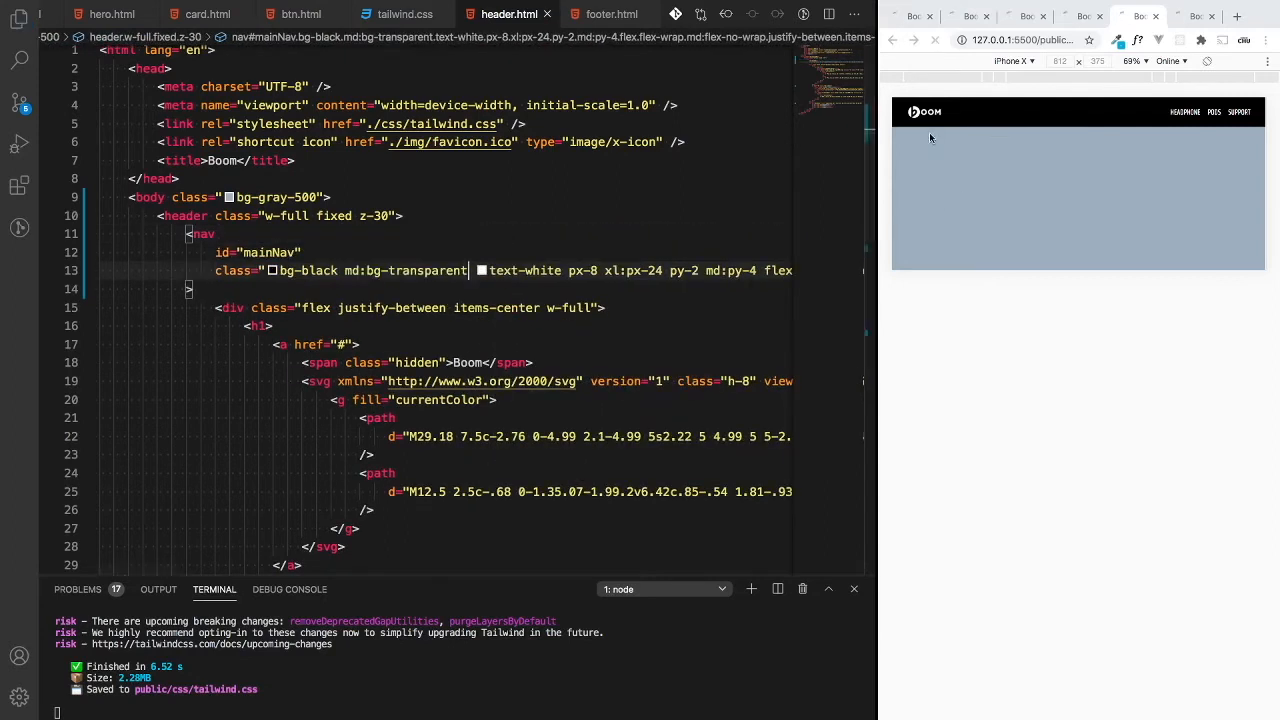
{"action": "mouse_move", "coordinate": [1116, 138]}
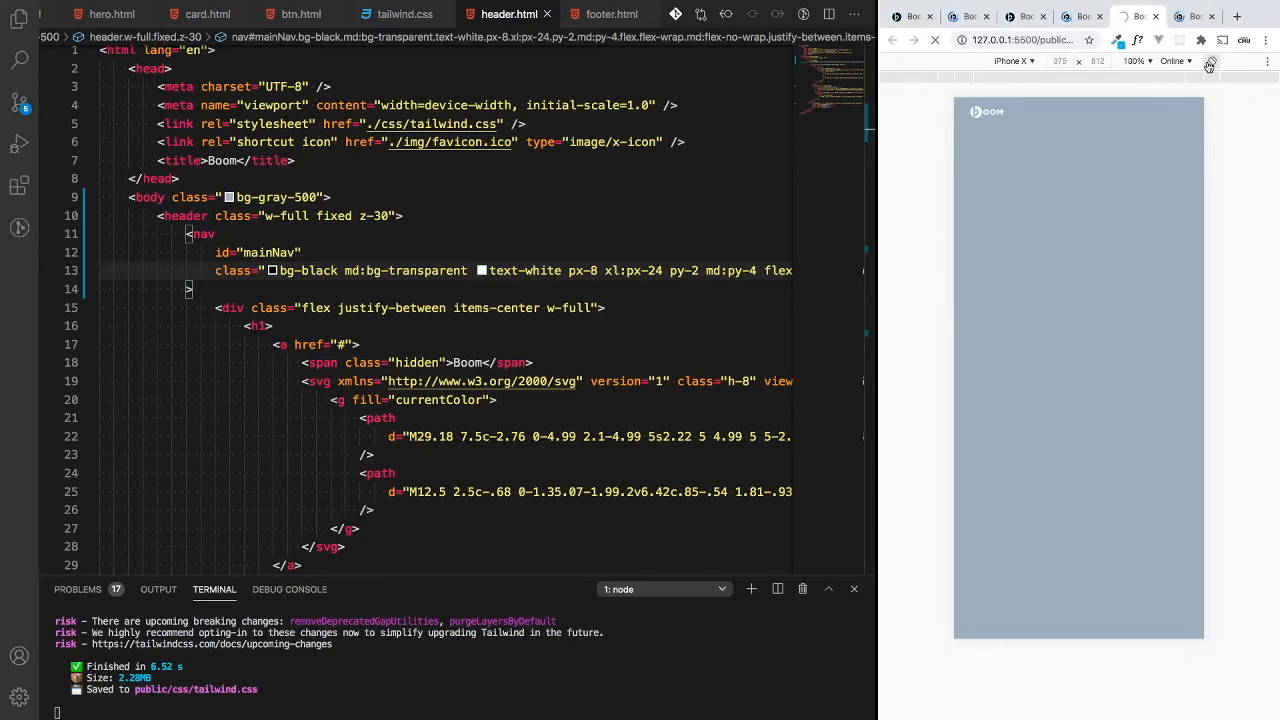
{"action": "left_click", "coordinate": [1208, 60]}
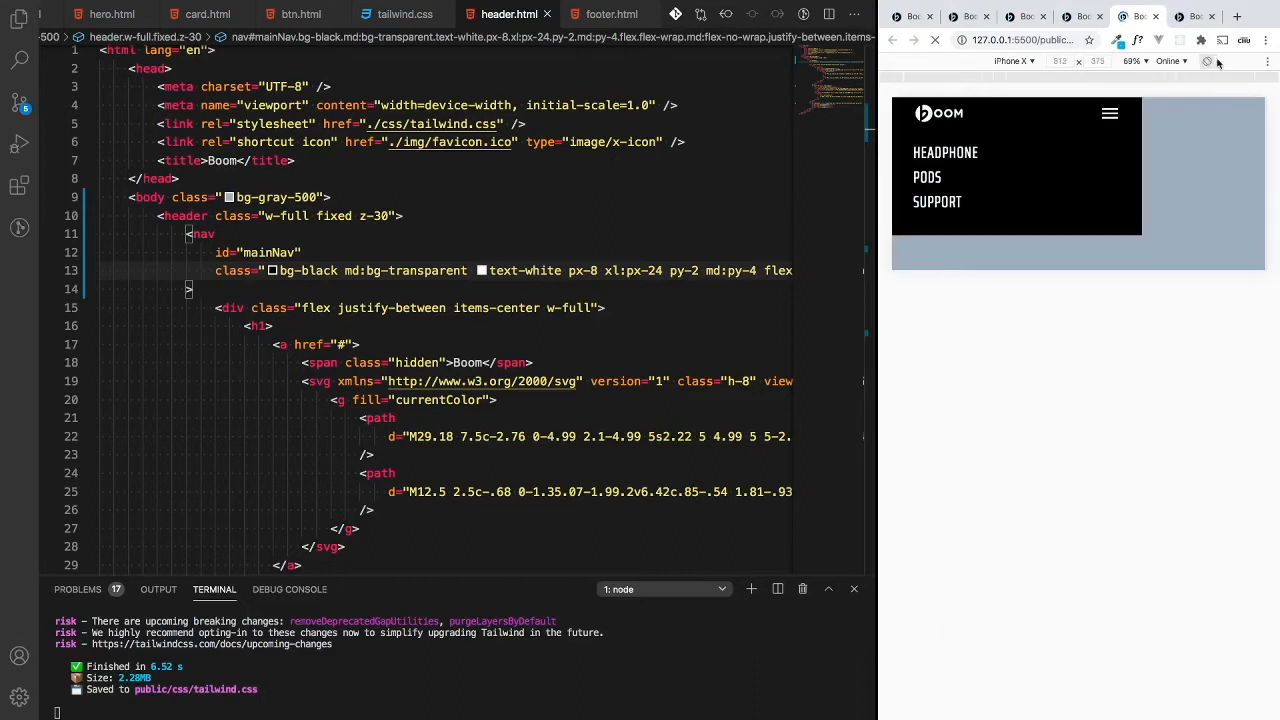
{"action": "left_click", "coordinate": [1012, 60]}
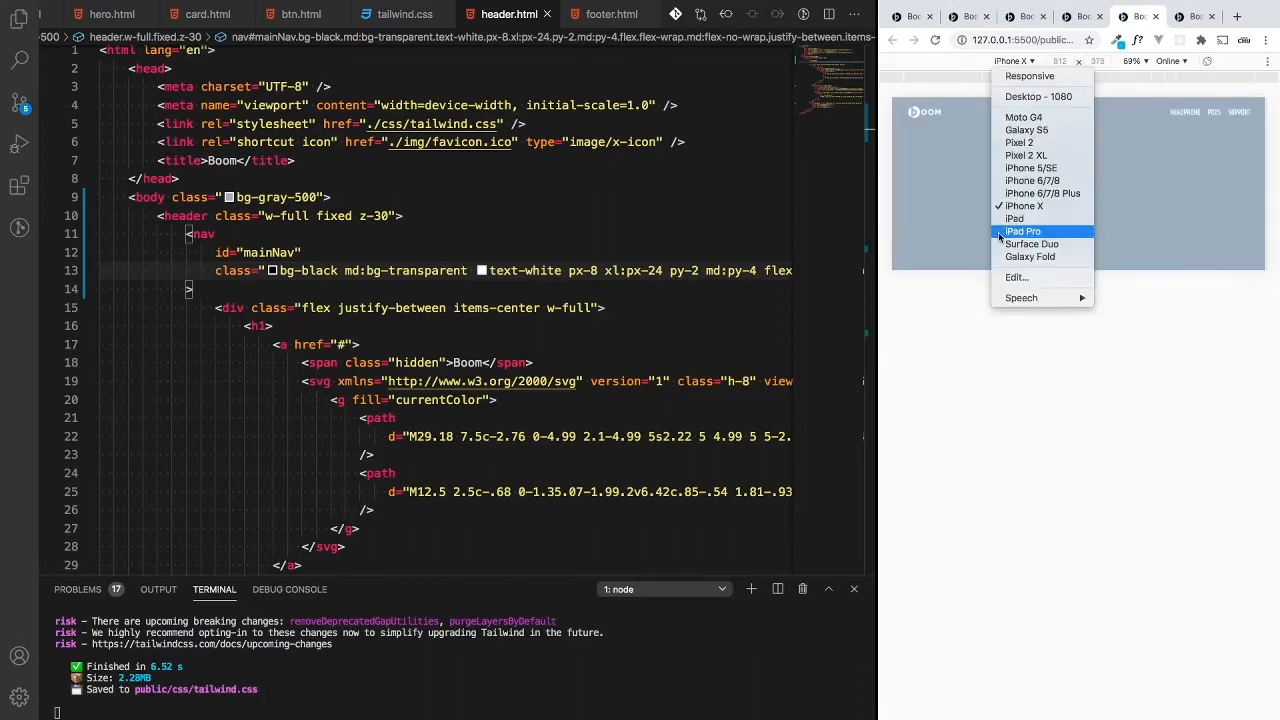
{"action": "left_click", "coordinate": [1014, 218]}
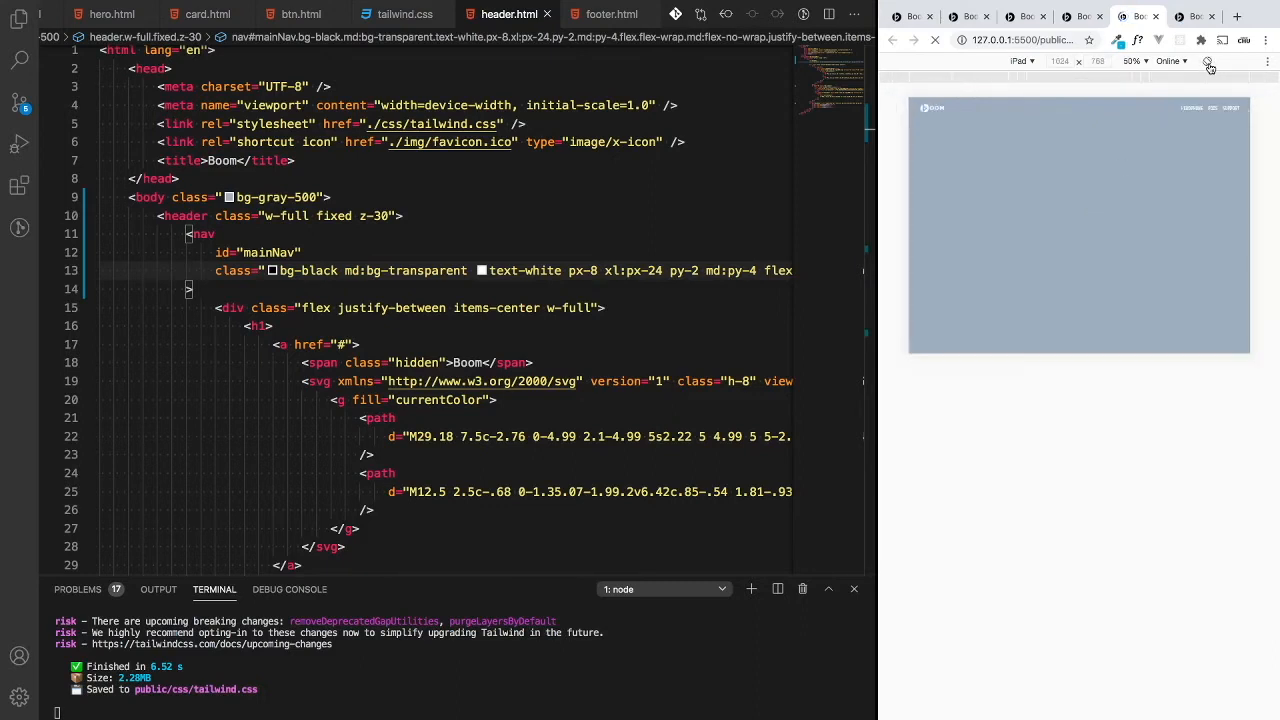
{"action": "left_click", "coordinate": [1022, 60]}
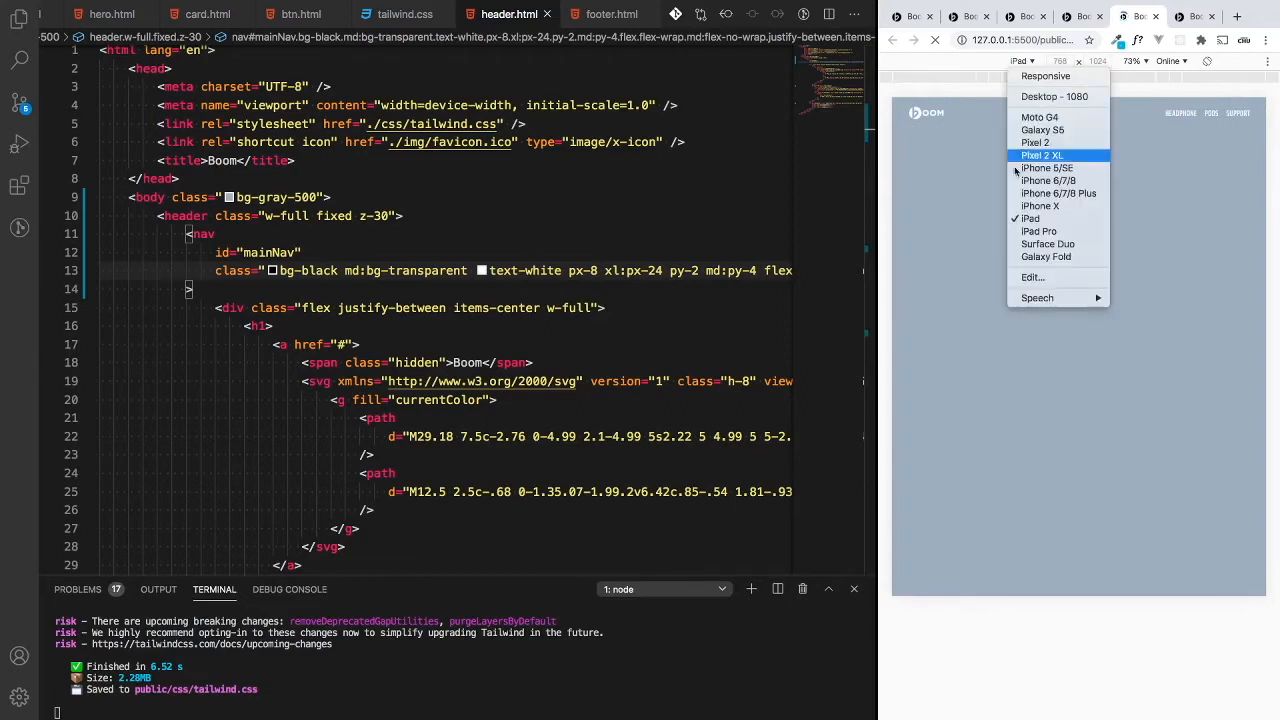
{"action": "left_click", "coordinate": [1038, 232]}
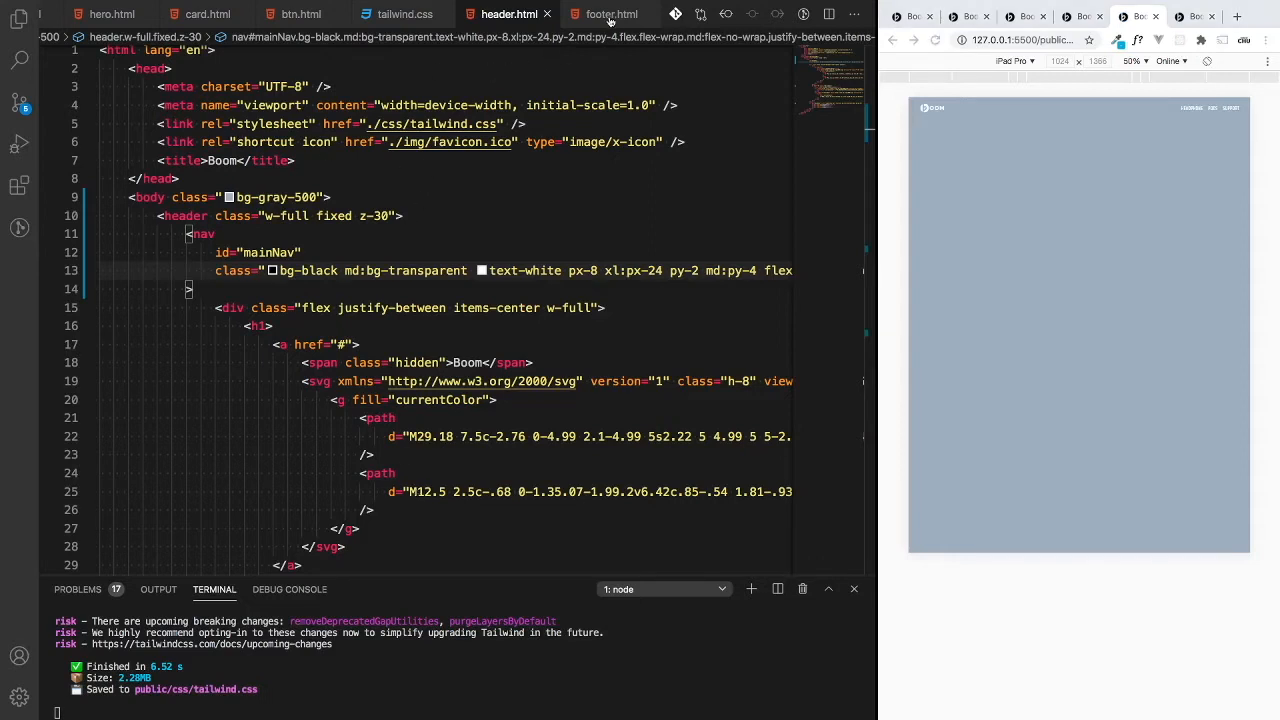
- In footer.html, give the footer grid lg:grid-cols-6 and the logo list lg:col-span-1
{"action": "left_click", "coordinate": [608, 14]}
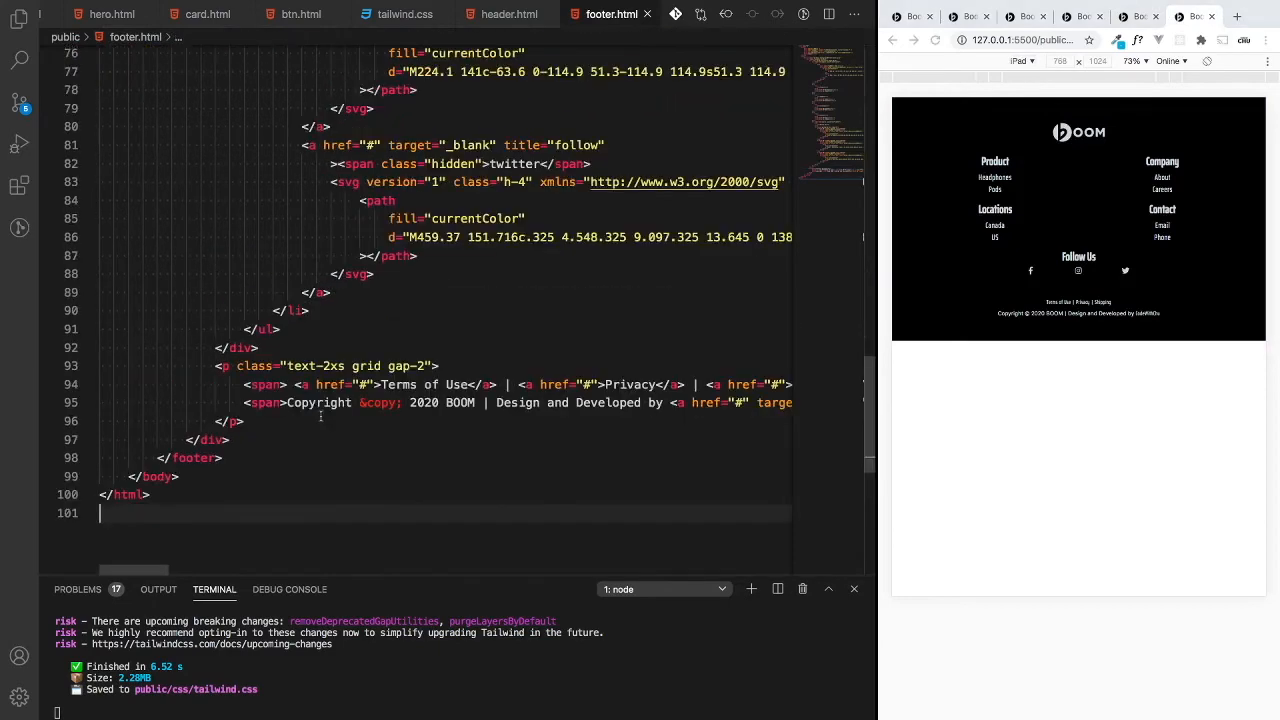
{"action": "scroll", "scroll_direction": "up", "scroll_amount": 3}
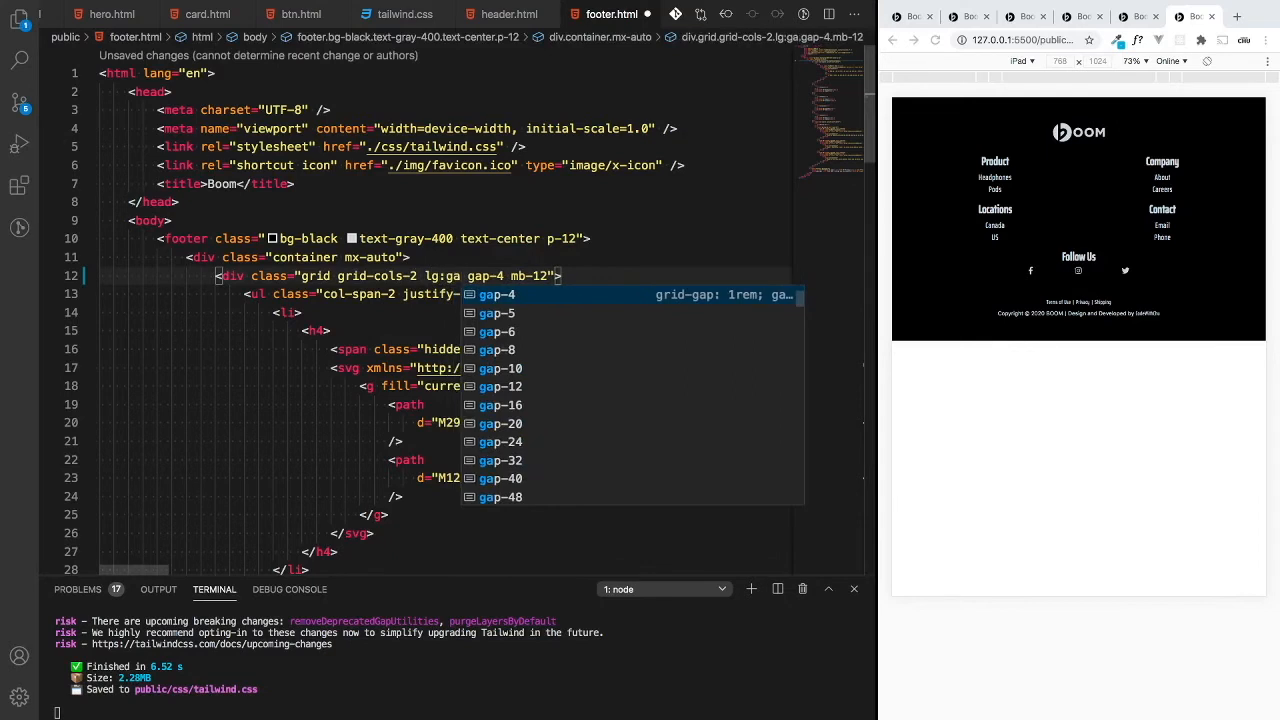
{"action": "type", "text": "rid-cols-6"}
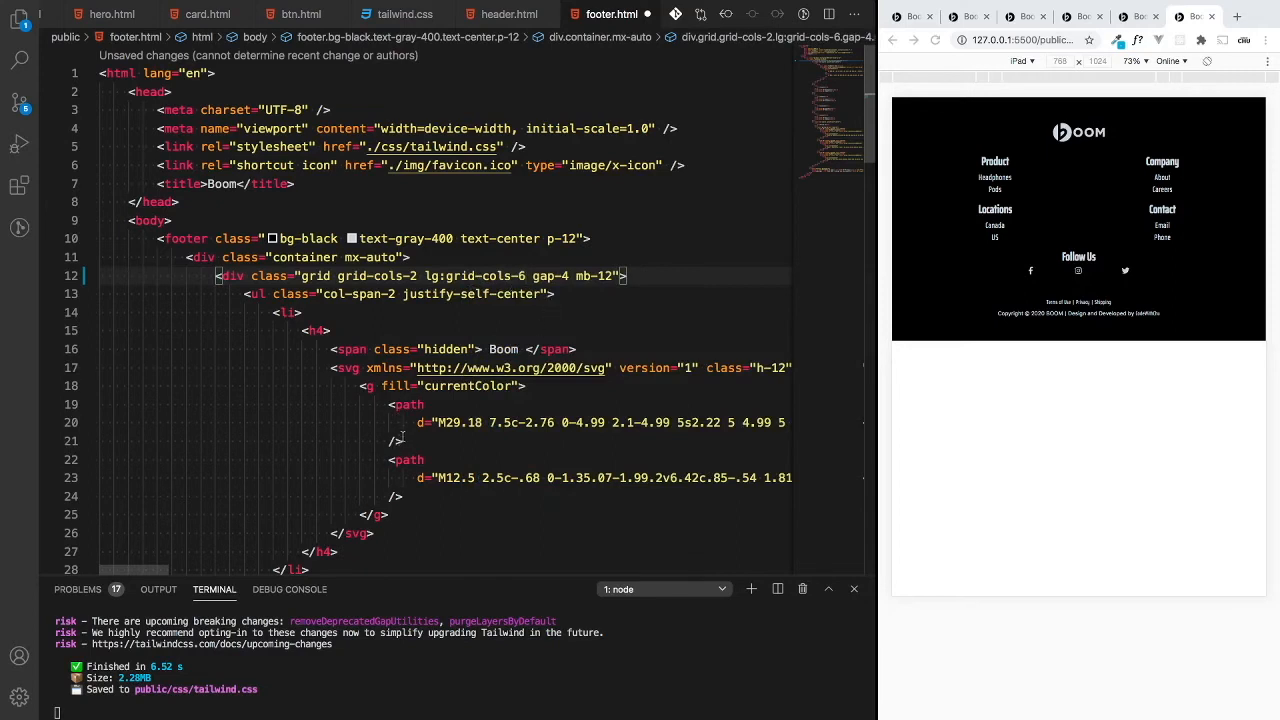
{"action": "scroll", "scroll_direction": "down", "scroll_amount": 3}
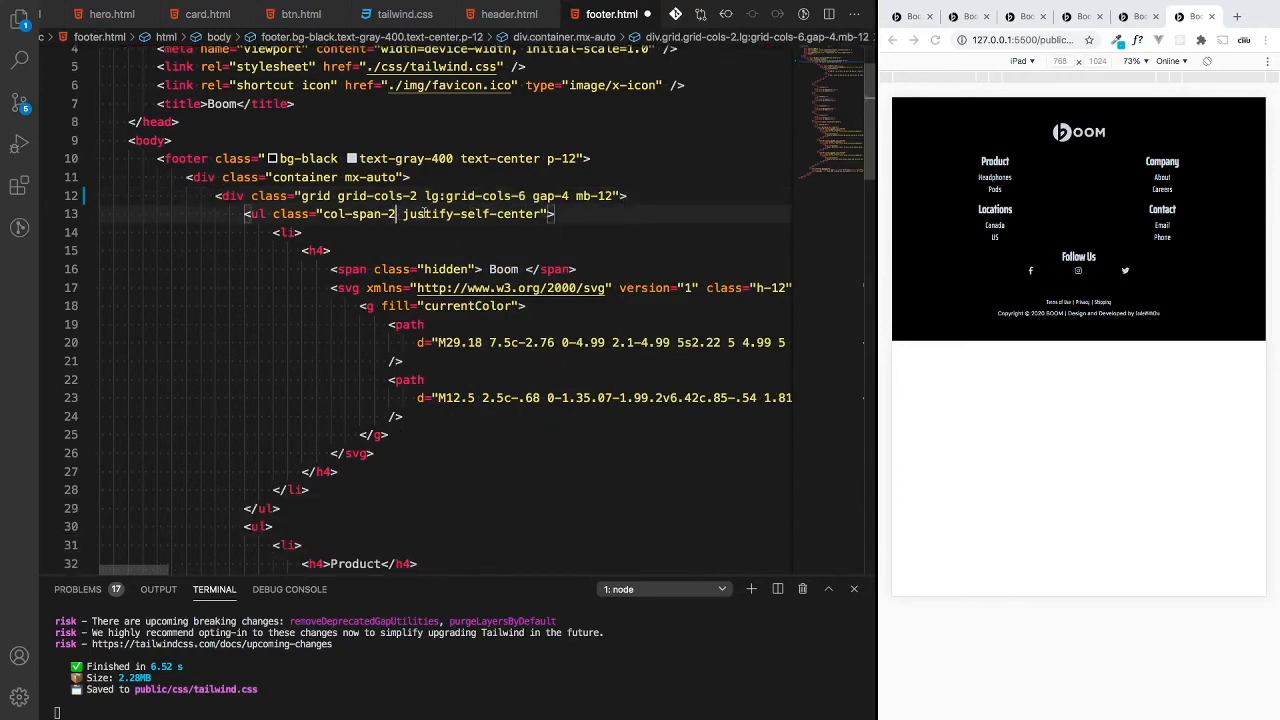
{"action": "type", "text": "lg:col-span-1"}
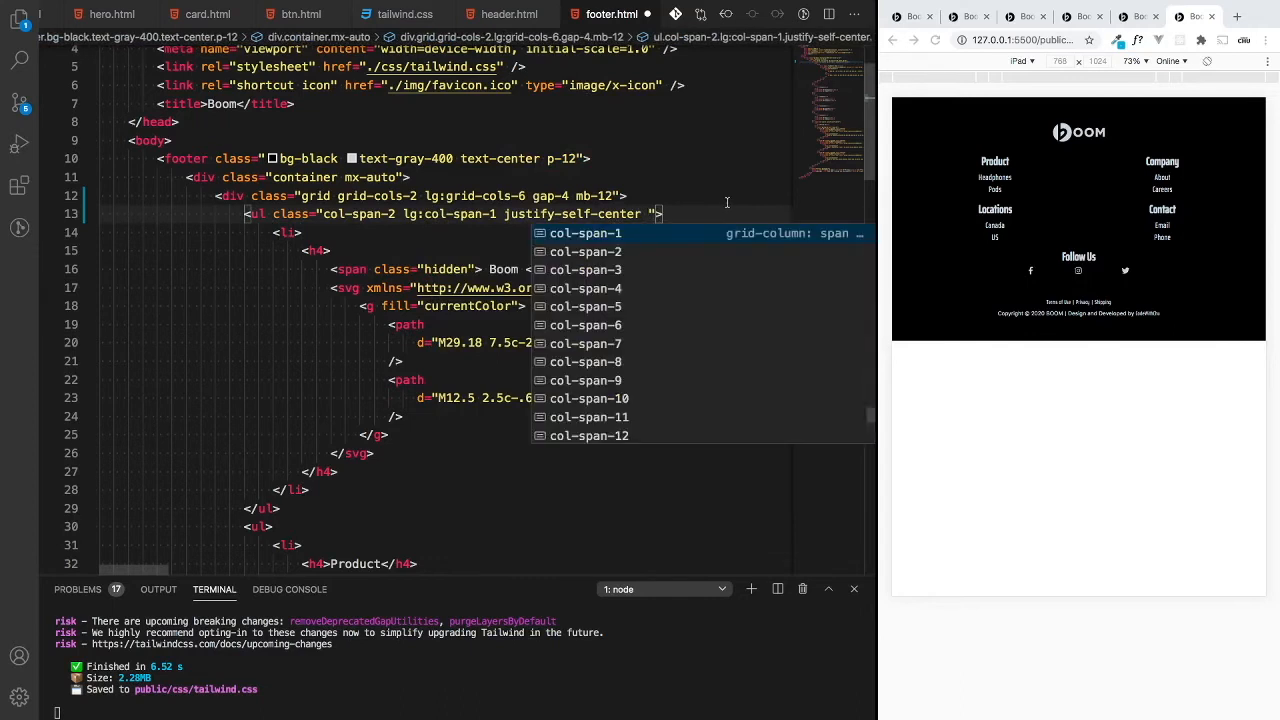
- Add lg:justify-items-start and lg:col-span-1 to the logo and Follow Us lists
{"action": "type", "text": "lg"}
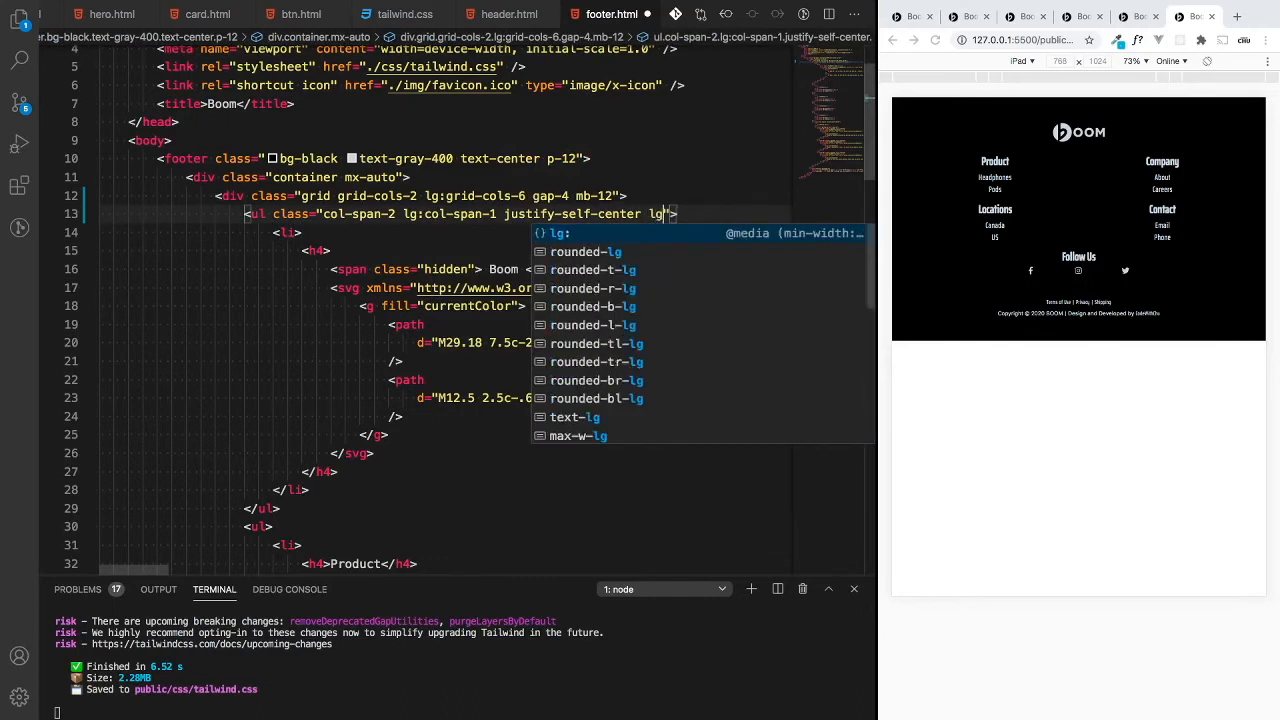
{"action": "type", "text": ":"}
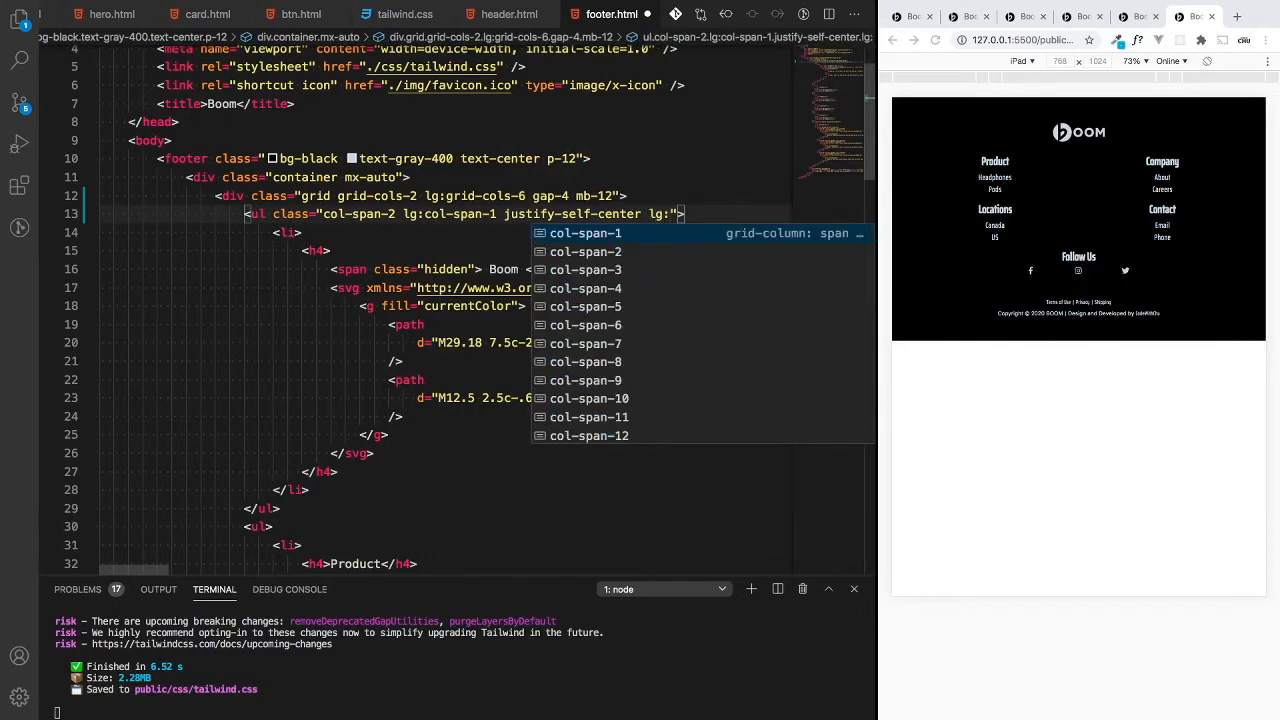
{"action": "type", "text": "justify-items-start"}
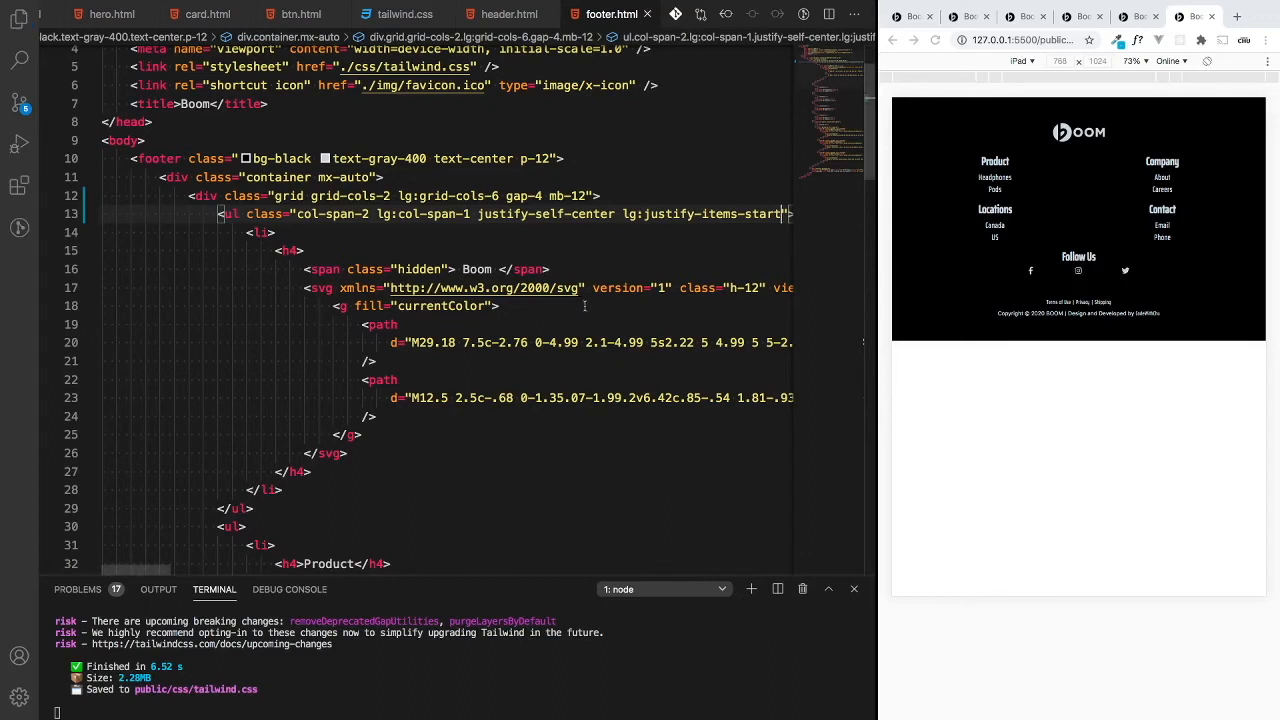
{"action": "scroll", "scroll_direction": "down", "scroll_amount": 3}
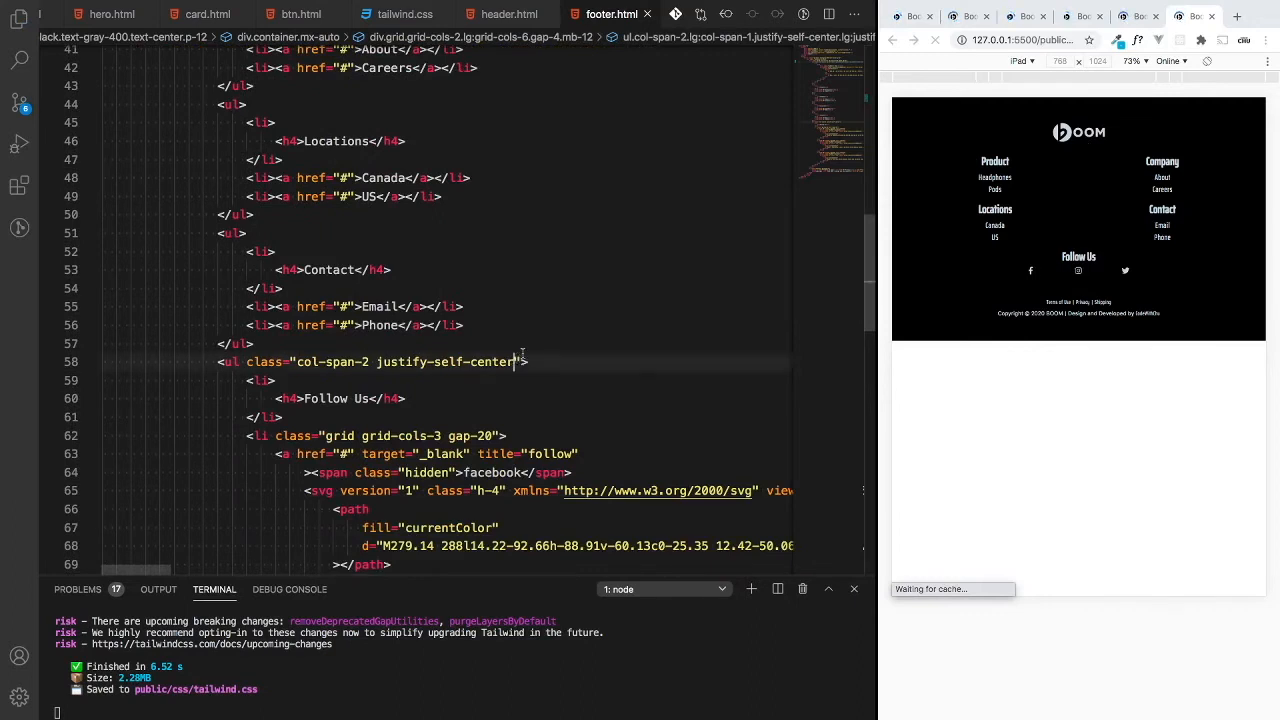
{"action": "type", "text": "lg:col-span"}
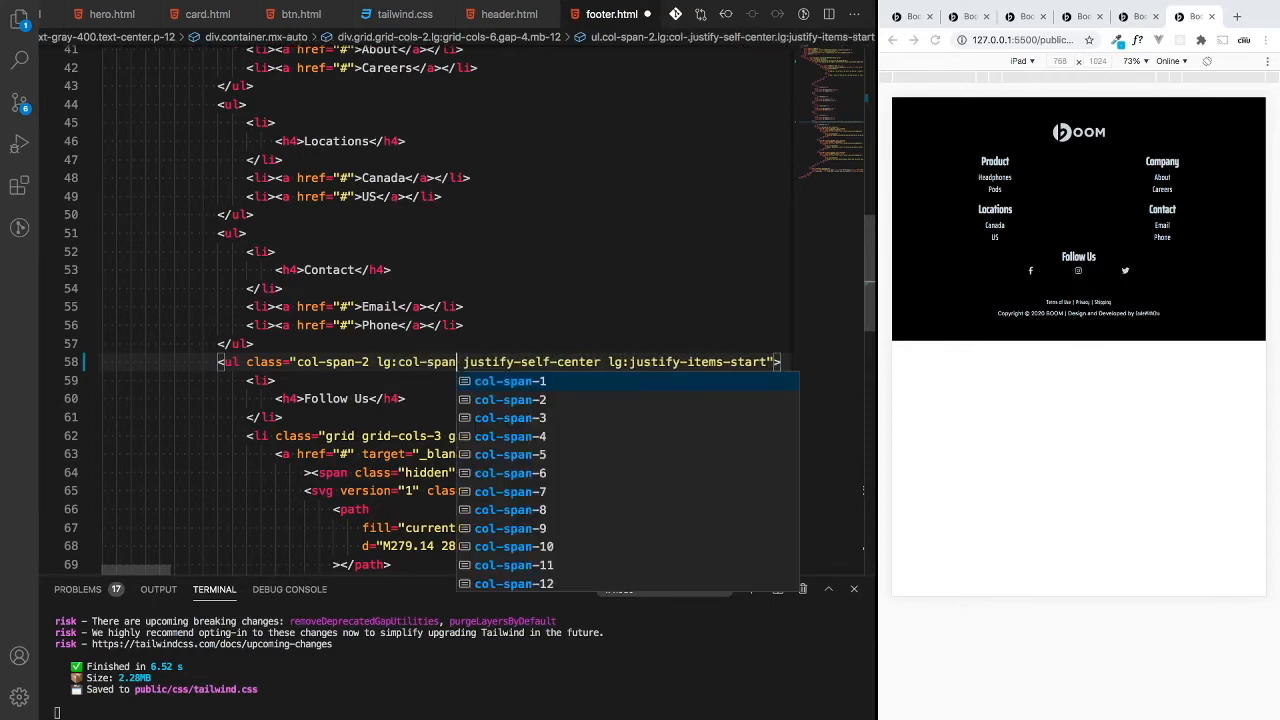
{"action": "left_click", "coordinate": [510, 380]}
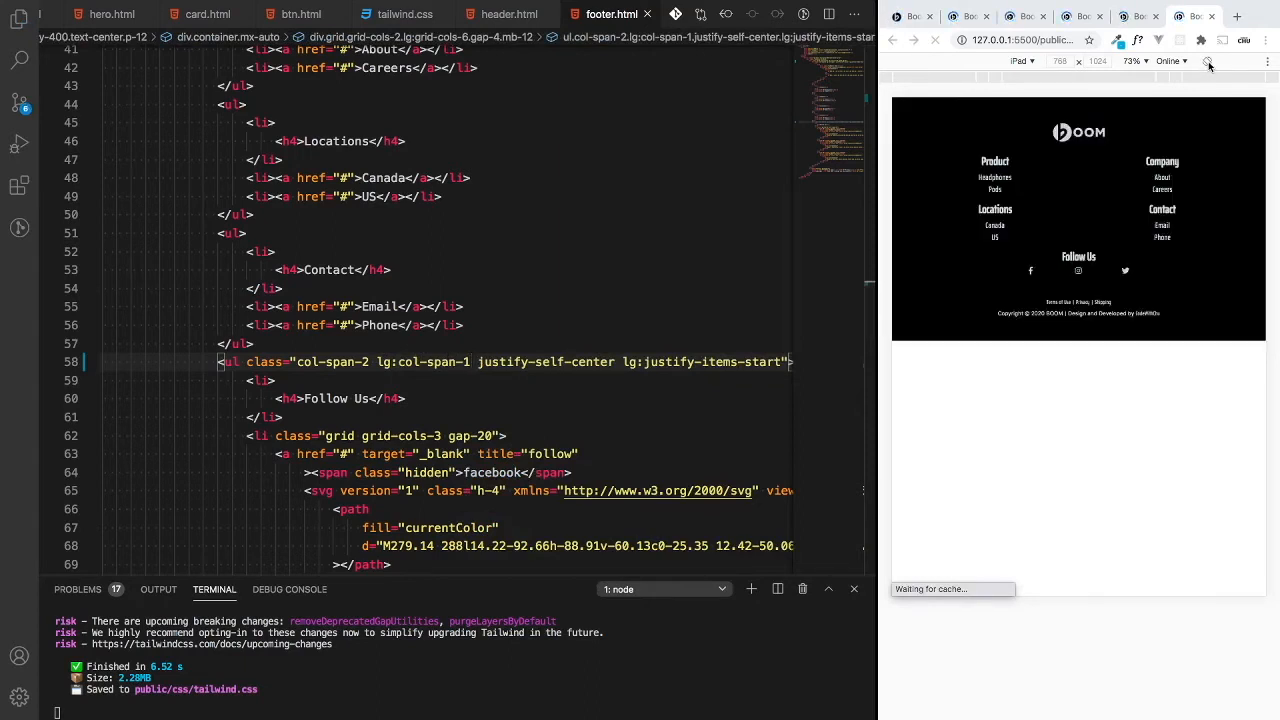
{"action": "scroll", "scroll_direction": "up", "scroll_amount": 3}
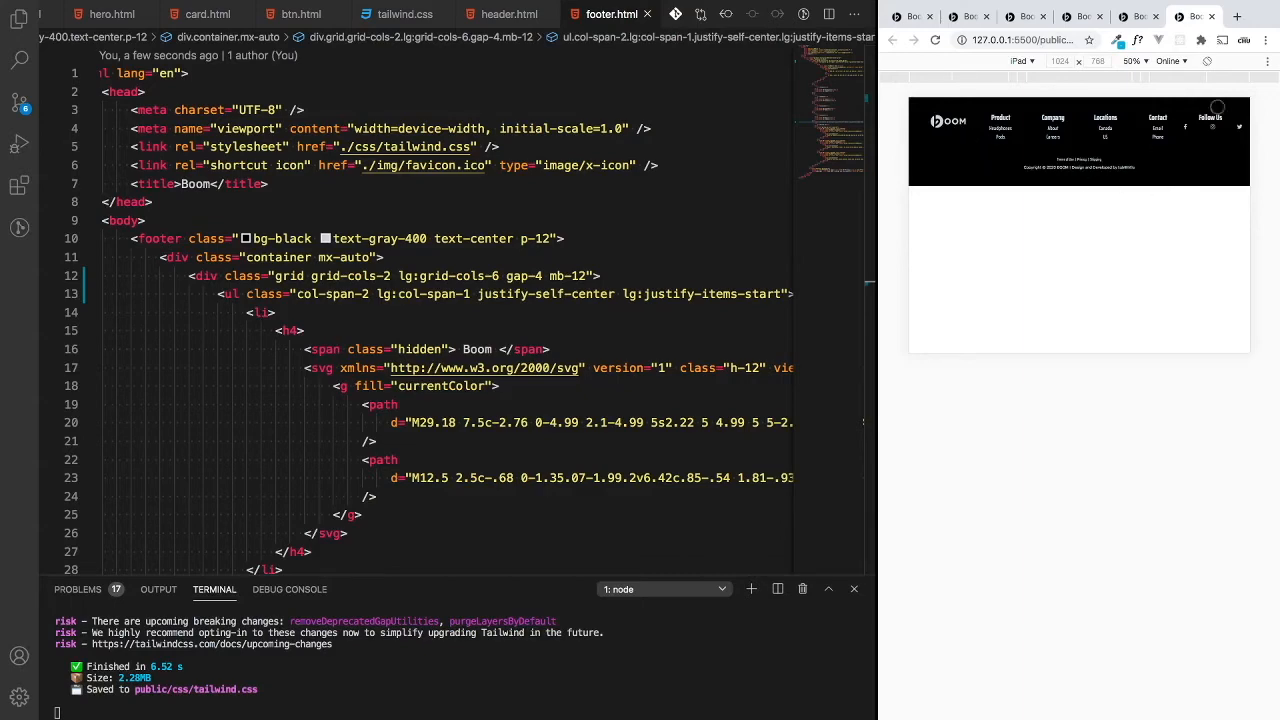
- Add lg:gap-2 to the grid-cols-3 social icons list in footer.html
{"action": "scroll", "scroll_direction": "down", "scroll_amount": 3}
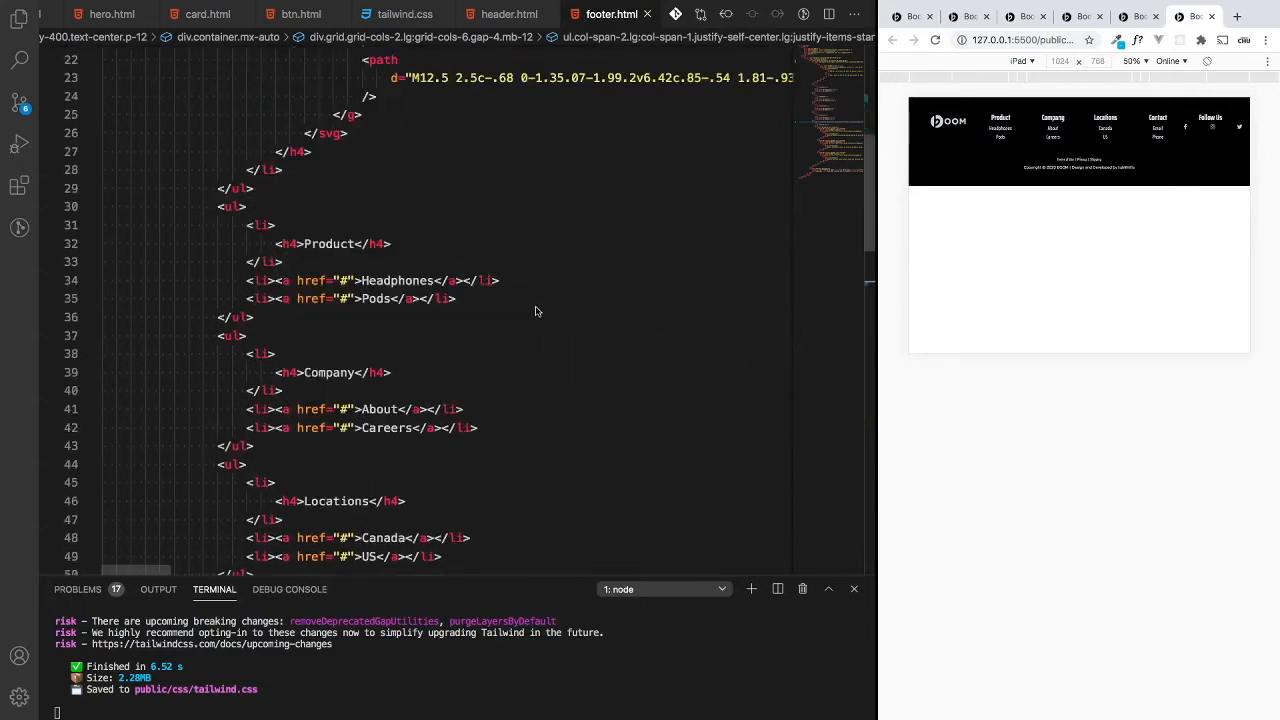
{"action": "scroll", "scroll_direction": "down", "scroll_amount": 3}
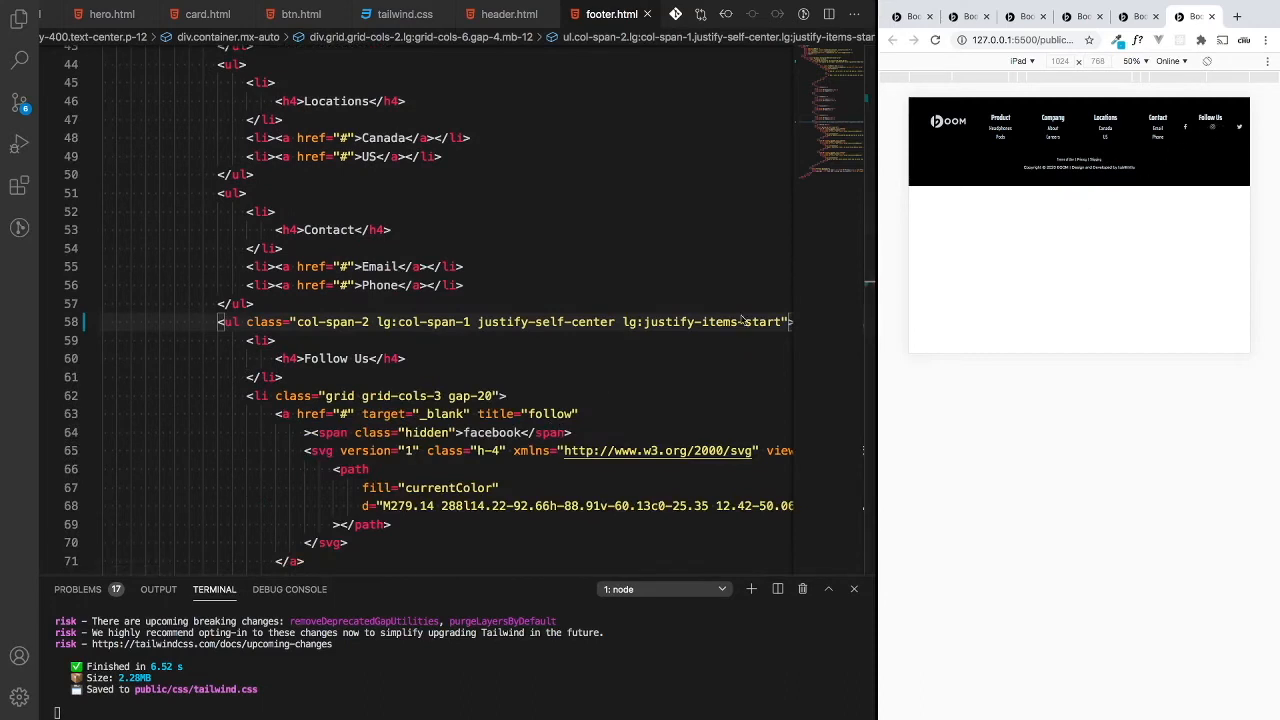
{"action": "scroll", "scroll_direction": "down", "scroll_amount": 3}
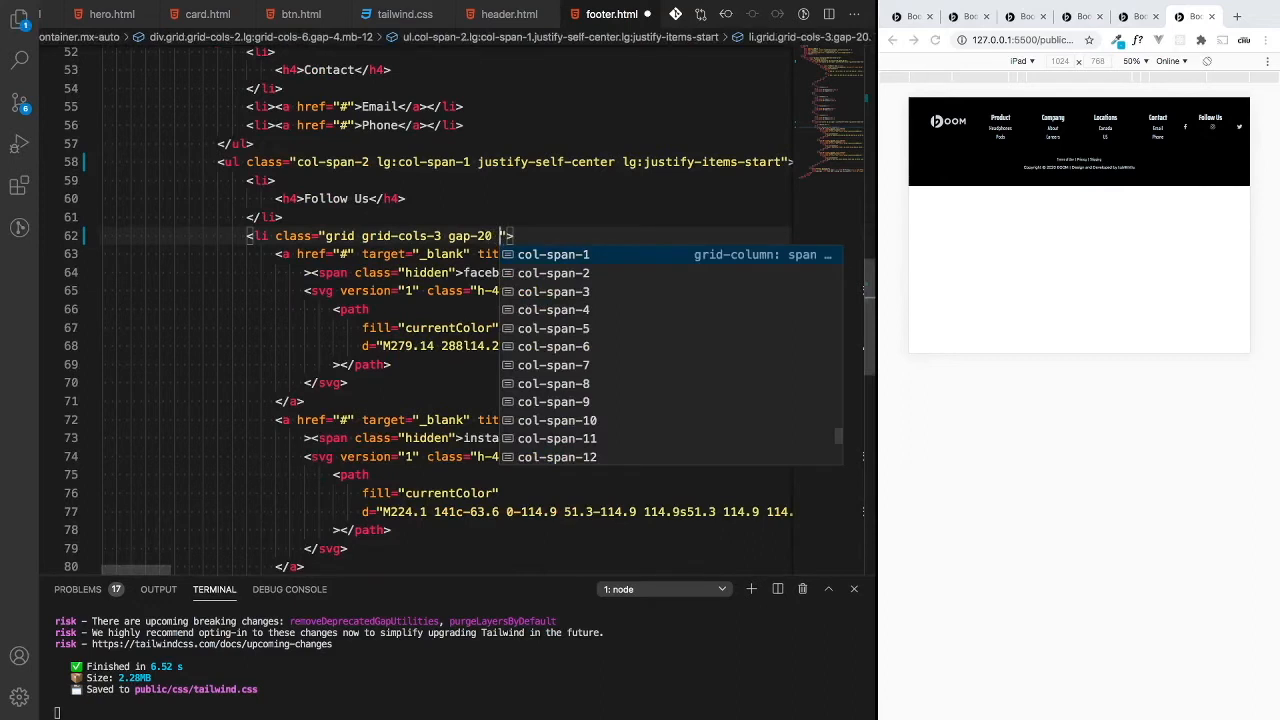
{"action": "type", "text": "lg:ca"}
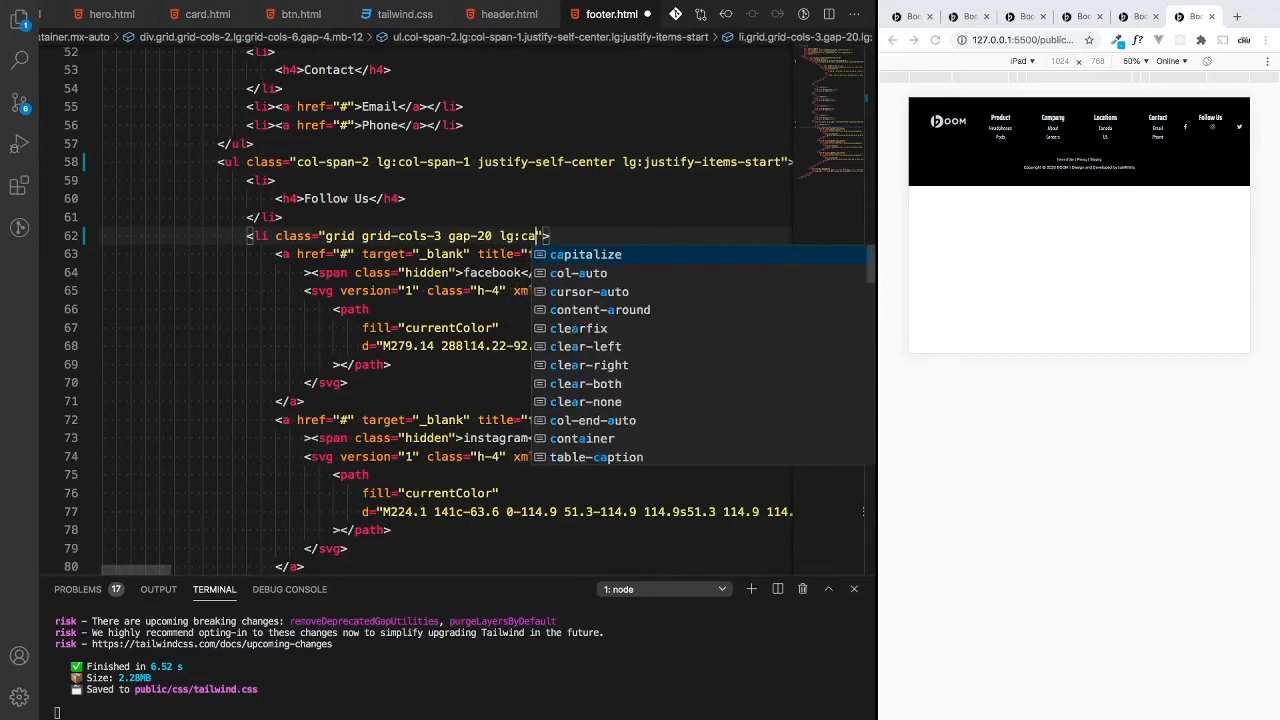
{"action": "type", "text": "gp"}
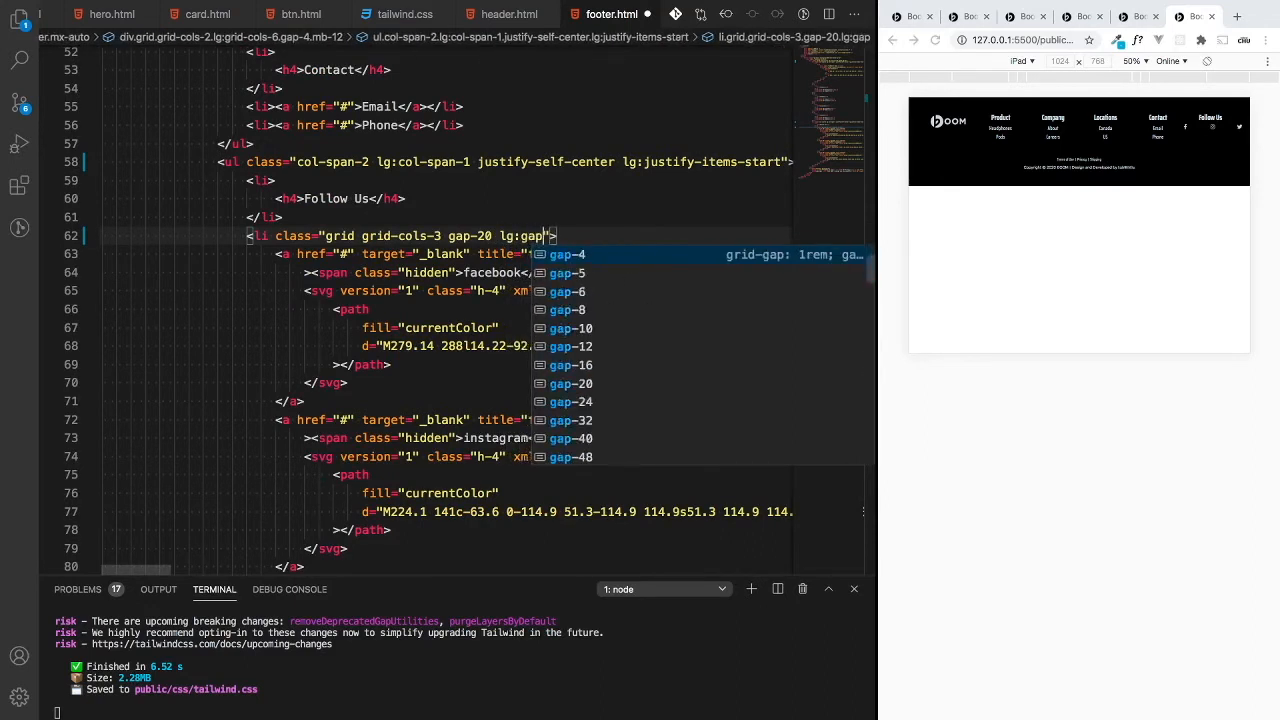
{"action": "type", "text": "-2"}
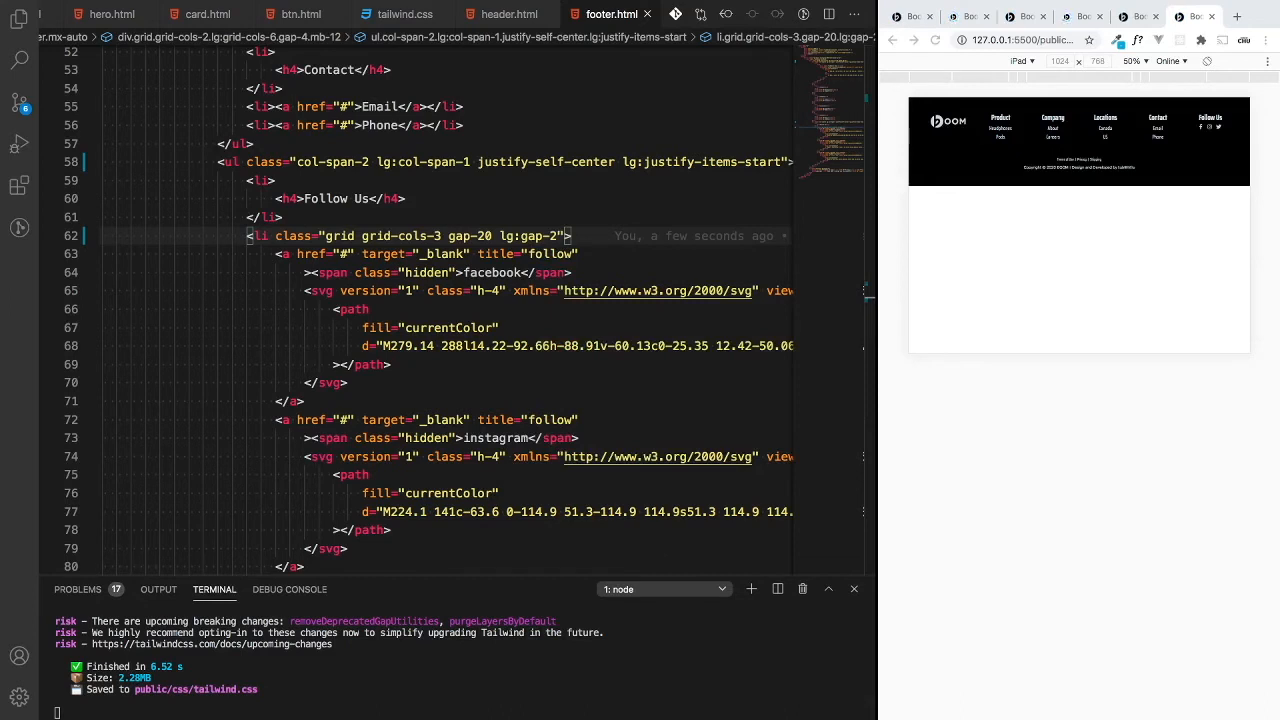
{"action": "mouse_move", "coordinate": [1184, 126]}
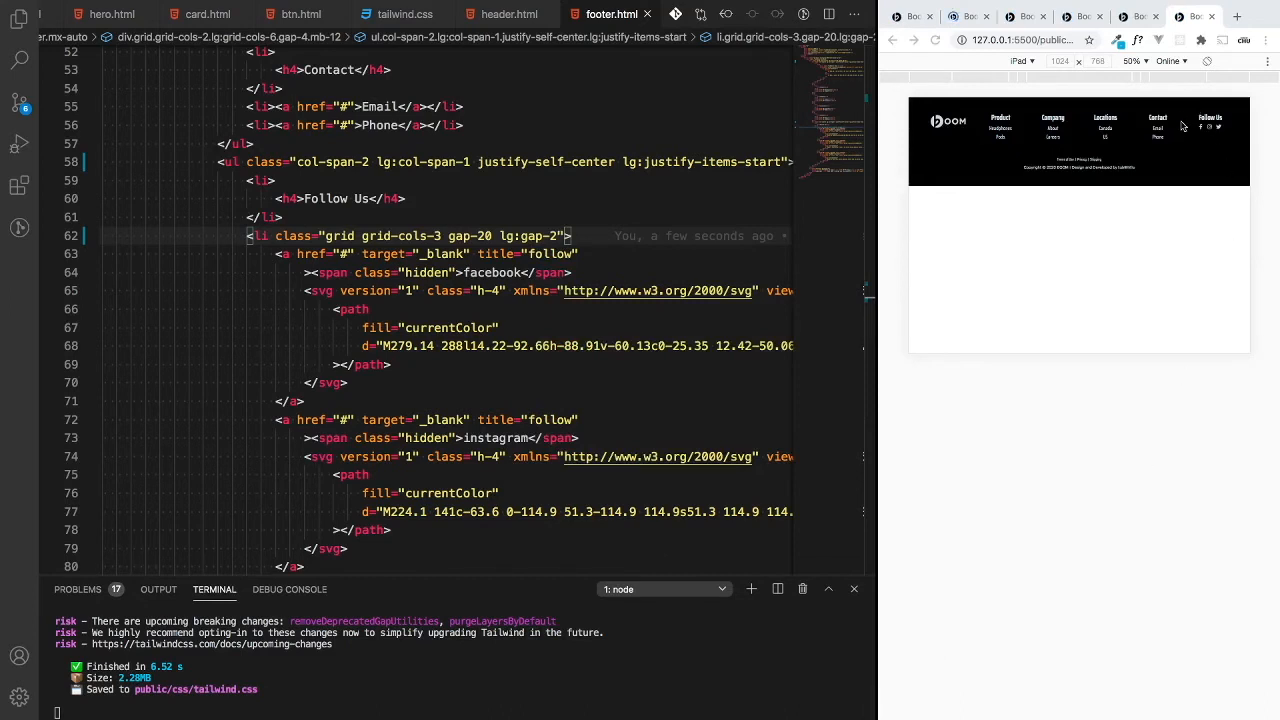
{"action": "mouse_move", "coordinate": [1008, 148]}
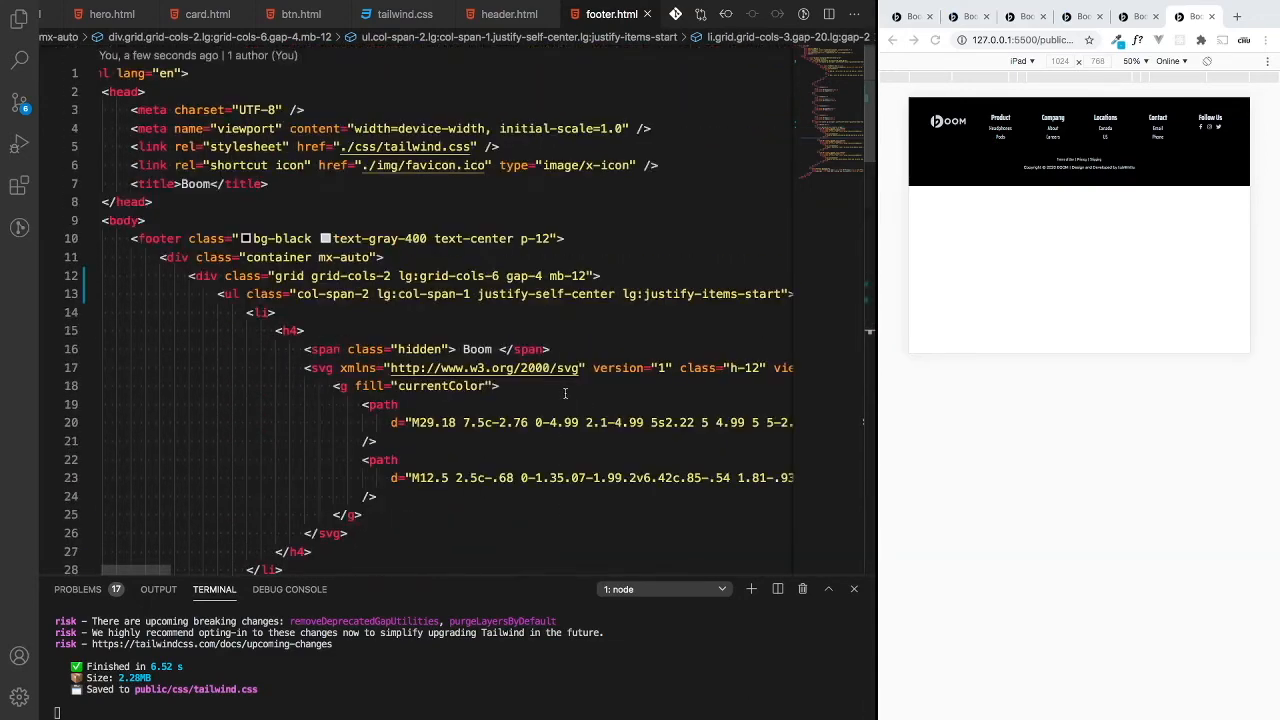
- Add lg:text-left to the footer grid div so its content left-aligns on large screens
{"action": "scroll", "scroll_direction": "down", "scroll_amount": 3}
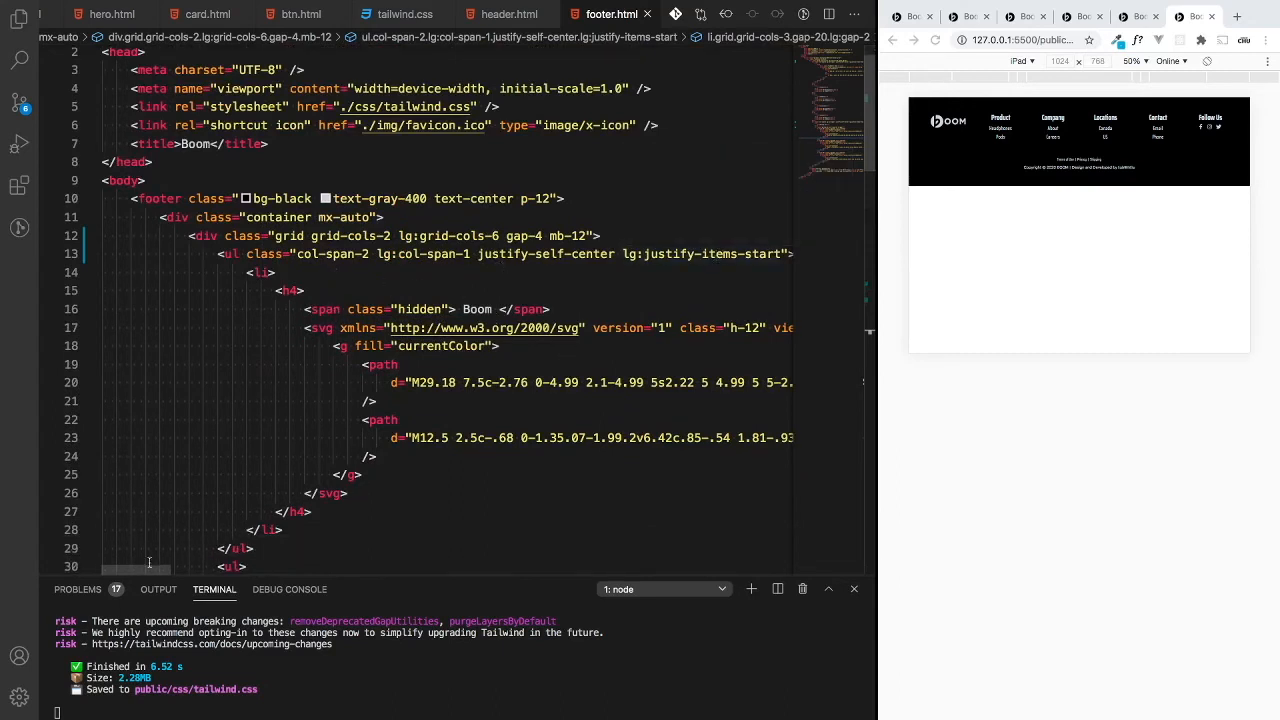
{"action": "scroll", "scroll_direction": "right", "scroll_amount": 3}
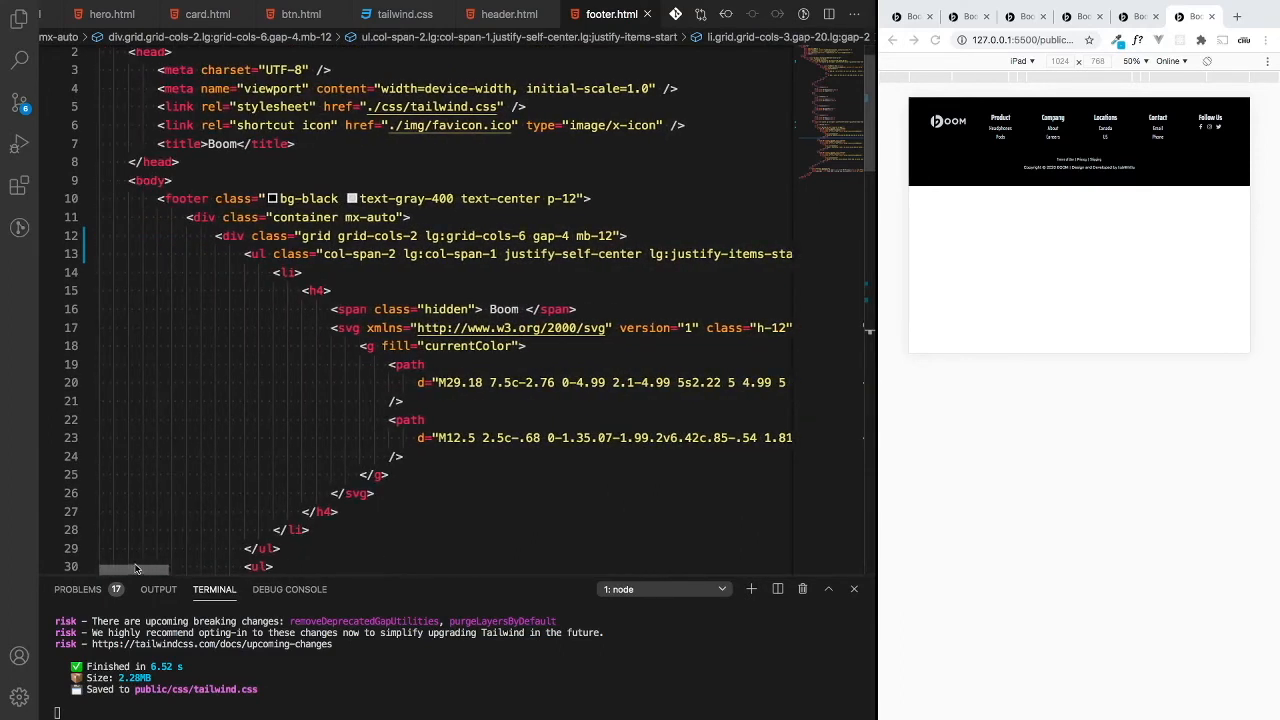
{"action": "mouse_move", "coordinate": [448, 248]}
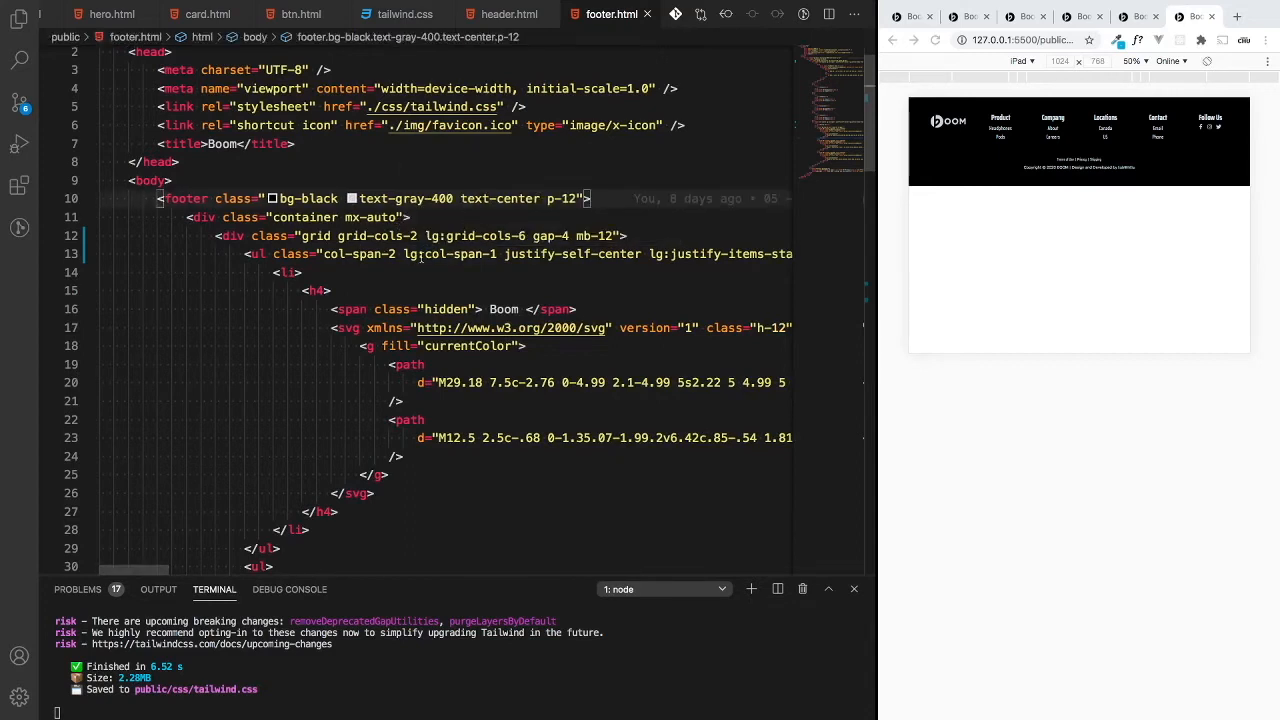
{"action": "mouse_move", "coordinate": [604, 236]}
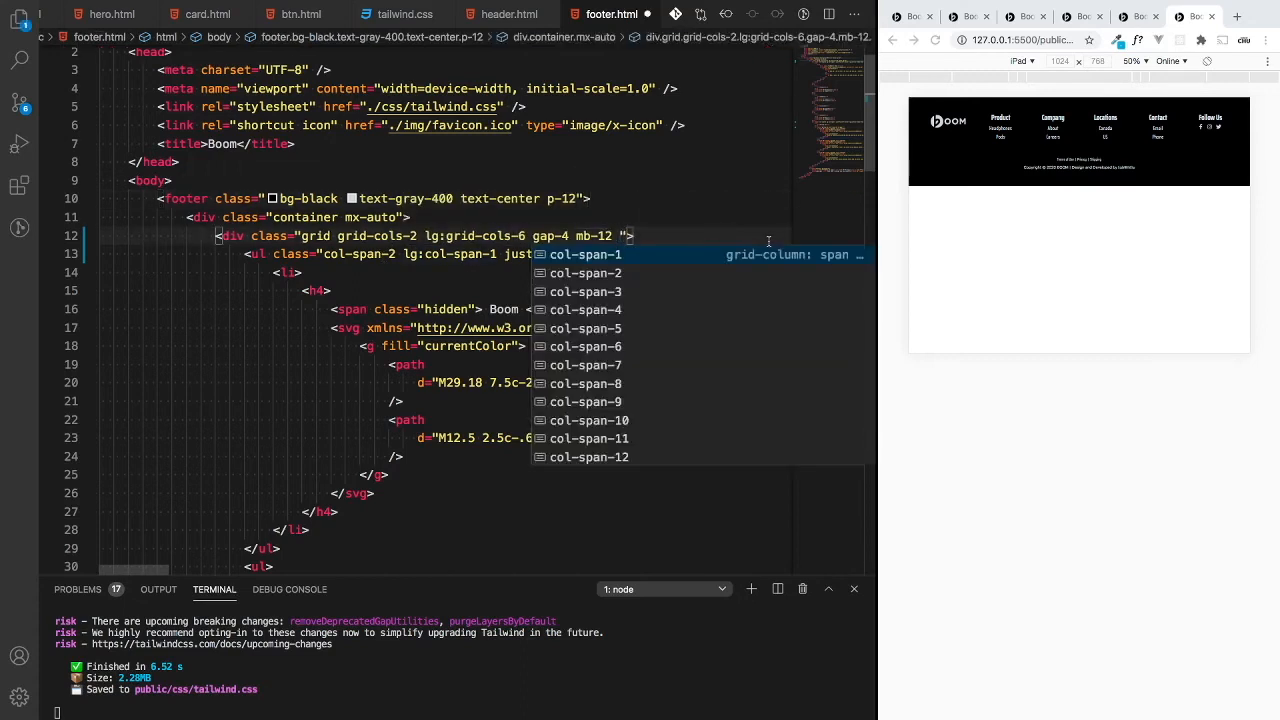
{"action": "type", "text": "text-left"}
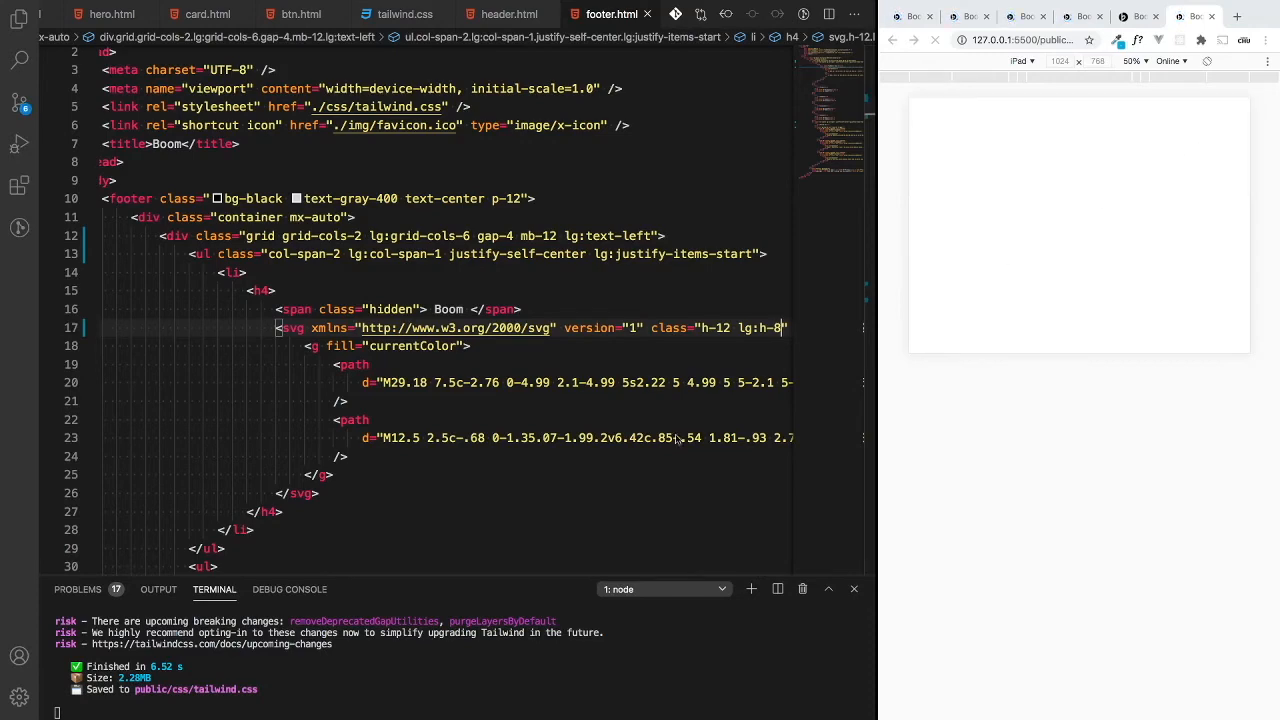
- Set the Follow Us list to lg:justify-self-start and check the ul grid classes
{"action": "scroll", "scroll_direction": "down", "scroll_amount": 3}
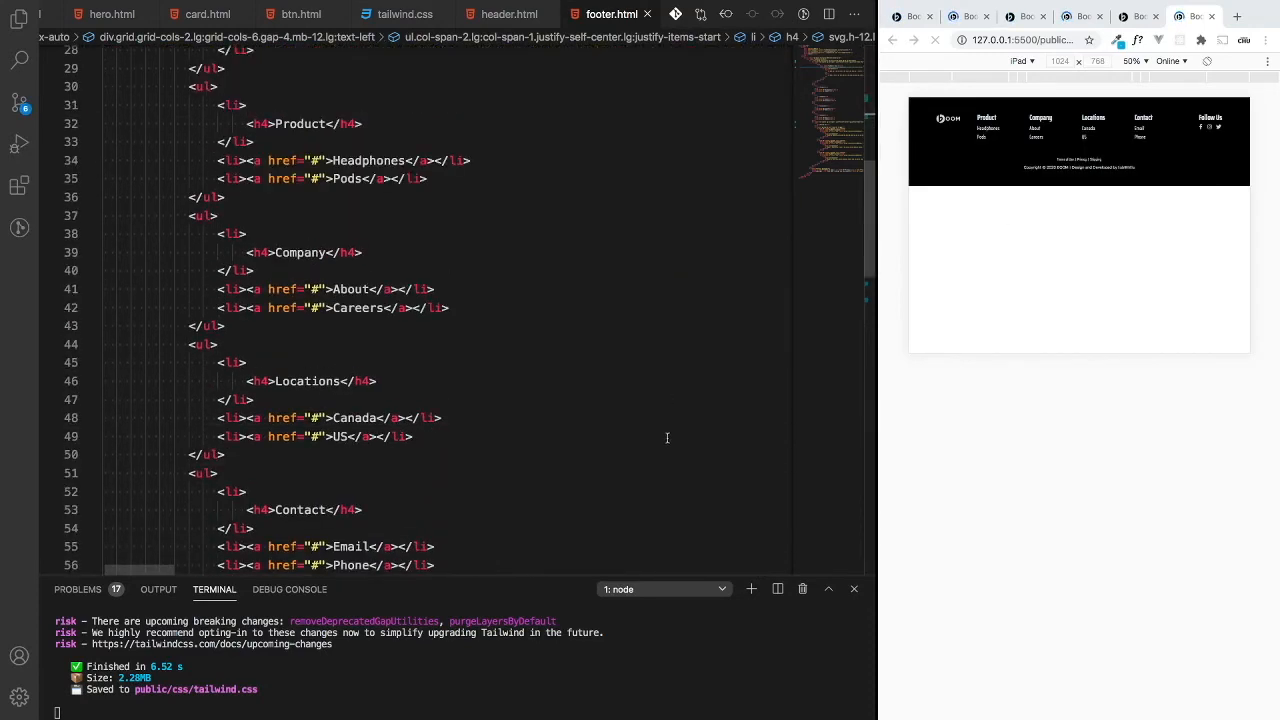
{"action": "scroll", "scroll_direction": "down", "scroll_amount": 3}
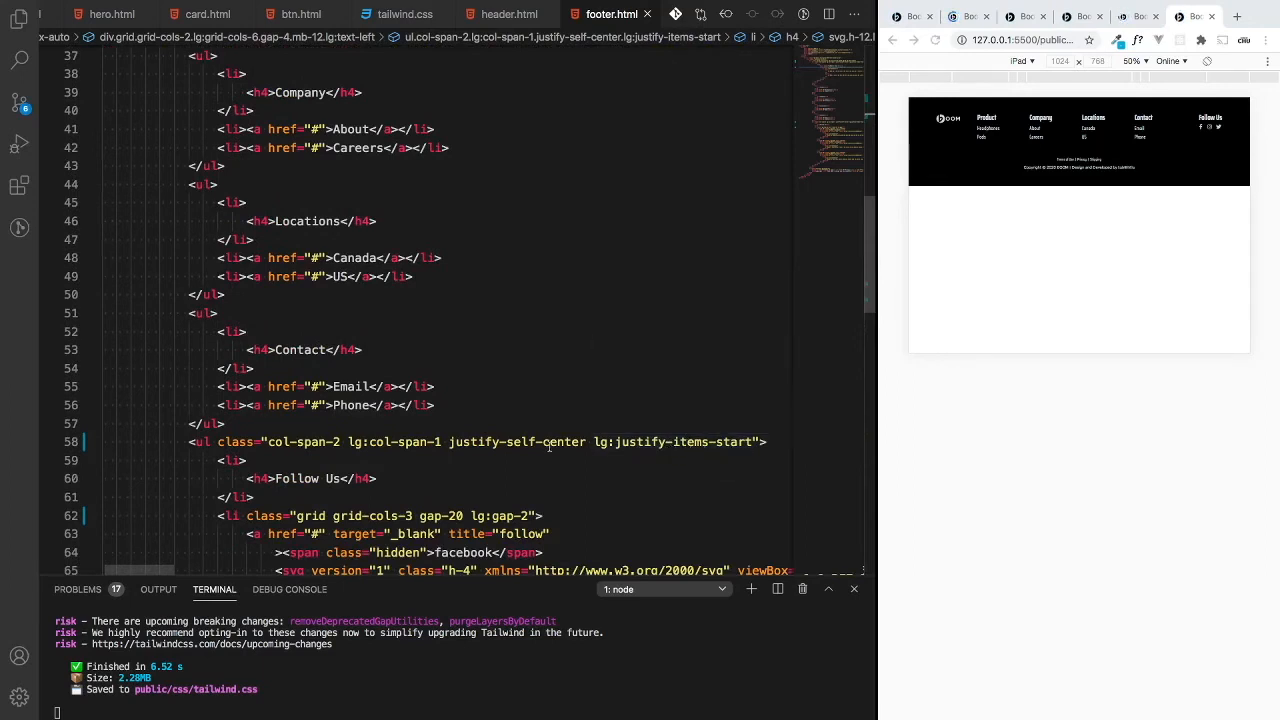
{"action": "left_click", "coordinate": [520, 442]}
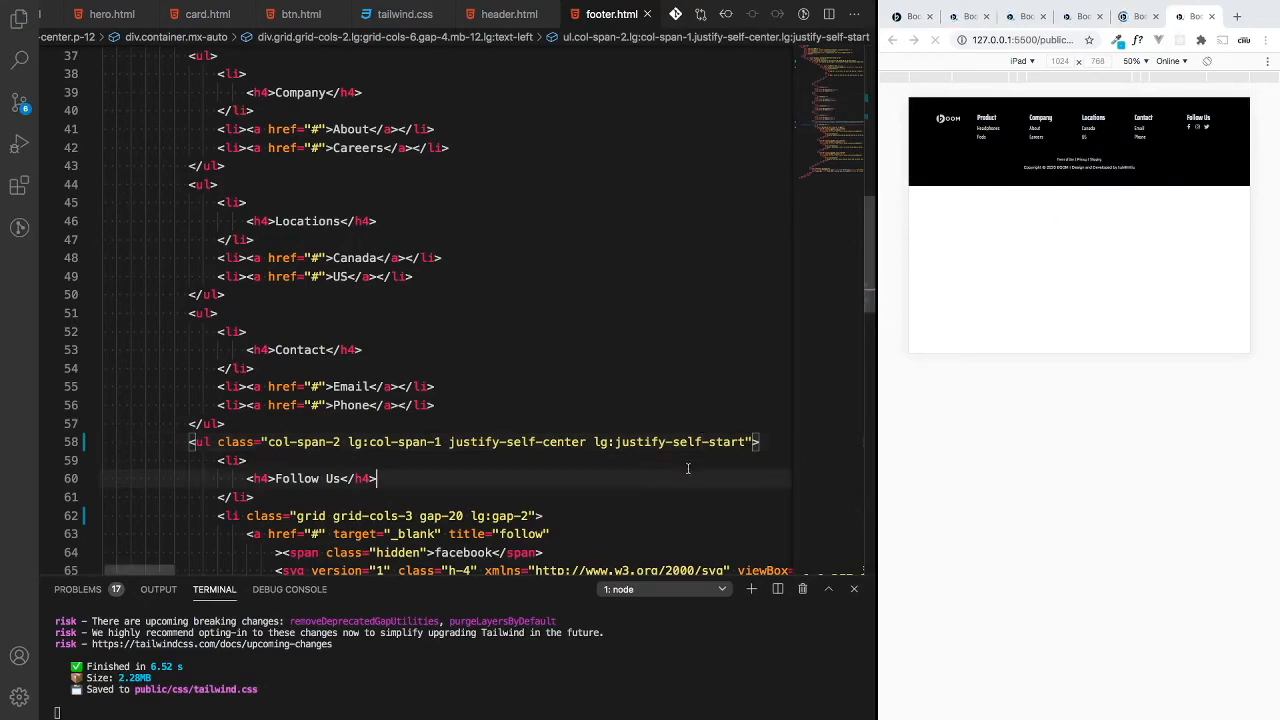
{"action": "scroll", "scroll_direction": "up", "scroll_amount": 3}
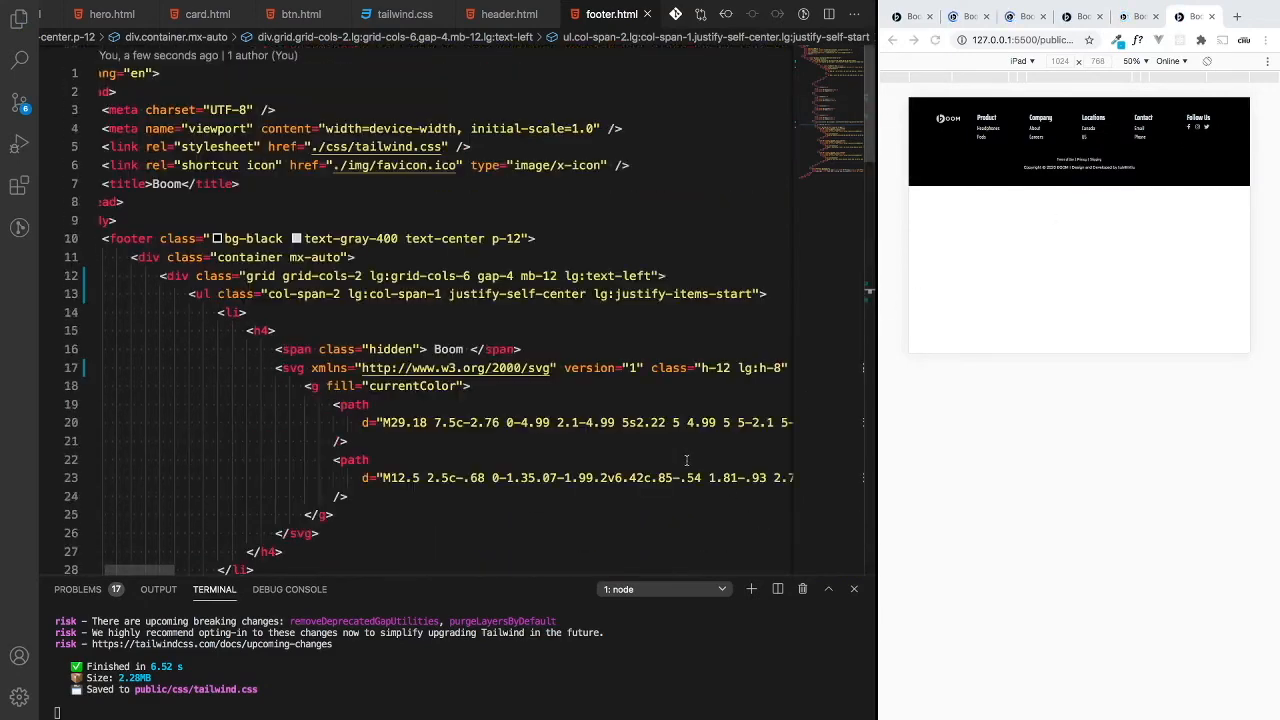
{"action": "mouse_move", "coordinate": [720, 280]}
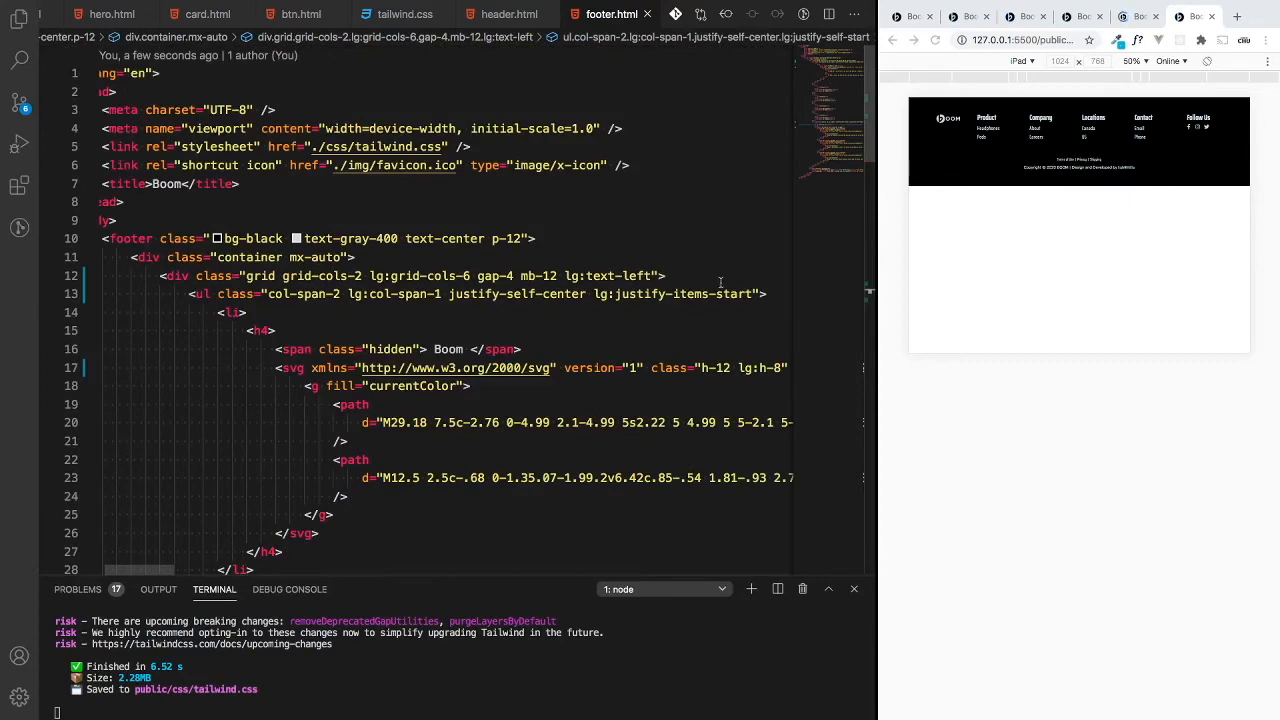
{"action": "scroll", "scroll_direction": "down", "scroll_amount": 3}
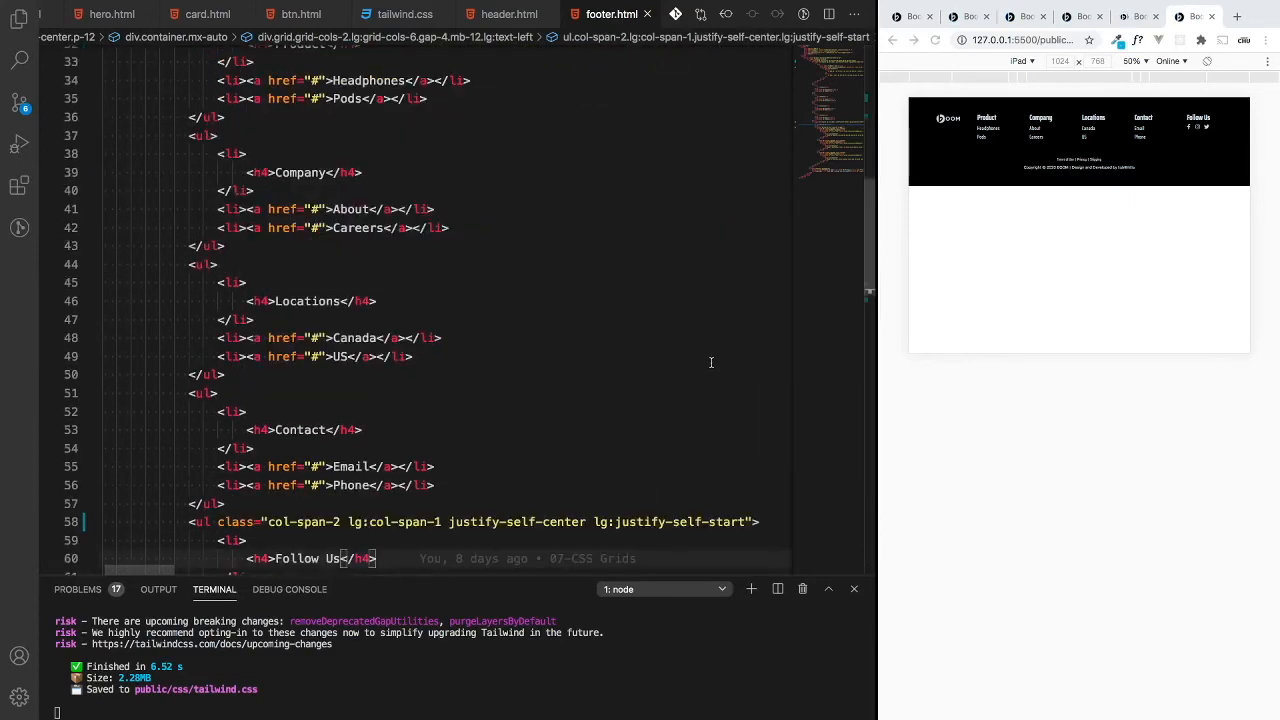
{"action": "scroll", "scroll_direction": "down", "scroll_amount": 3}
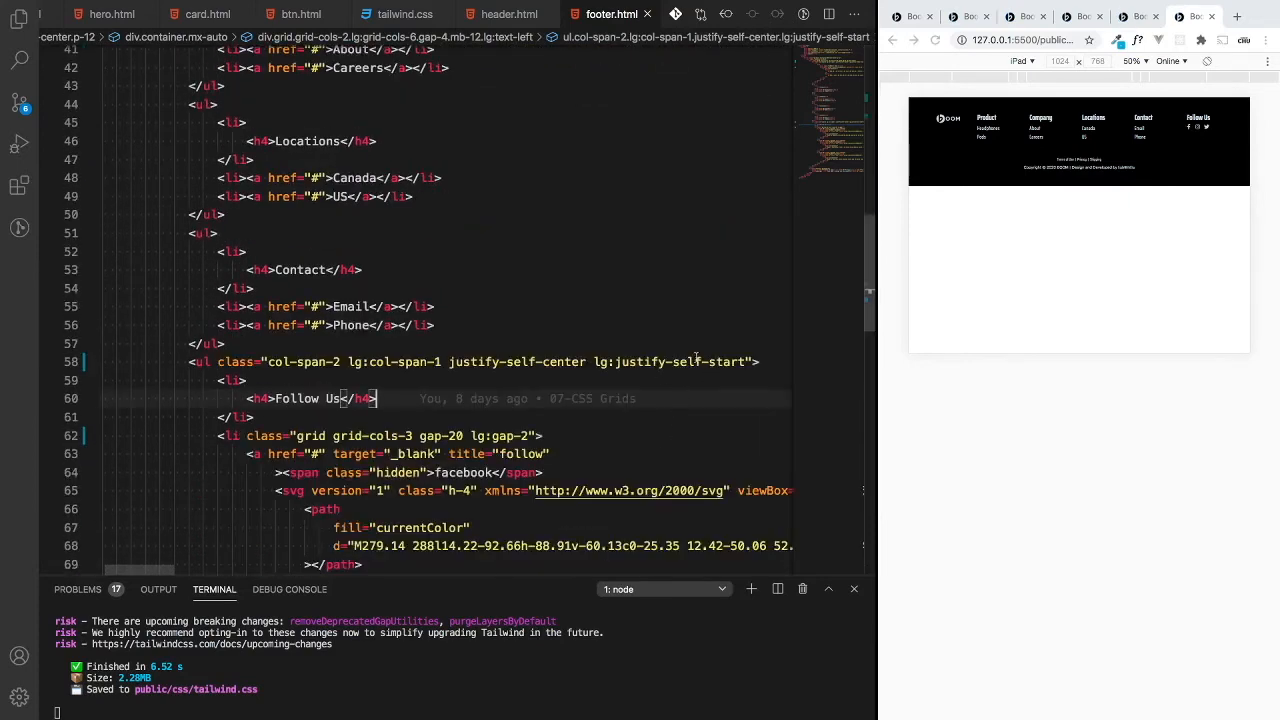
{"action": "mouse_move", "coordinate": [690, 362]}
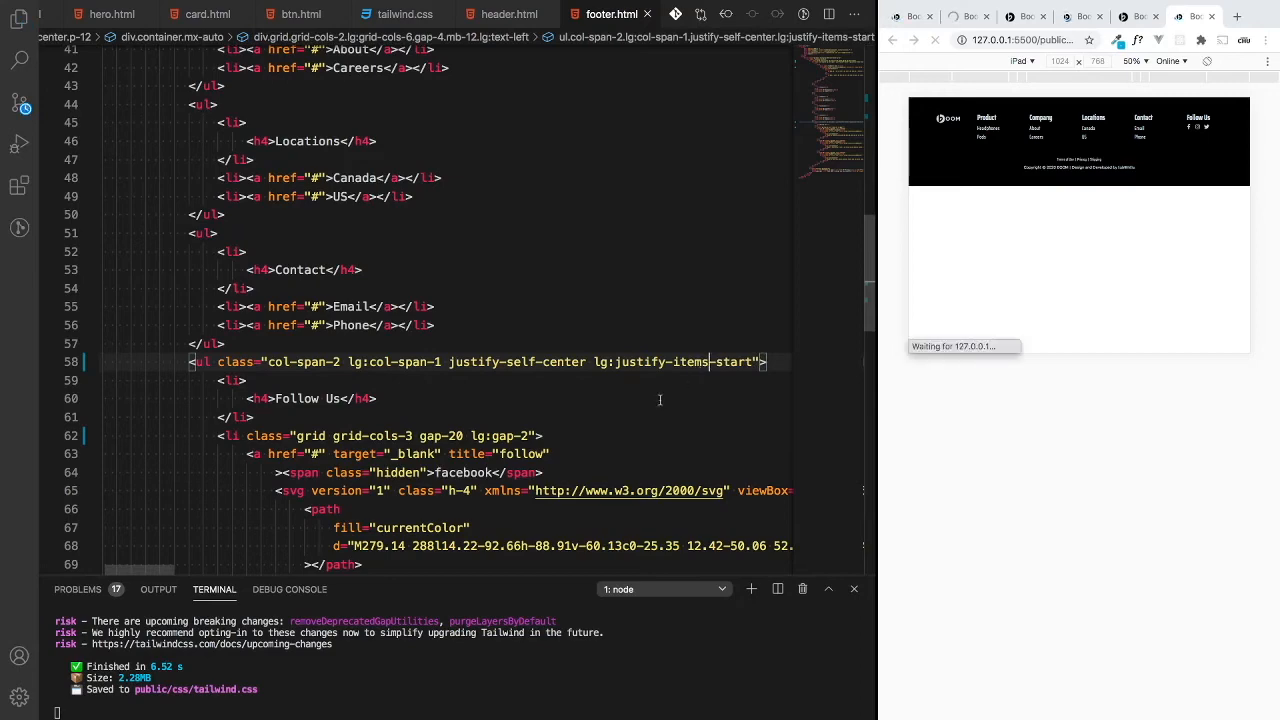
- Finish reviewing footer.html's column classes and bring up tailwind.css's footer h4 rule
{"action": "scroll", "scroll_direction": "up", "scroll_amount": 3}
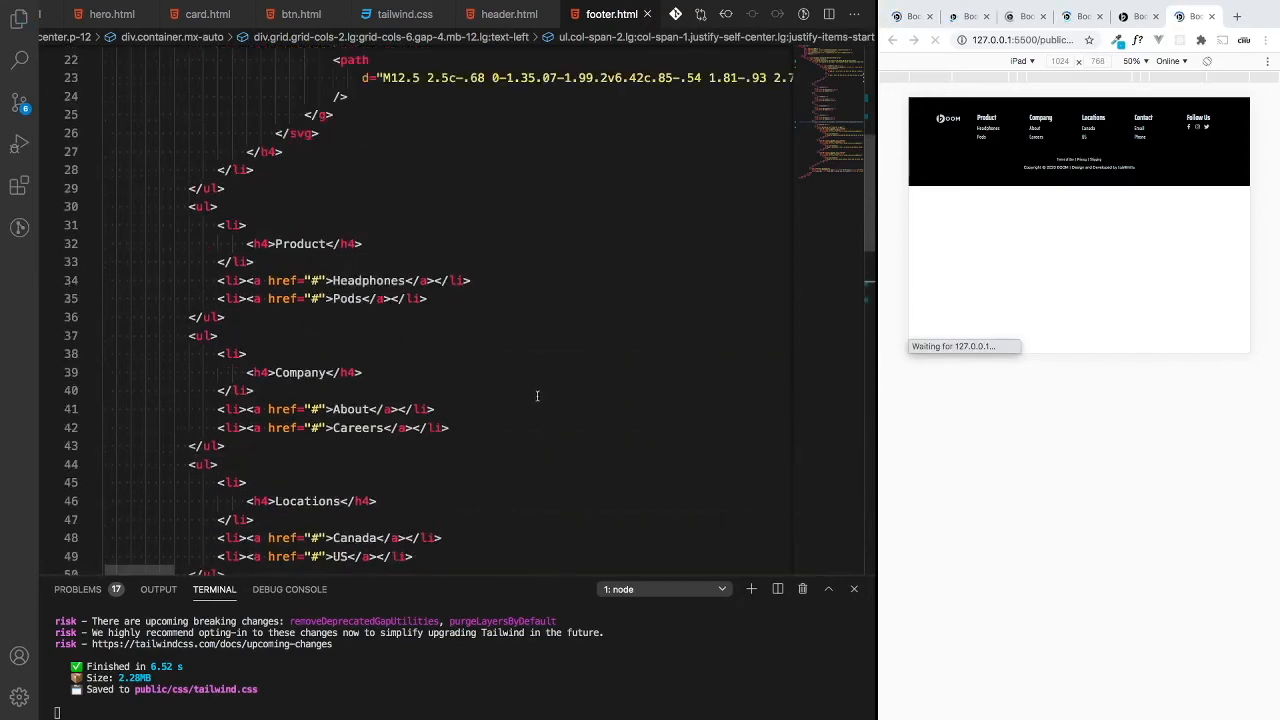
{"action": "scroll", "scroll_direction": "up", "scroll_amount": 3}
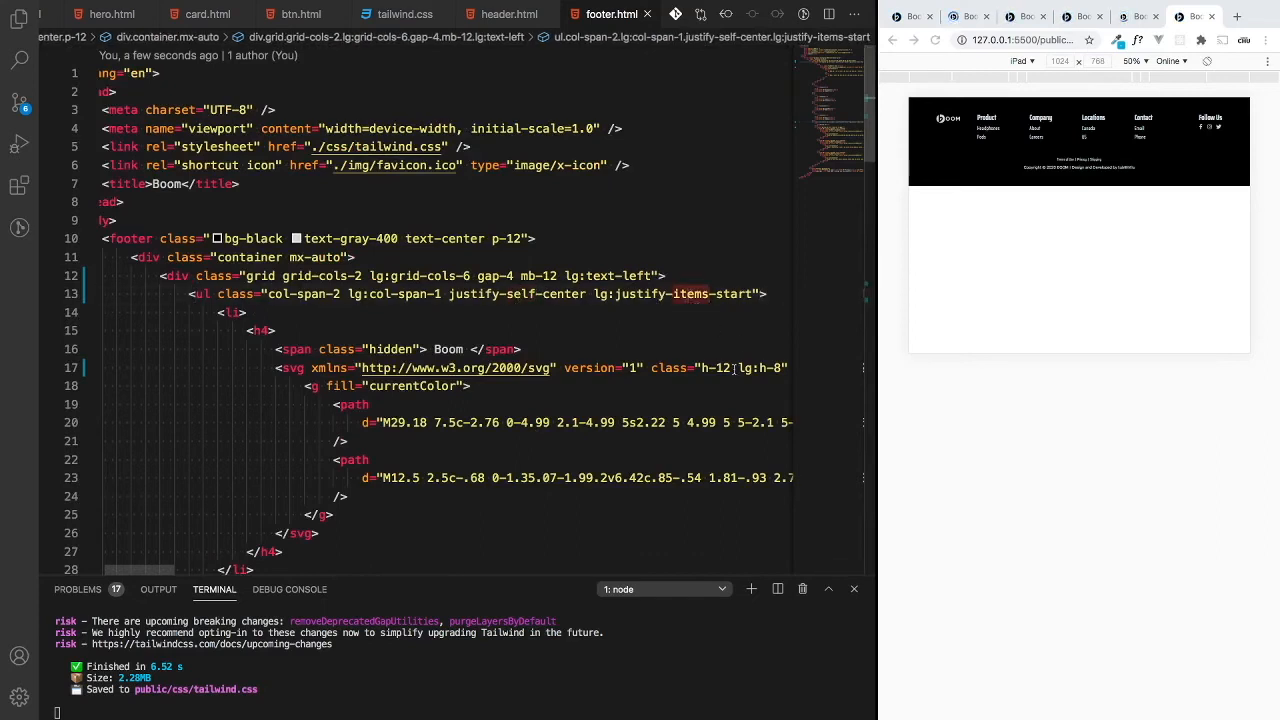
{"action": "scroll", "scroll_direction": "down", "scroll_amount": 3}
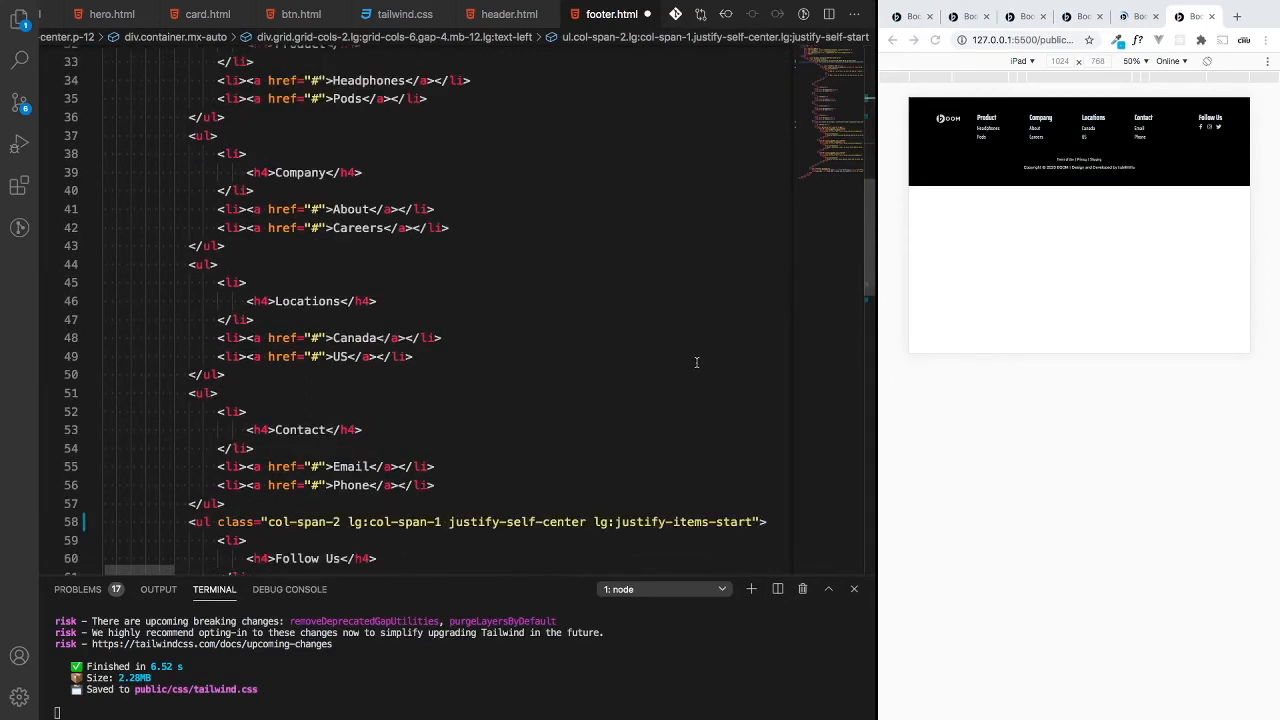
{"action": "scroll", "scroll_direction": "down", "scroll_amount": 3}
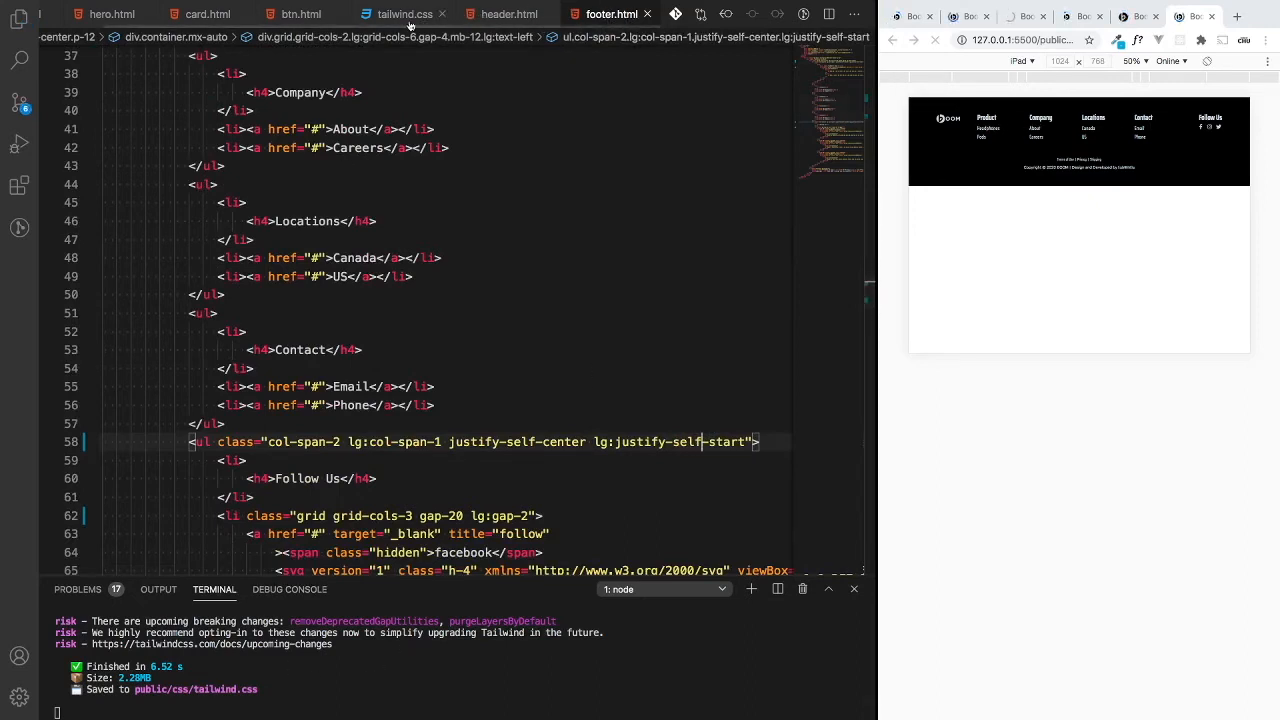
{"action": "left_click", "coordinate": [404, 12]}
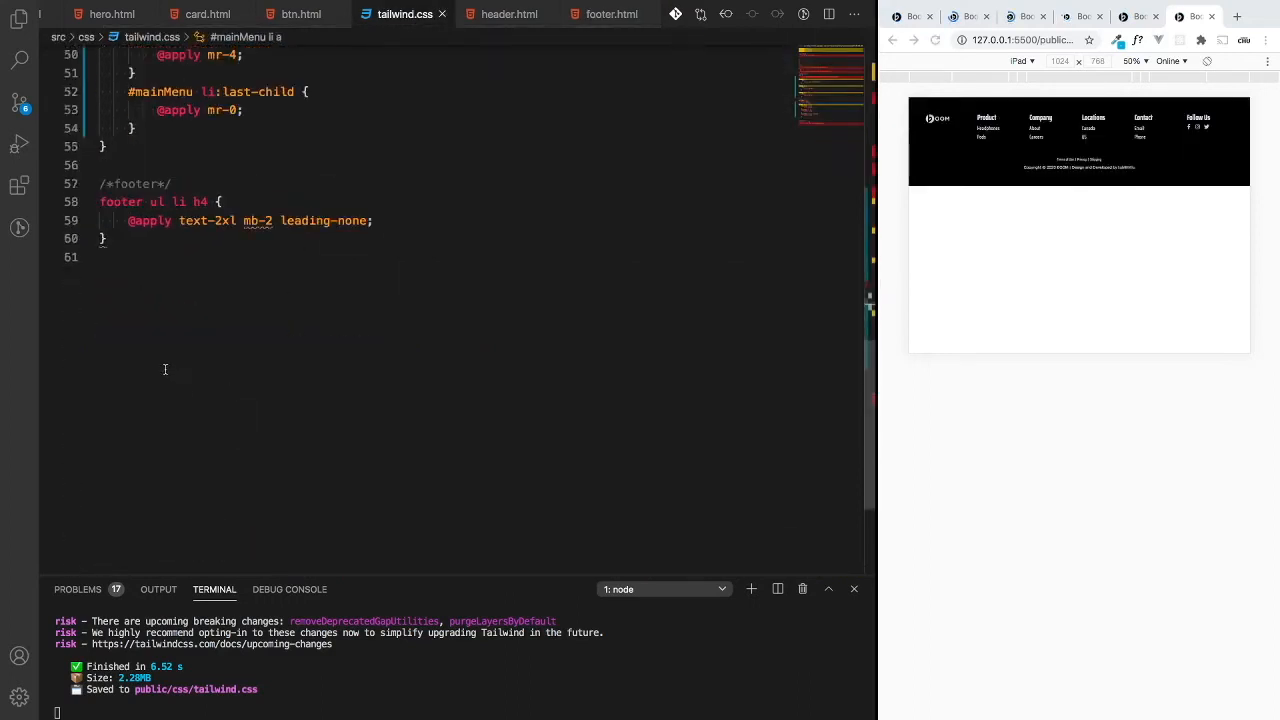
{"action": "left_click", "coordinate": [160, 200]}
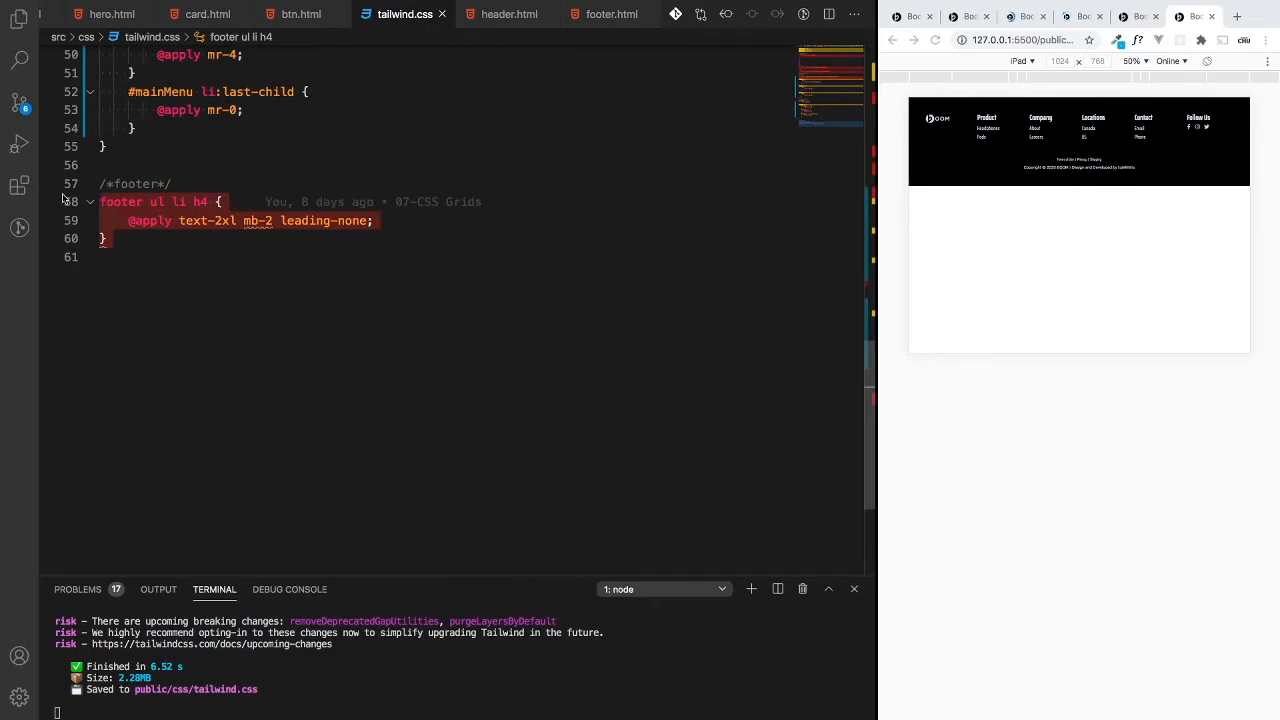
{"action": "left_click", "coordinate": [156, 256]}
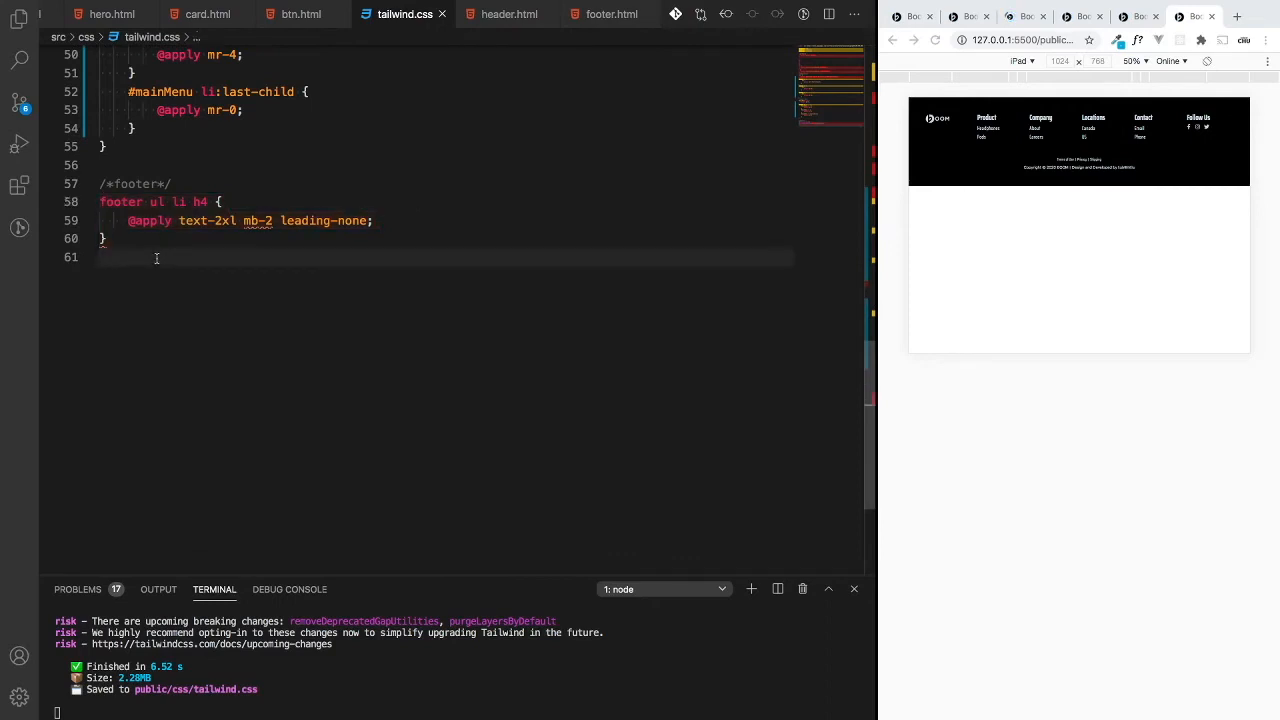
{"action": "type", "text": "@screen"}
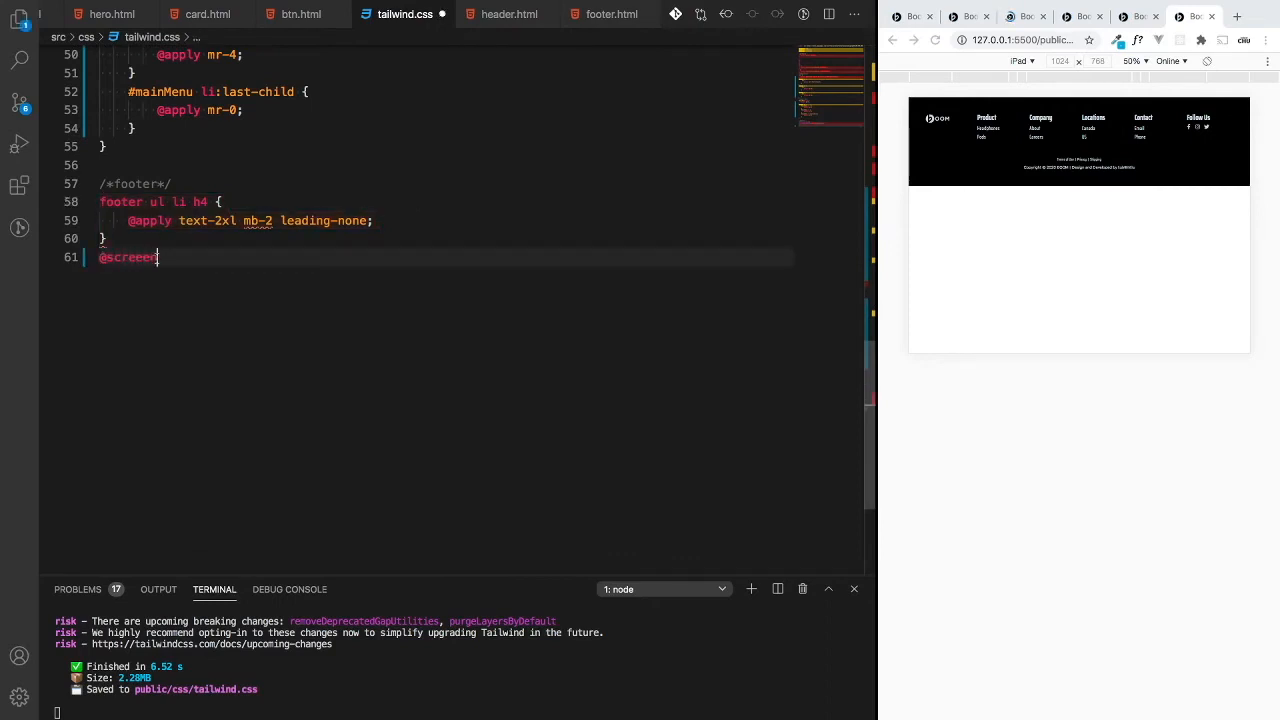
{"action": "type", "text": "{"}
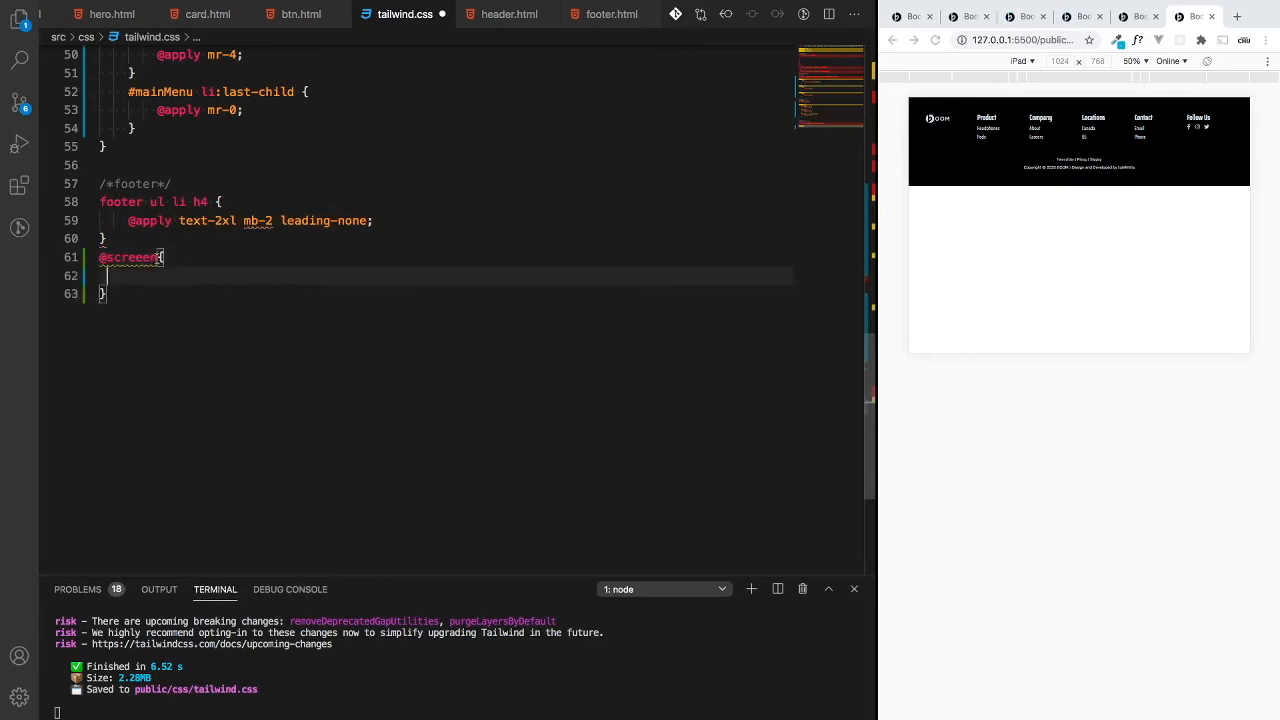
{"action": "key", "text": "Backspace"}
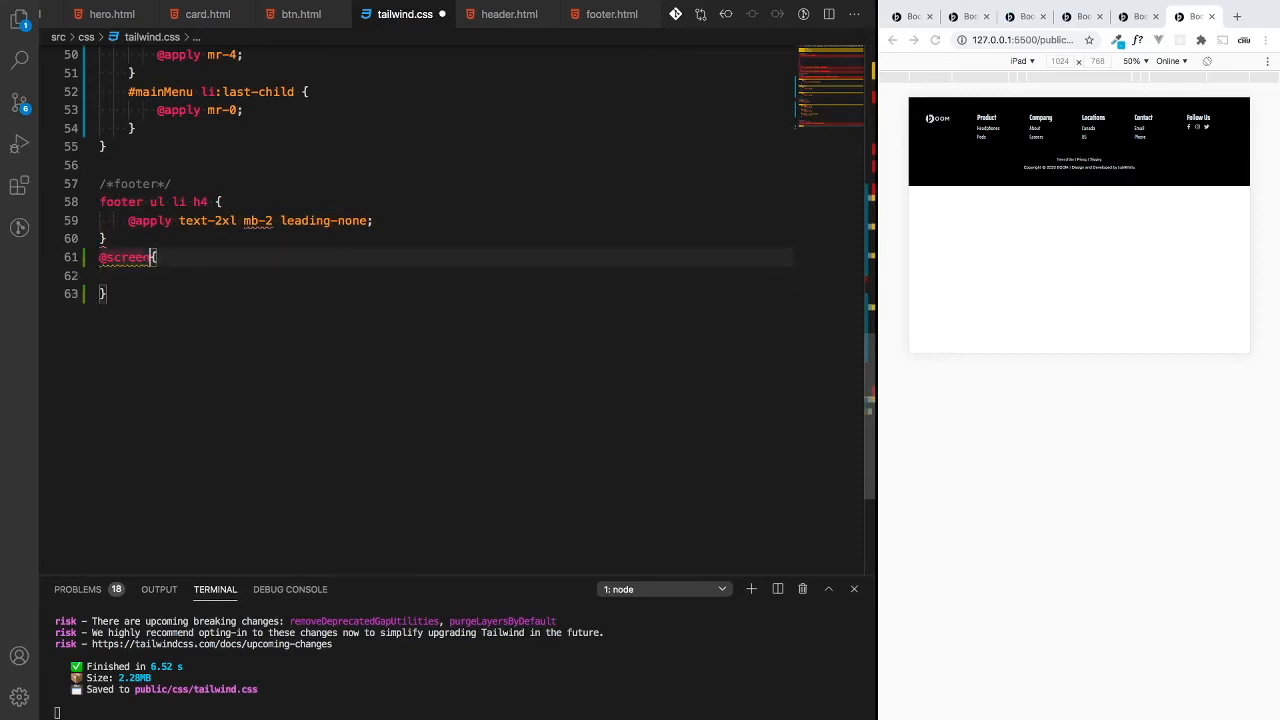
{"action": "type", "text": "lg"}
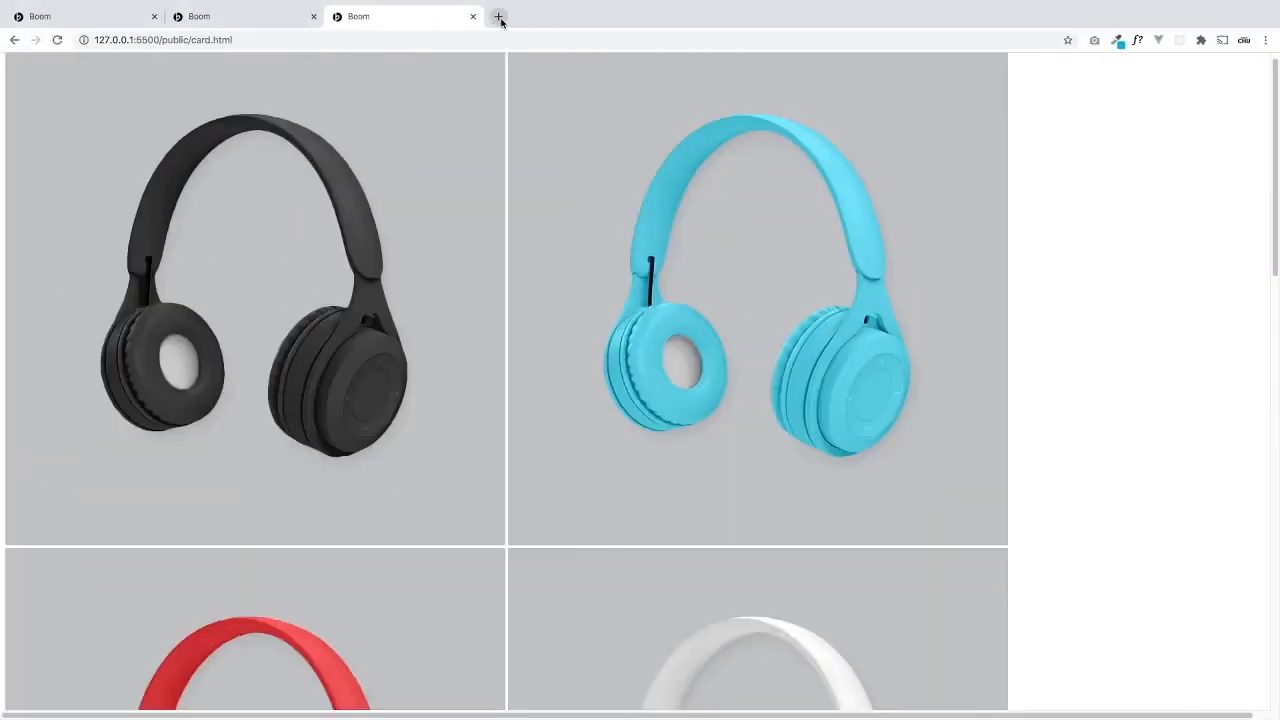
- Preview footer.html in a new tab with iPad emulation at 100% zoom
{"action": "left_click", "coordinate": [500, 16]}
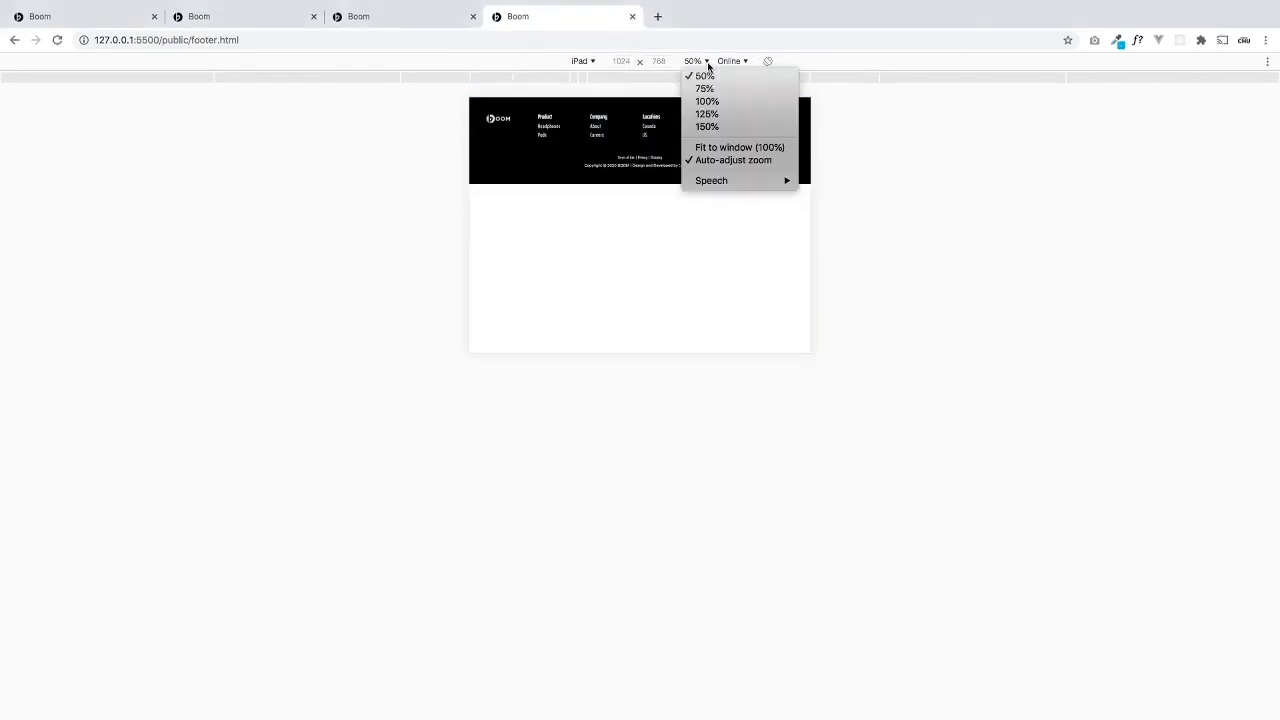
{"action": "left_click", "coordinate": [708, 100]}
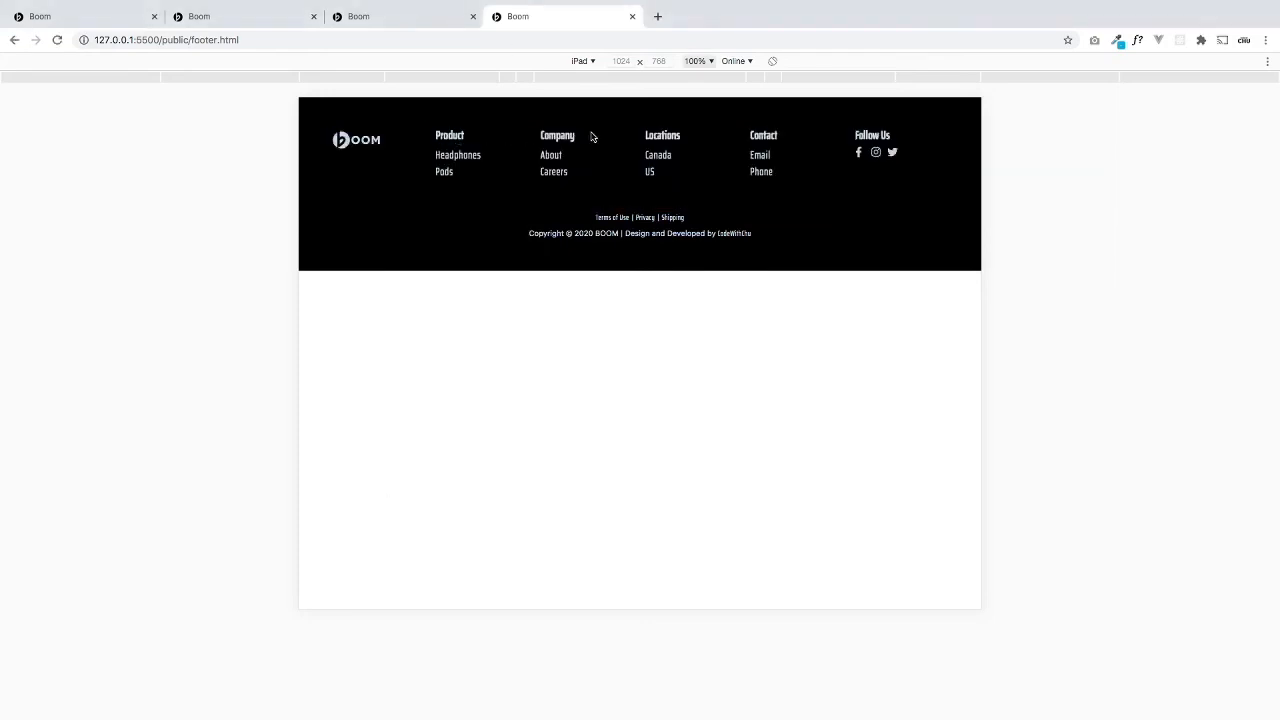
{"action": "mouse_move", "coordinate": [850, 330]}
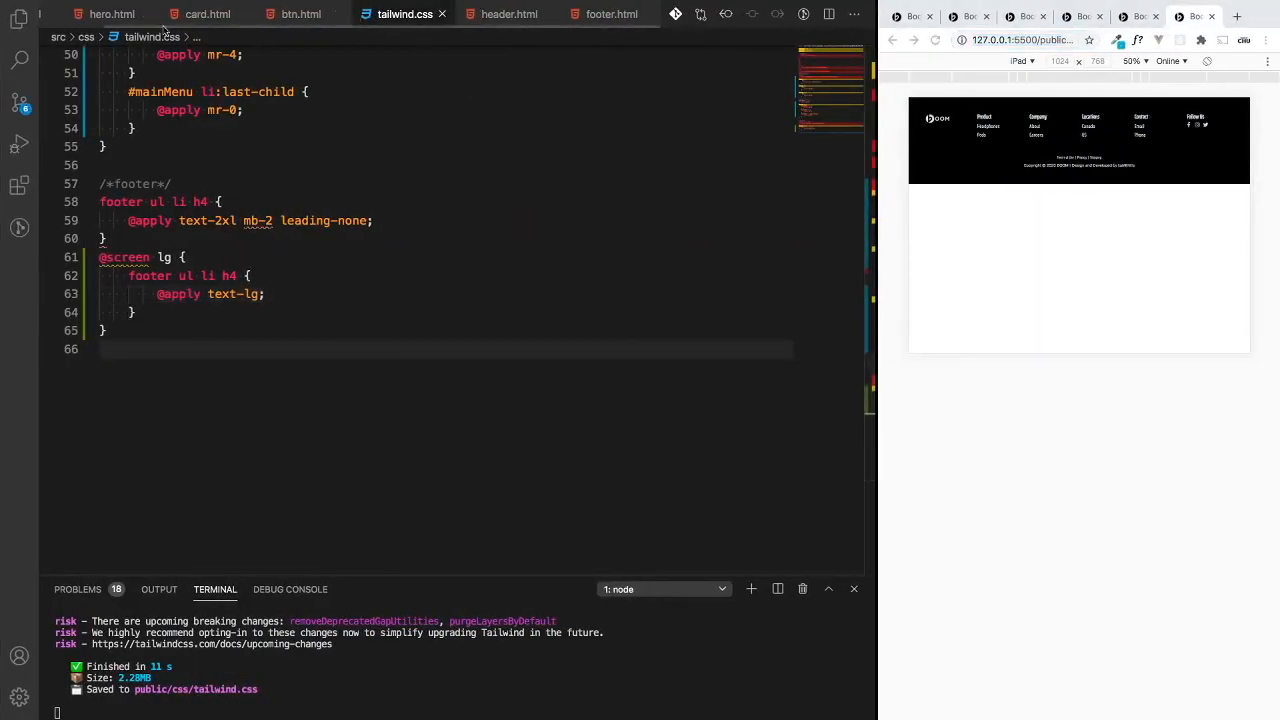
- Open index.html from the file list and look over the header.html and hero.html components
{"action": "left_click", "coordinate": [104, 14]}
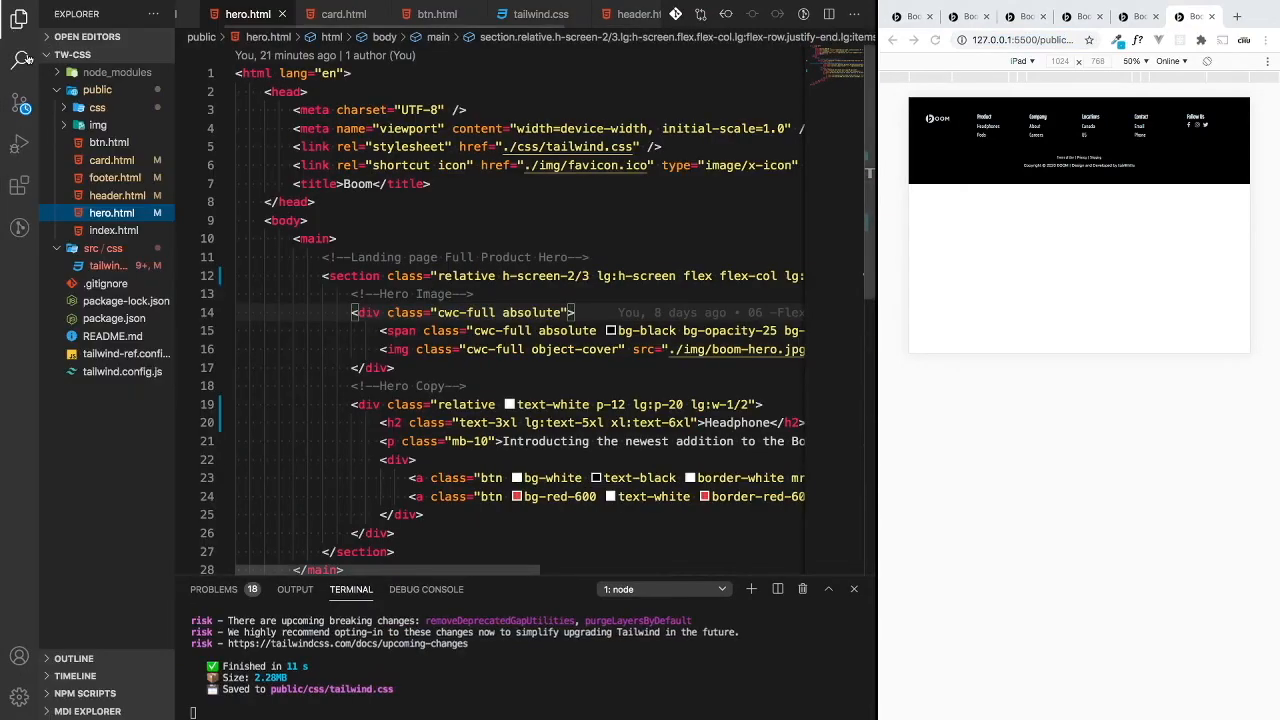
{"action": "left_click", "coordinate": [112, 230]}
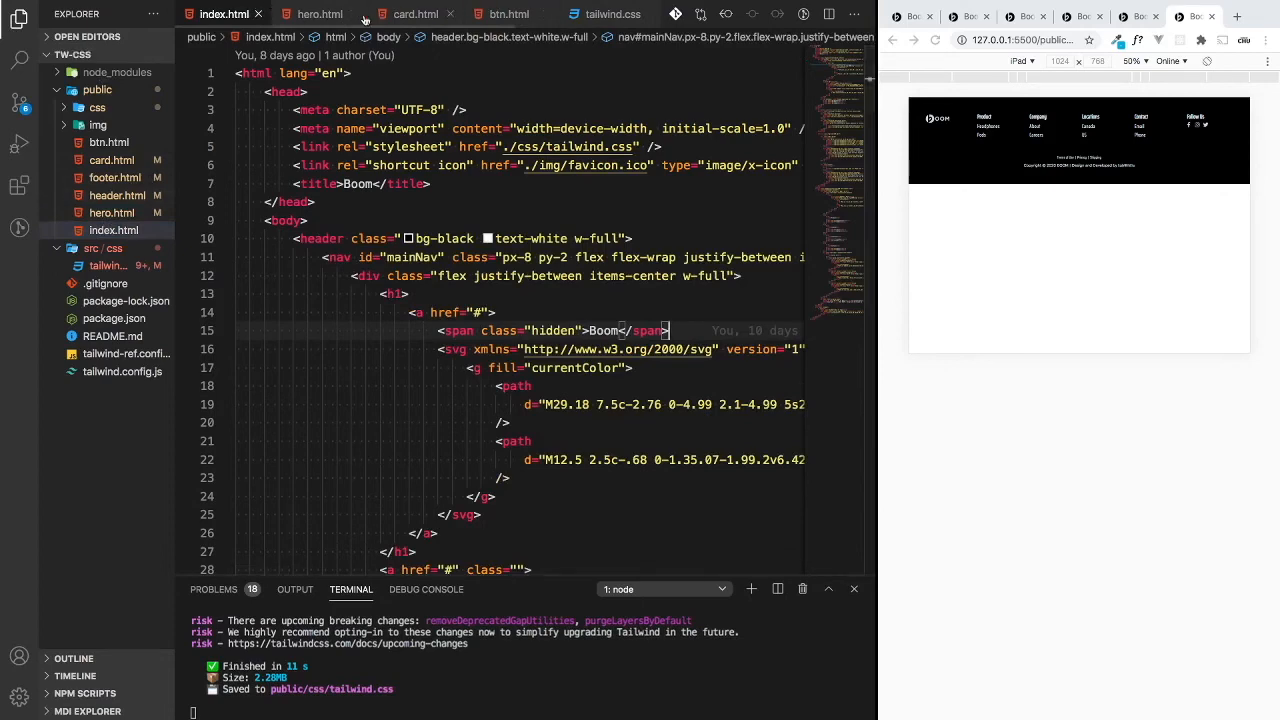
{"action": "left_click", "coordinate": [320, 14]}
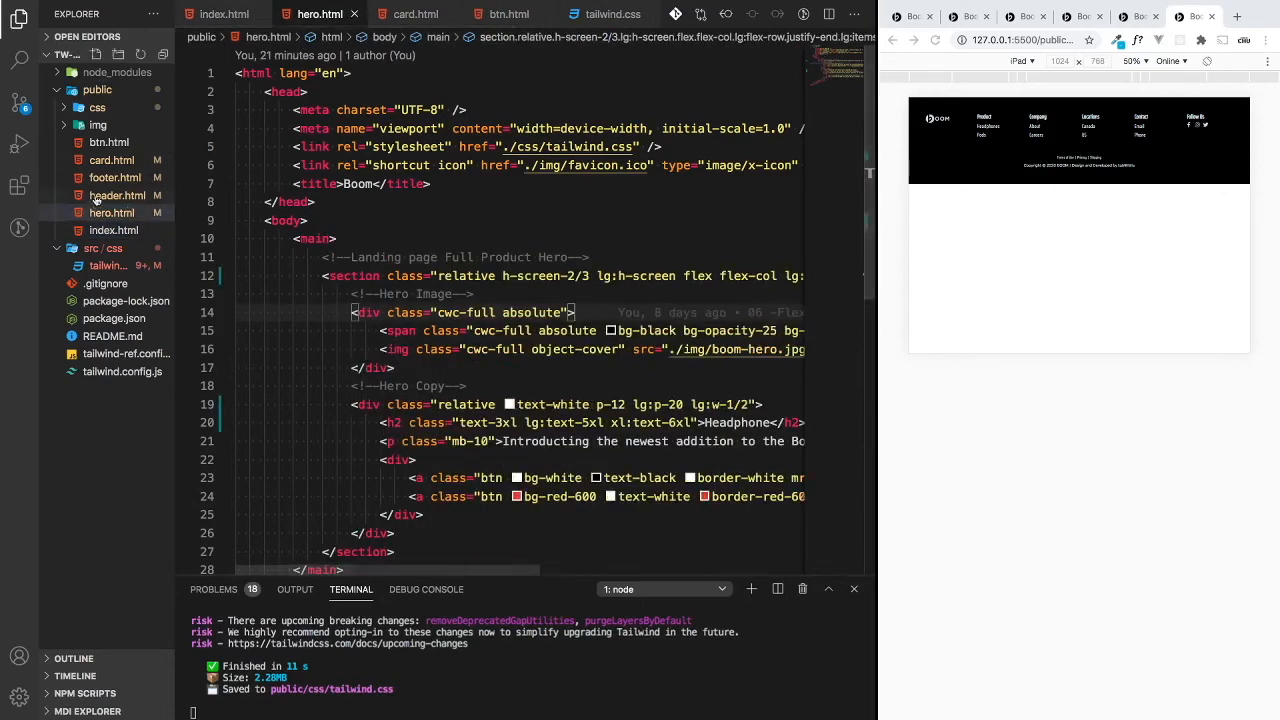
{"action": "left_click", "coordinate": [116, 196]}
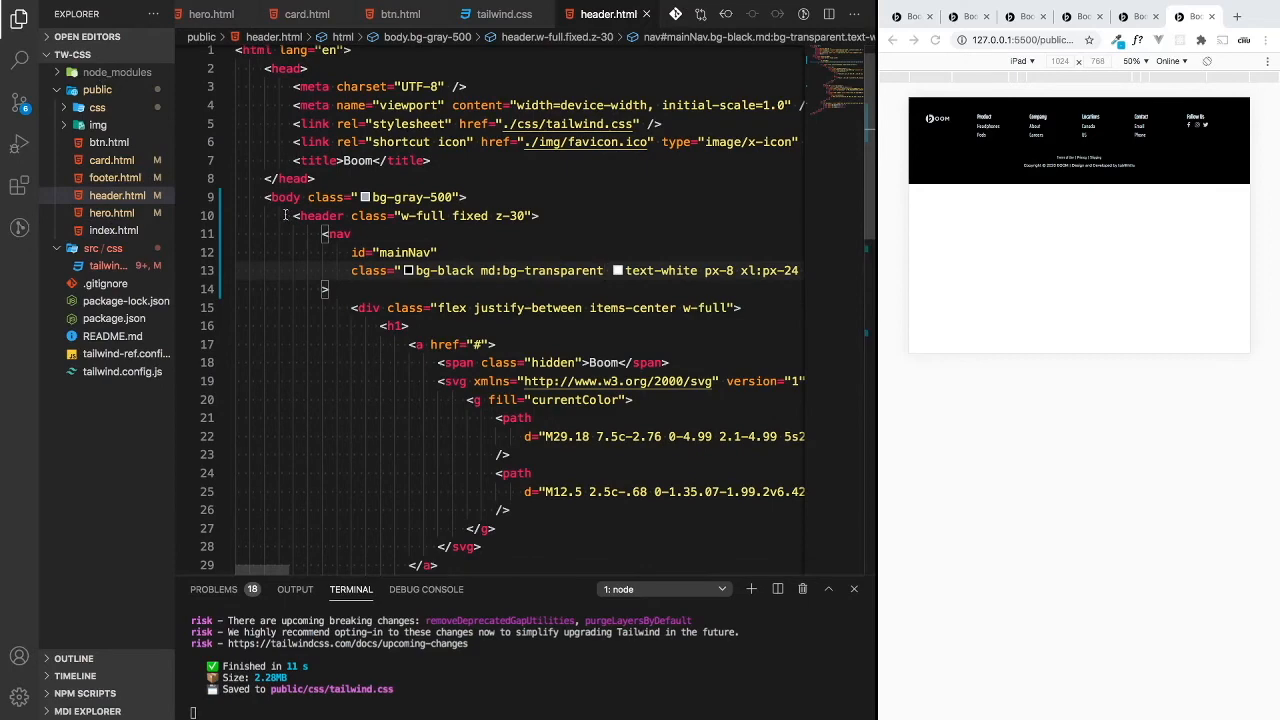
{"action": "scroll", "scroll_direction": "down", "scroll_amount": 3}
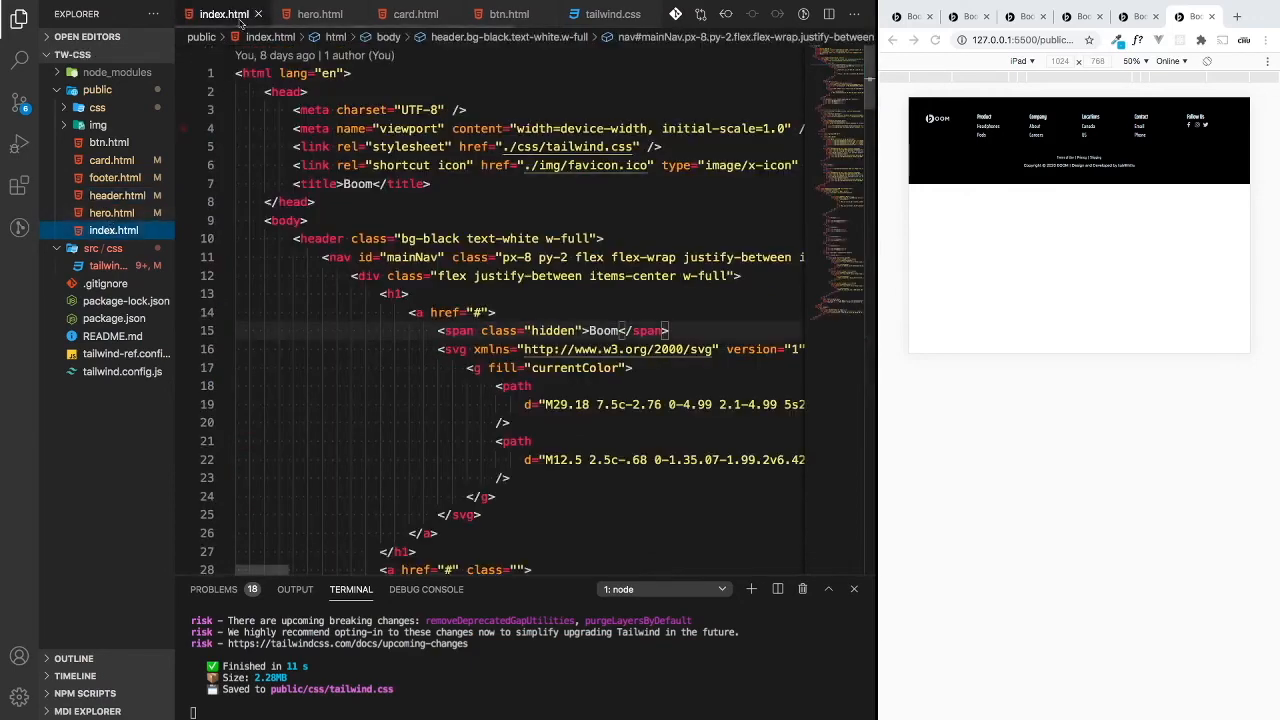
{"action": "scroll", "scroll_direction": "down", "scroll_amount": 3}
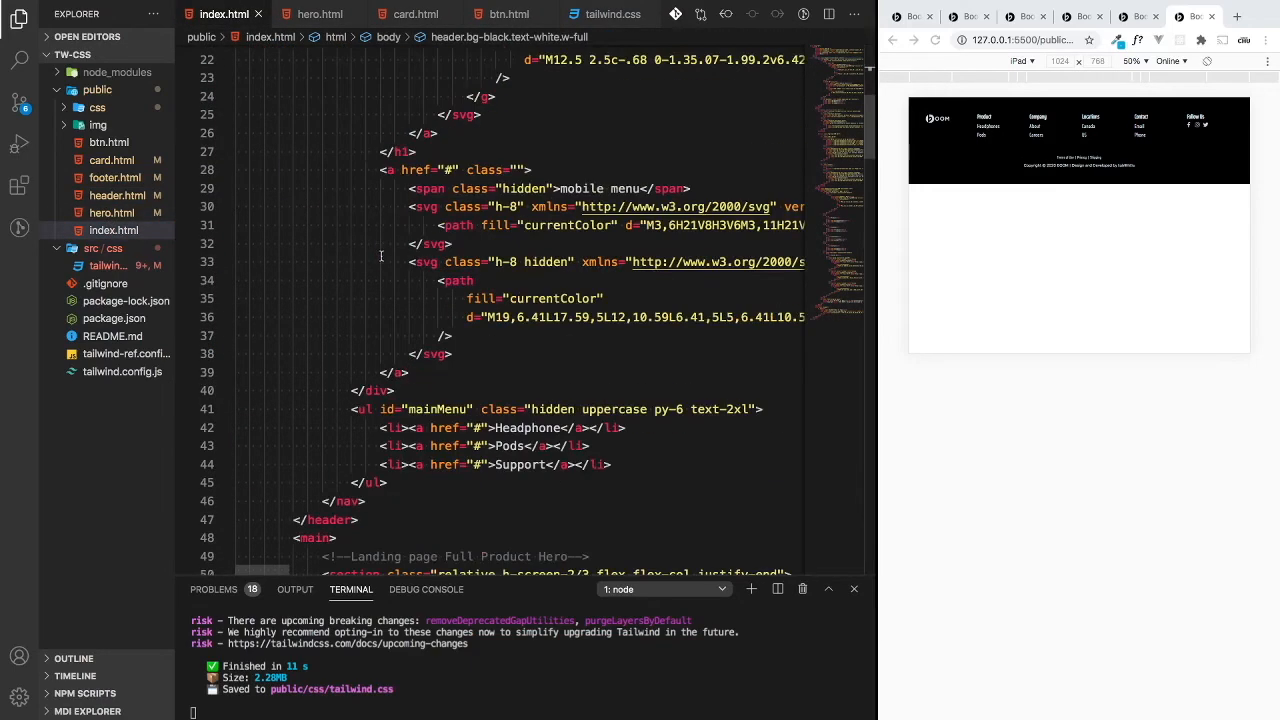
{"action": "scroll", "scroll_direction": "down", "scroll_amount": 3}
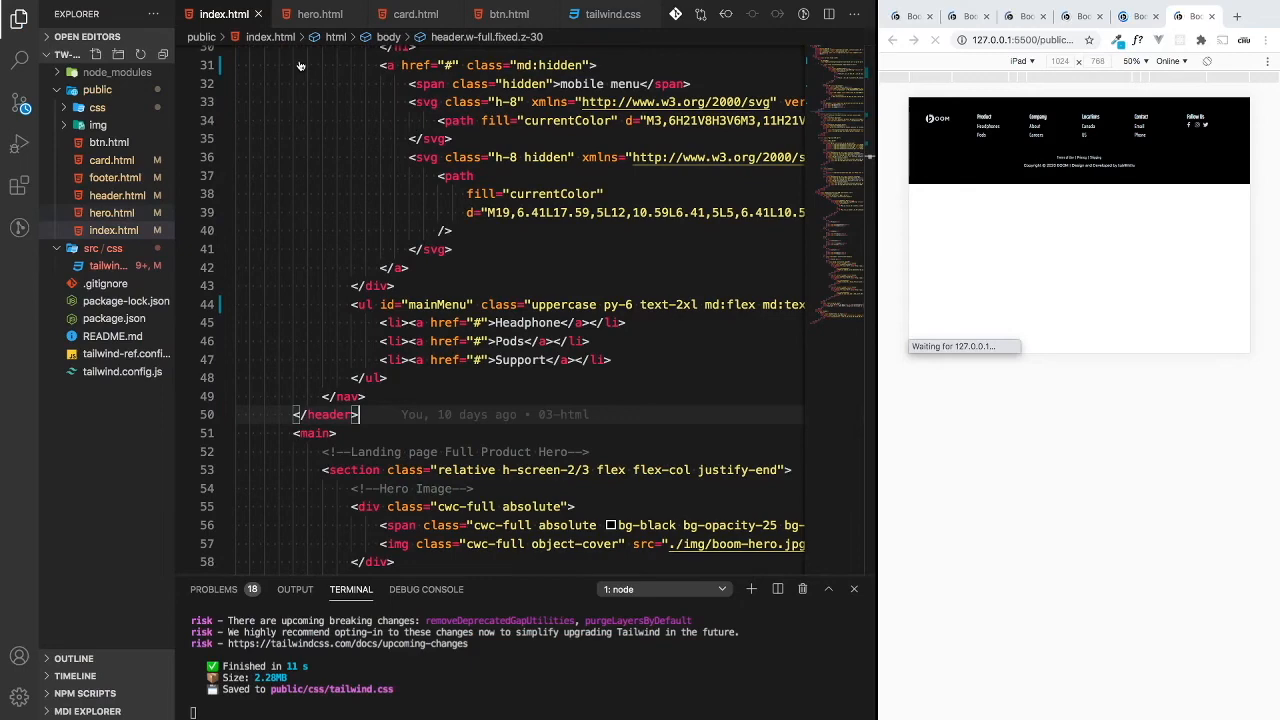
- Copy hero.html's lg:/xl: classes into index.html's hero section, then move on to card.html
{"action": "left_click", "coordinate": [316, 14]}
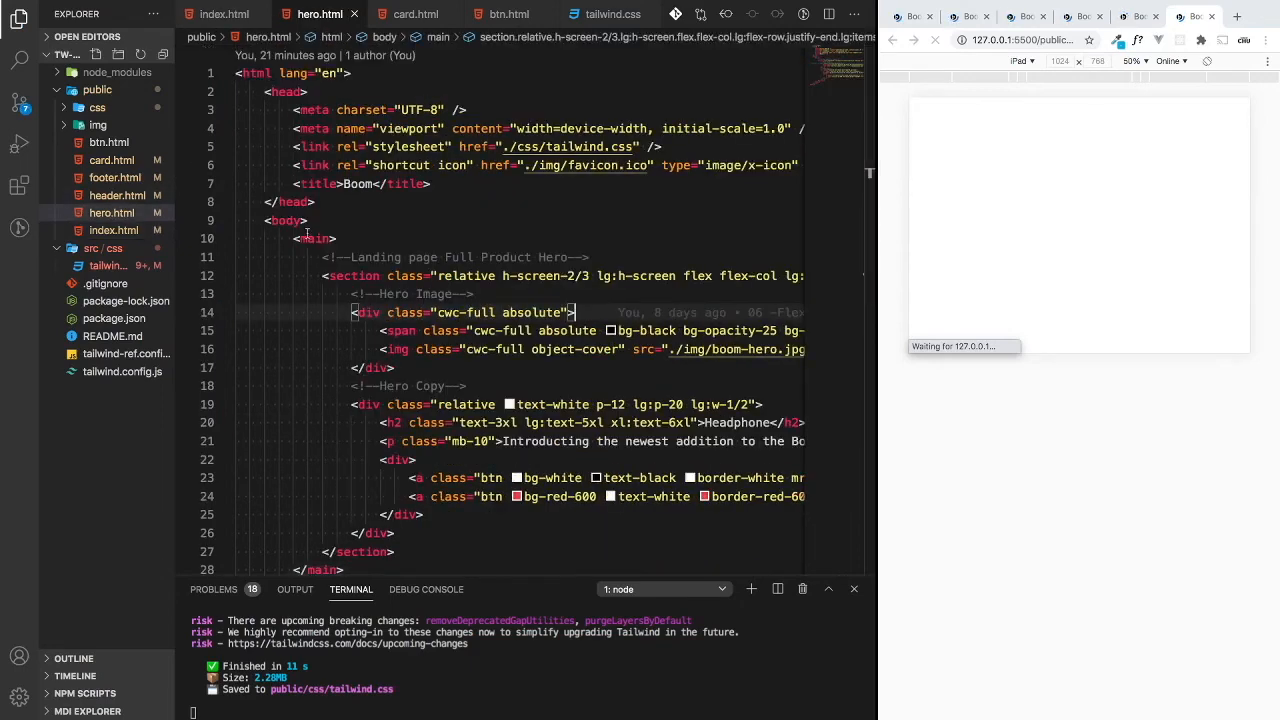
{"action": "scroll", "scroll_direction": "up", "scroll_amount": 3}
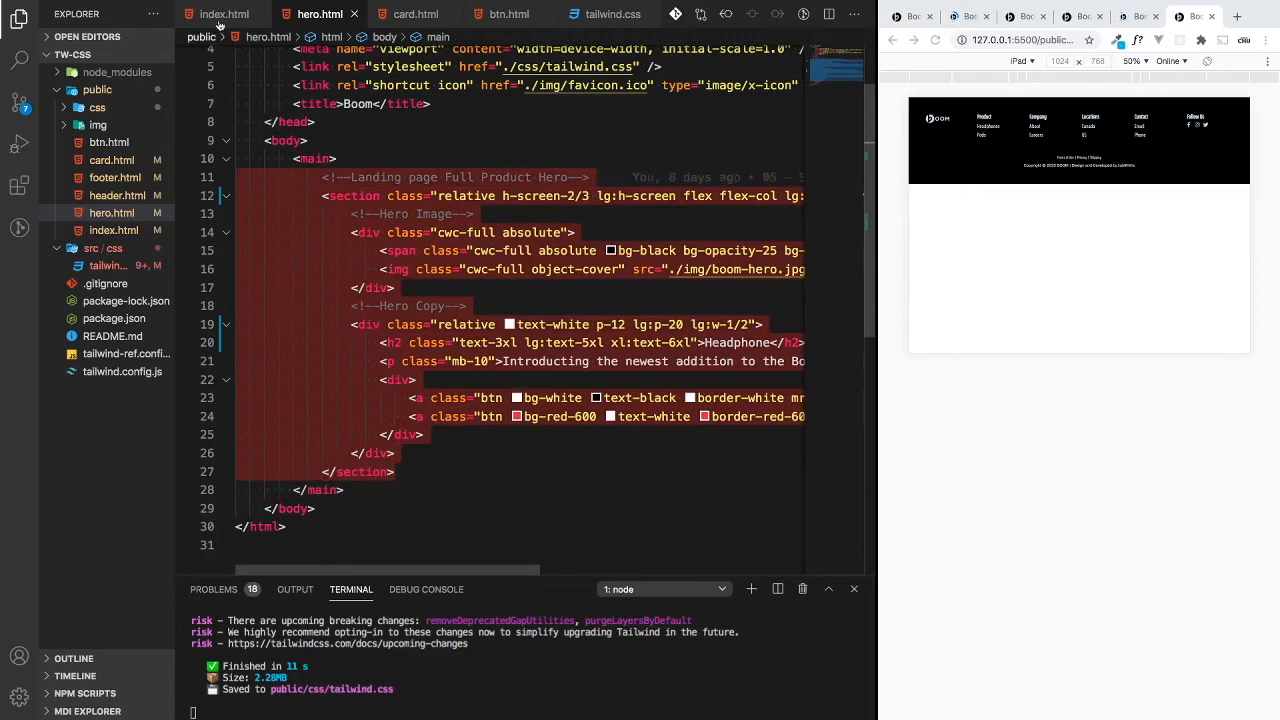
{"action": "left_click", "coordinate": [224, 14]}
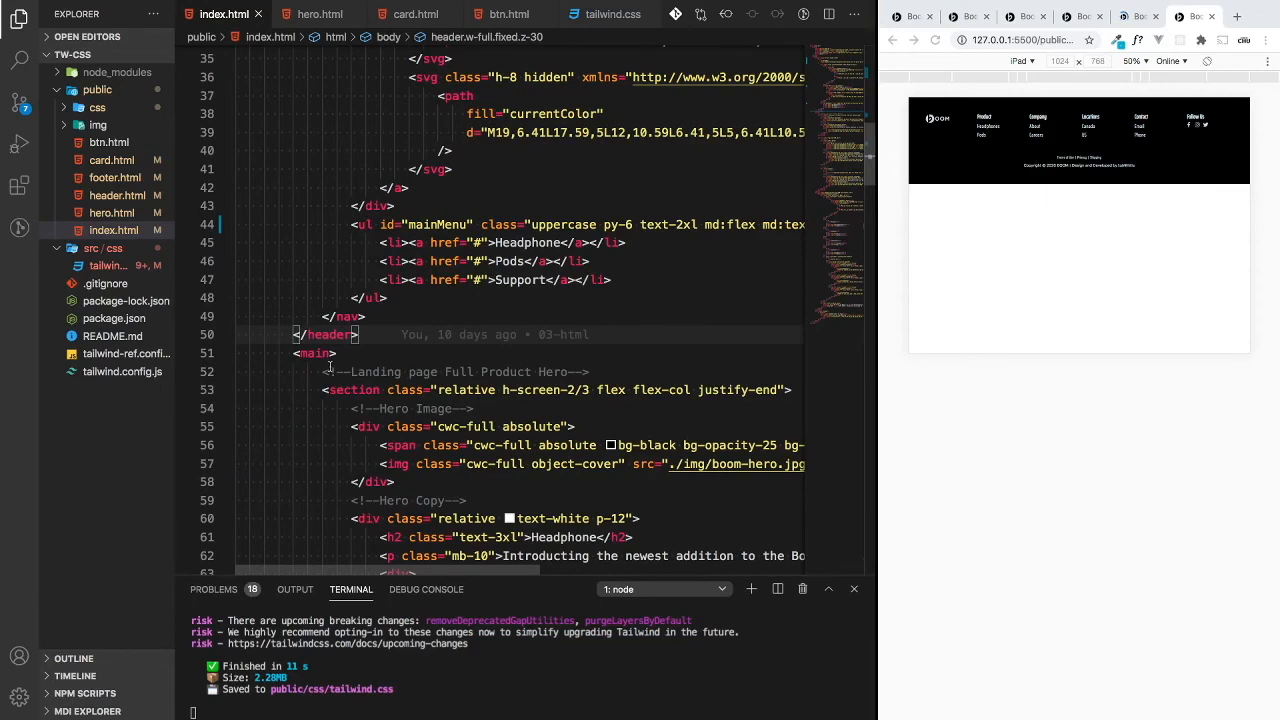
{"action": "scroll", "scroll_direction": "down", "scroll_amount": 3}
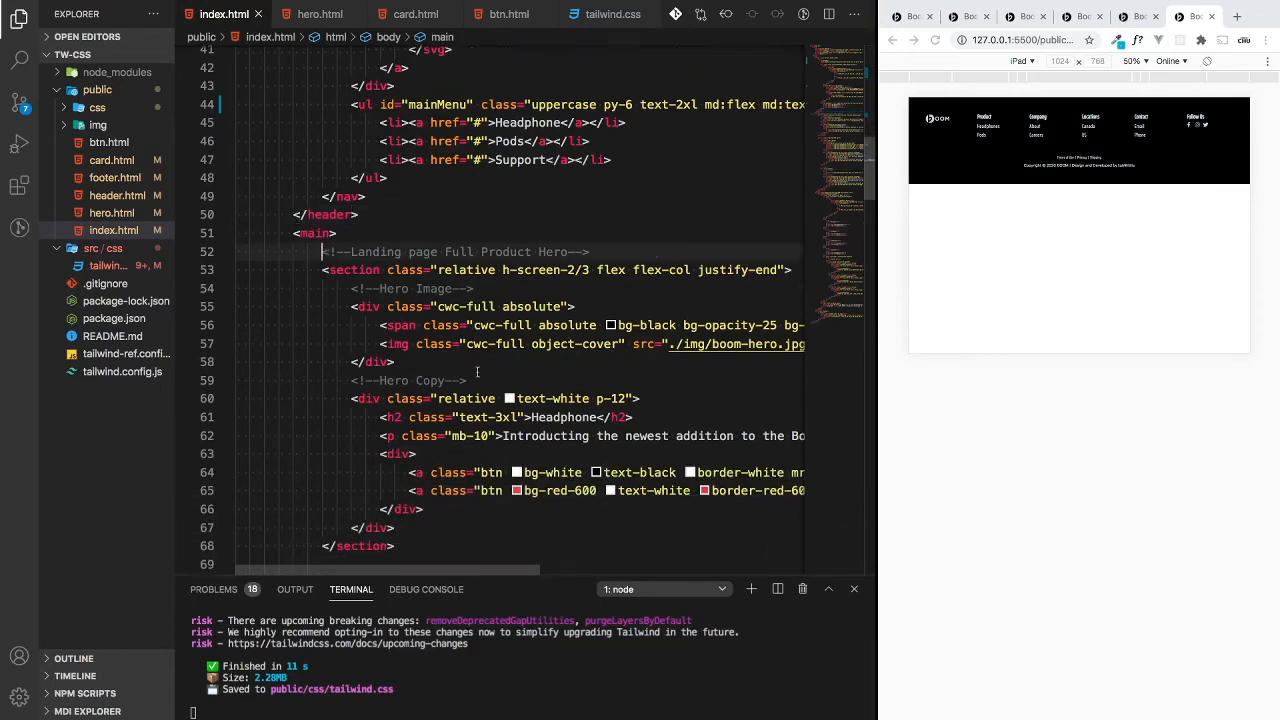
{"action": "scroll", "scroll_direction": "down", "scroll_amount": 3}
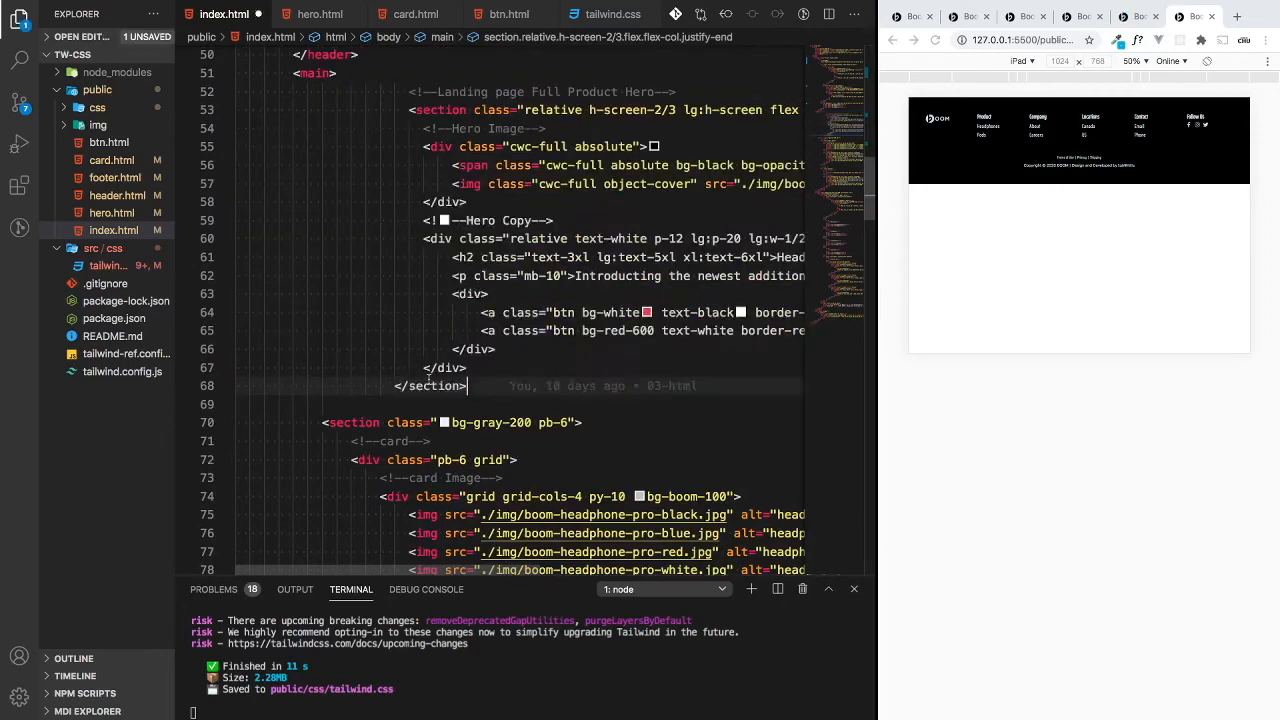
{"action": "left_click", "coordinate": [412, 14]}
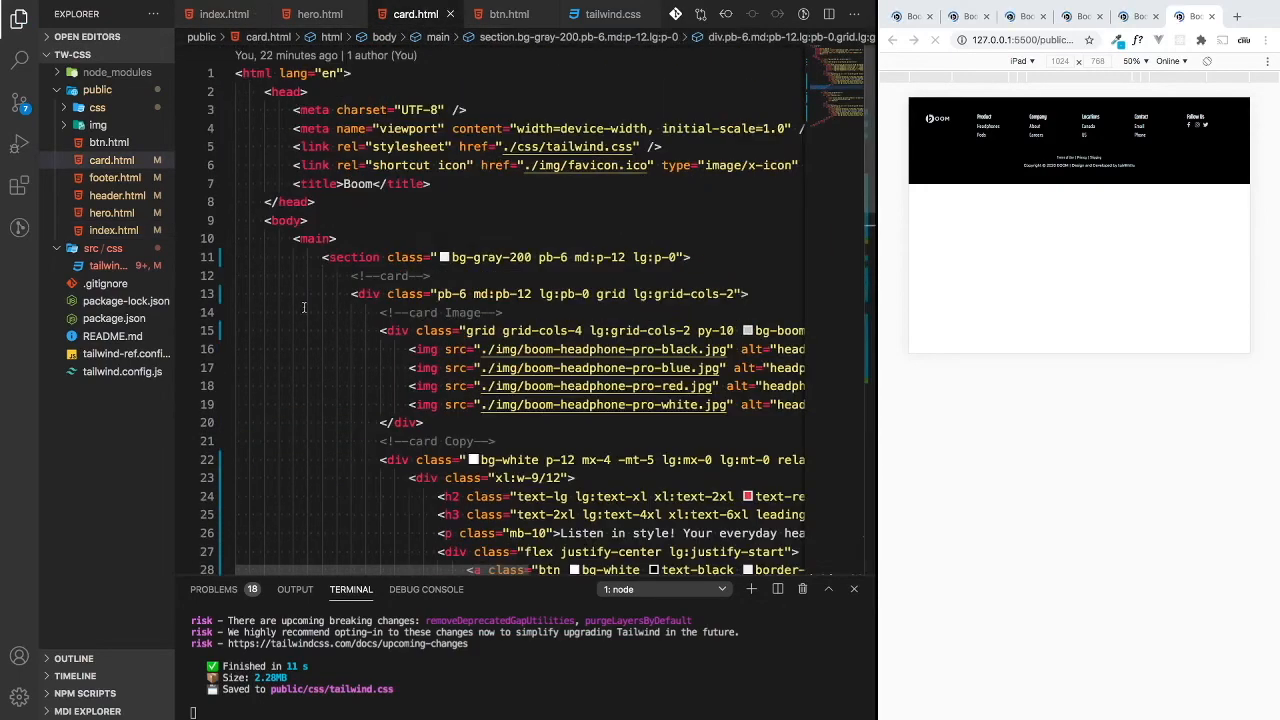
{"action": "left_click", "coordinate": [224, 14]}
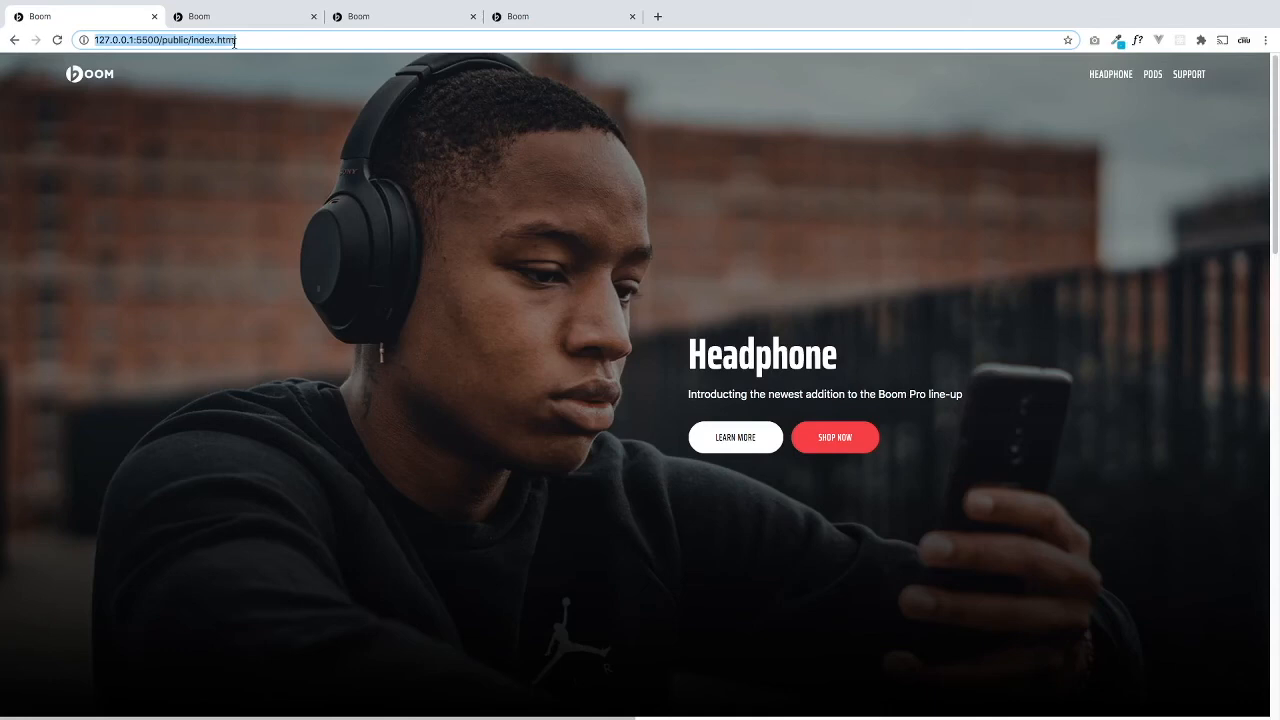
- Reload the Boom index page and scroll the desktop layout down to the footer
{"action": "key", "text": "Return"}
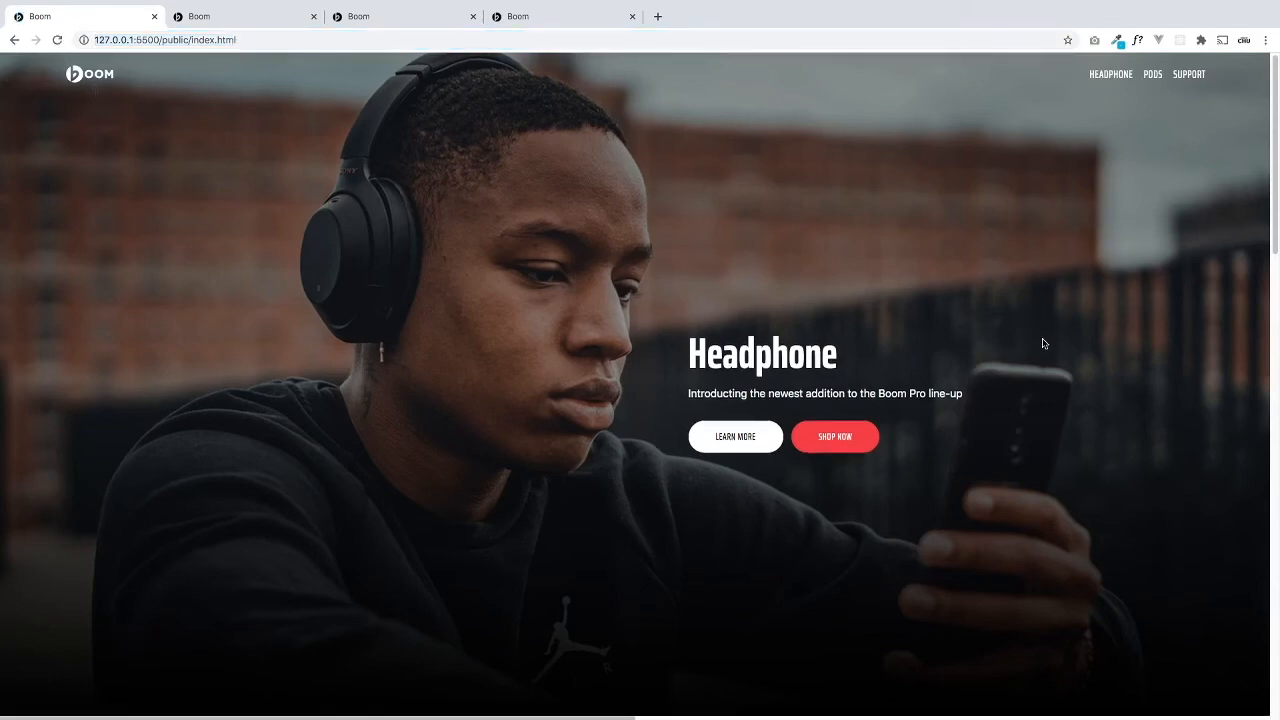
{"action": "scroll", "scroll_direction": "down", "scroll_amount": 3}
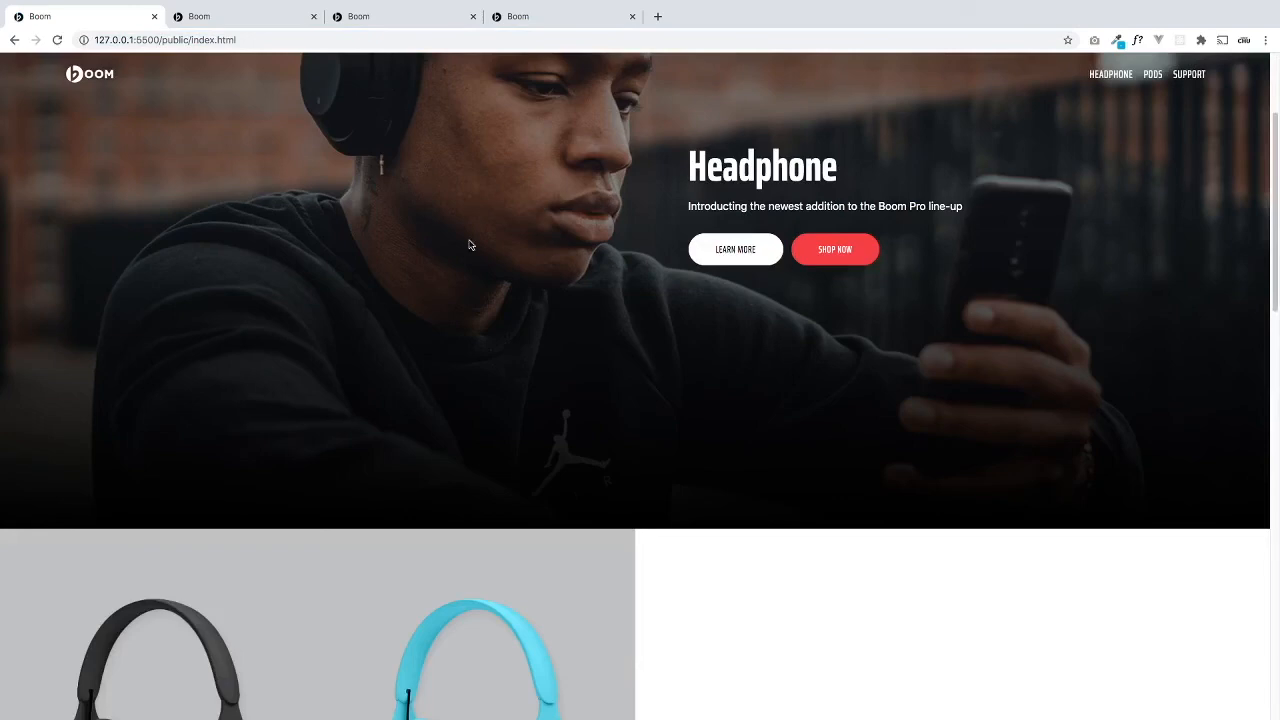
{"action": "scroll", "scroll_direction": "down", "scroll_amount": 3}
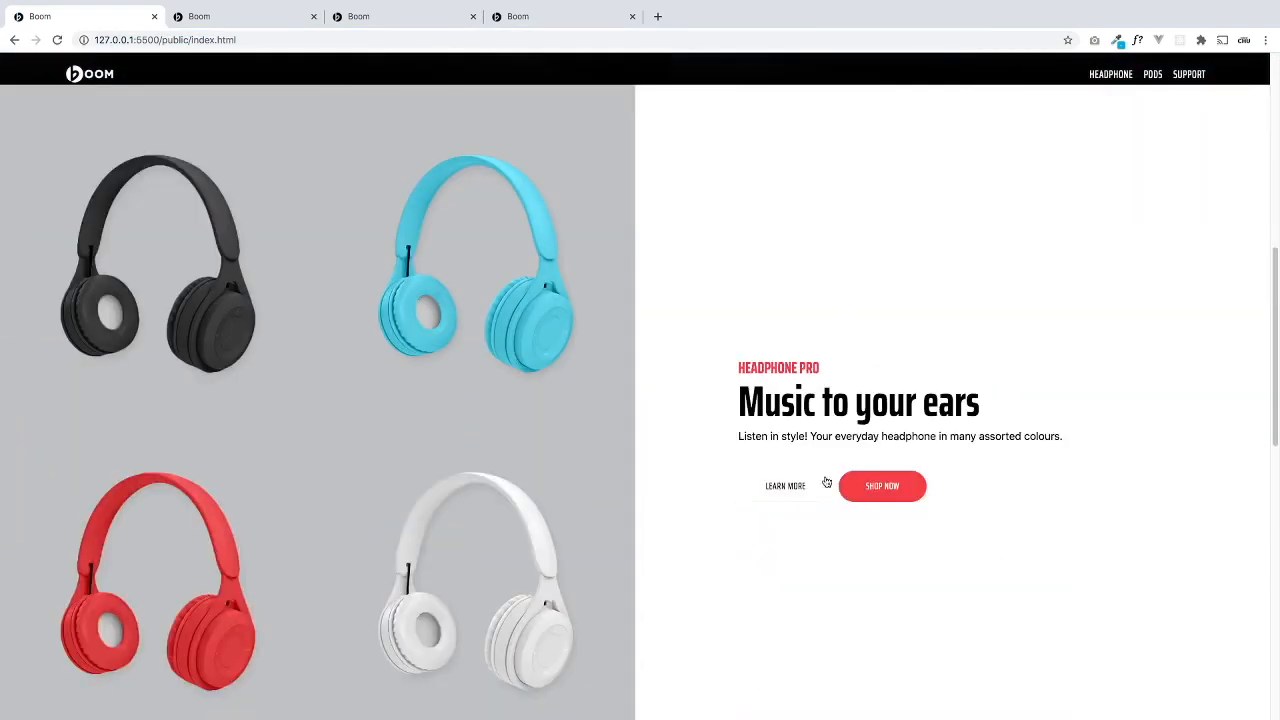
{"action": "scroll", "scroll_direction": "down", "scroll_amount": 3}
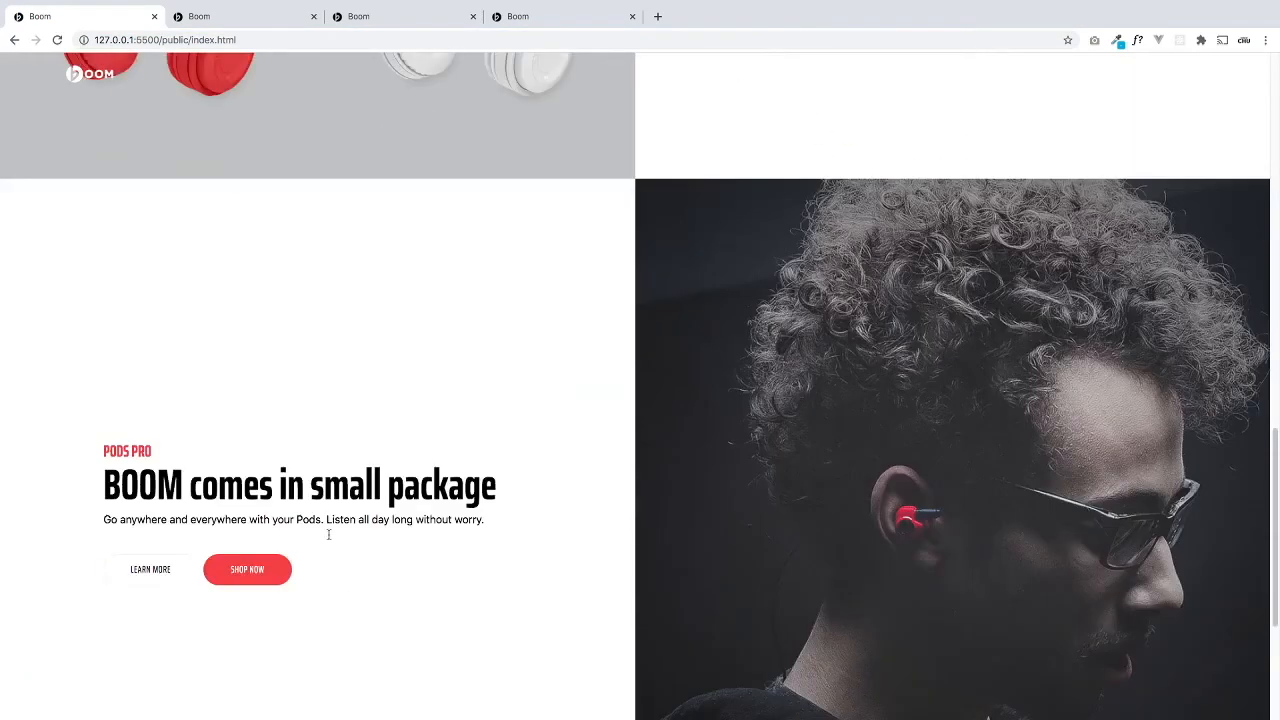
{"action": "scroll", "scroll_direction": "down", "scroll_amount": 3}
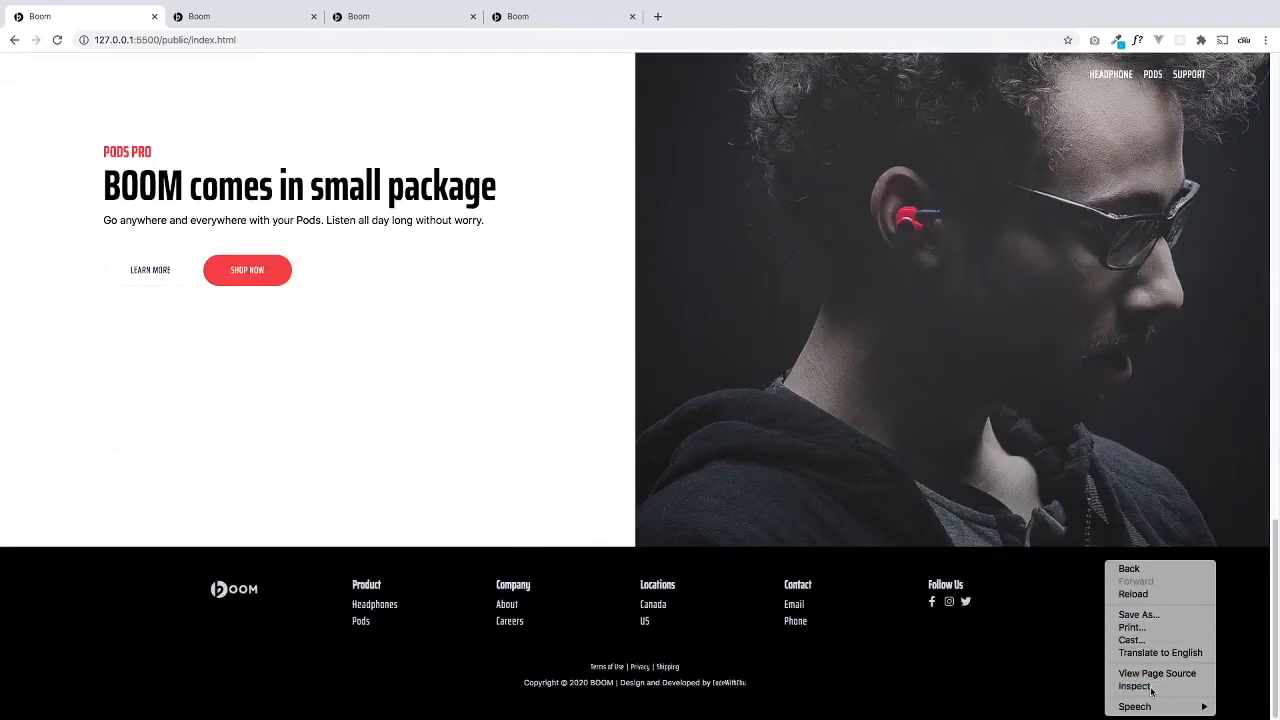
- Inspect with the device toolbar and preview the page at iPad Pro size
{"action": "left_click", "coordinate": [1064, 430]}
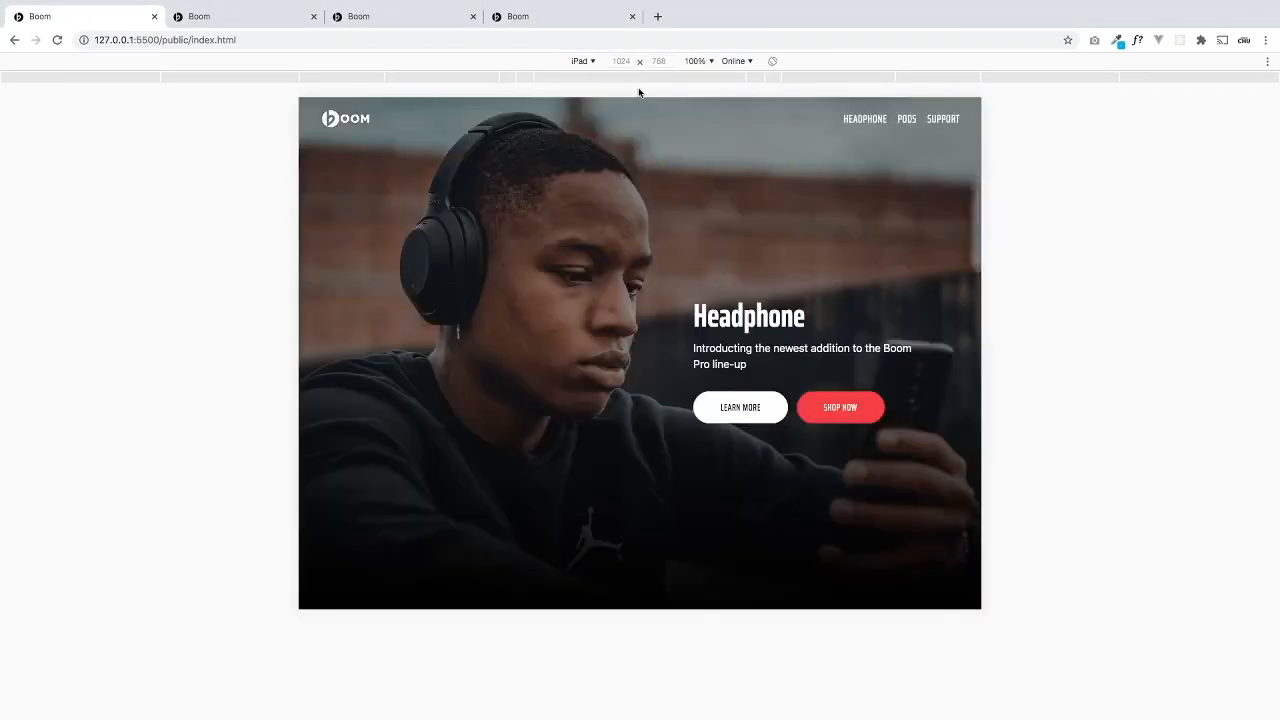
{"action": "left_click", "coordinate": [584, 60]}
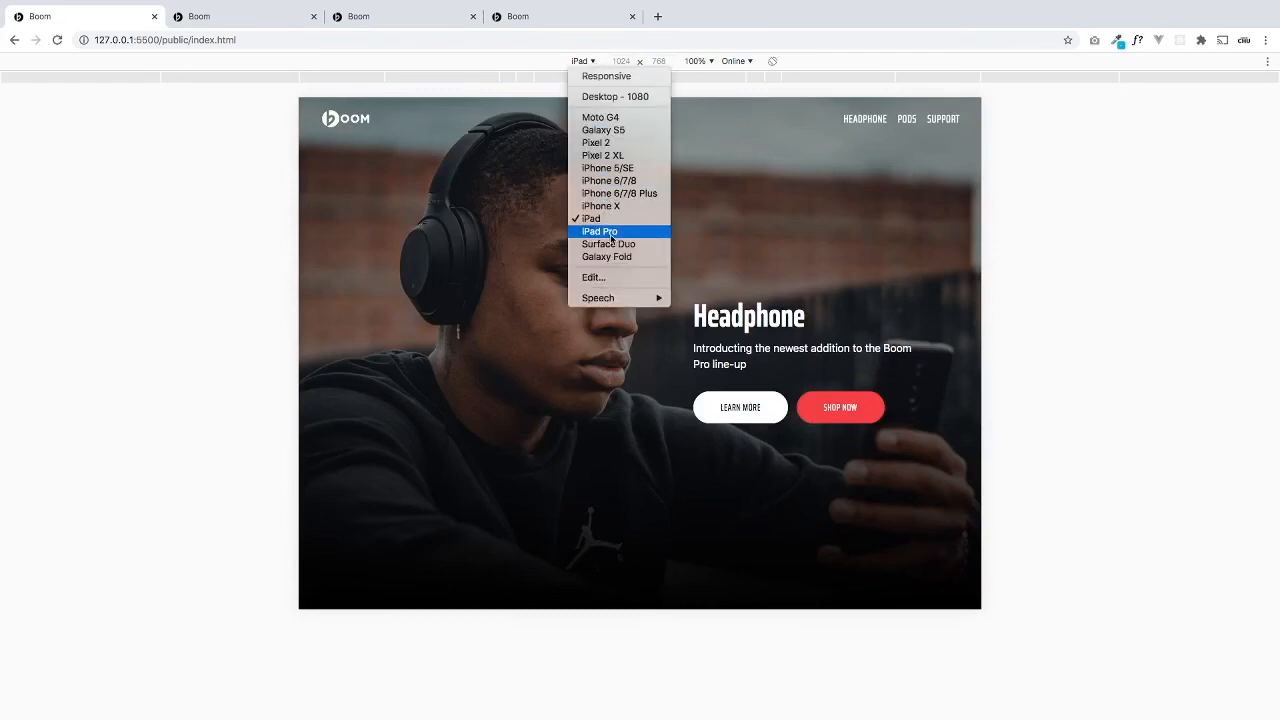
{"action": "left_click", "coordinate": [600, 232]}
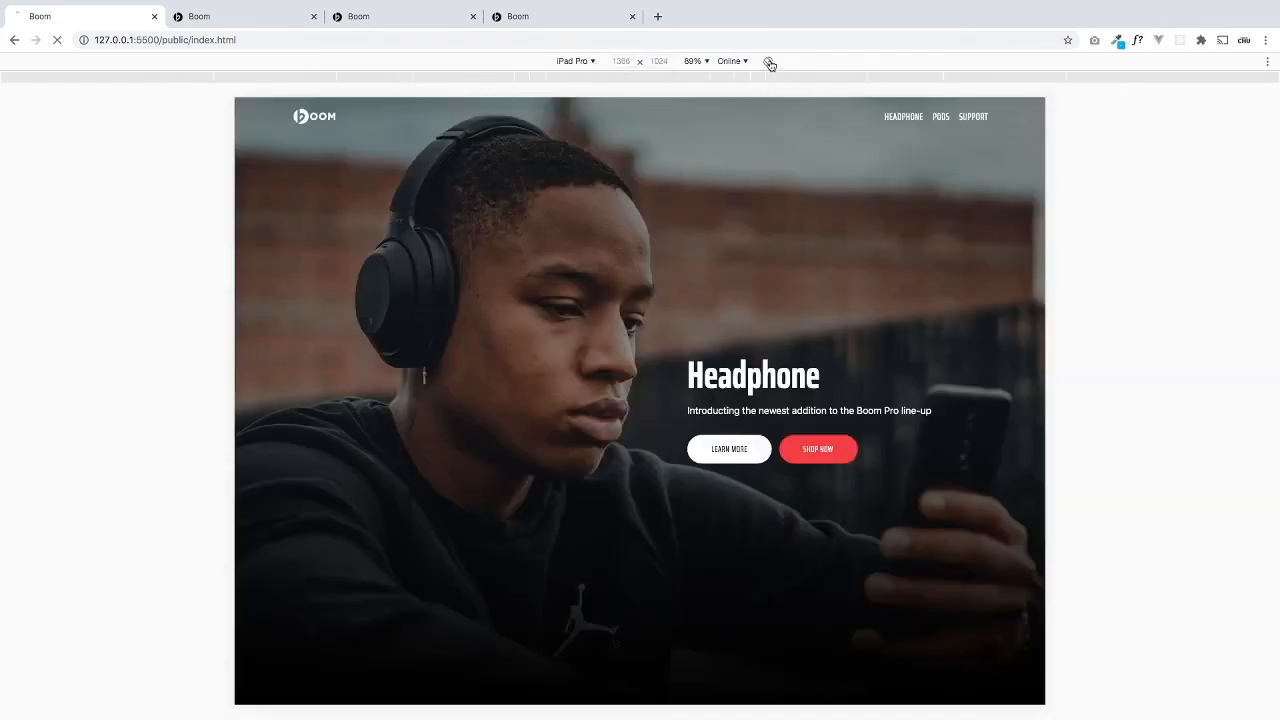
{"action": "scroll", "scroll_direction": "down", "scroll_amount": 3}
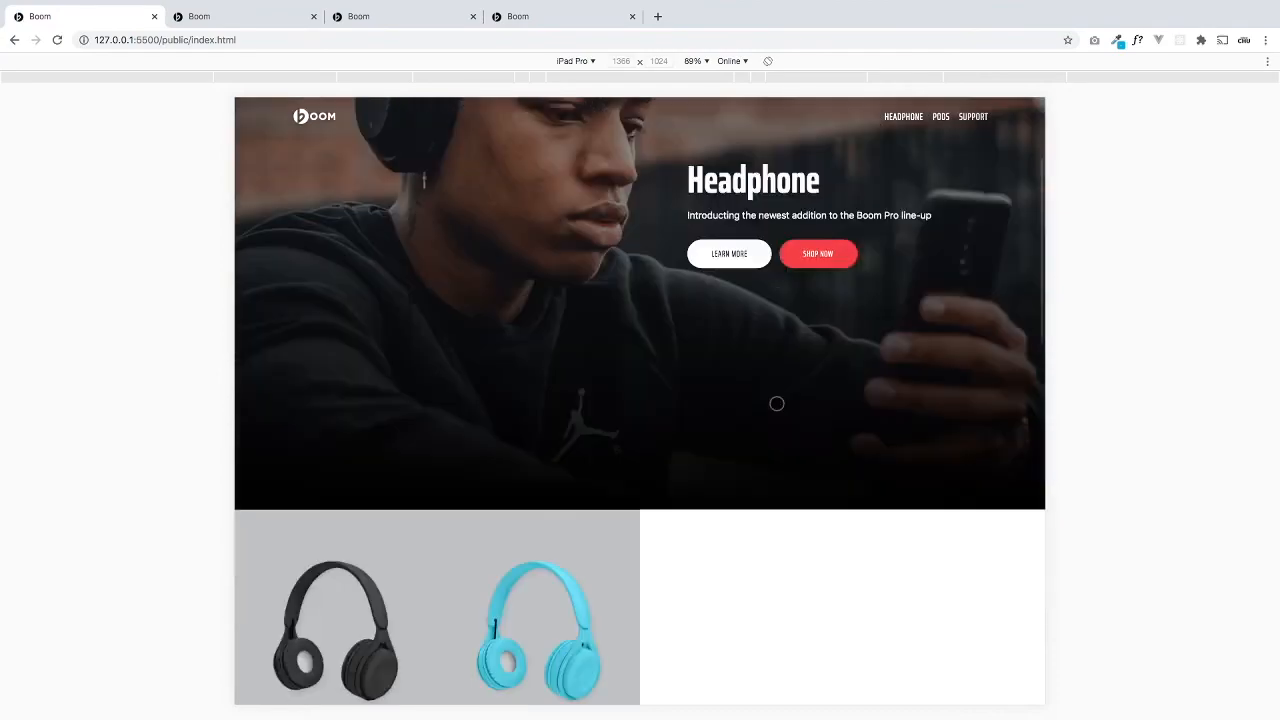
{"action": "scroll", "scroll_direction": "down", "scroll_amount": 3}
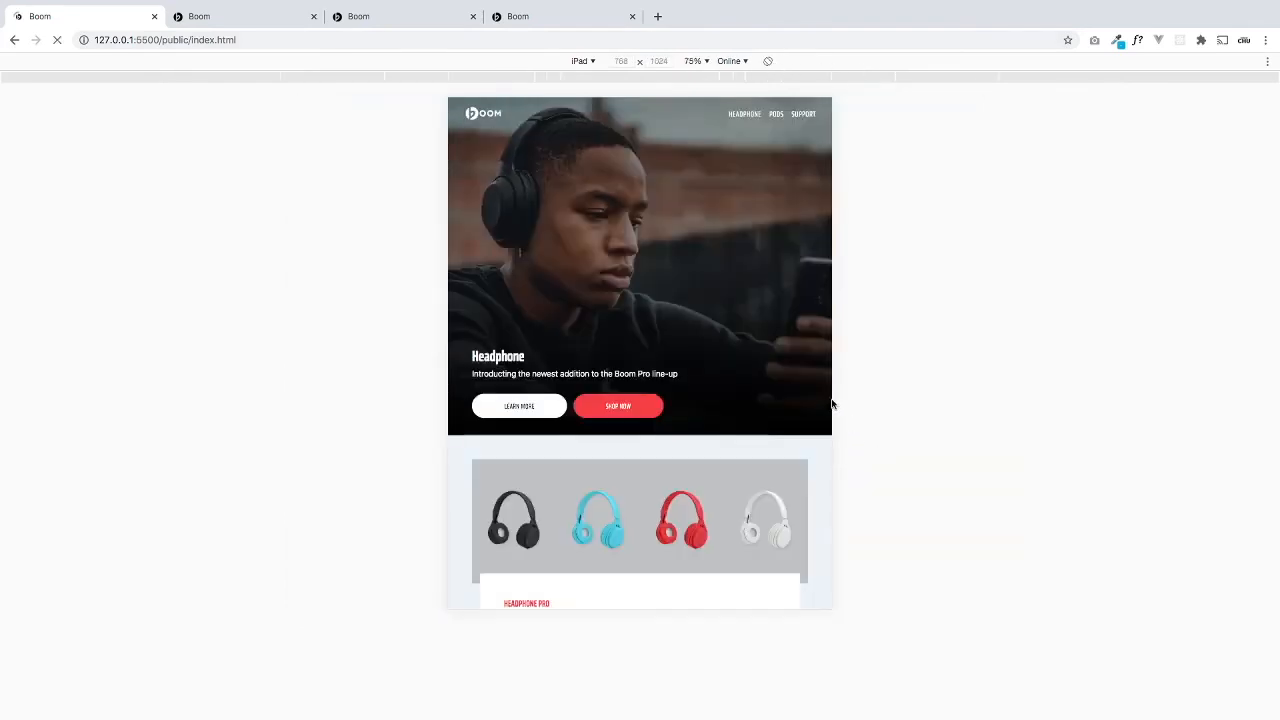
- Scroll the tablet layout to the footer and reopen the device list for the iPad size
{"action": "scroll", "scroll_direction": "down", "scroll_amount": 3}
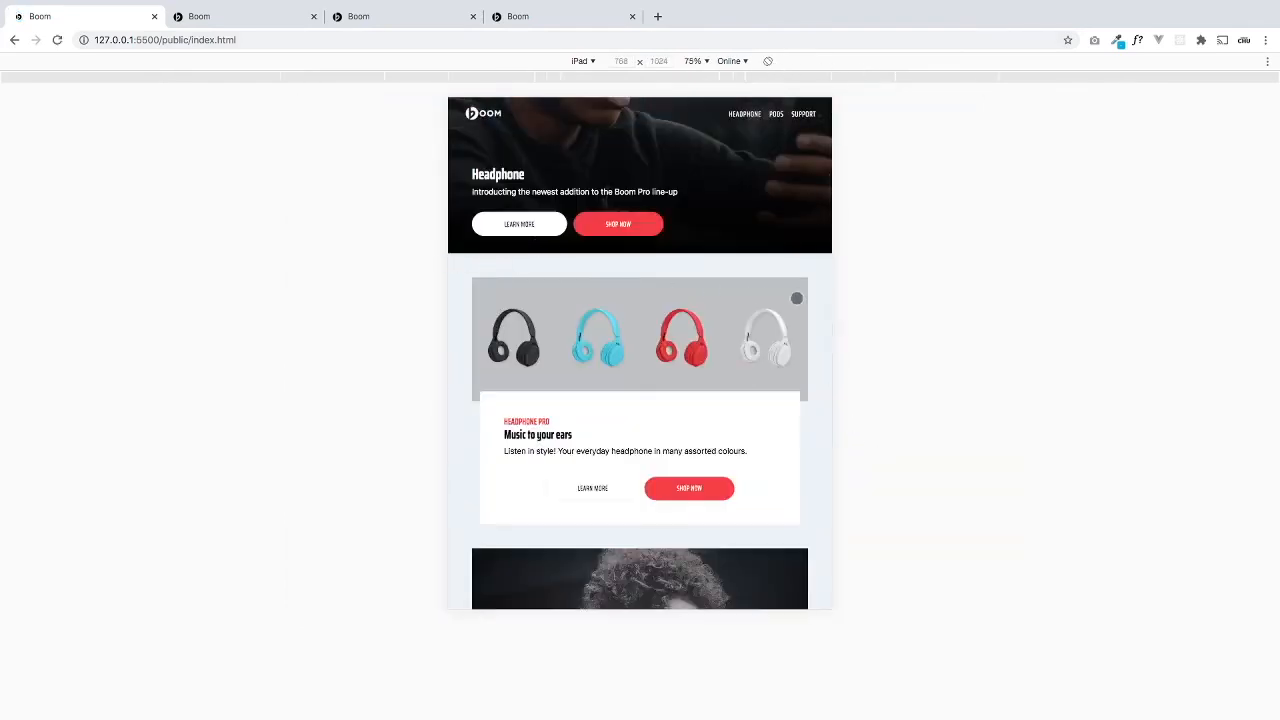
{"action": "scroll", "scroll_direction": "down", "scroll_amount": 3}
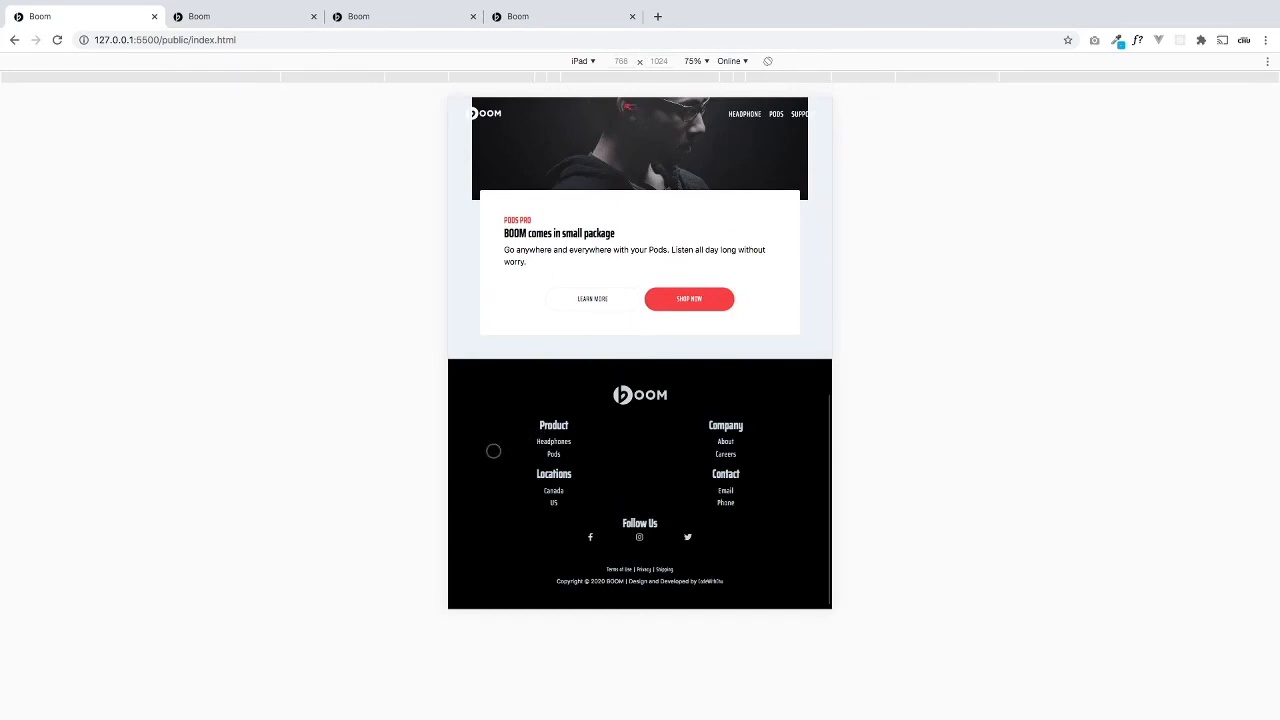
{"action": "left_click", "coordinate": [584, 60]}
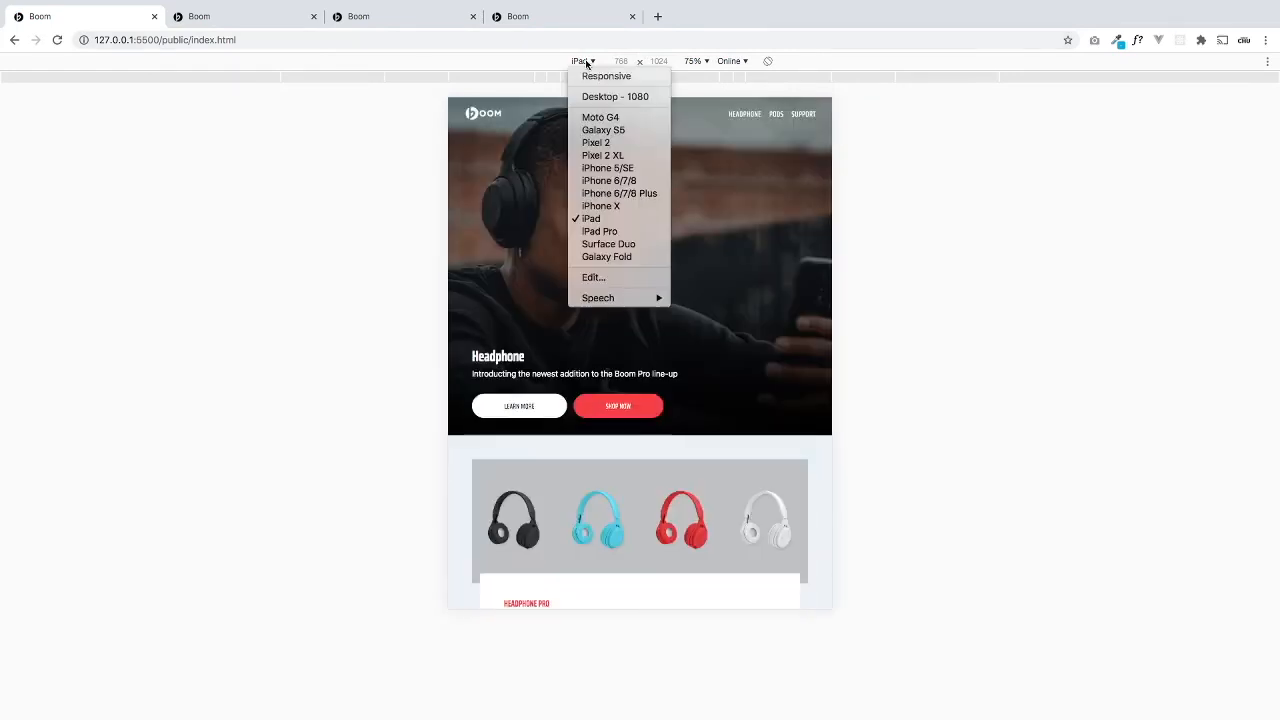
{"action": "mouse_move", "coordinate": [600, 206]}
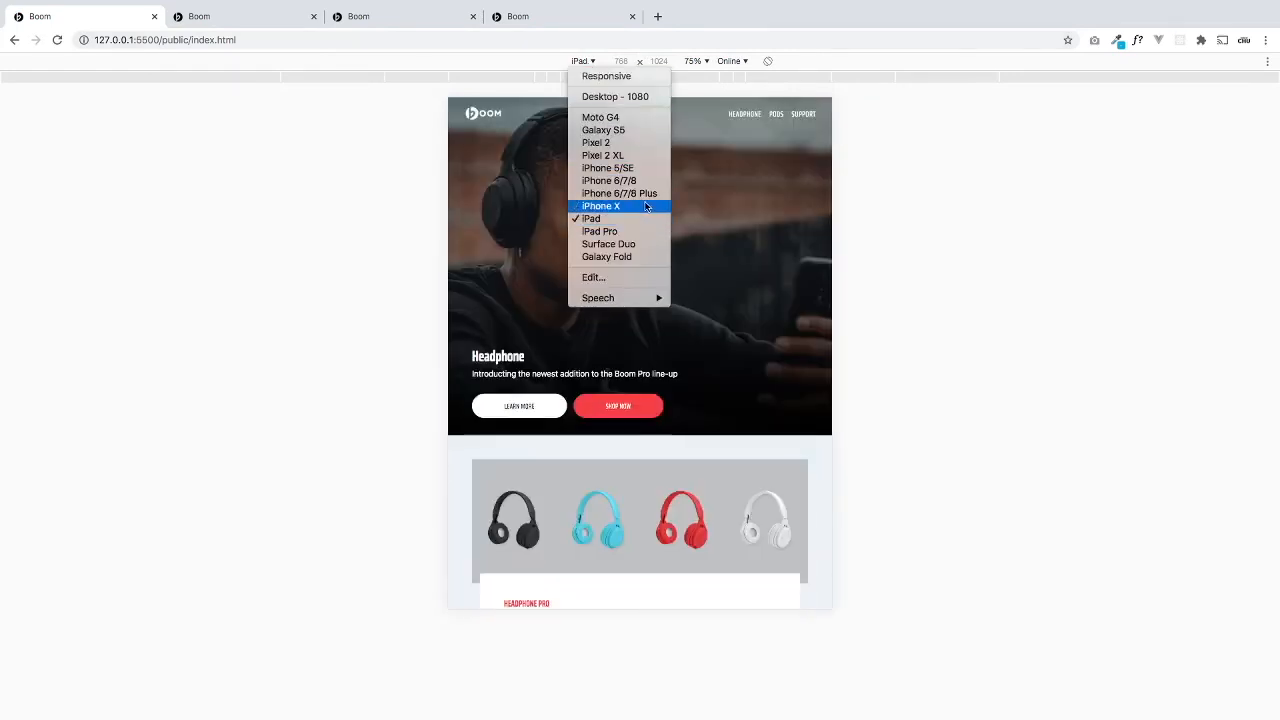
- Preview the page as iPhone X, then switch to iPhone 6/7/8 Plus and scroll the layout
{"action": "left_click", "coordinate": [600, 204]}
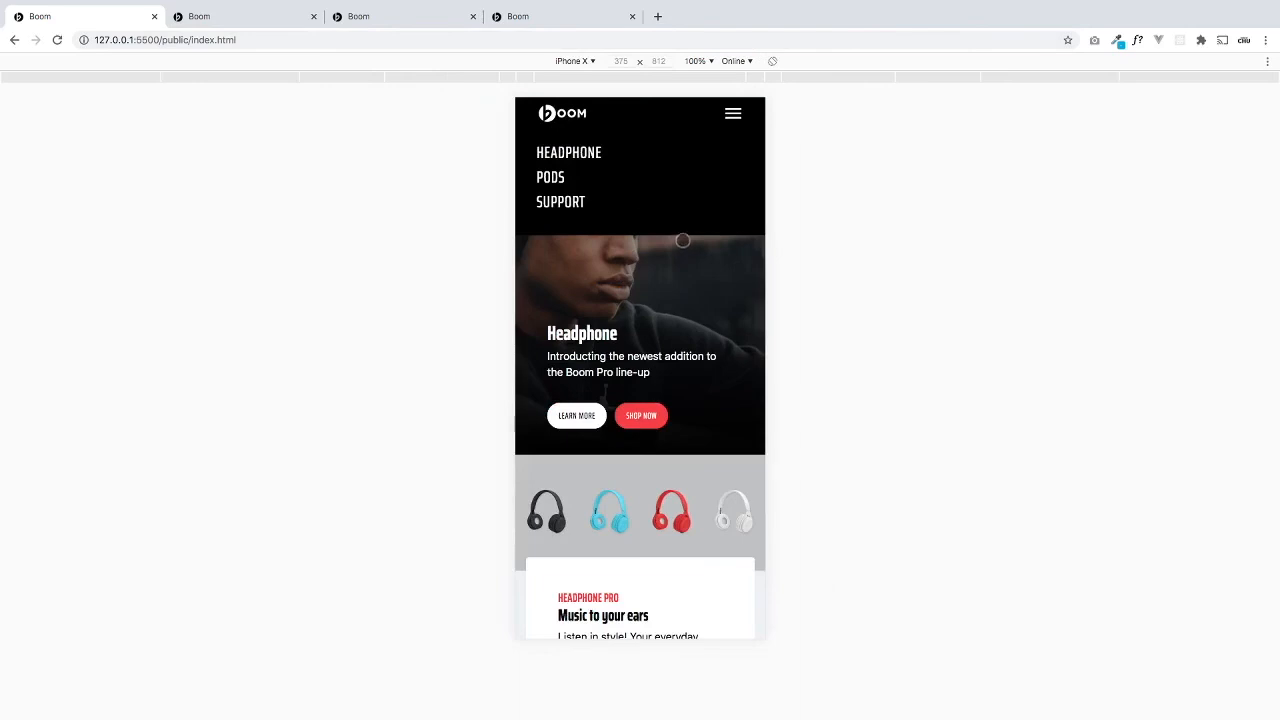
{"action": "scroll", "scroll_direction": "down", "scroll_amount": 3}
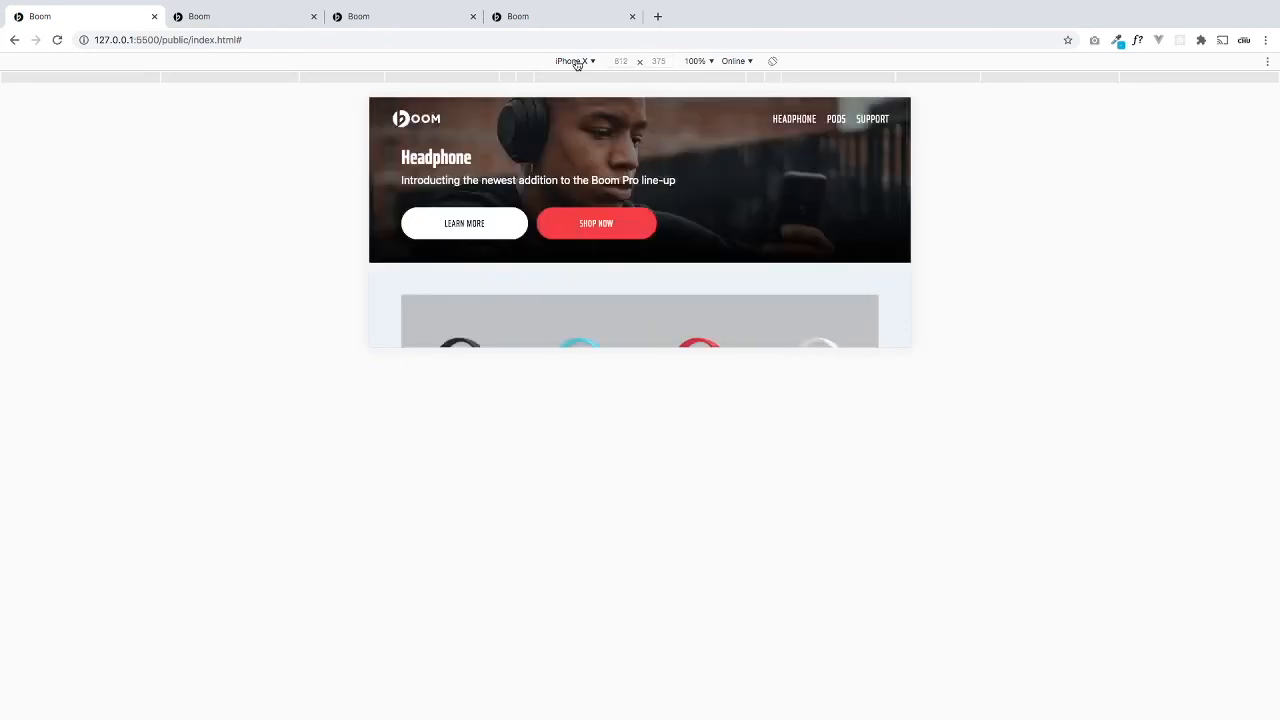
{"action": "left_click", "coordinate": [576, 60]}
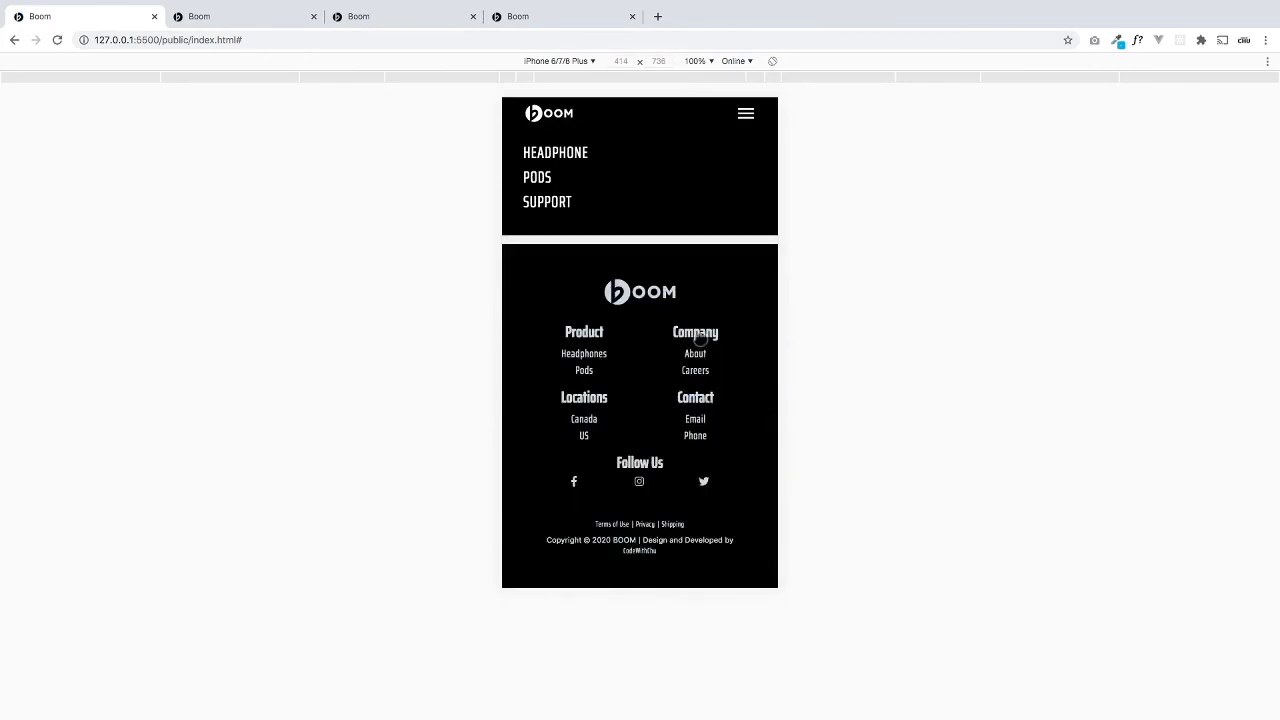
{"action": "scroll", "scroll_direction": "up", "scroll_amount": 3}
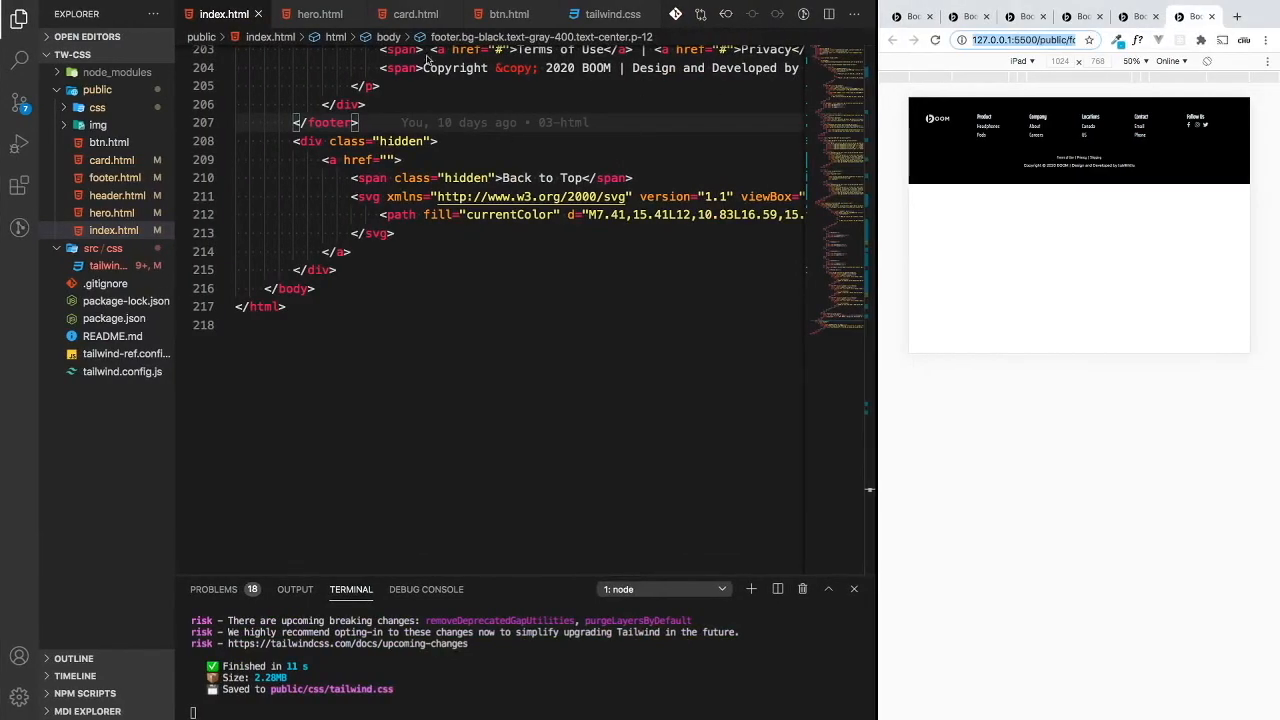
{"action": "scroll", "scroll_direction": "up", "scroll_amount": 3}
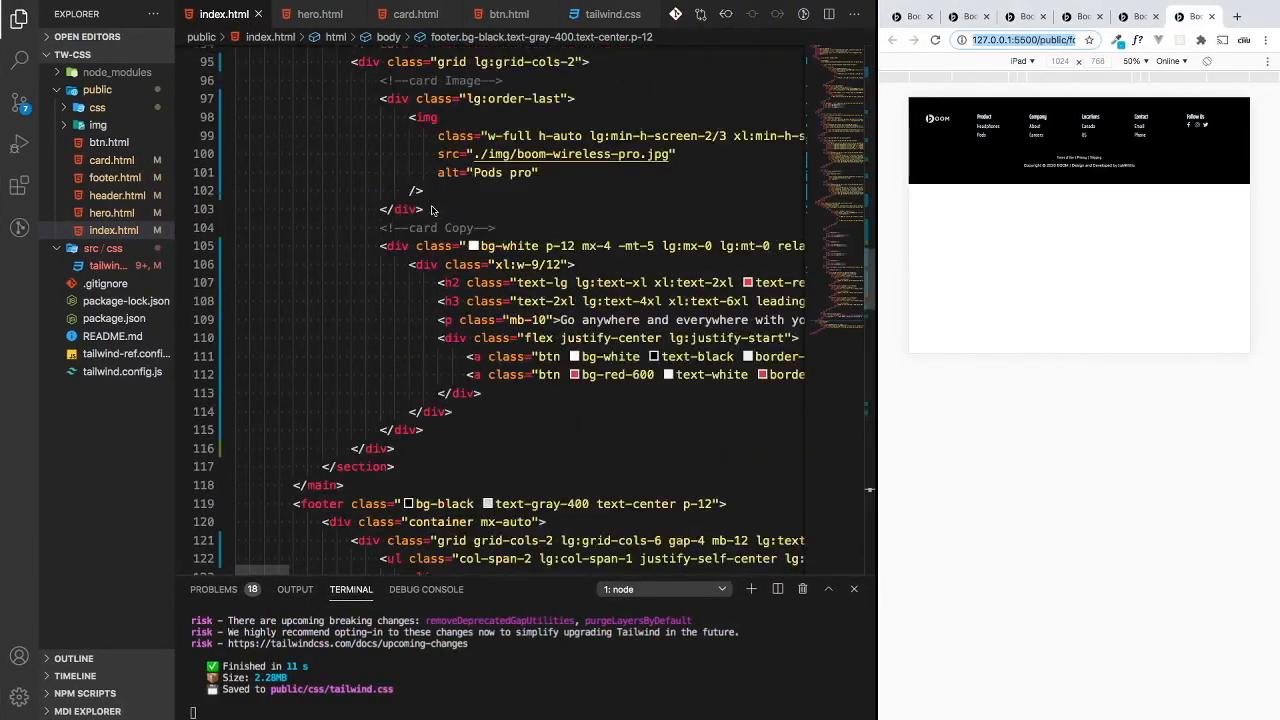
{"action": "scroll", "scroll_direction": "up", "scroll_amount": 3}
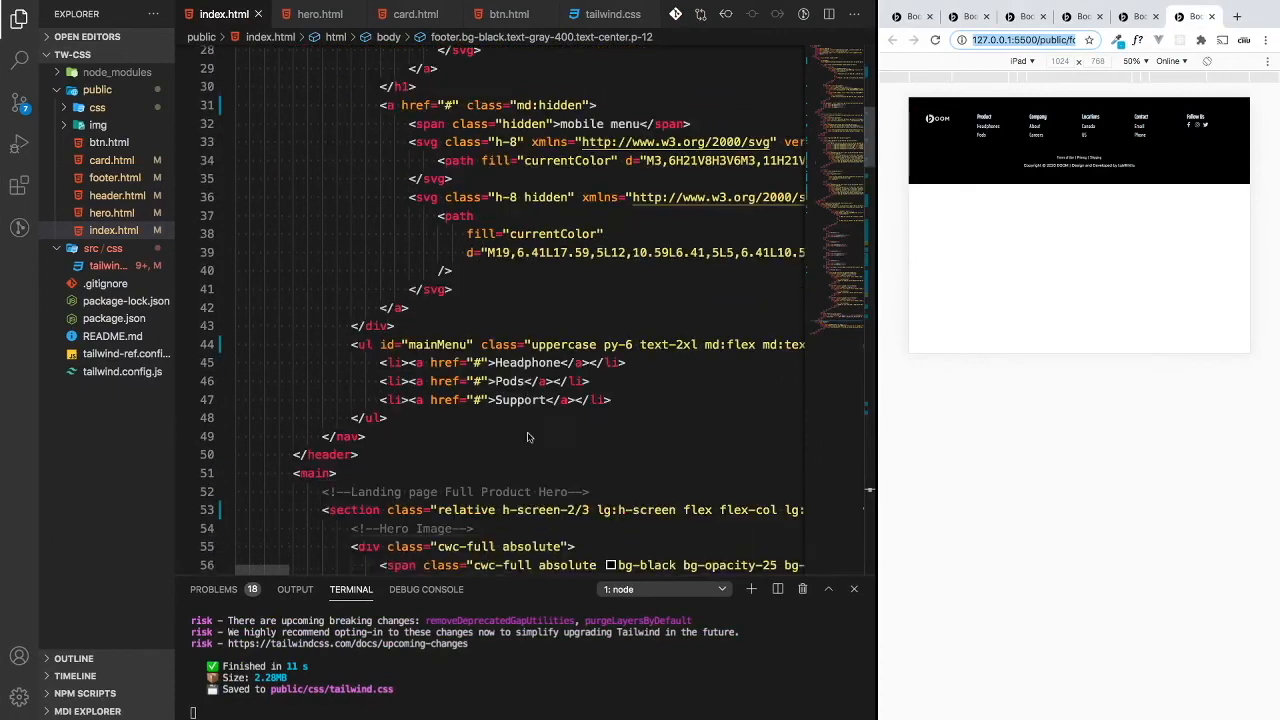
{"action": "scroll", "scroll_direction": "down", "scroll_amount": 3}
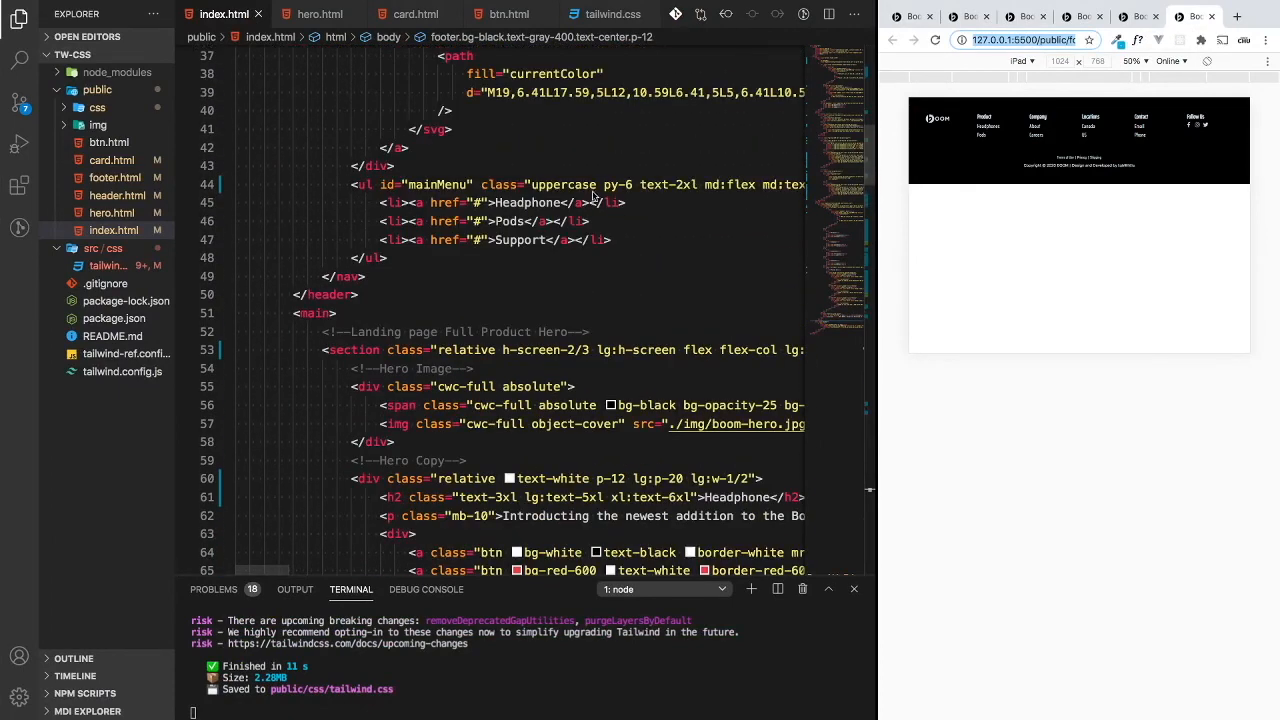
{"action": "scroll", "scroll_direction": "up", "scroll_amount": 3}
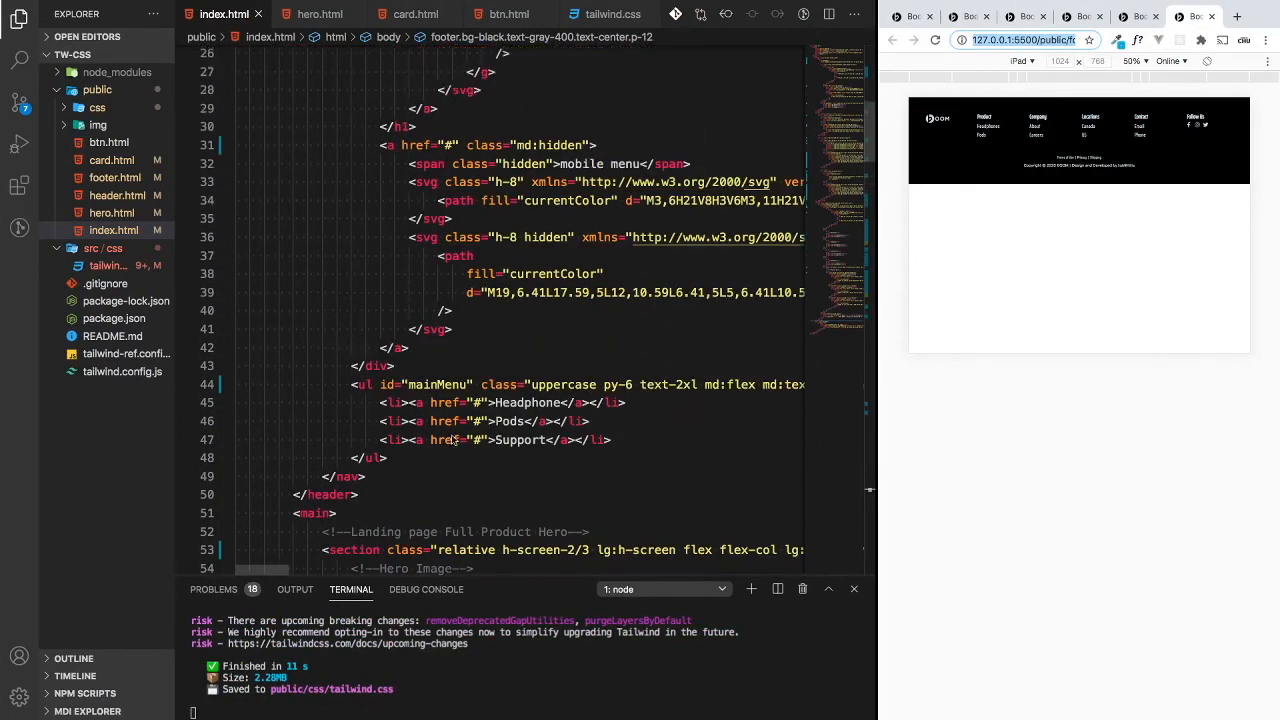
{"action": "mouse_move", "coordinate": [564, 384]}
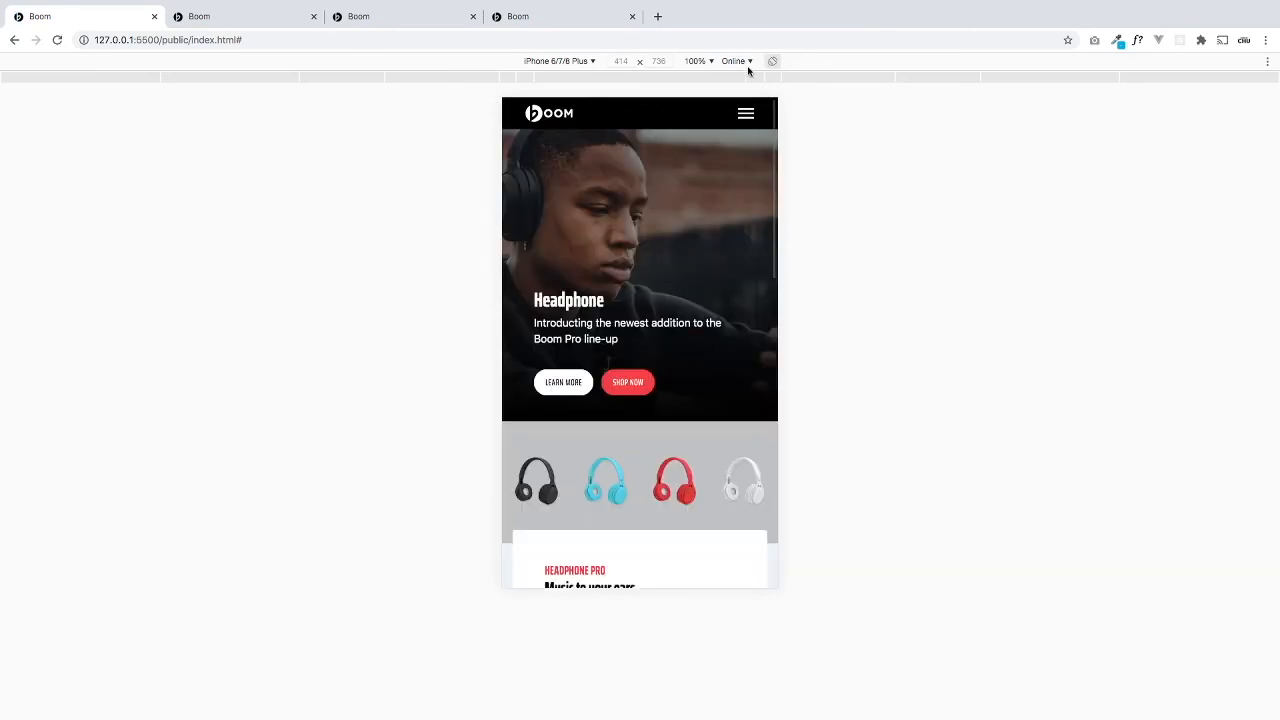
- Rotate the iPhone 6/7/8 Plus emulation to landscape and scroll through the view
{"action": "left_click", "coordinate": [772, 60]}
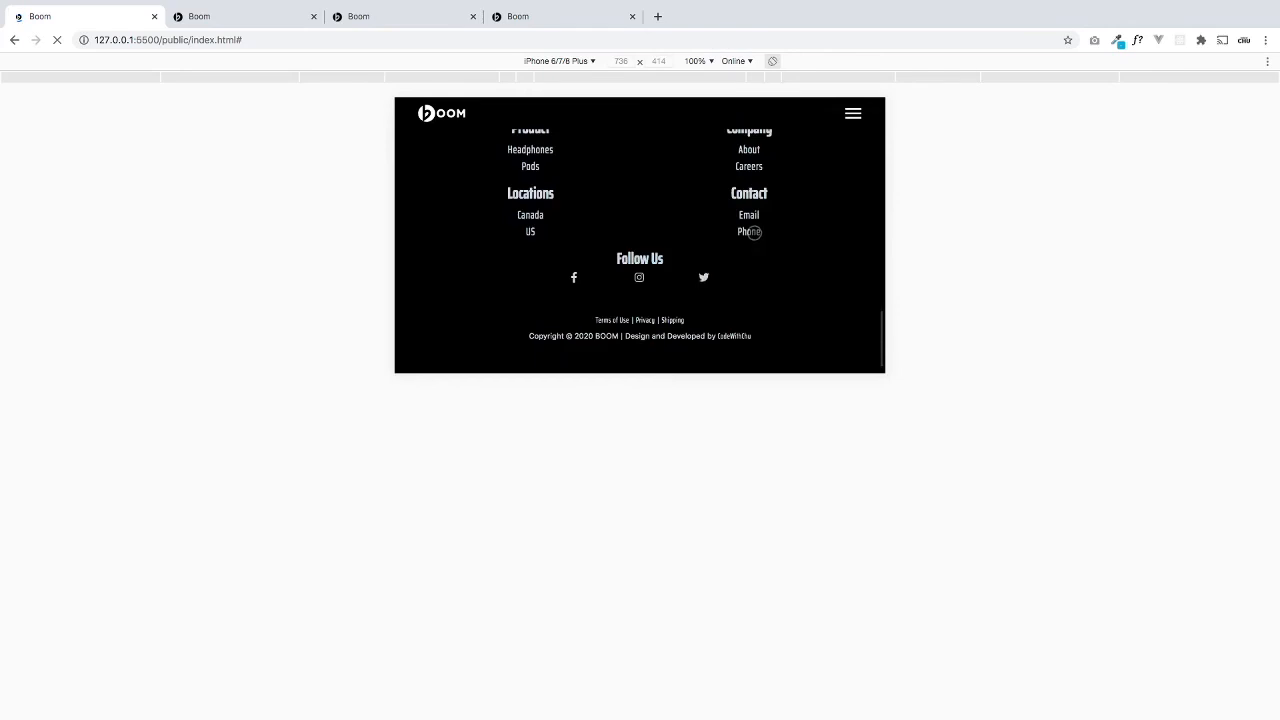
{"action": "scroll", "scroll_direction": "up", "scroll_amount": 3}
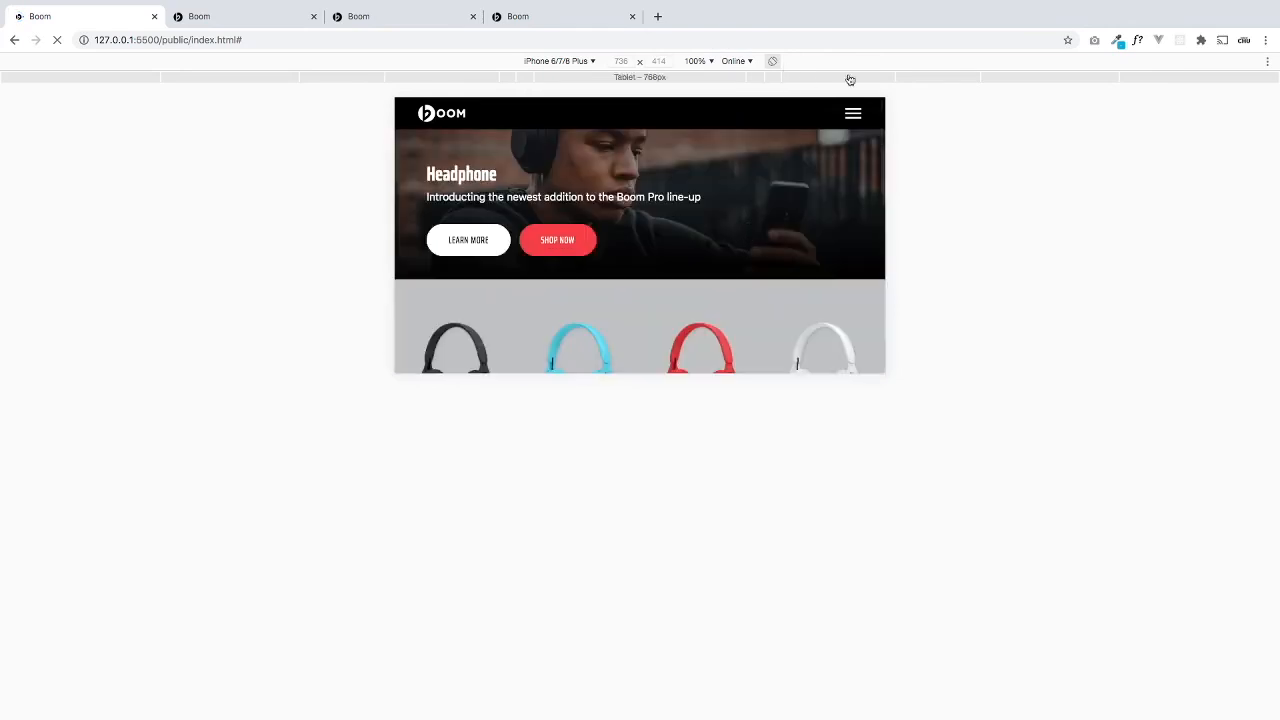